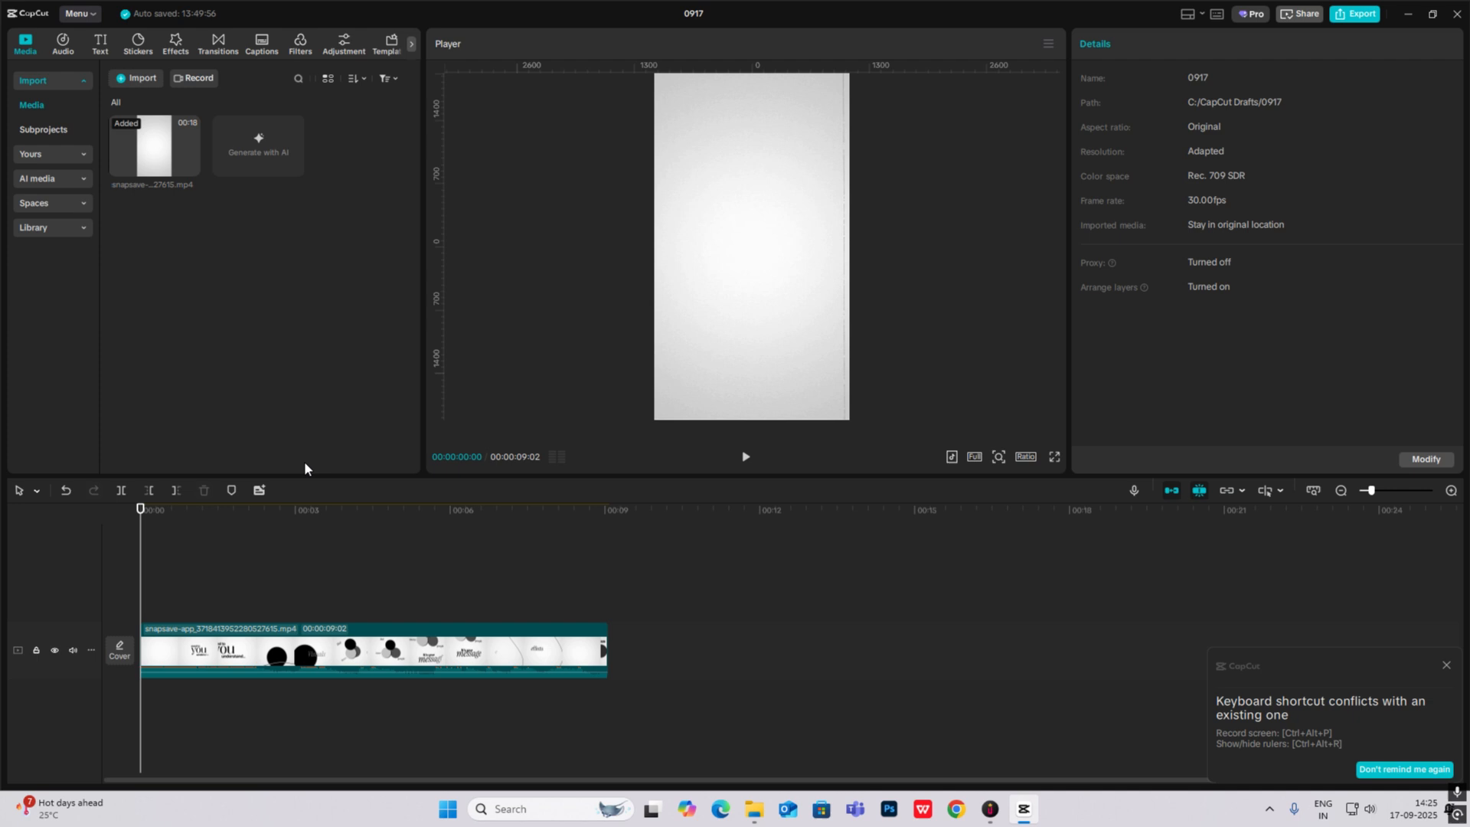
mouse_move(411, 624)
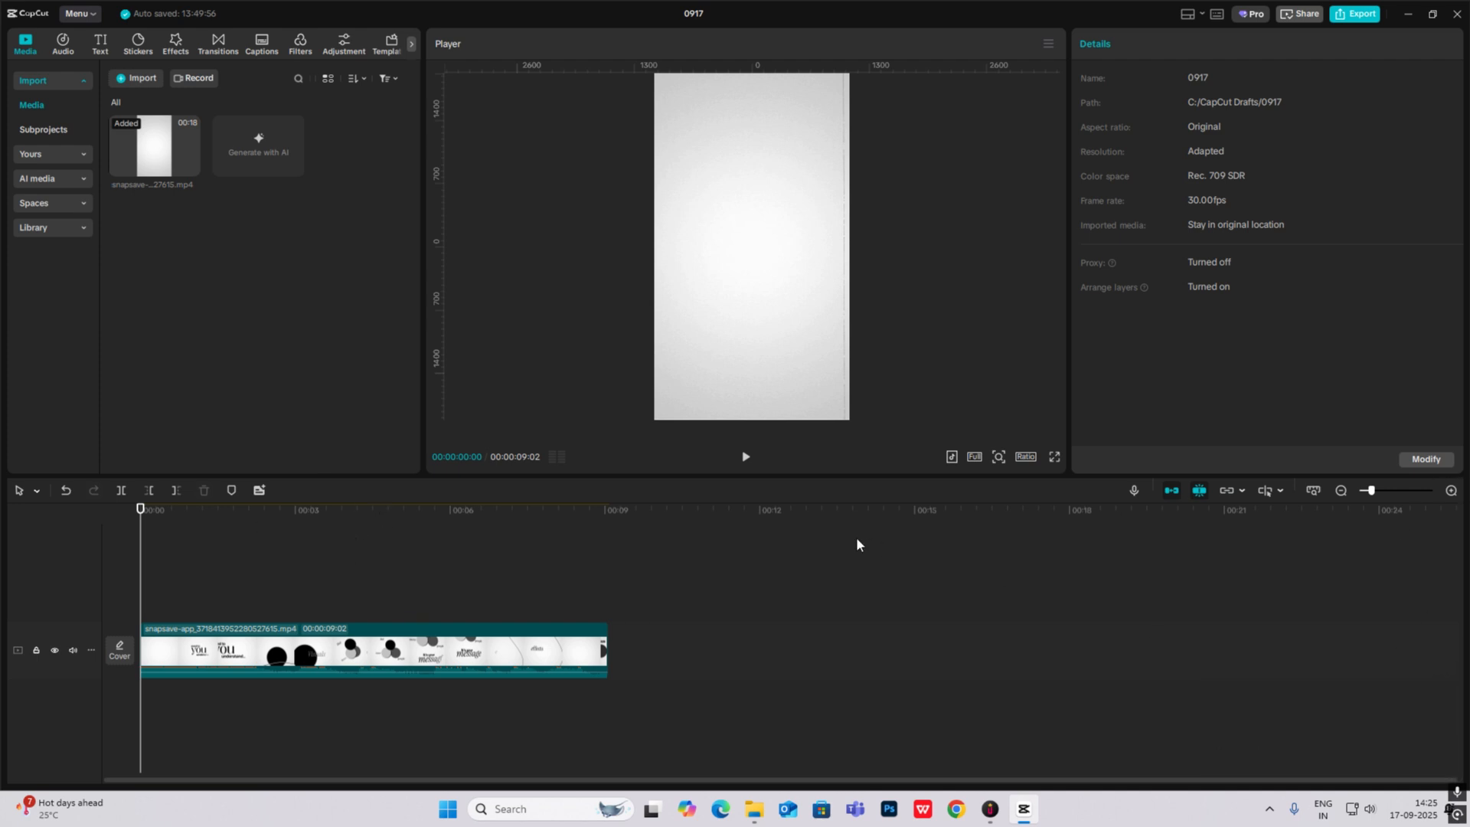
mouse_move(1355, 504)
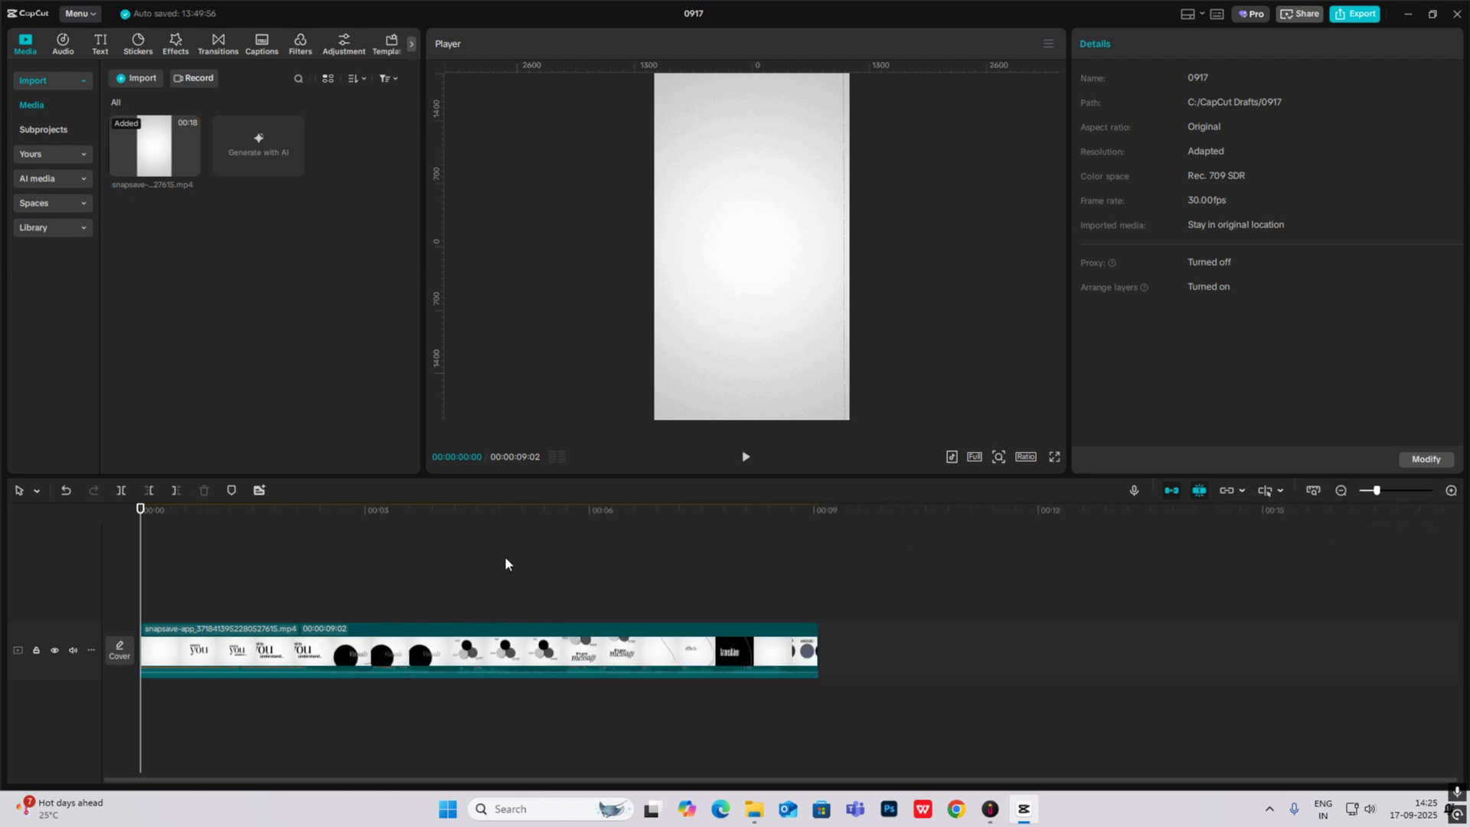
Step: Add a default text layer holding a solid ■ symbol and enlarge it to font size 184
left_click(608, 509)
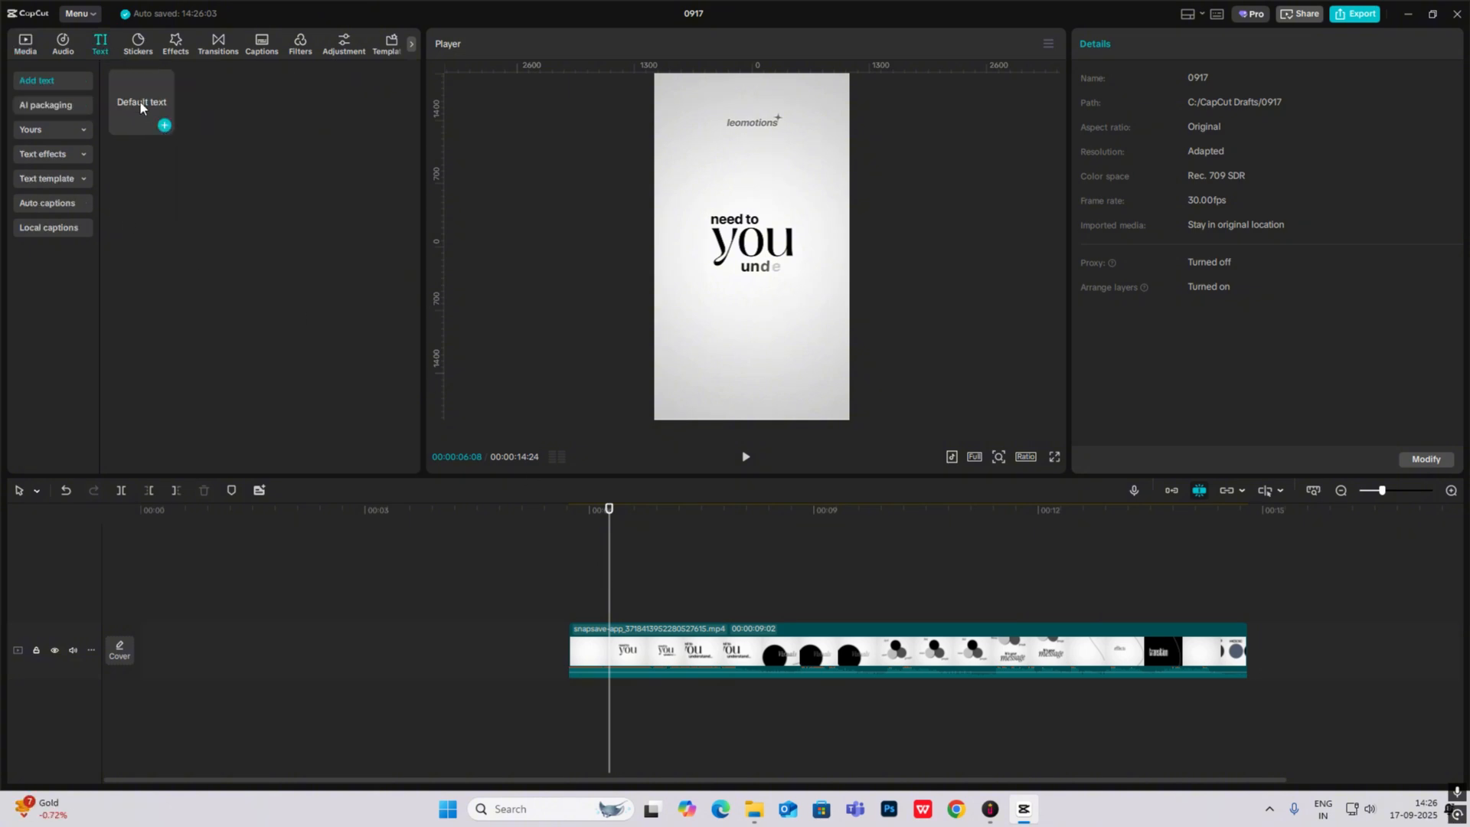
left_click(163, 125)
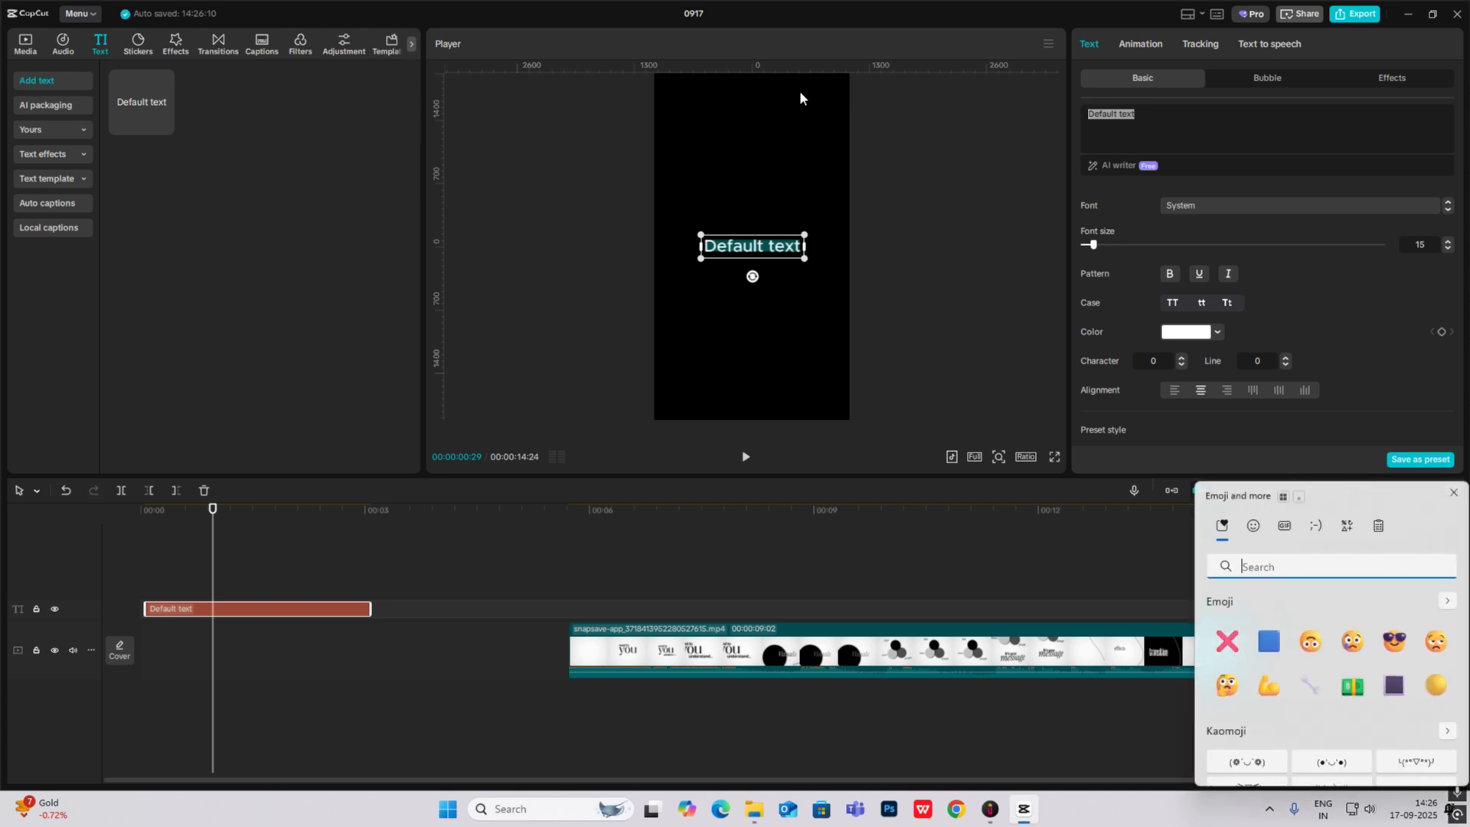
left_click(1346, 525)
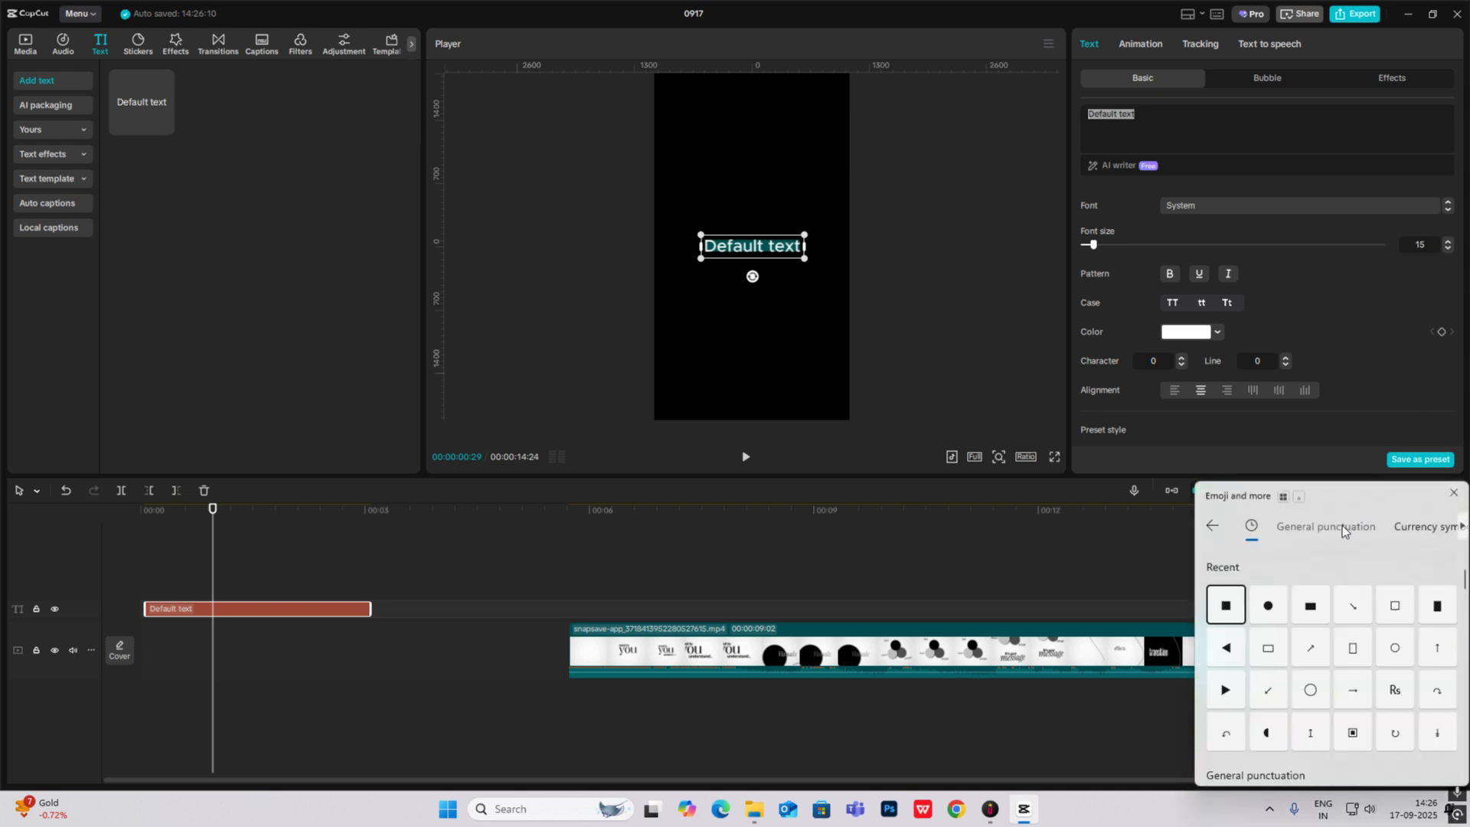
left_click(1225, 604)
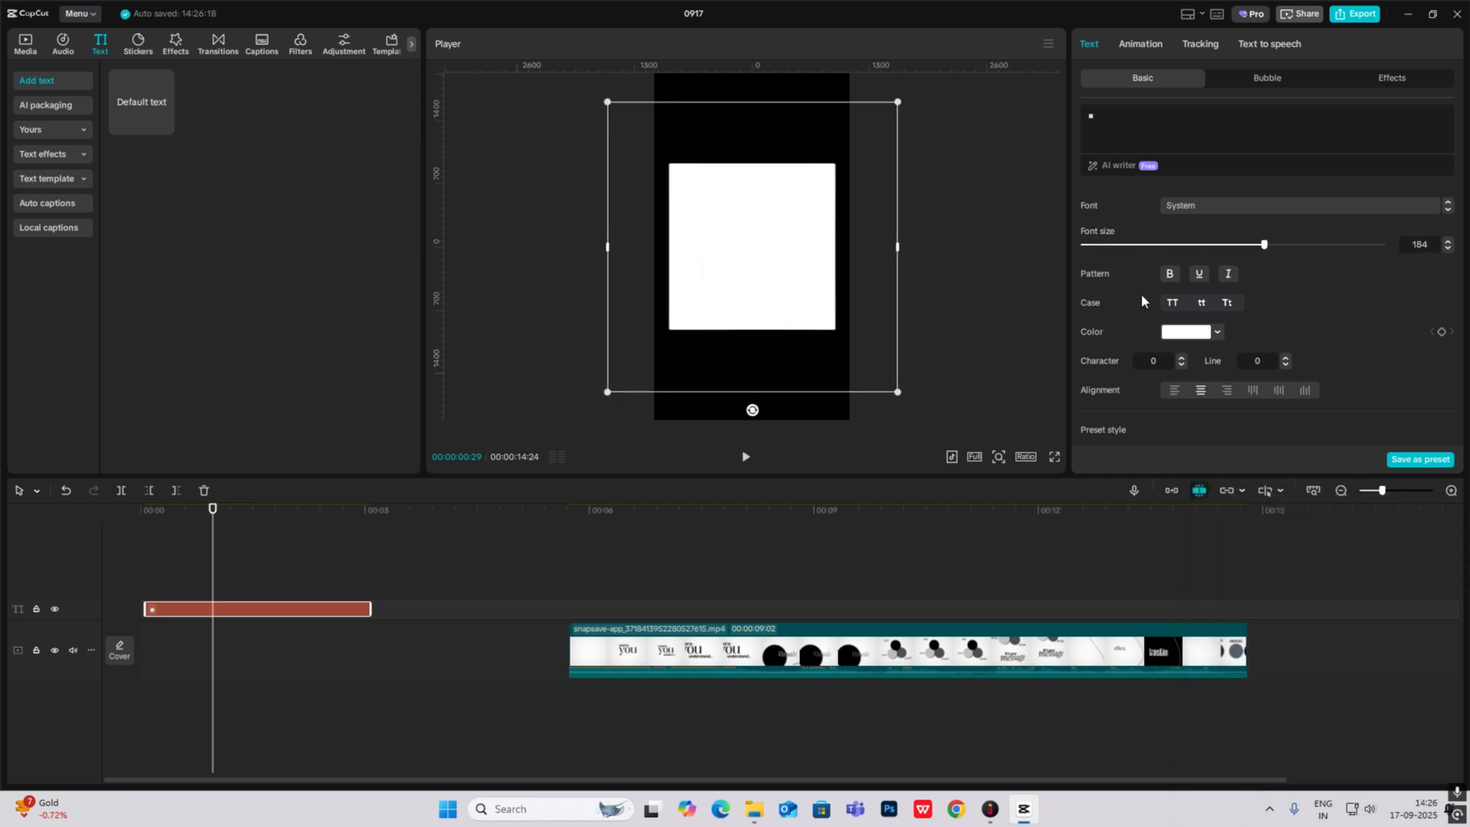
scroll("down", 3)
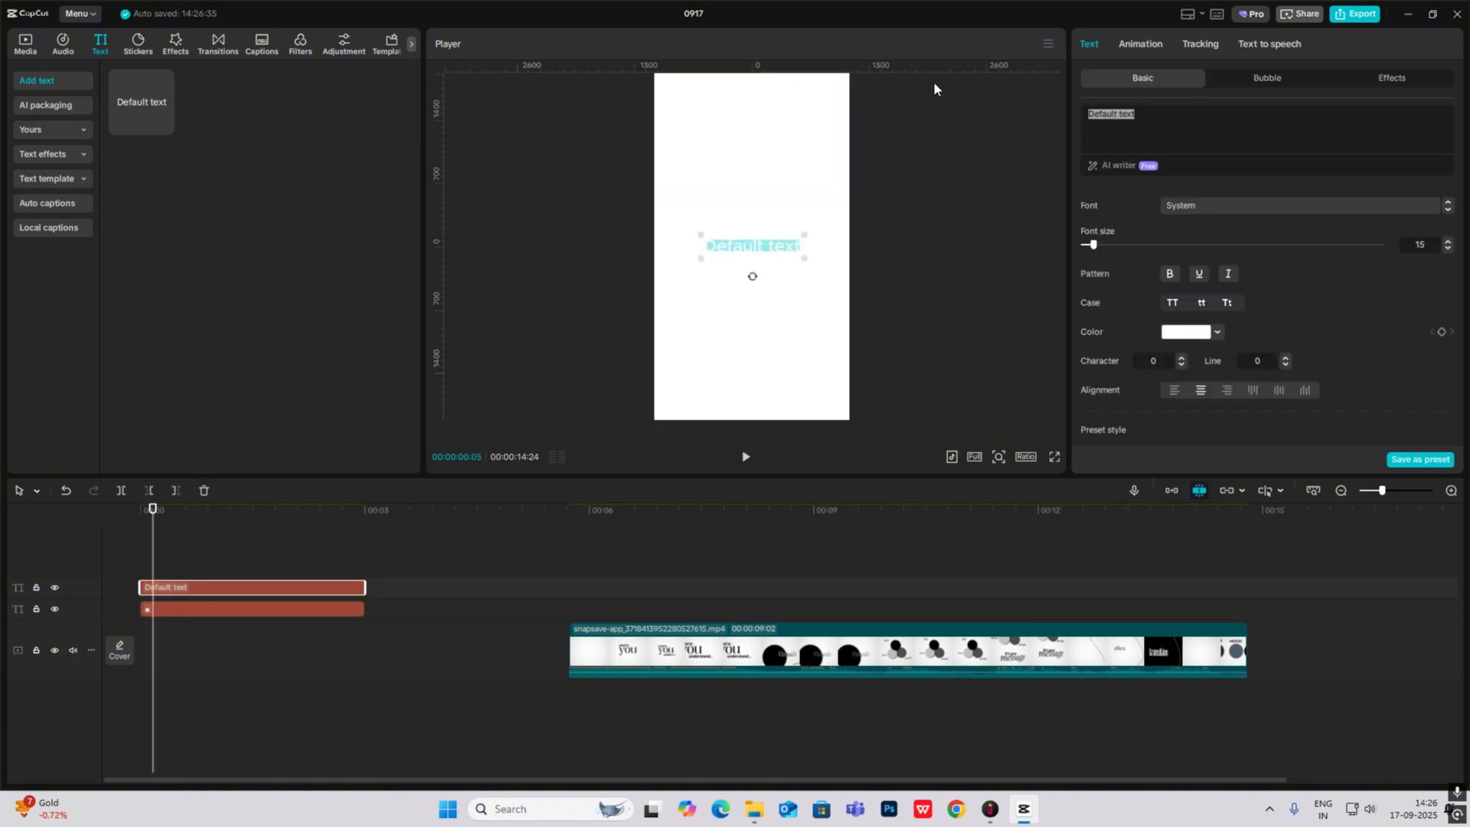
Step: Add black text 'you' in a Modern/Helvetica Light font, large and bold over the white block
type("you")
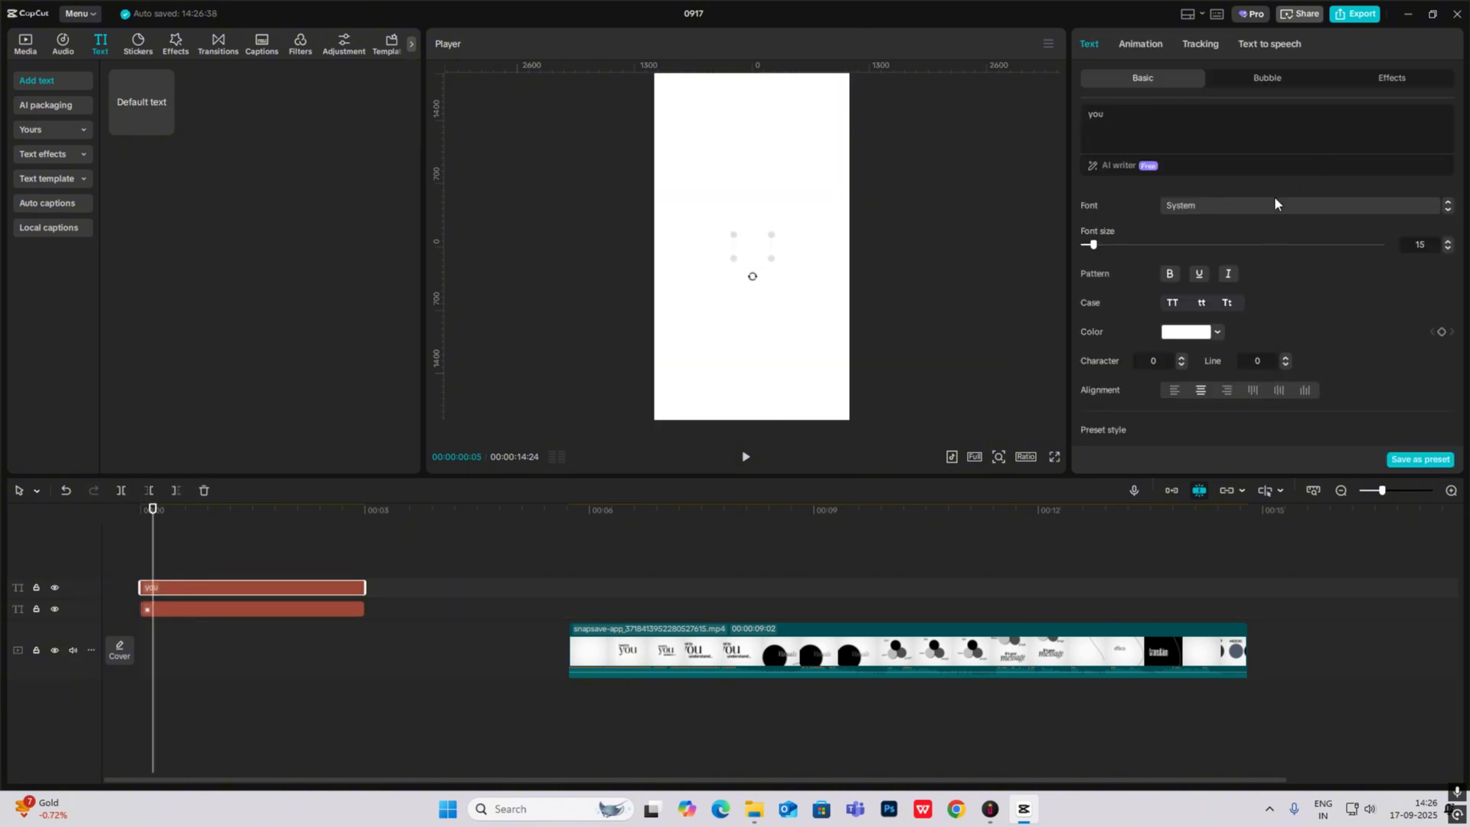
left_click(1301, 205)
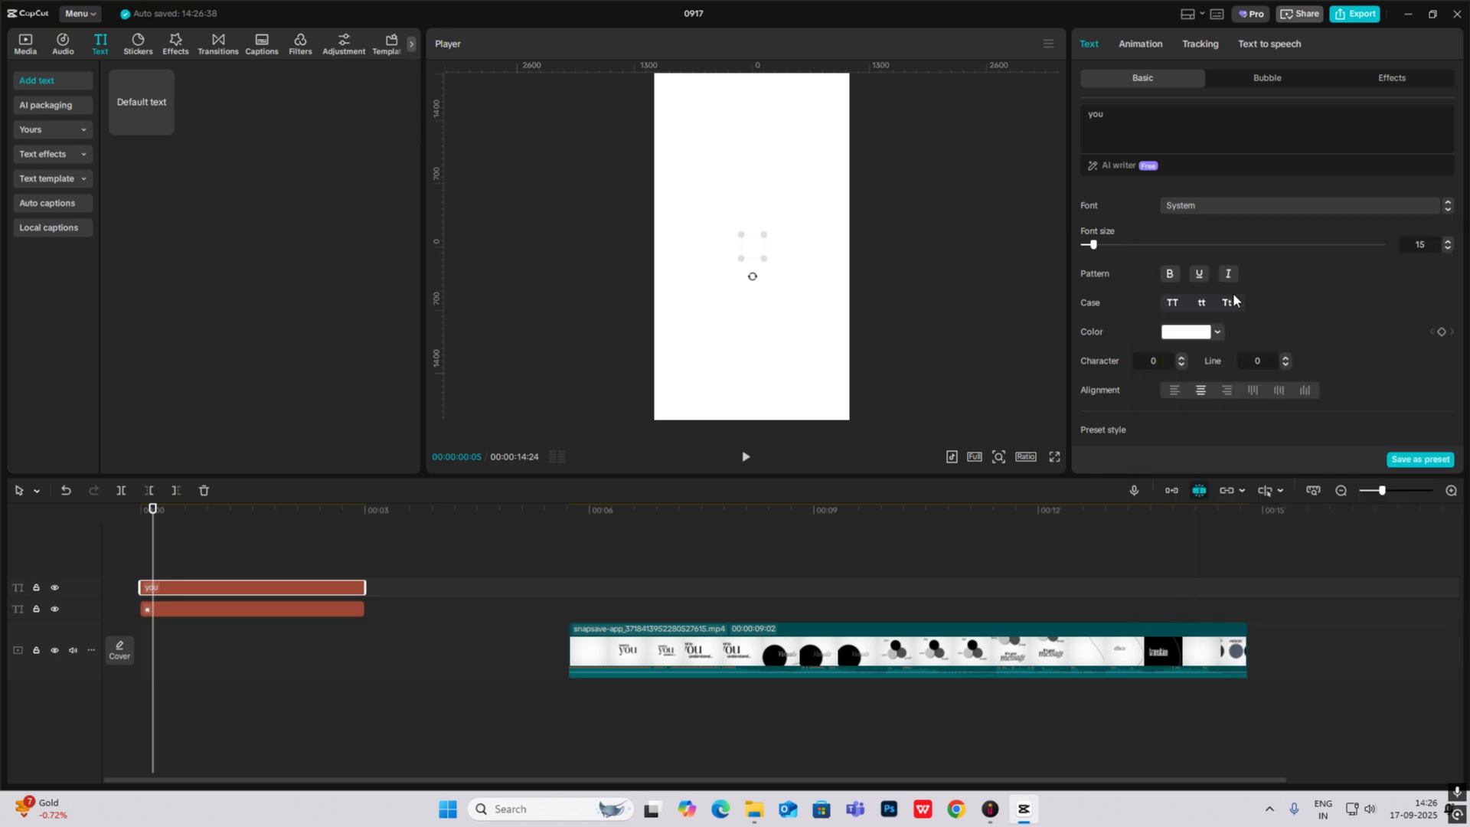
left_click(1192, 334)
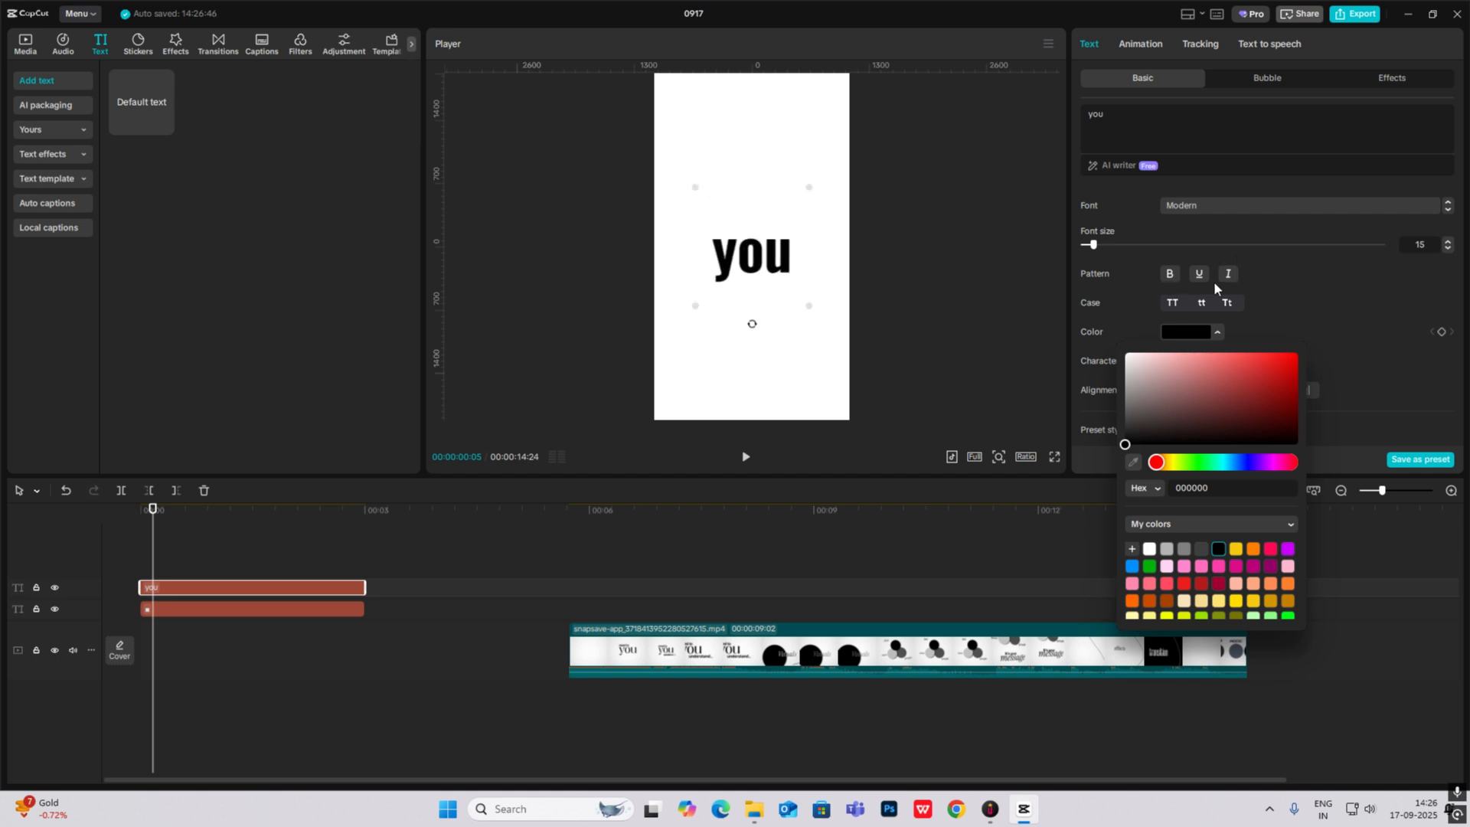
mouse_move(1201, 302)
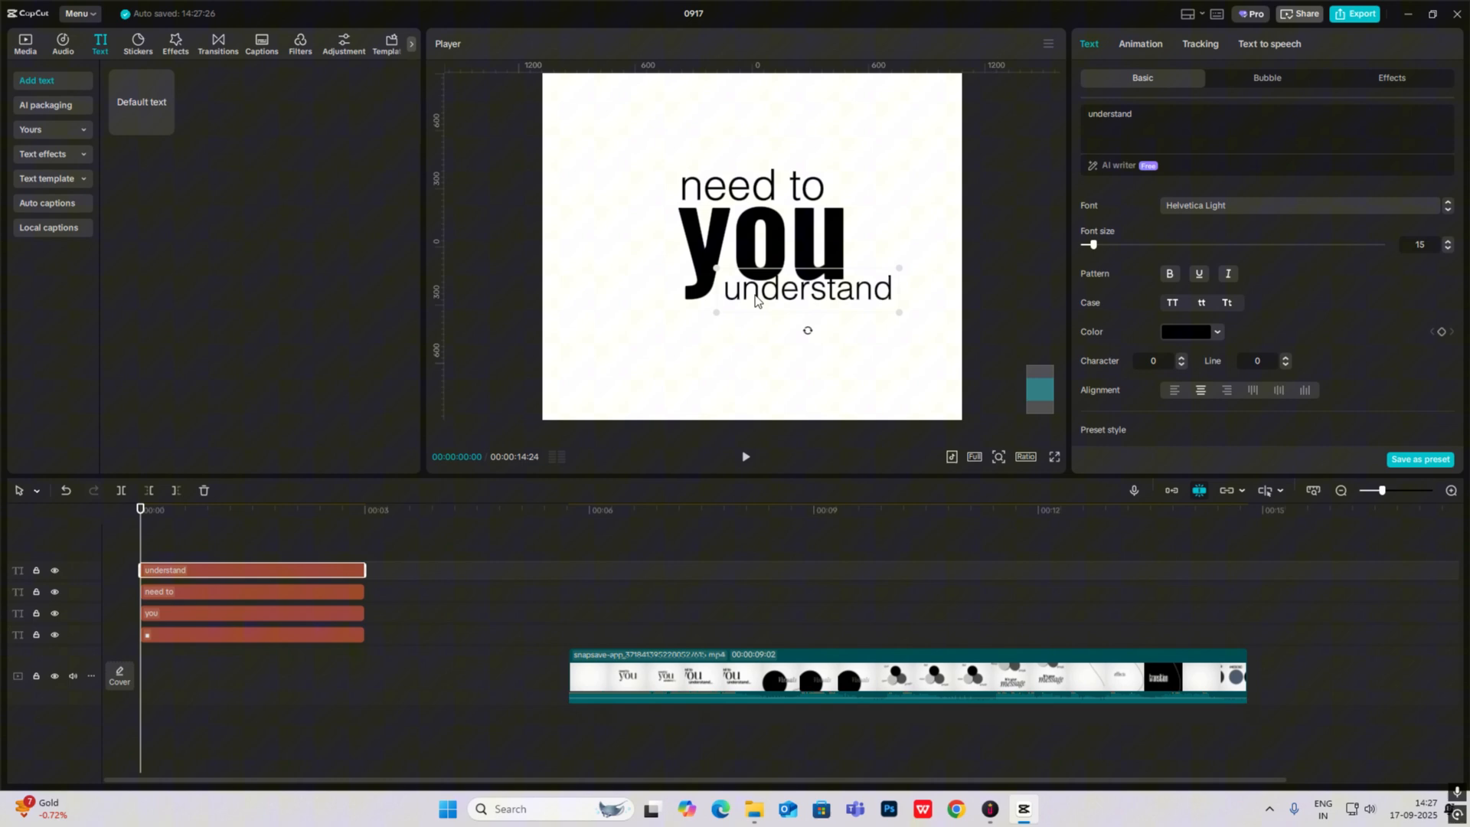
left_click(251, 634)
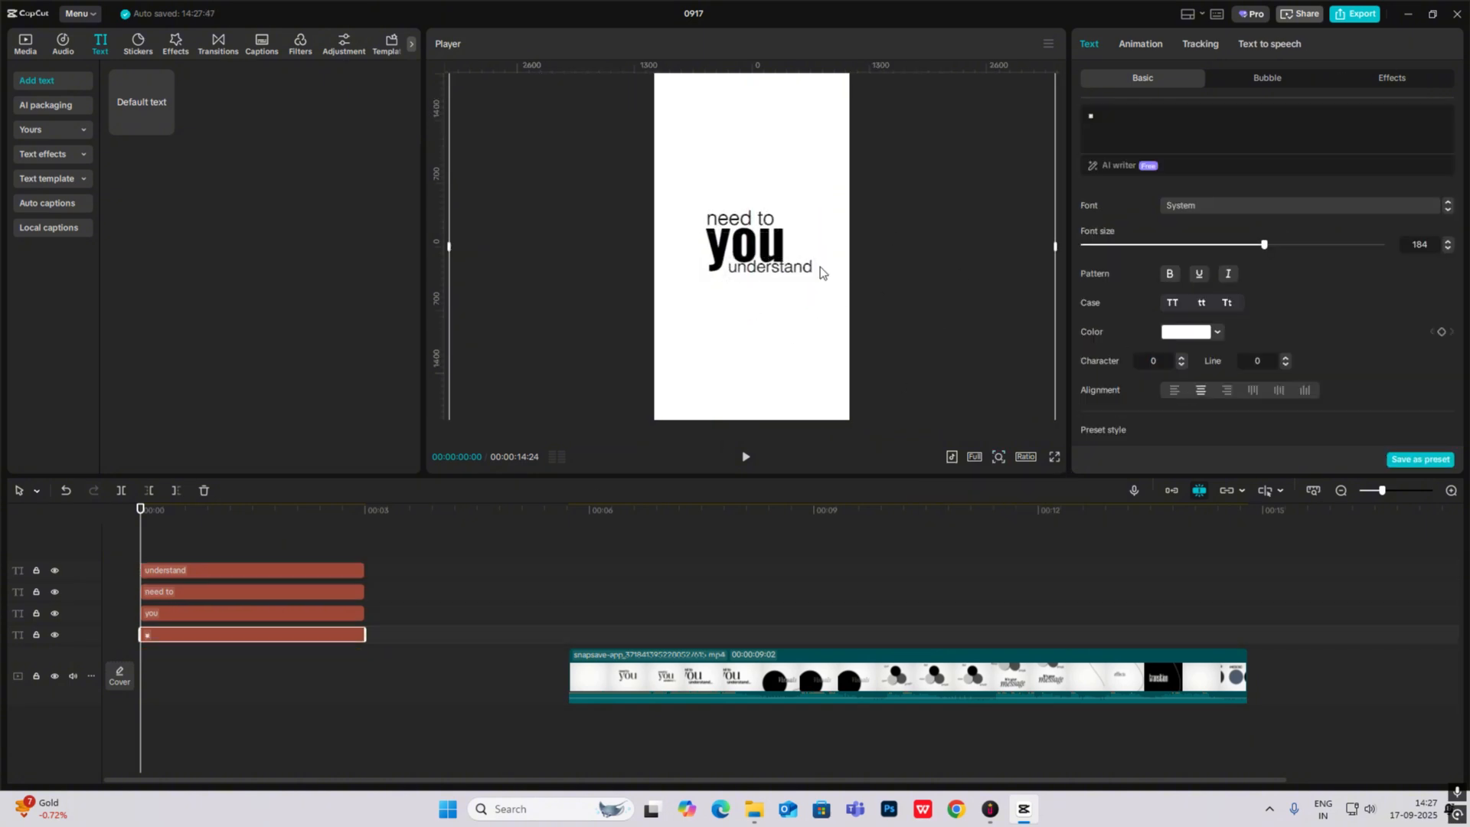
Step: Give the 'need to' text a Flash loop animation lasting 0.5s
left_click(611, 509)
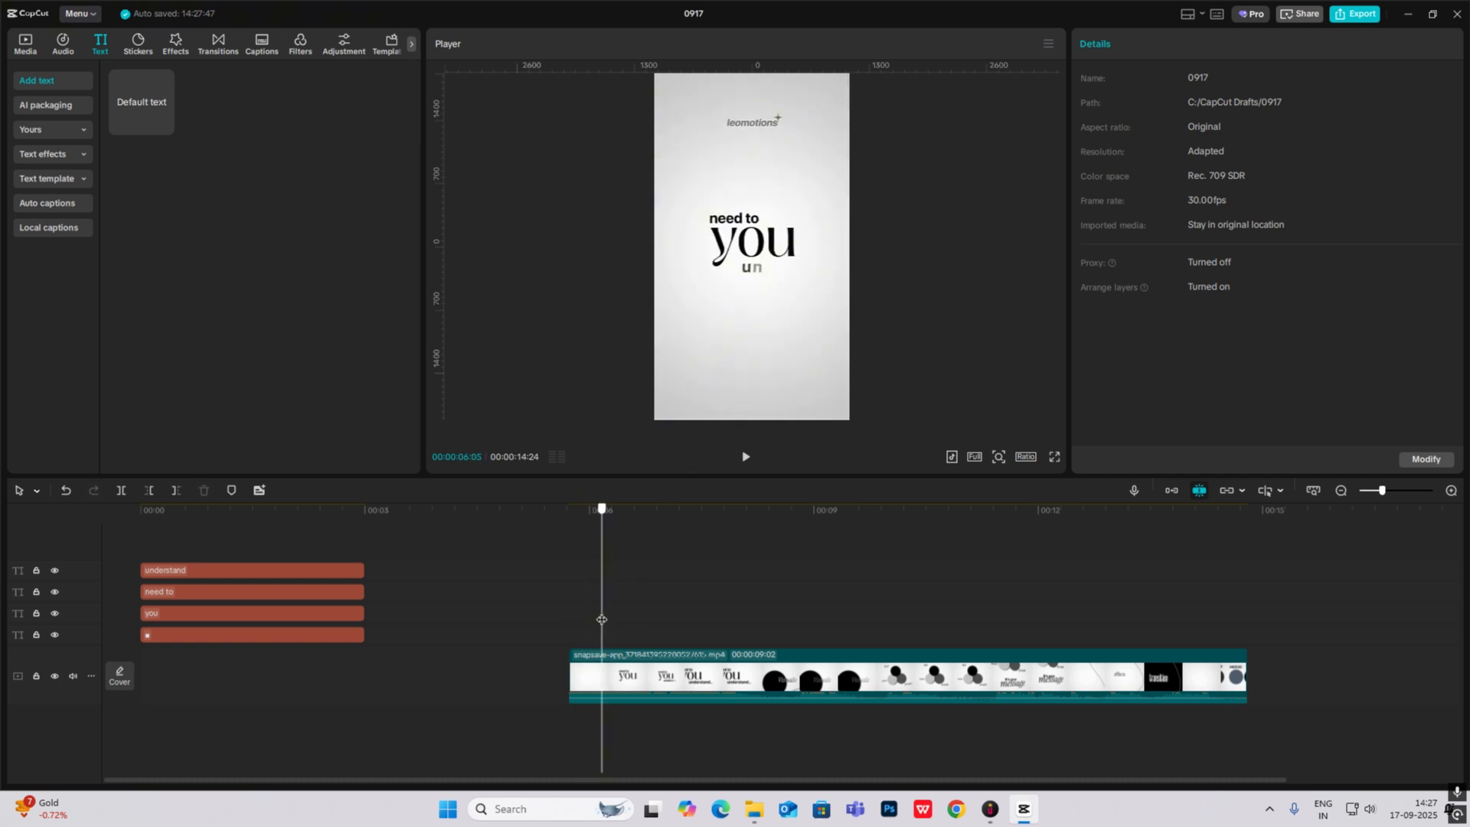
left_click(249, 592)
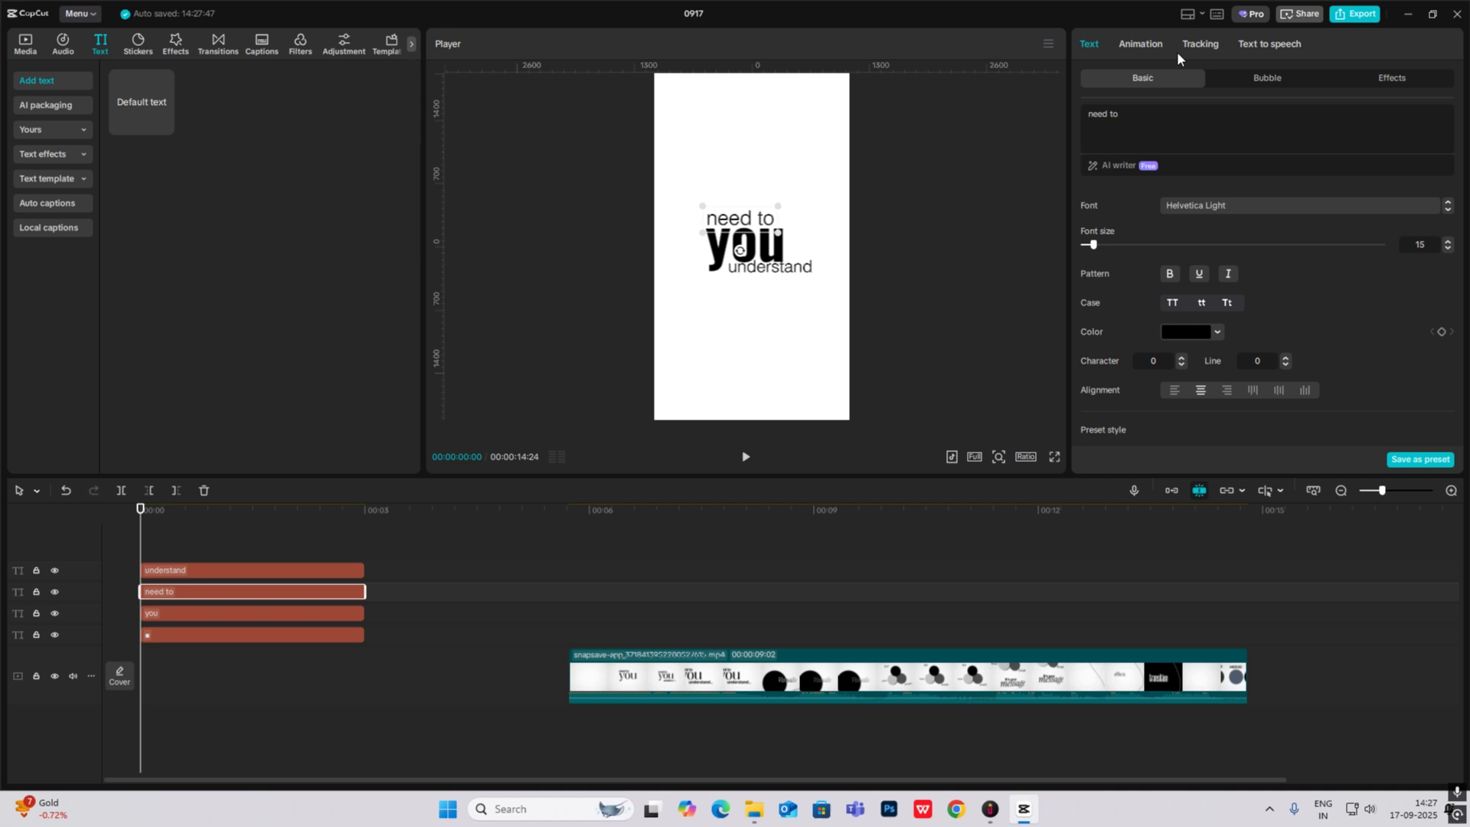
left_click(1139, 43)
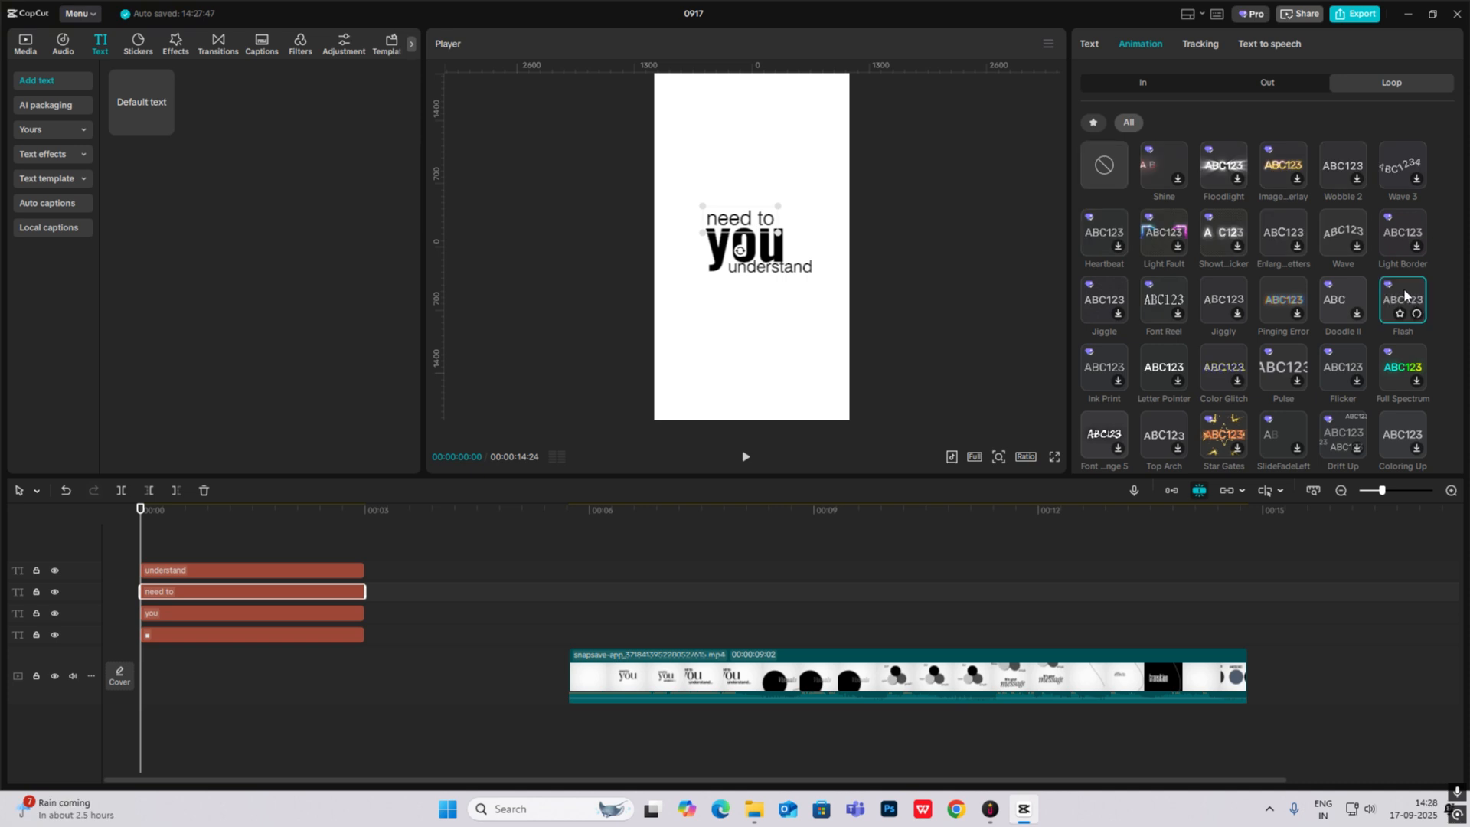
left_click(744, 460)
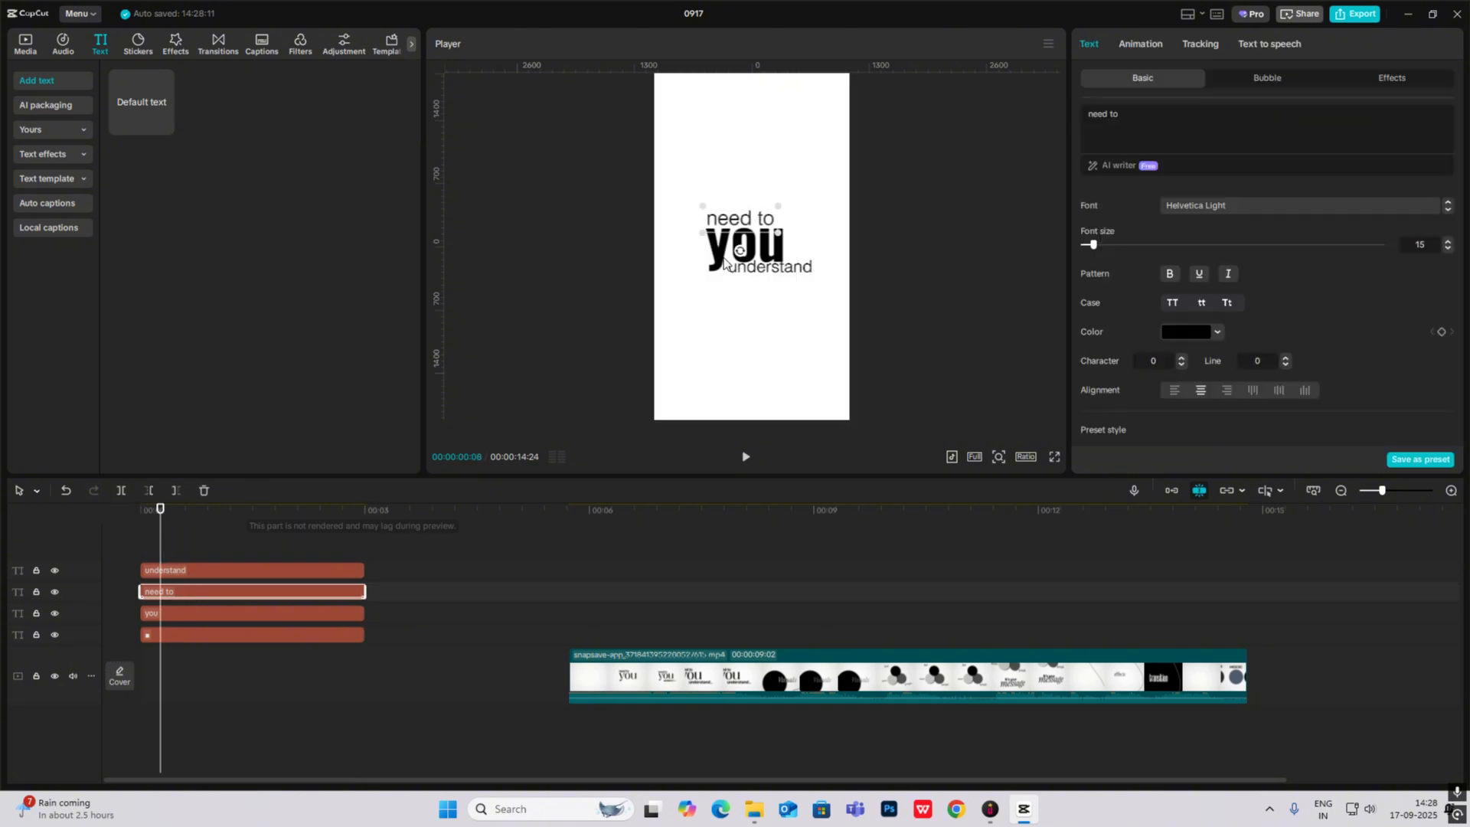
left_click(1139, 43)
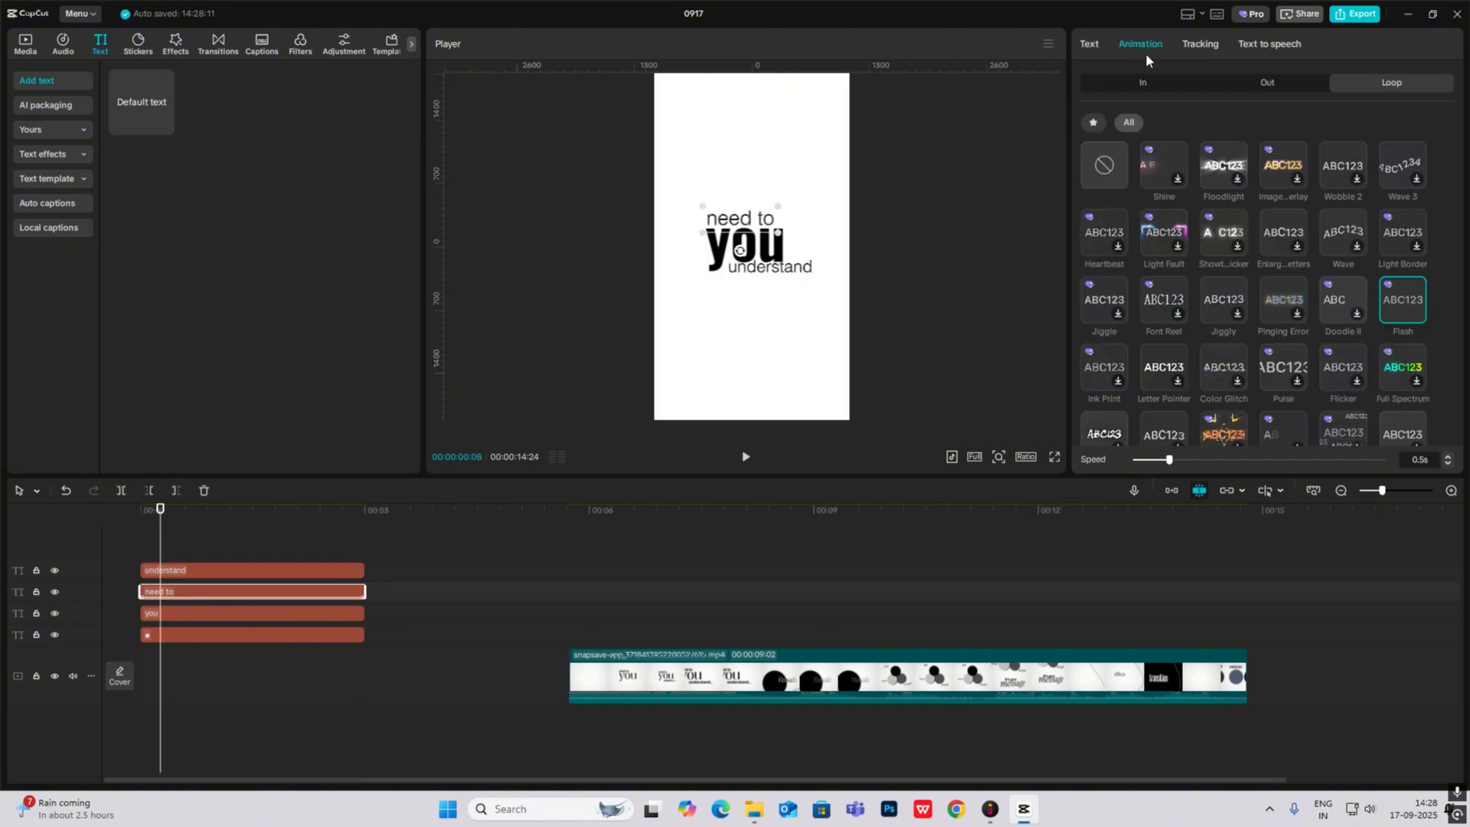
left_click(745, 456)
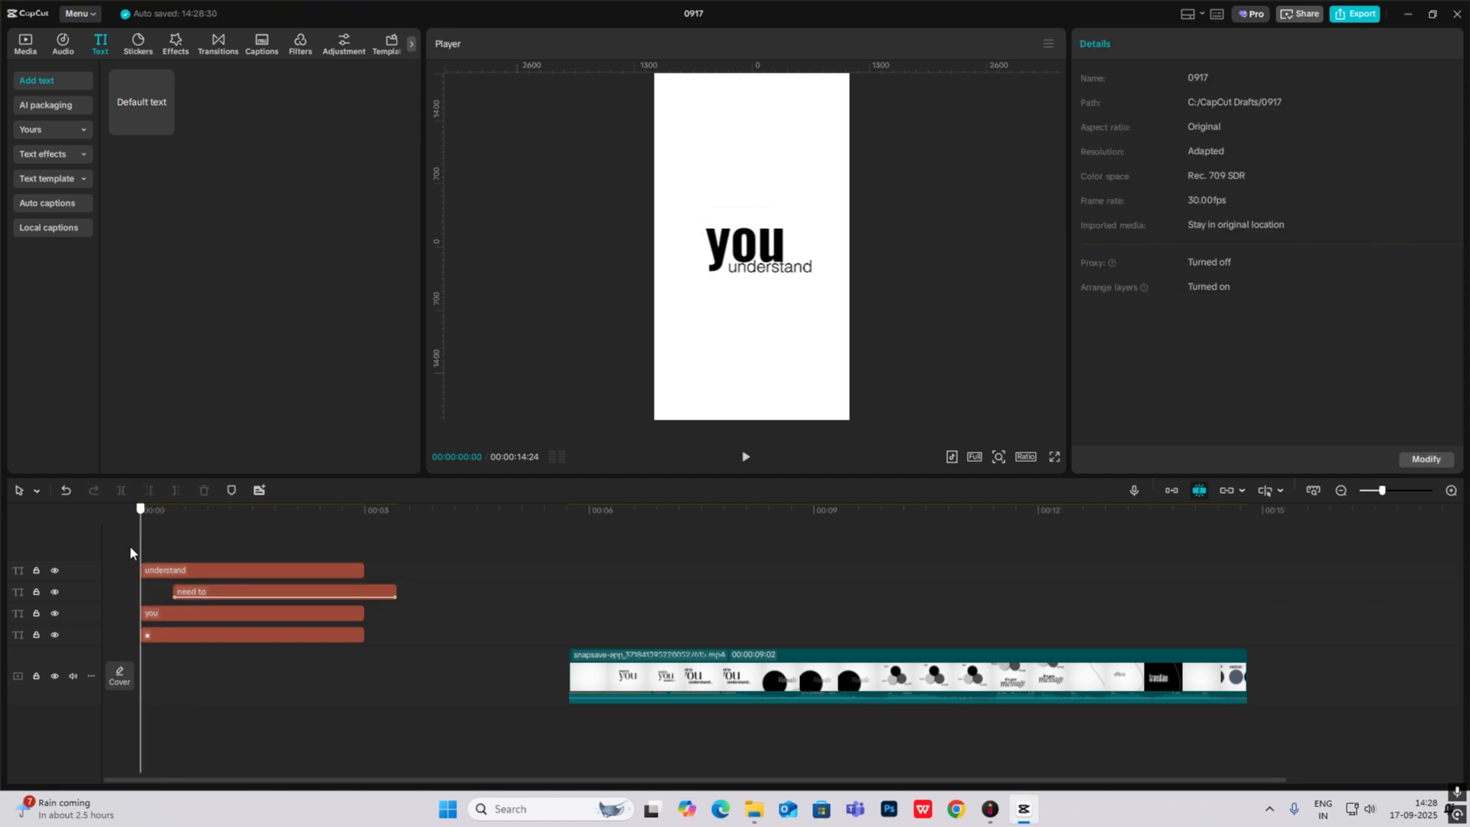
Step: Split 'need to' near 1s and set the second part's loop animation to None
left_click(746, 458)
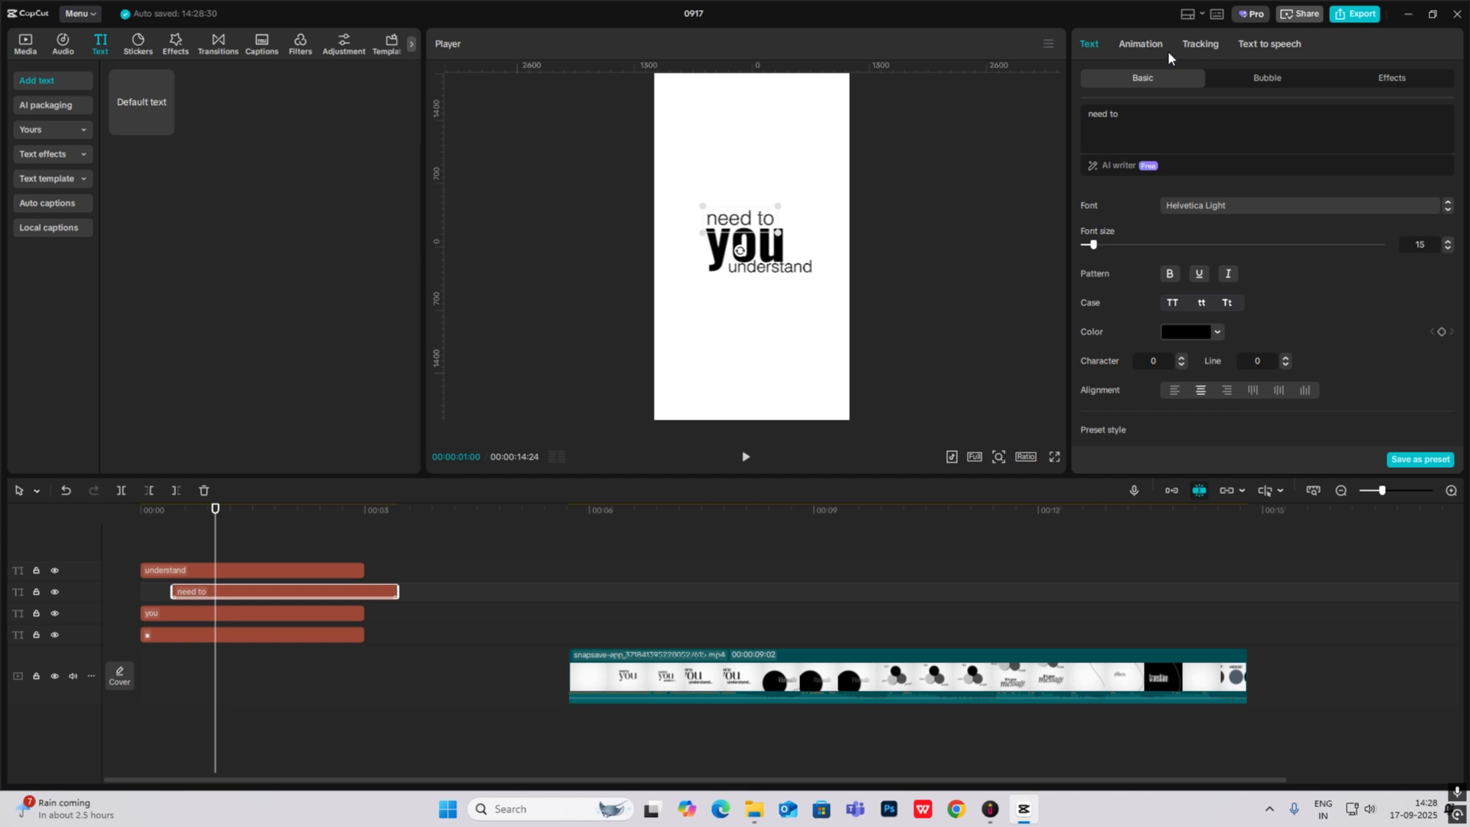
left_click(1140, 43)
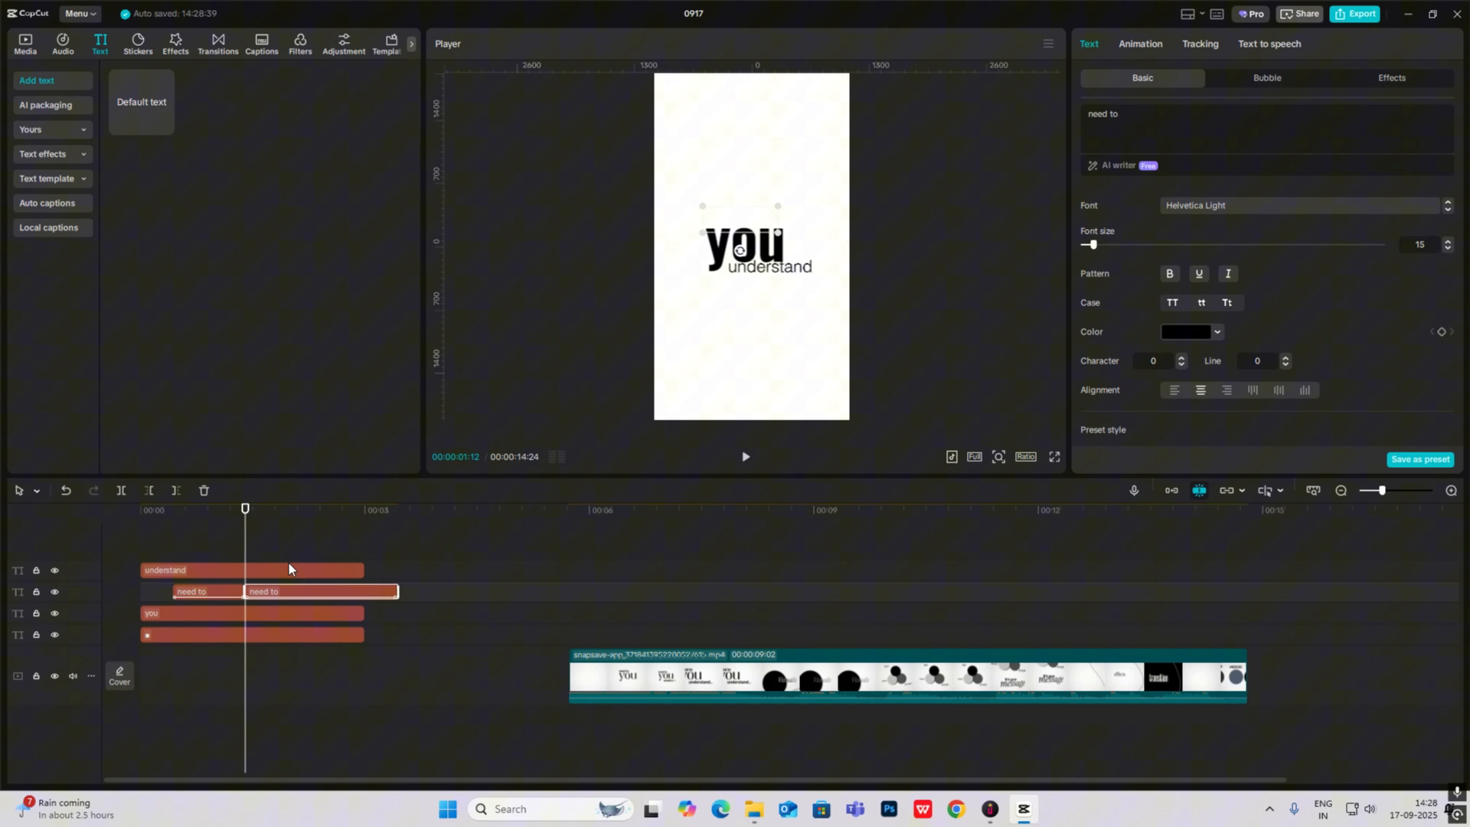
left_click(1140, 43)
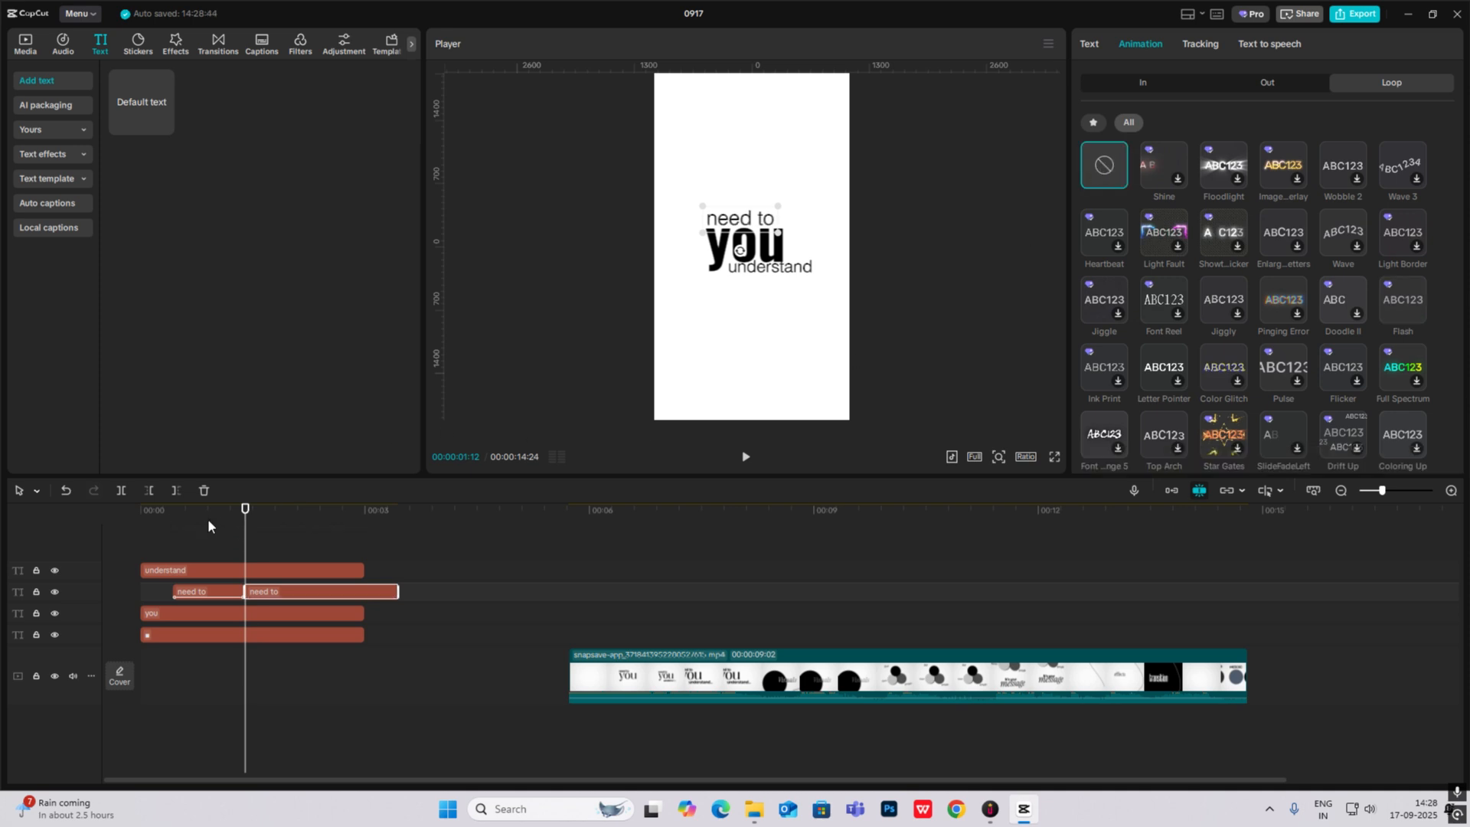
left_click(744, 458)
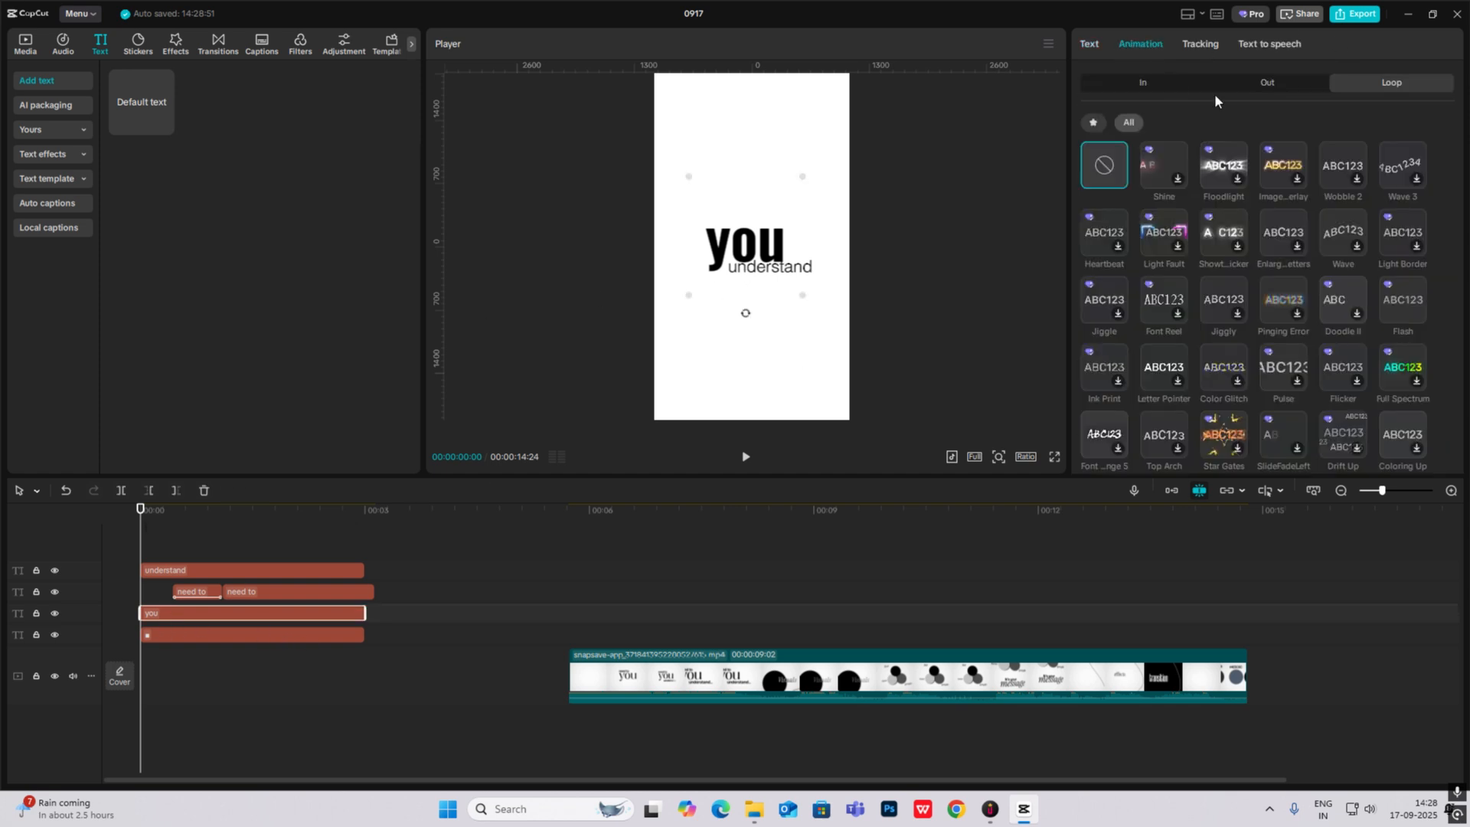
Step: Give 'you' the Type 2 entrance animation and stagger 'understand' to start later
left_click(1143, 82)
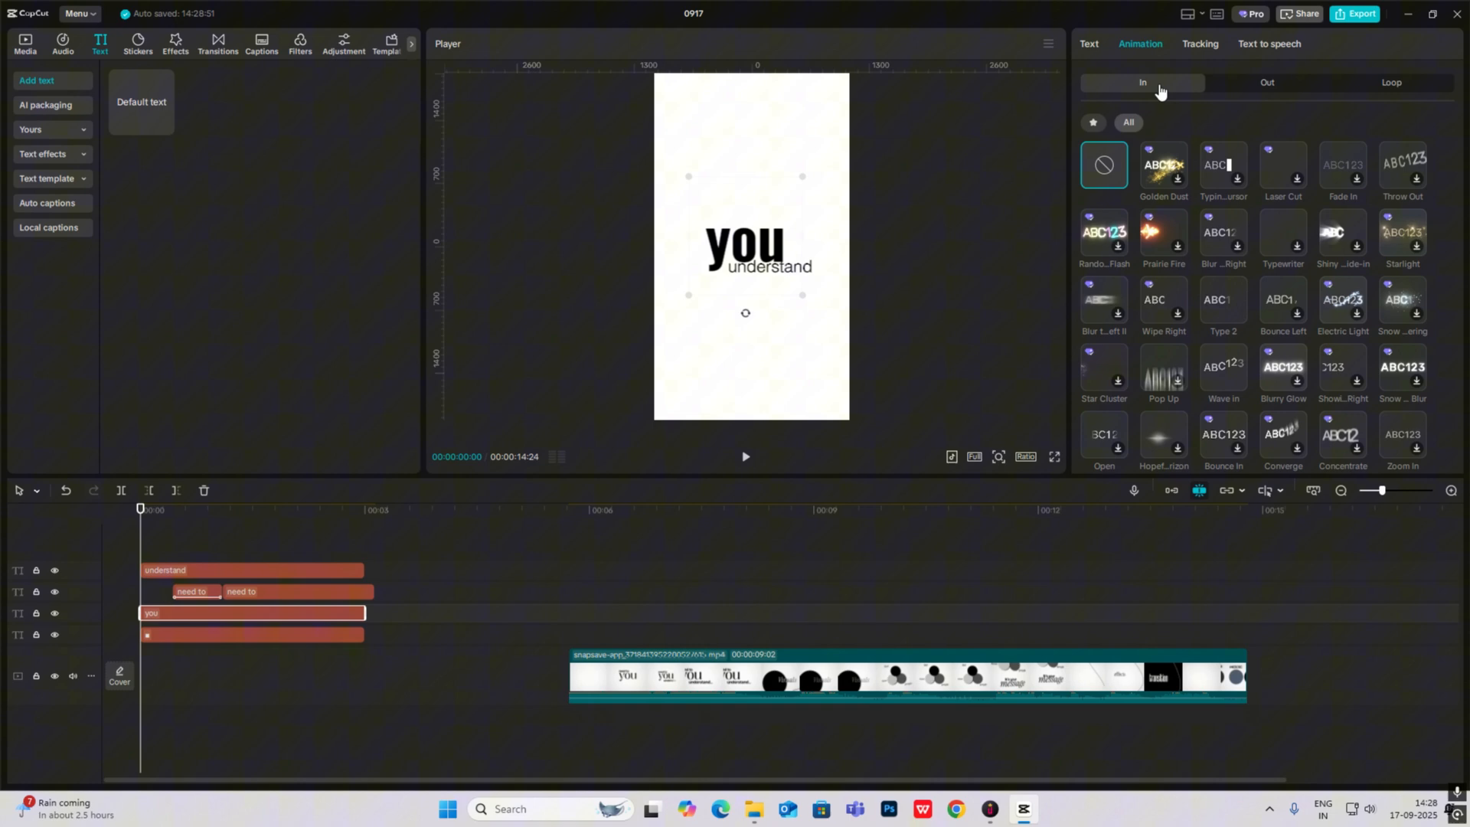
mouse_move(1187, 257)
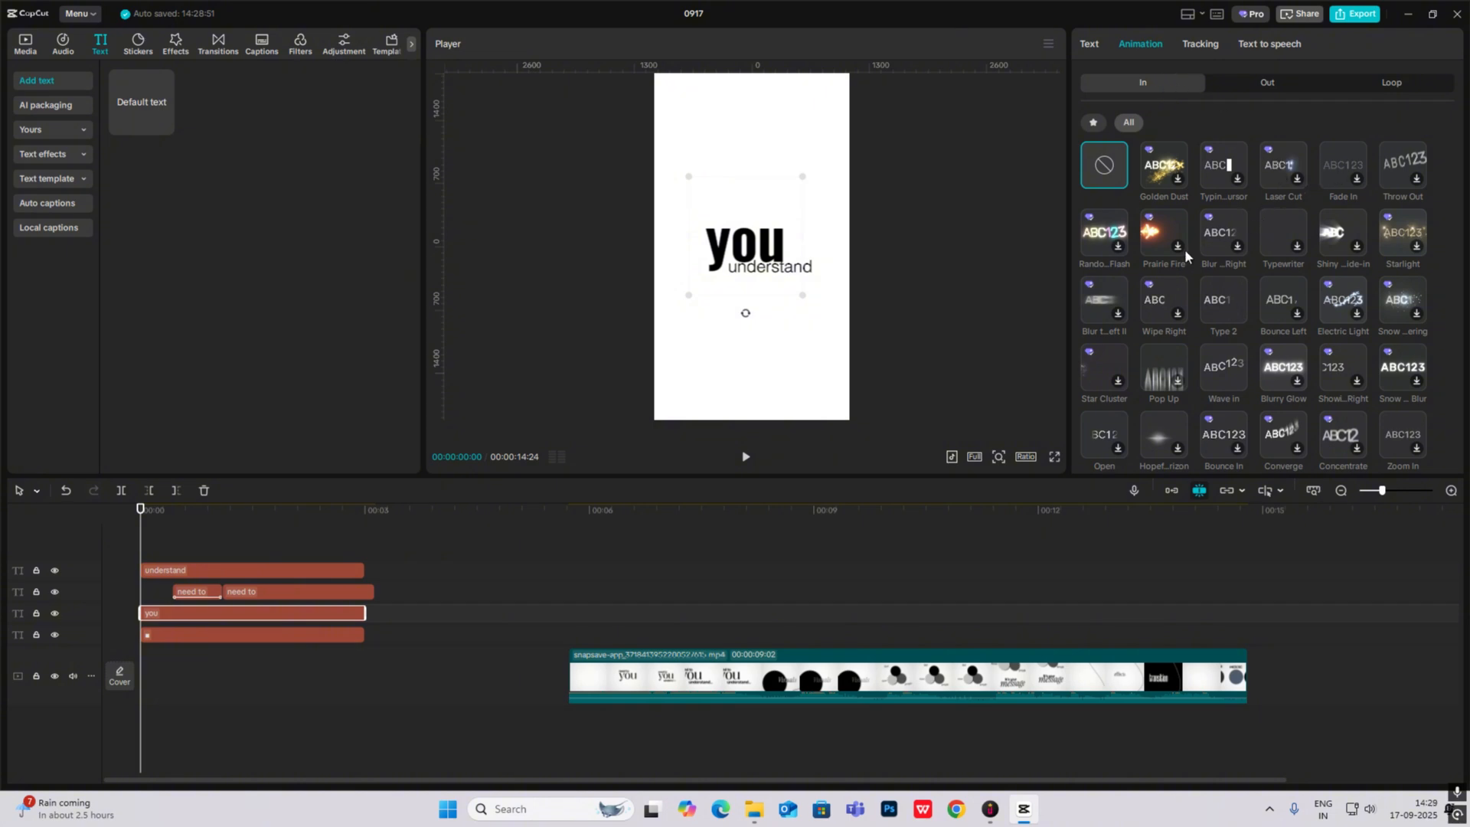
left_click(1223, 300)
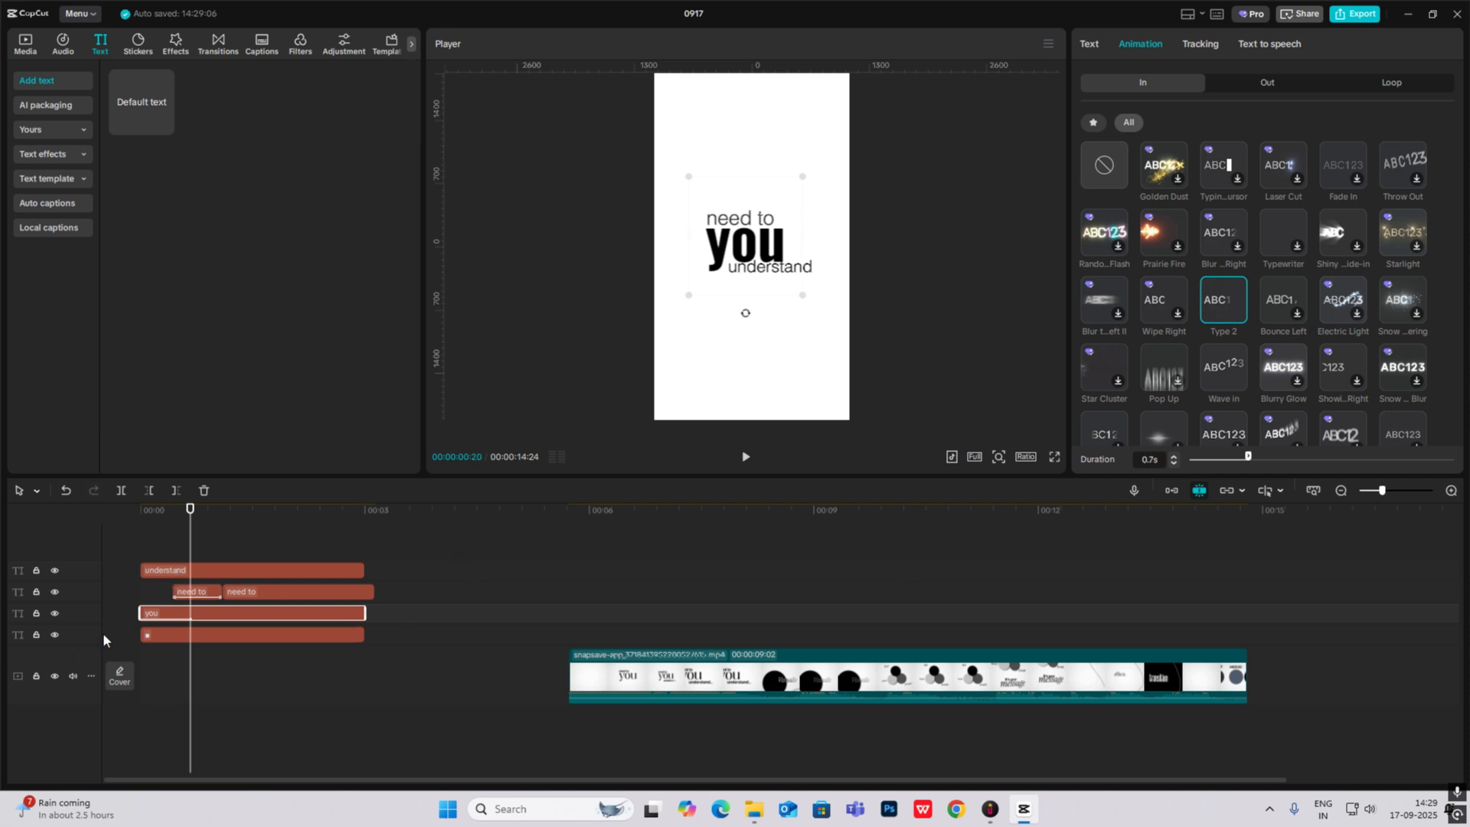
left_click(1089, 43)
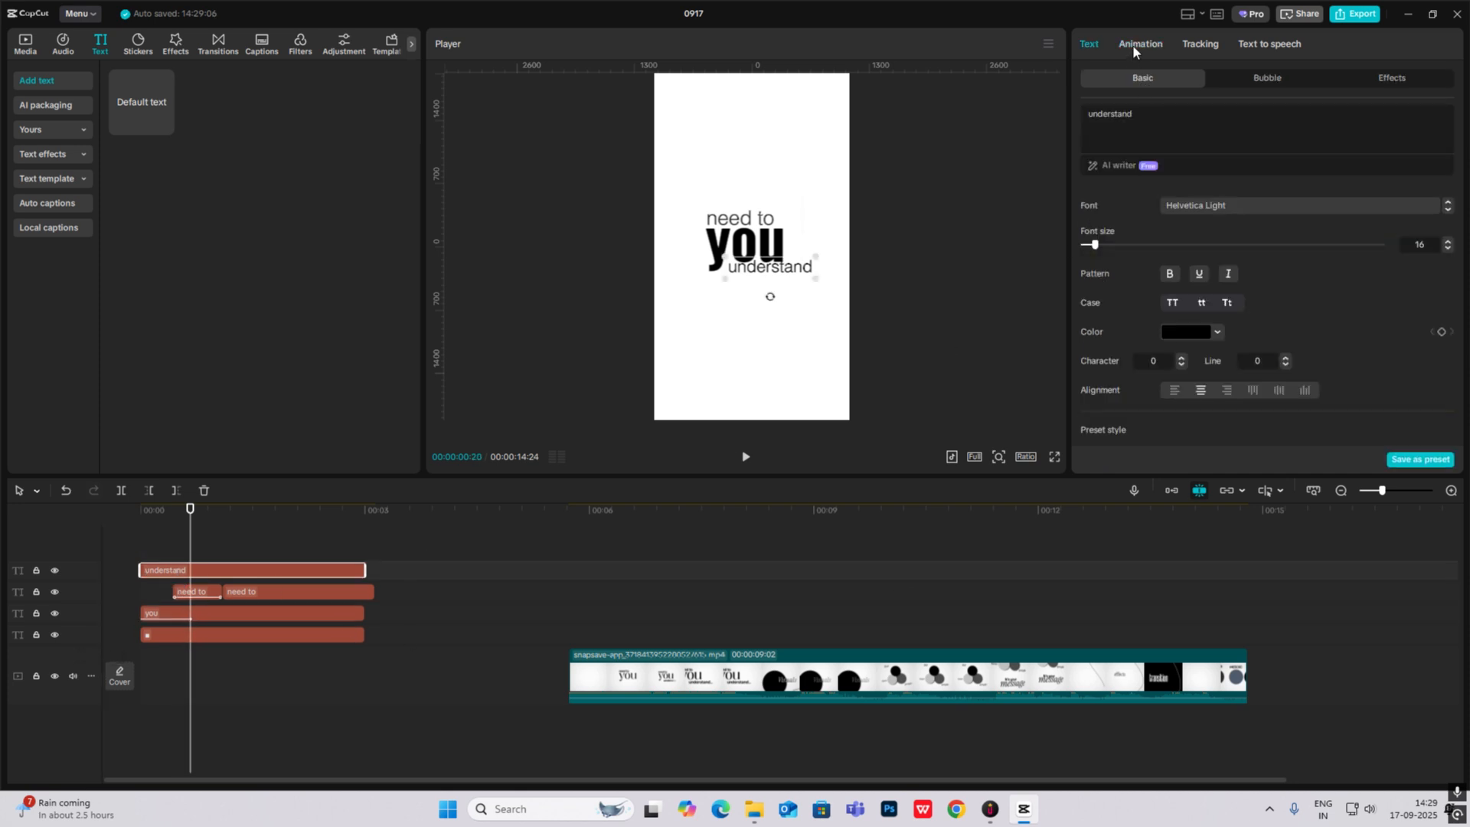
left_click(1139, 43)
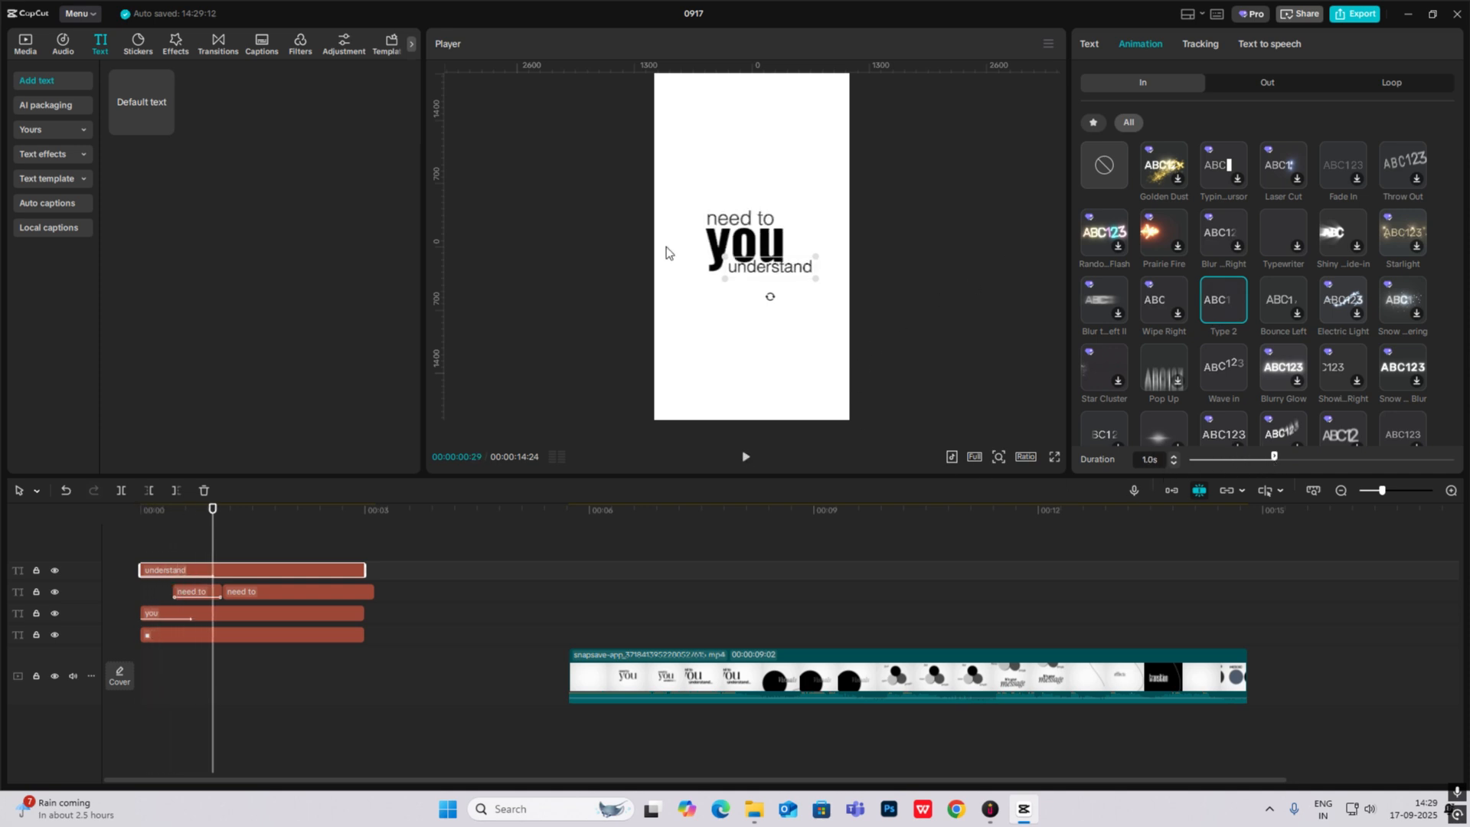
left_click(594, 509)
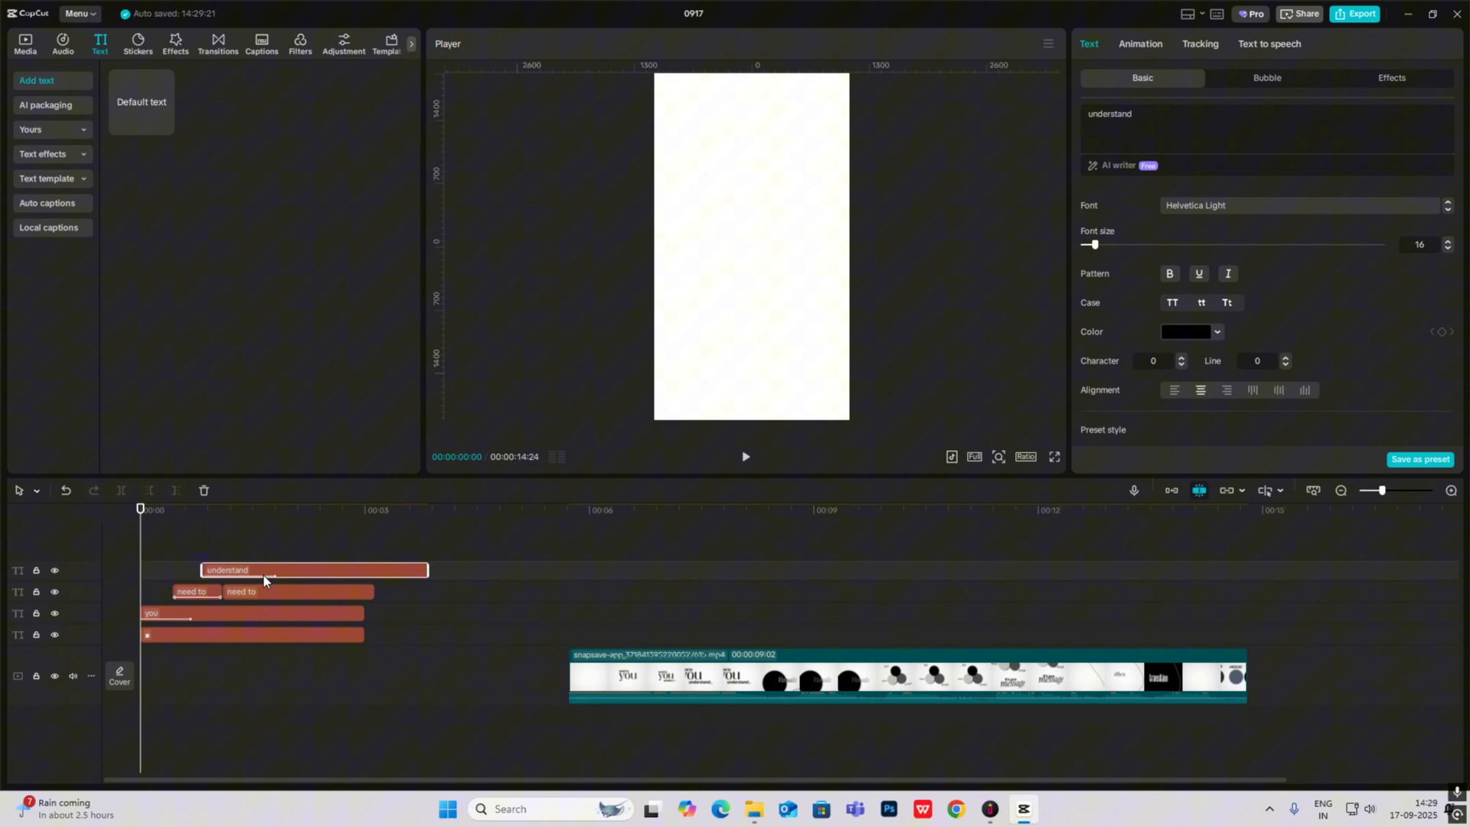
left_click(278, 509)
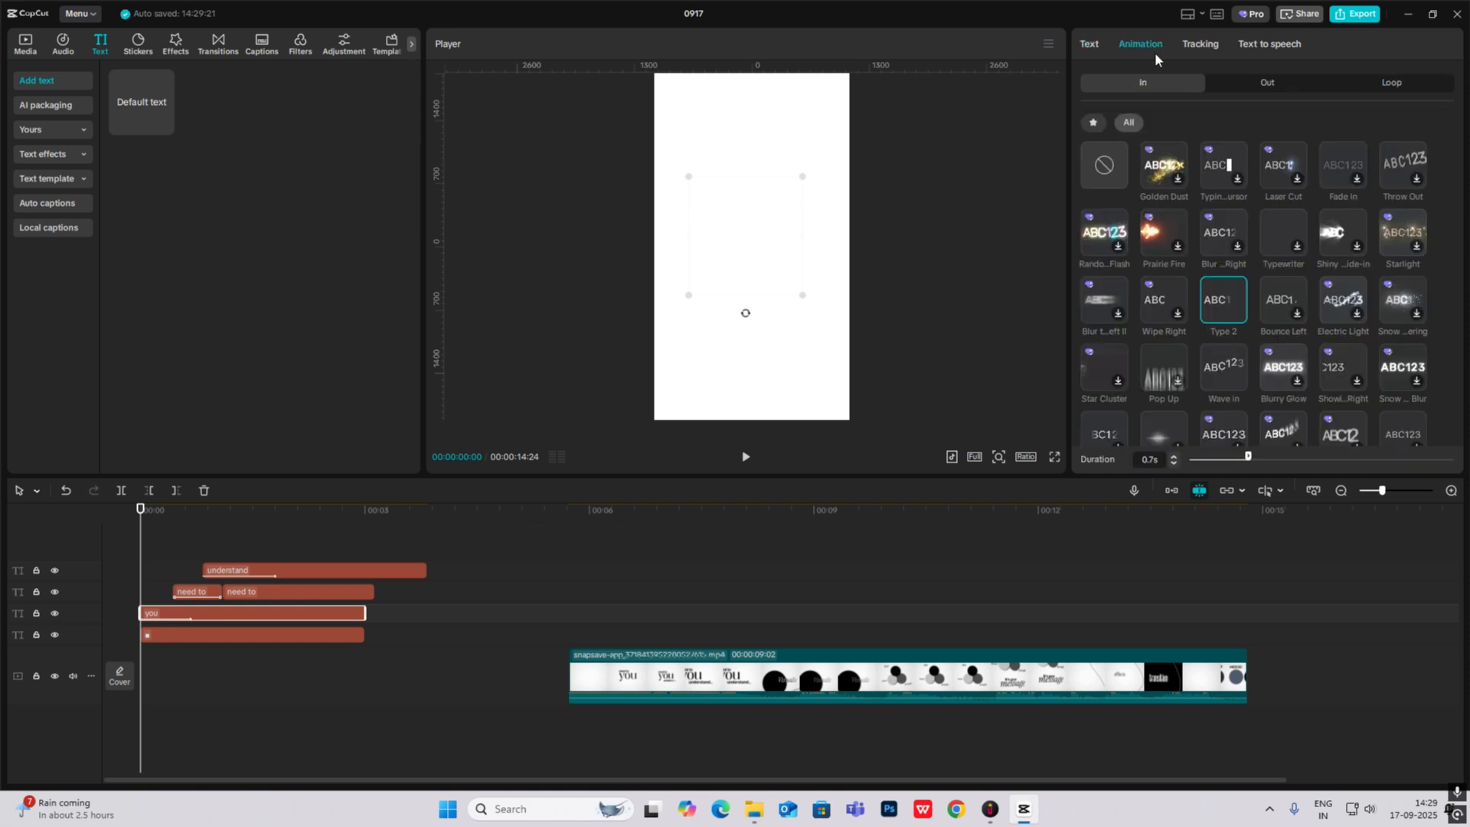
Step: Add Scale keyframes to the 'you' clip so it grows as it types in
left_click(1089, 43)
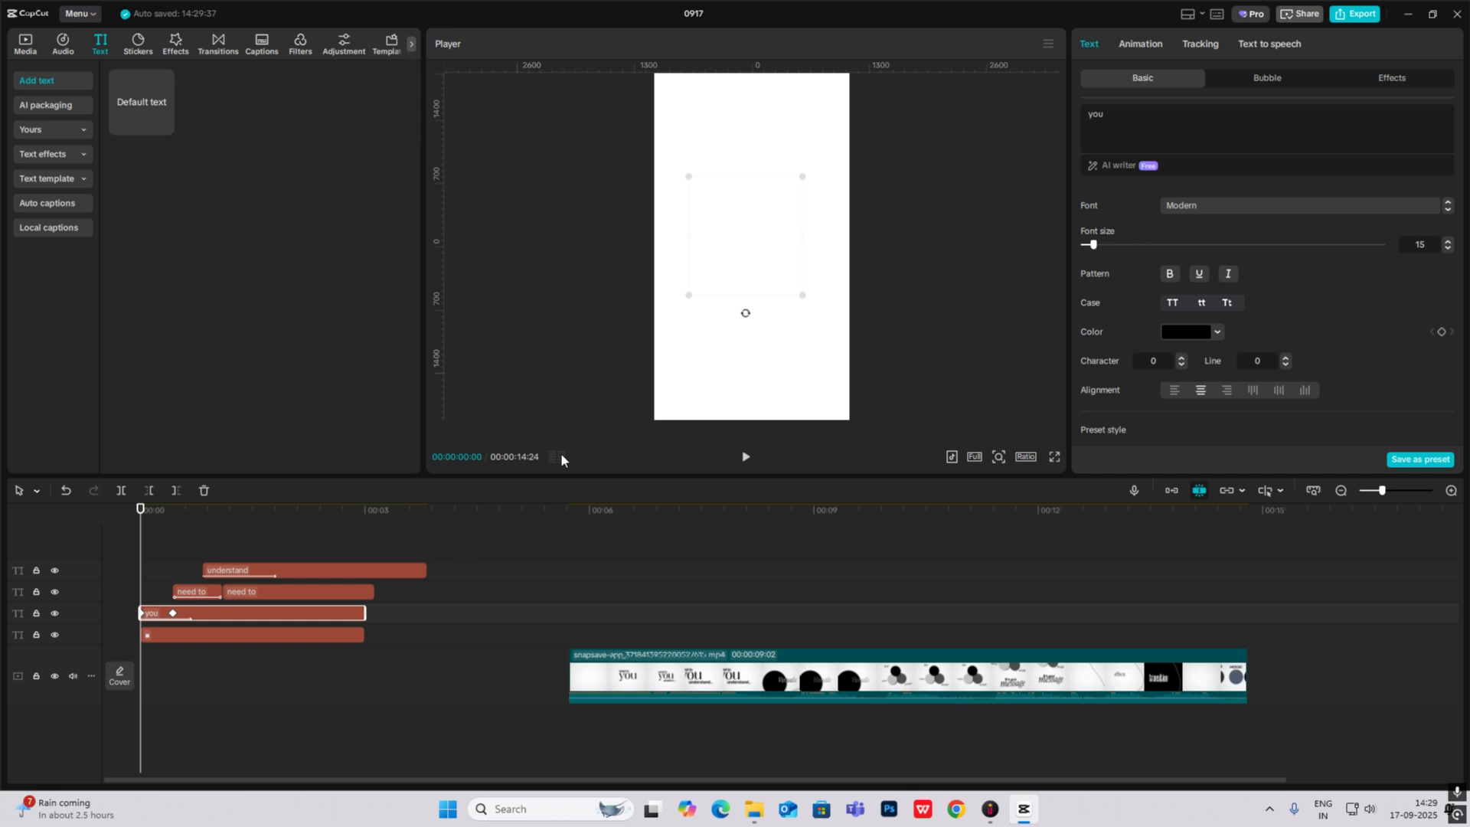
mouse_move(749, 267)
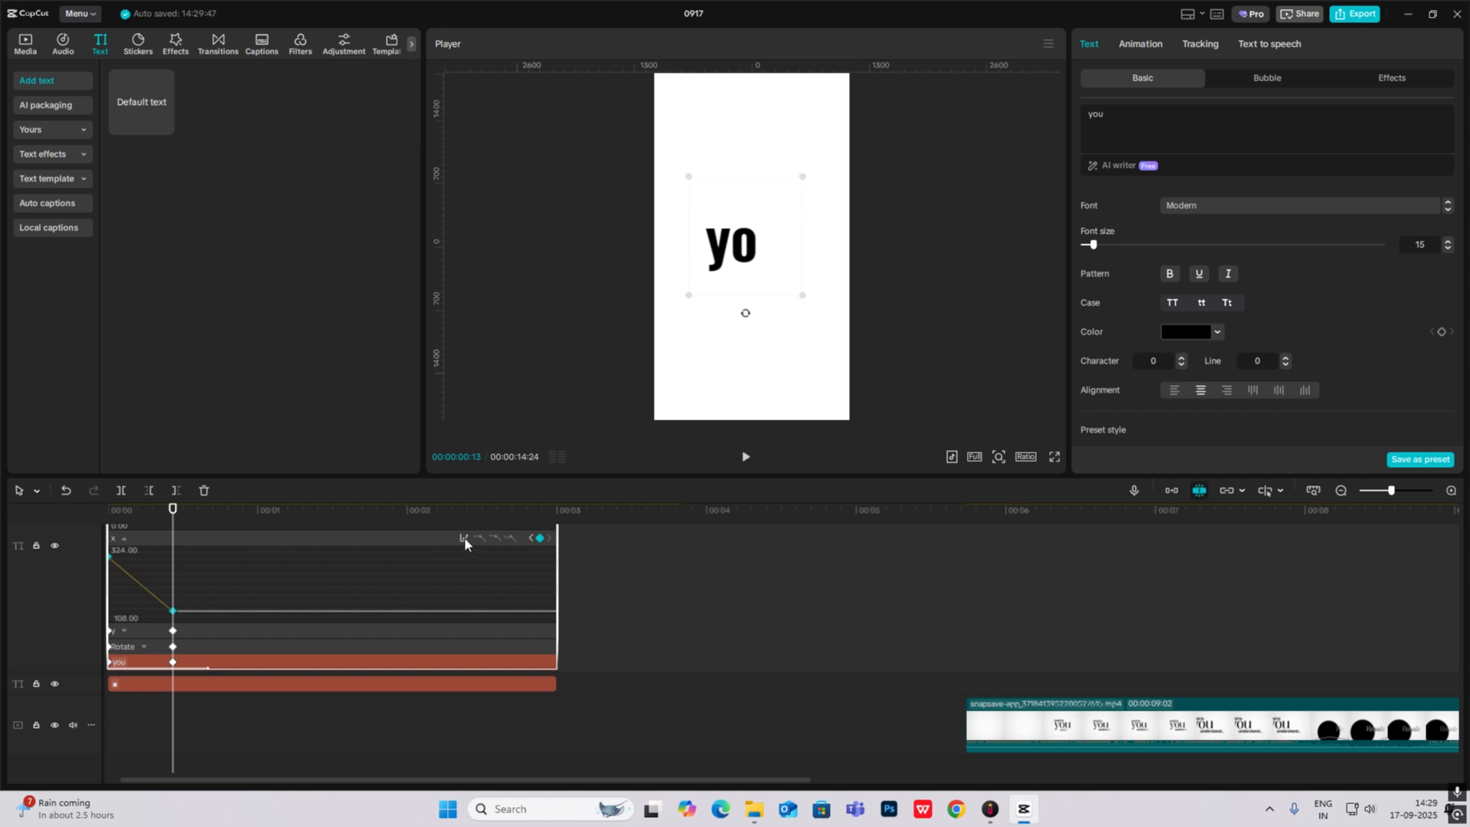
left_click(462, 537)
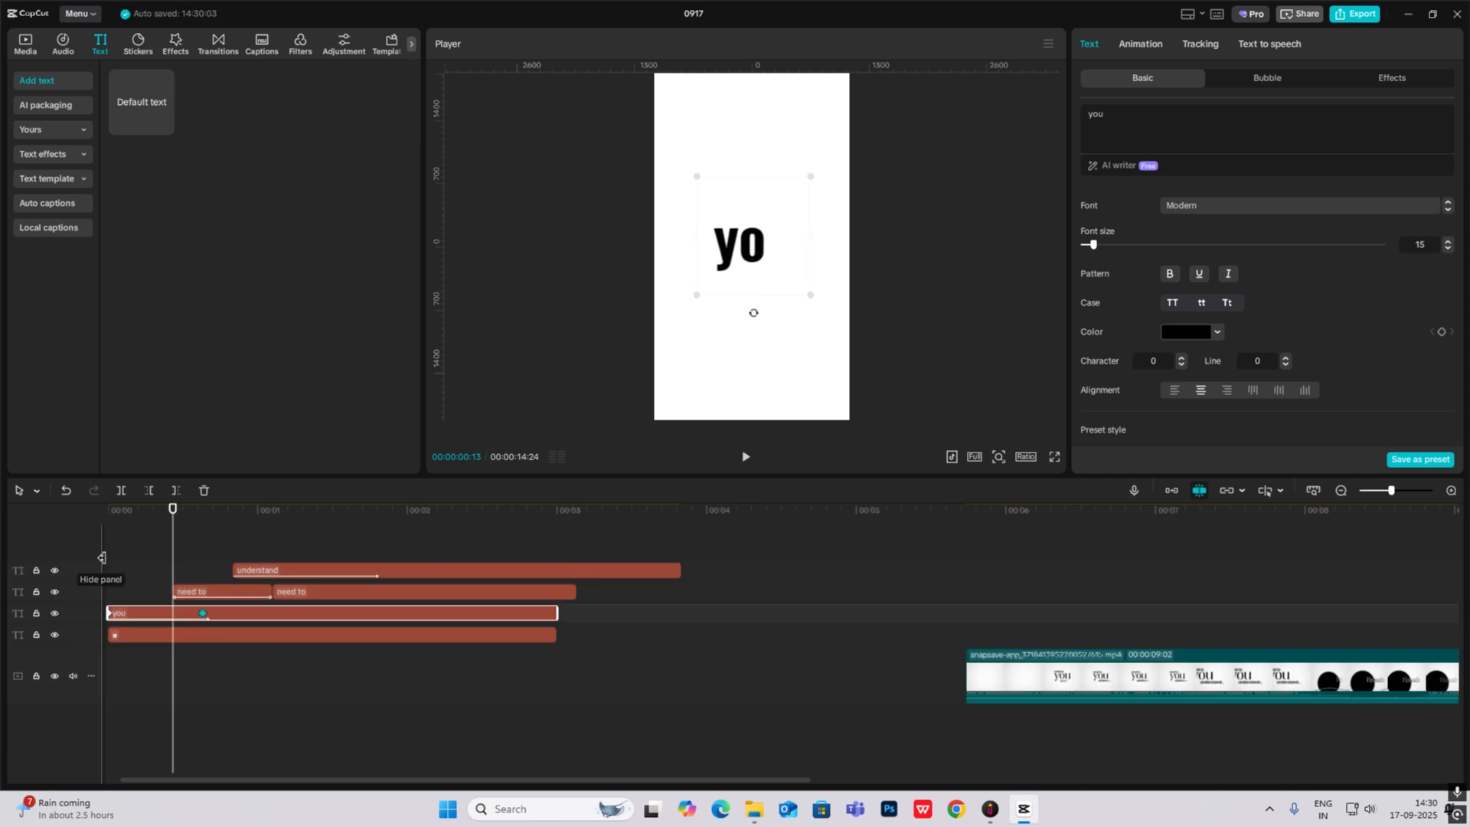
left_click(746, 456)
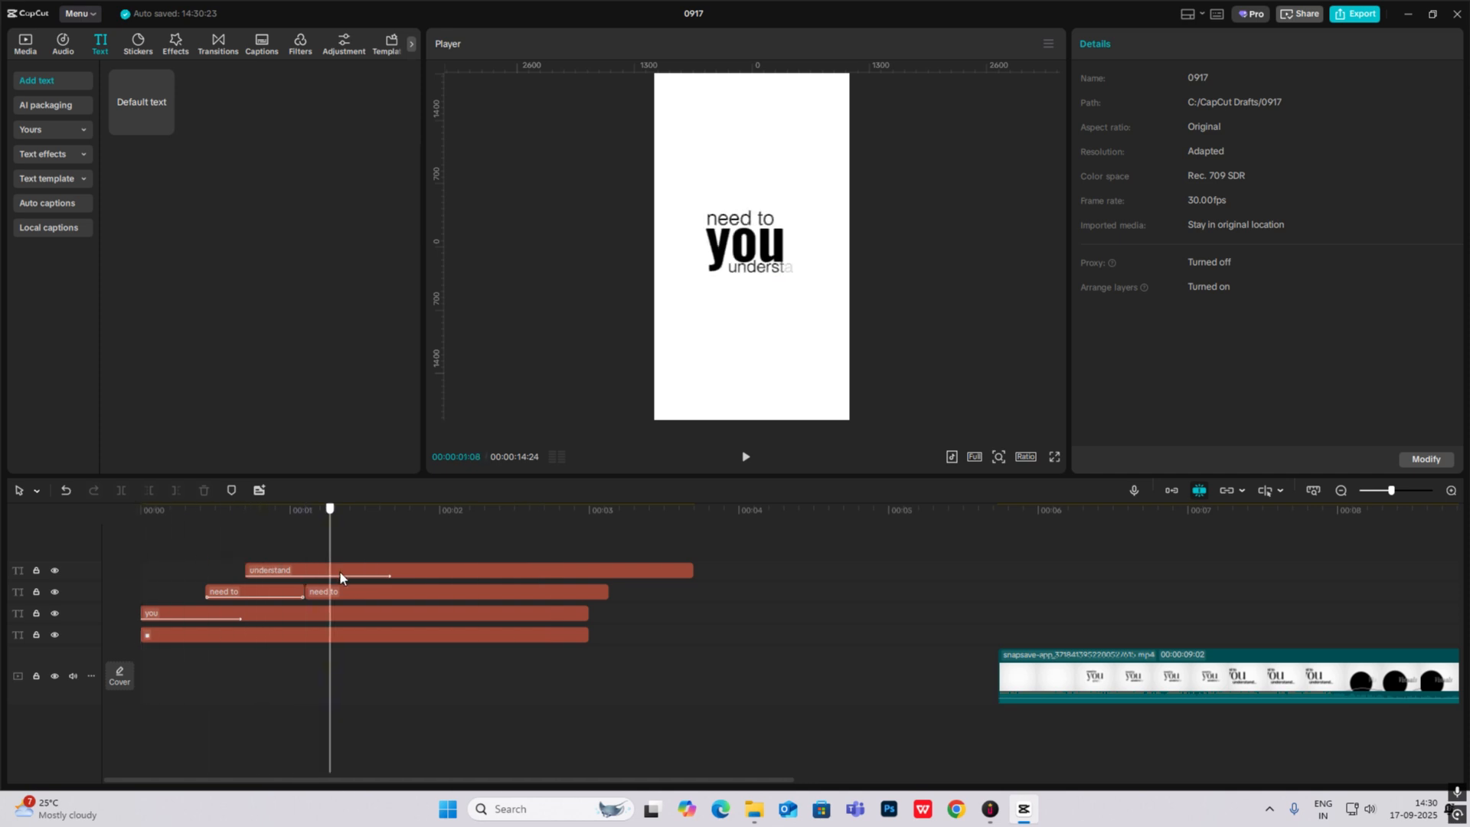
Step: Merge the word layers into a compound clip and add Scale keyframes under Video > Basic
left_click(289, 508)
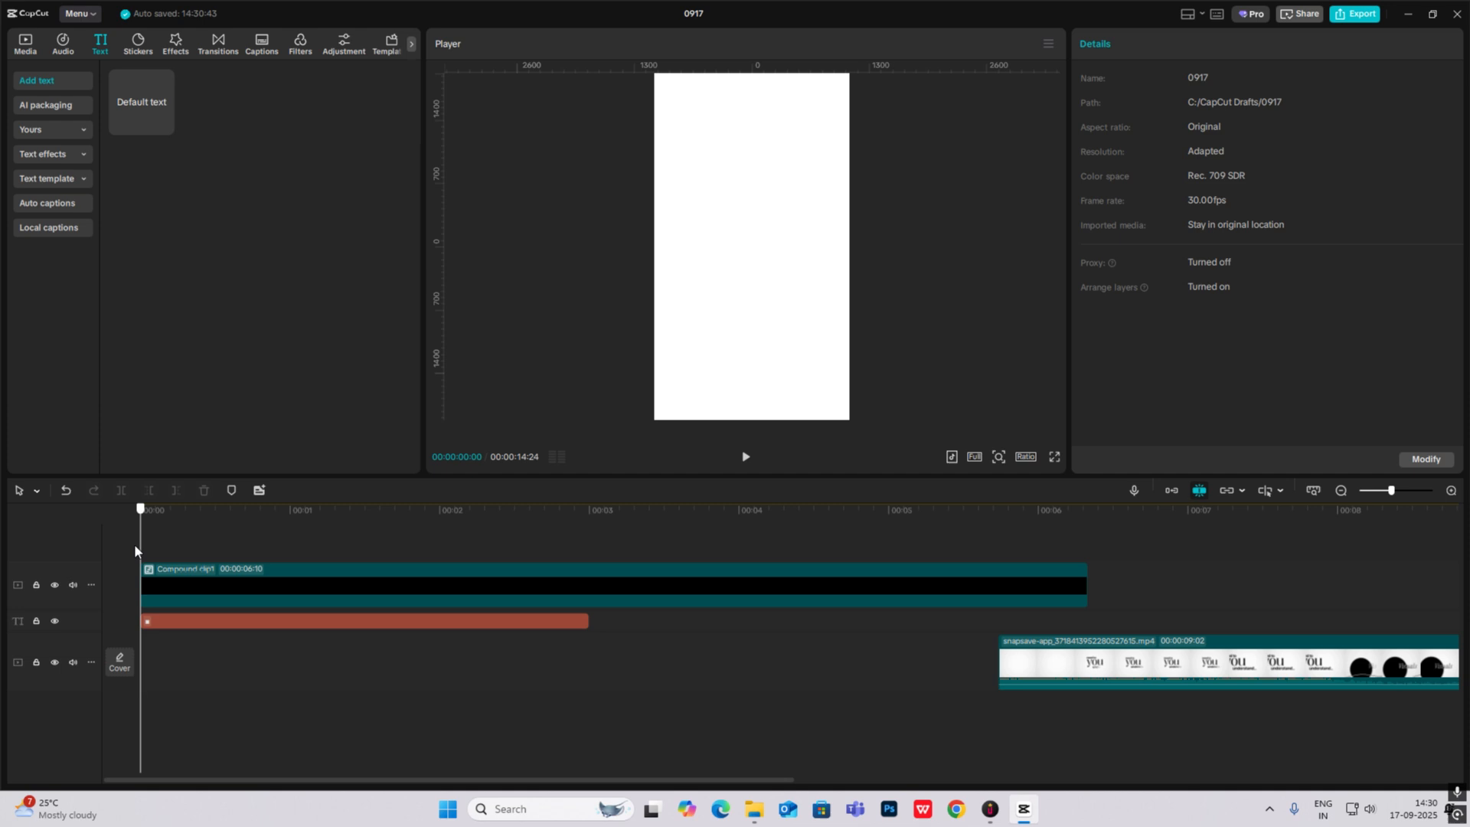
left_click(279, 508)
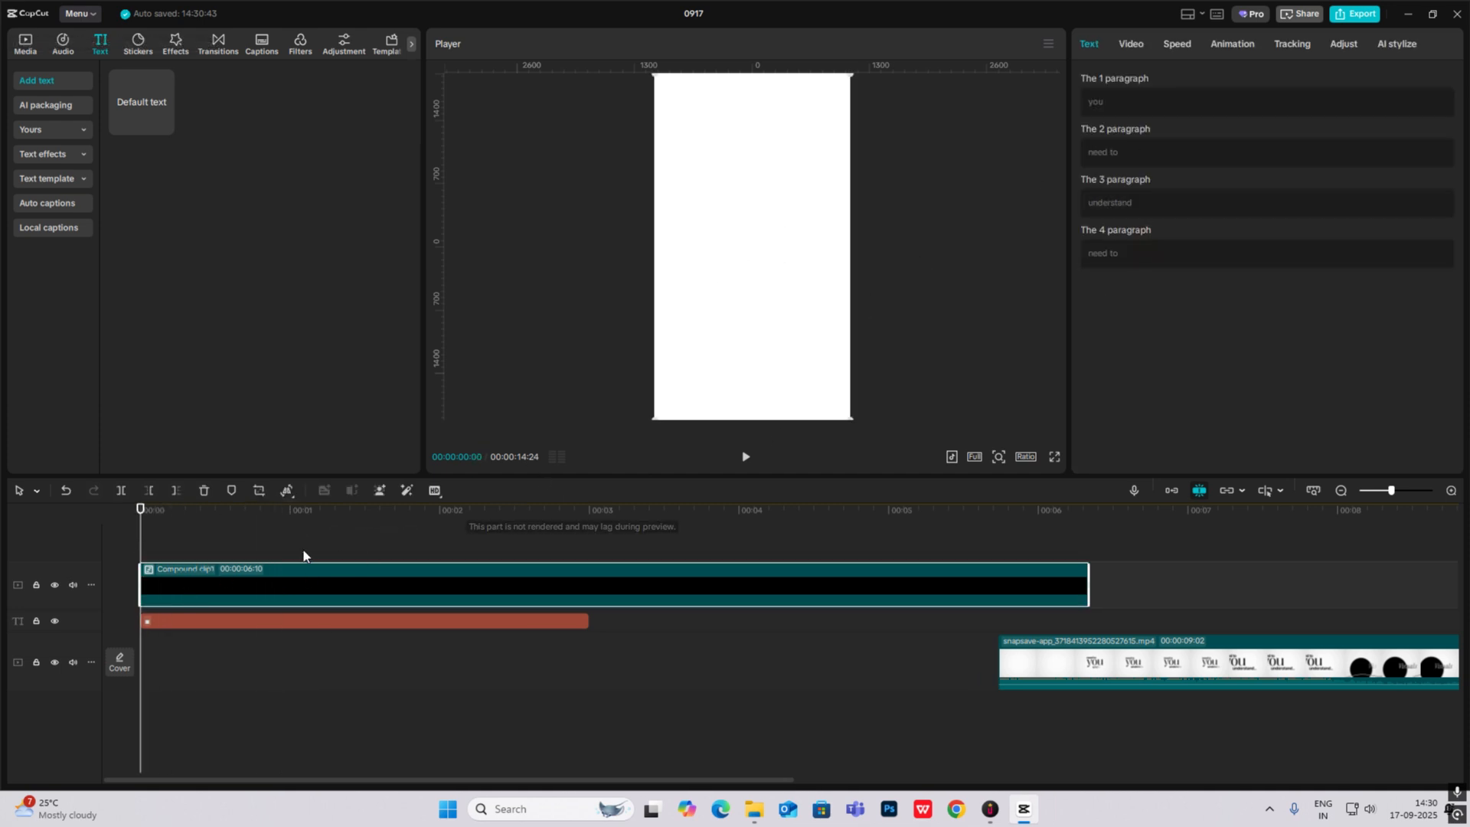
left_click(235, 508)
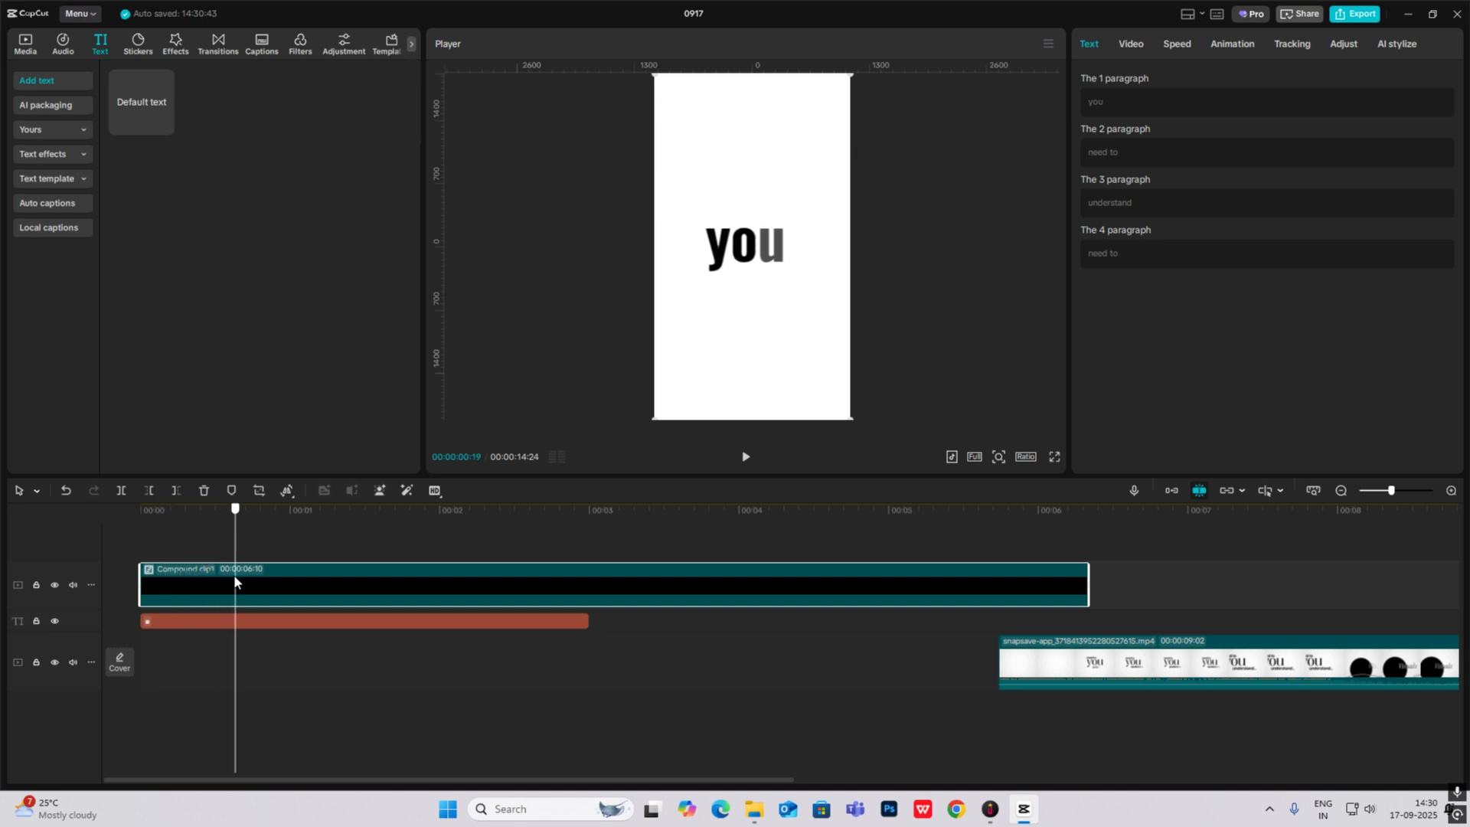
left_click(1131, 43)
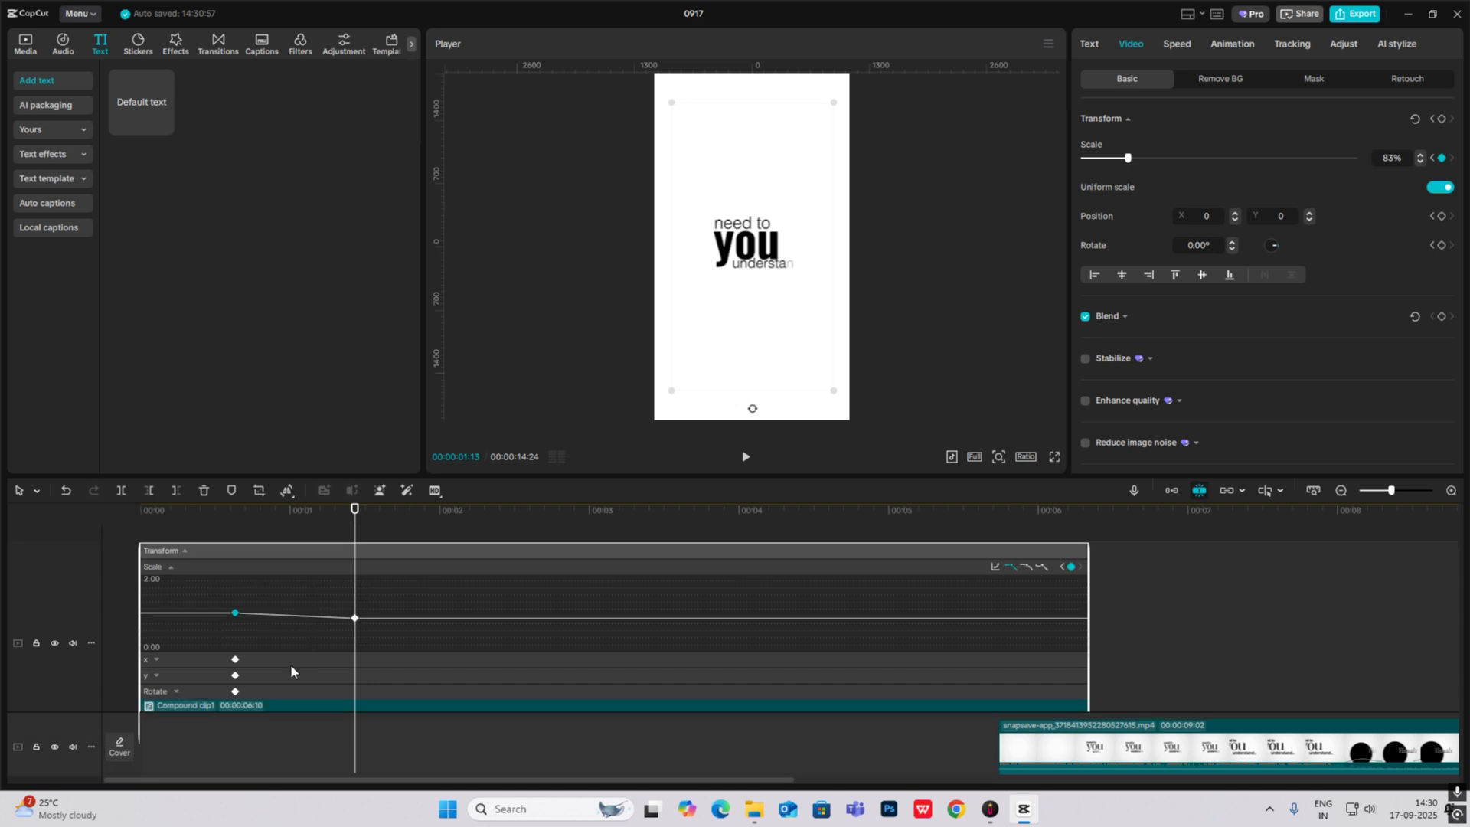
left_click(994, 570)
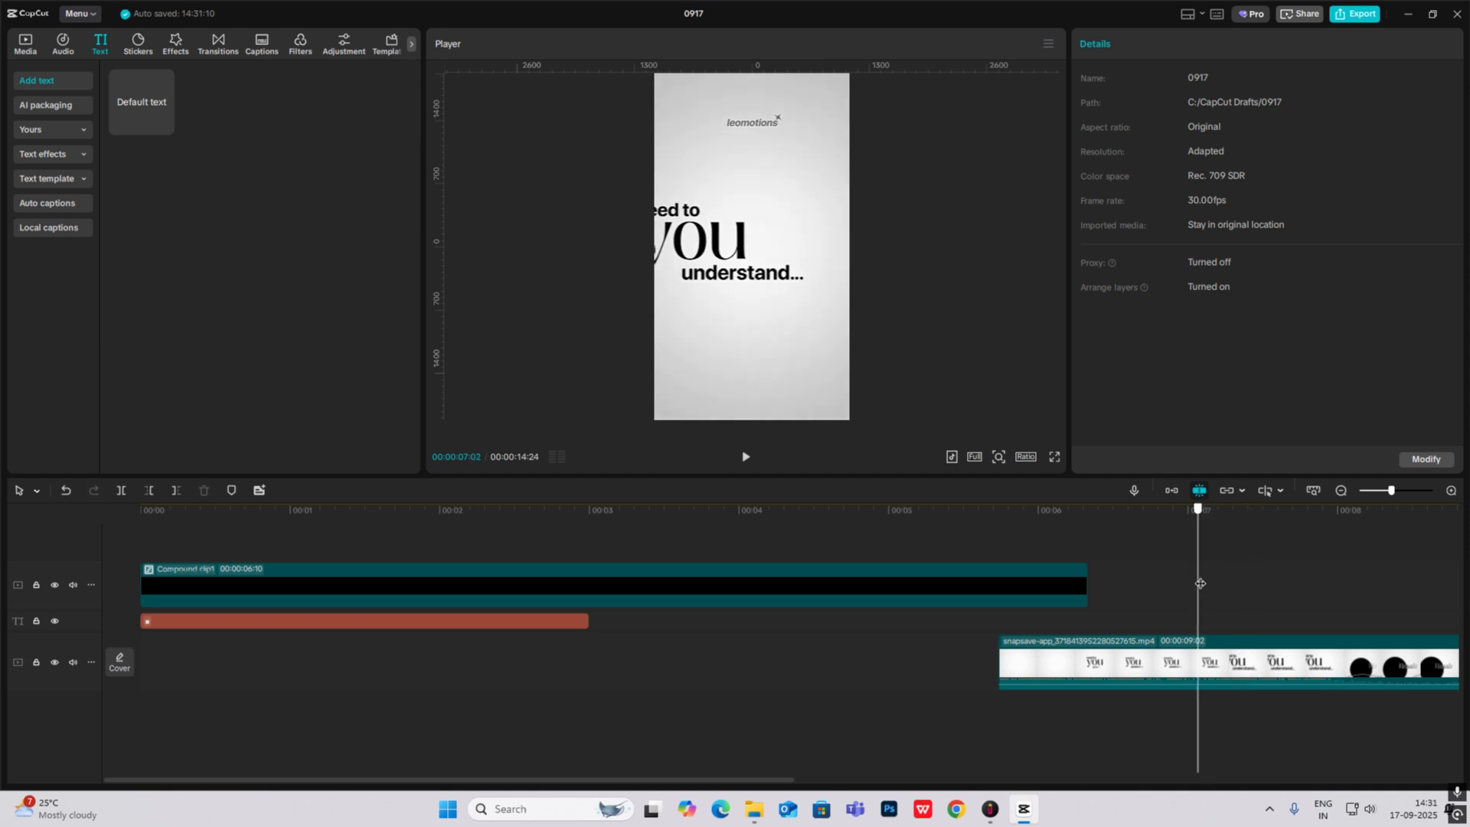
Step: Split the compound clip in two at the playhead around 00:01:21
left_click(300, 508)
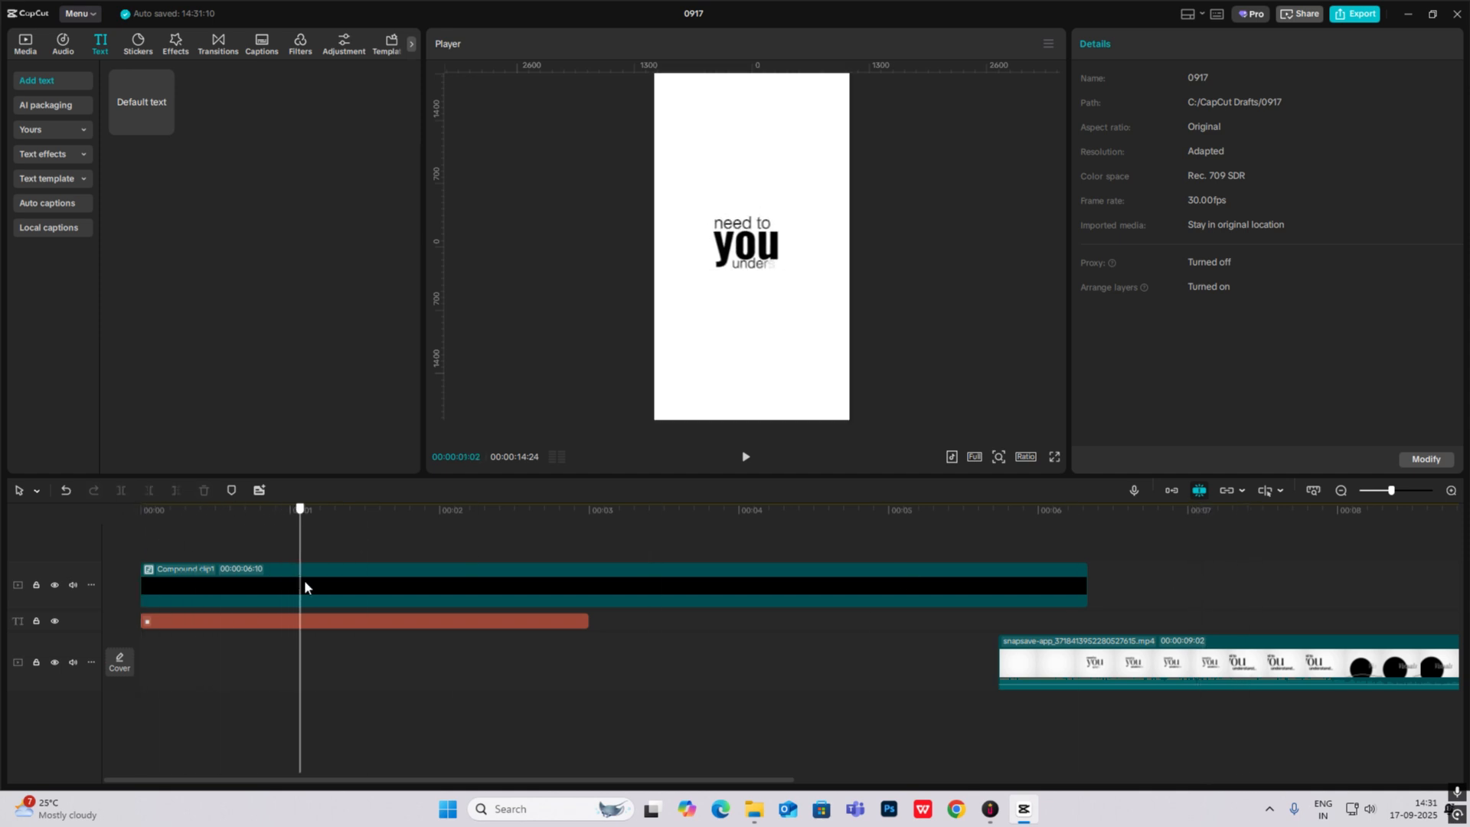
left_click(610, 584)
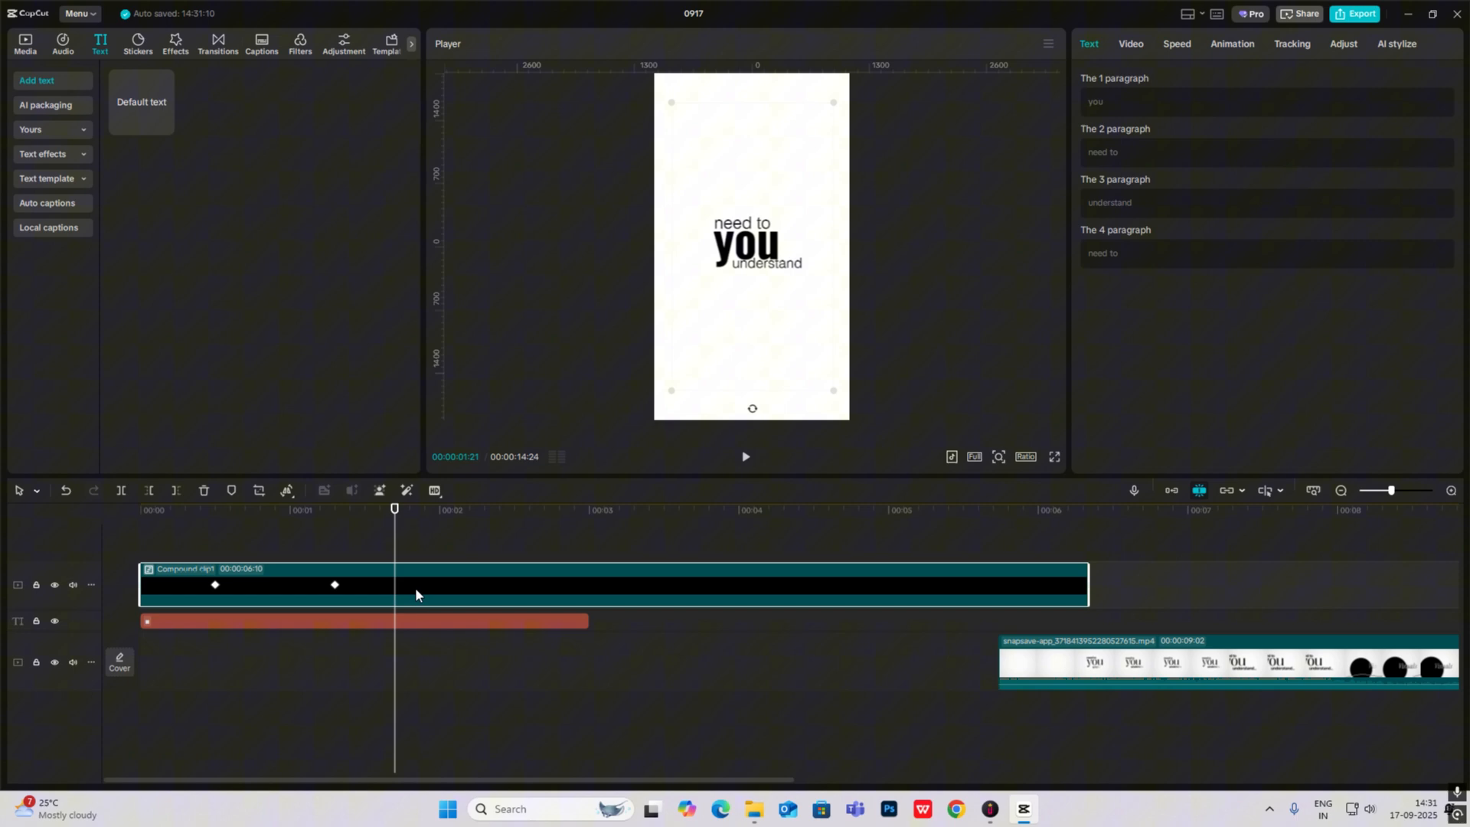
left_click(120, 490)
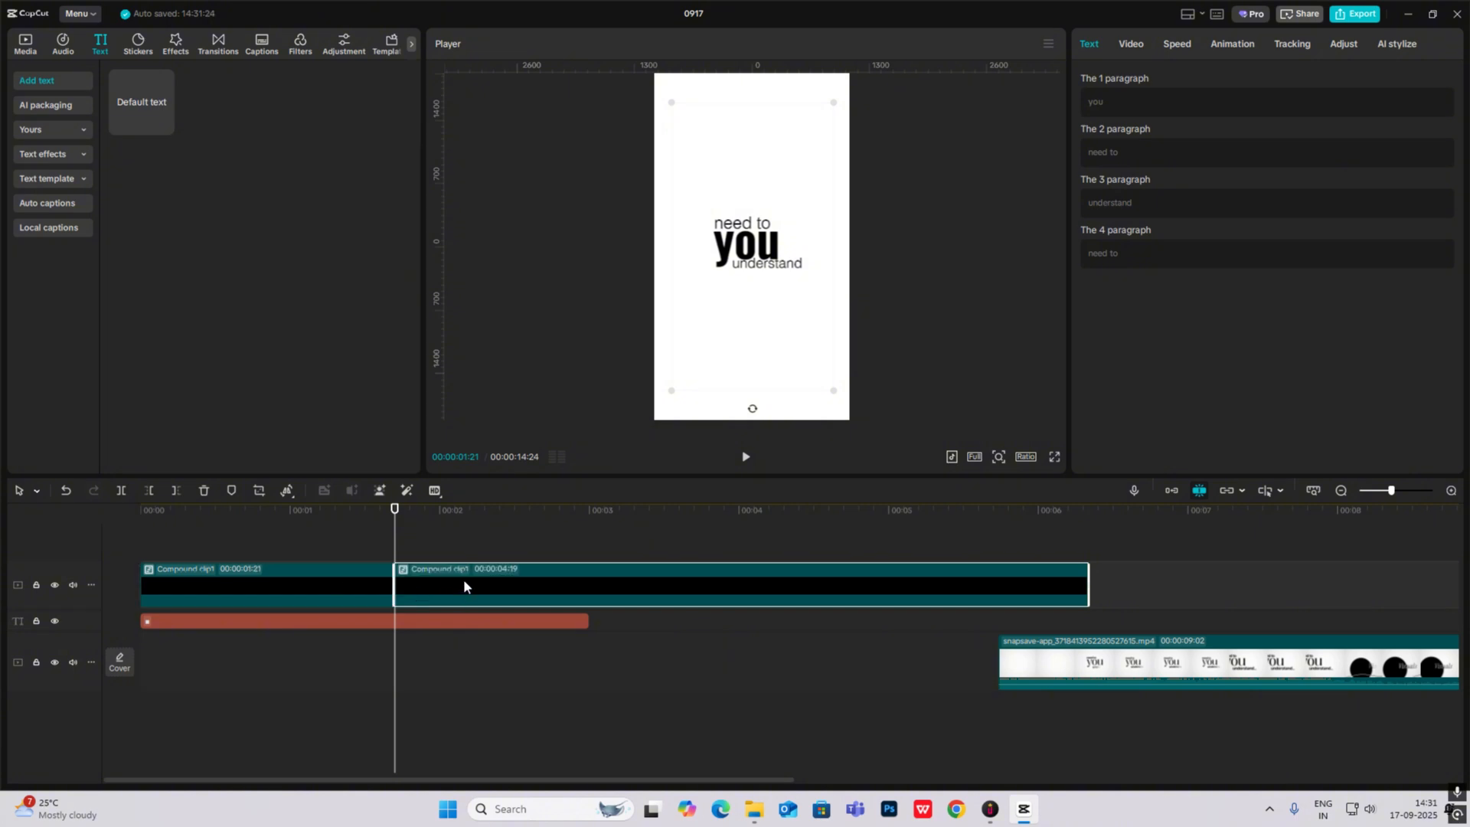
left_click(1130, 43)
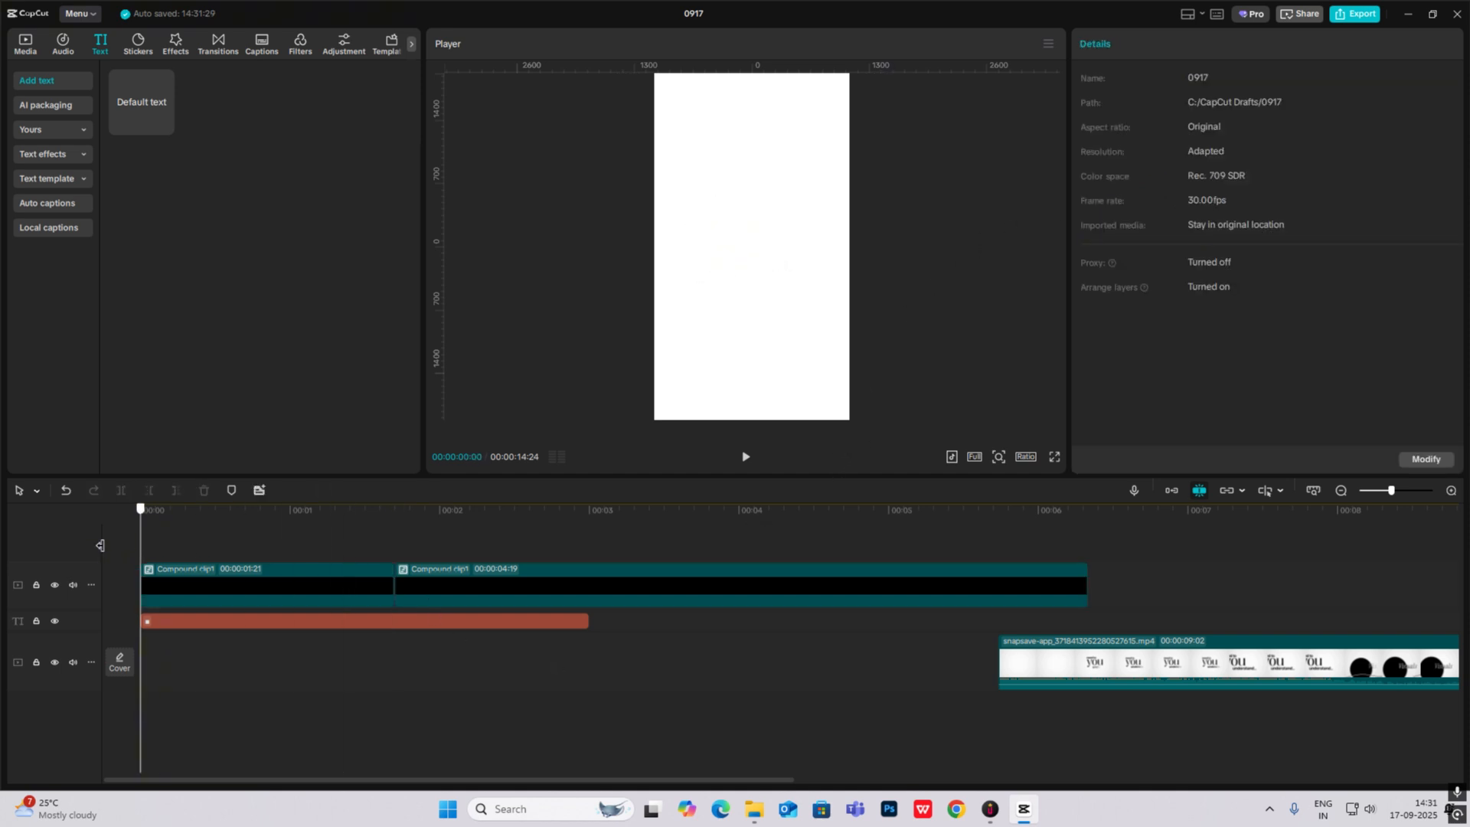
Step: Add a default text and replace it with a ● symbol positioned after 'understand'
left_click(495, 509)
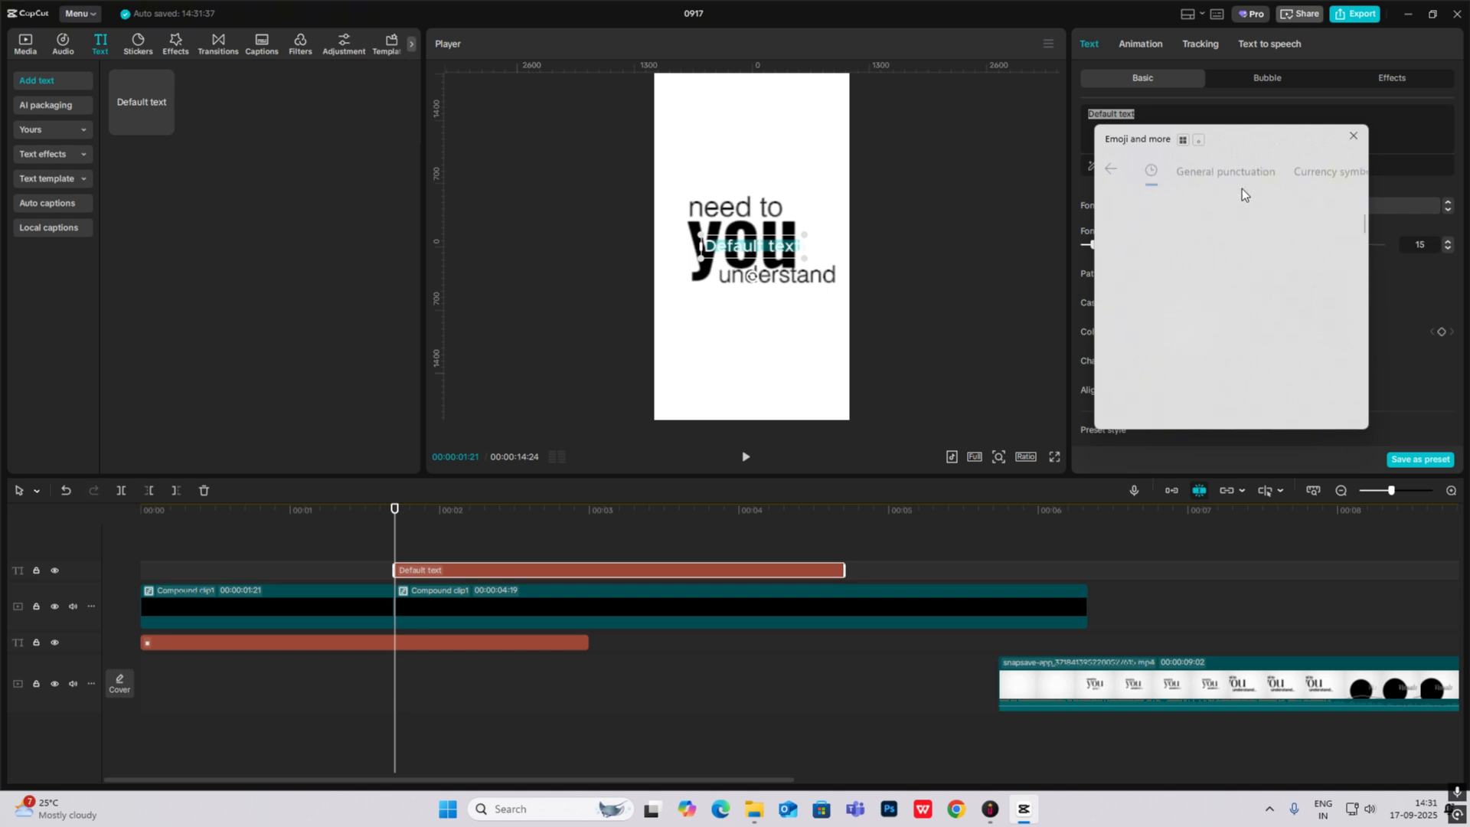
left_click(1352, 136)
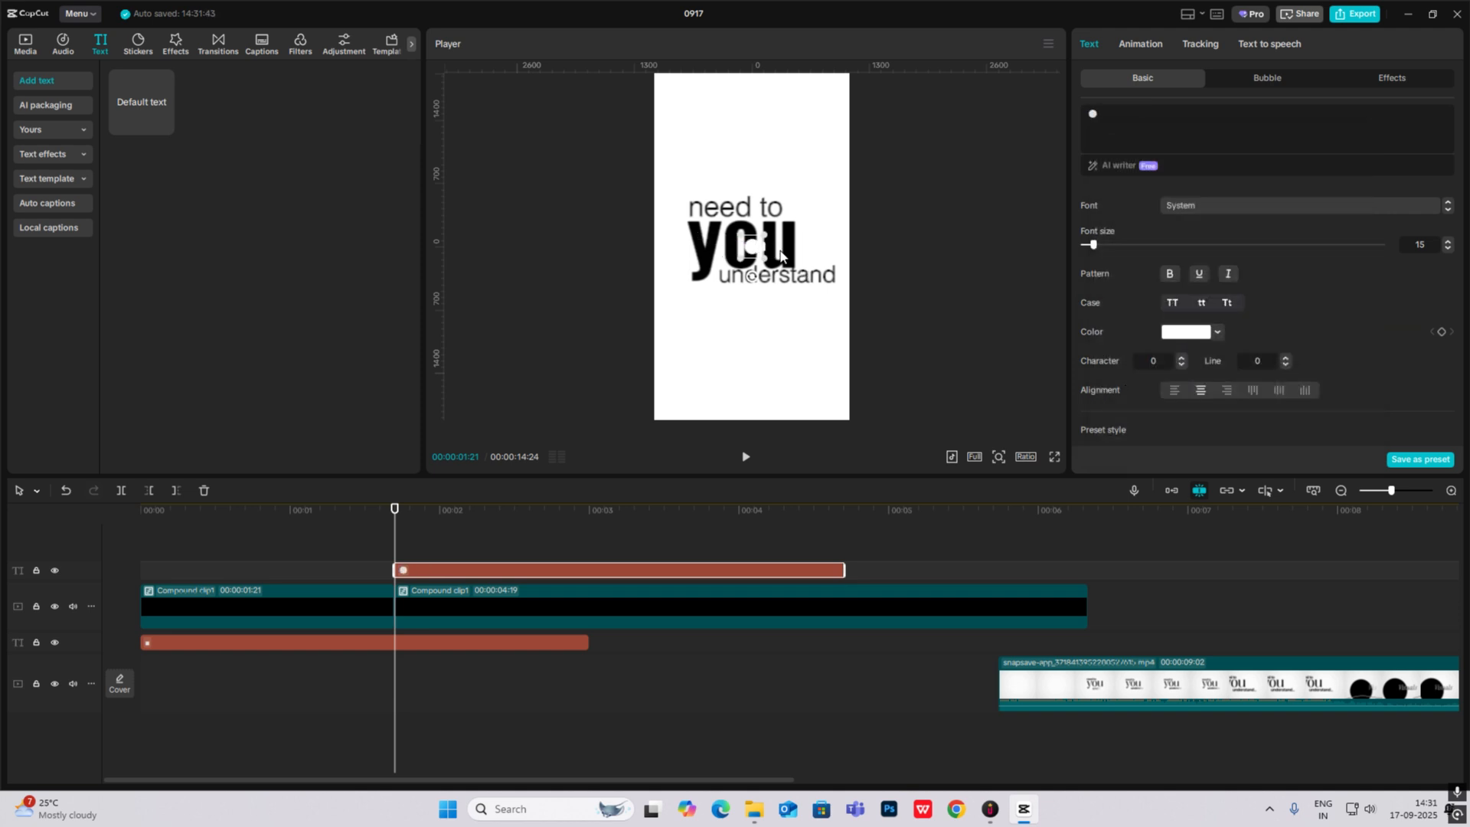
left_click(1190, 331)
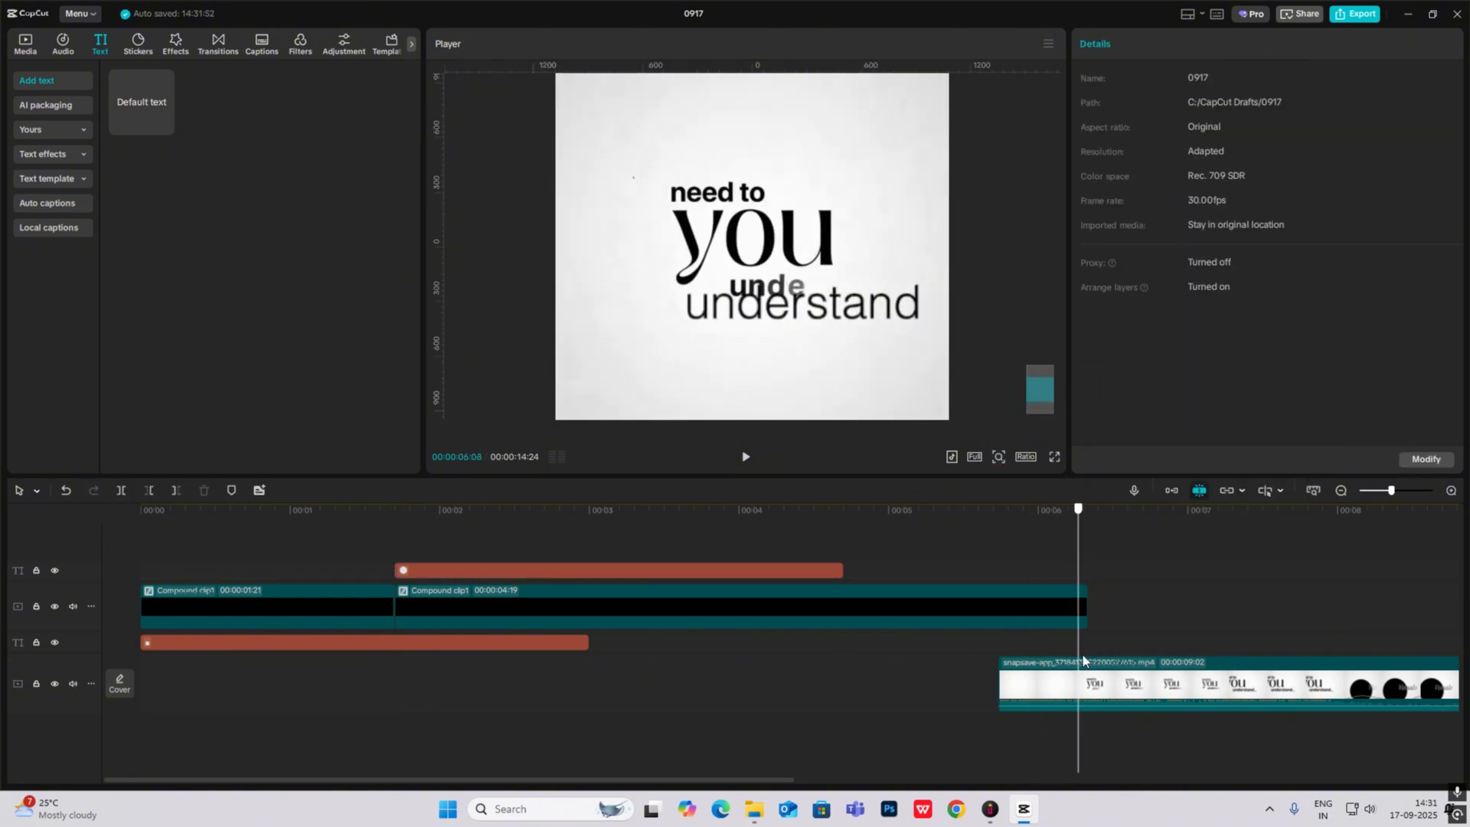
Step: Duplicate the dot onto three tracks starting at 00:01:21 to form an ellipsis
left_click(469, 509)
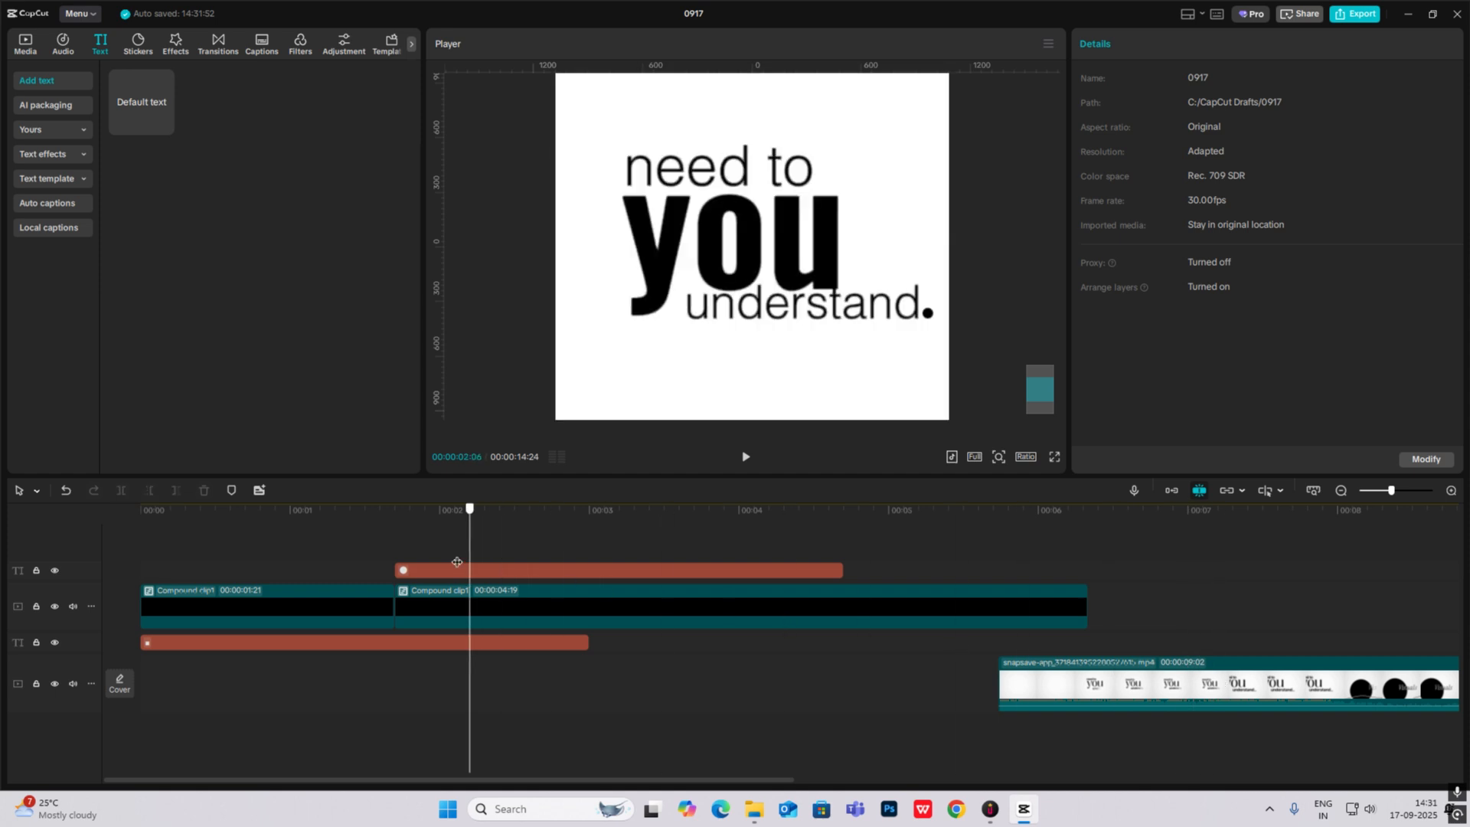
left_click(394, 508)
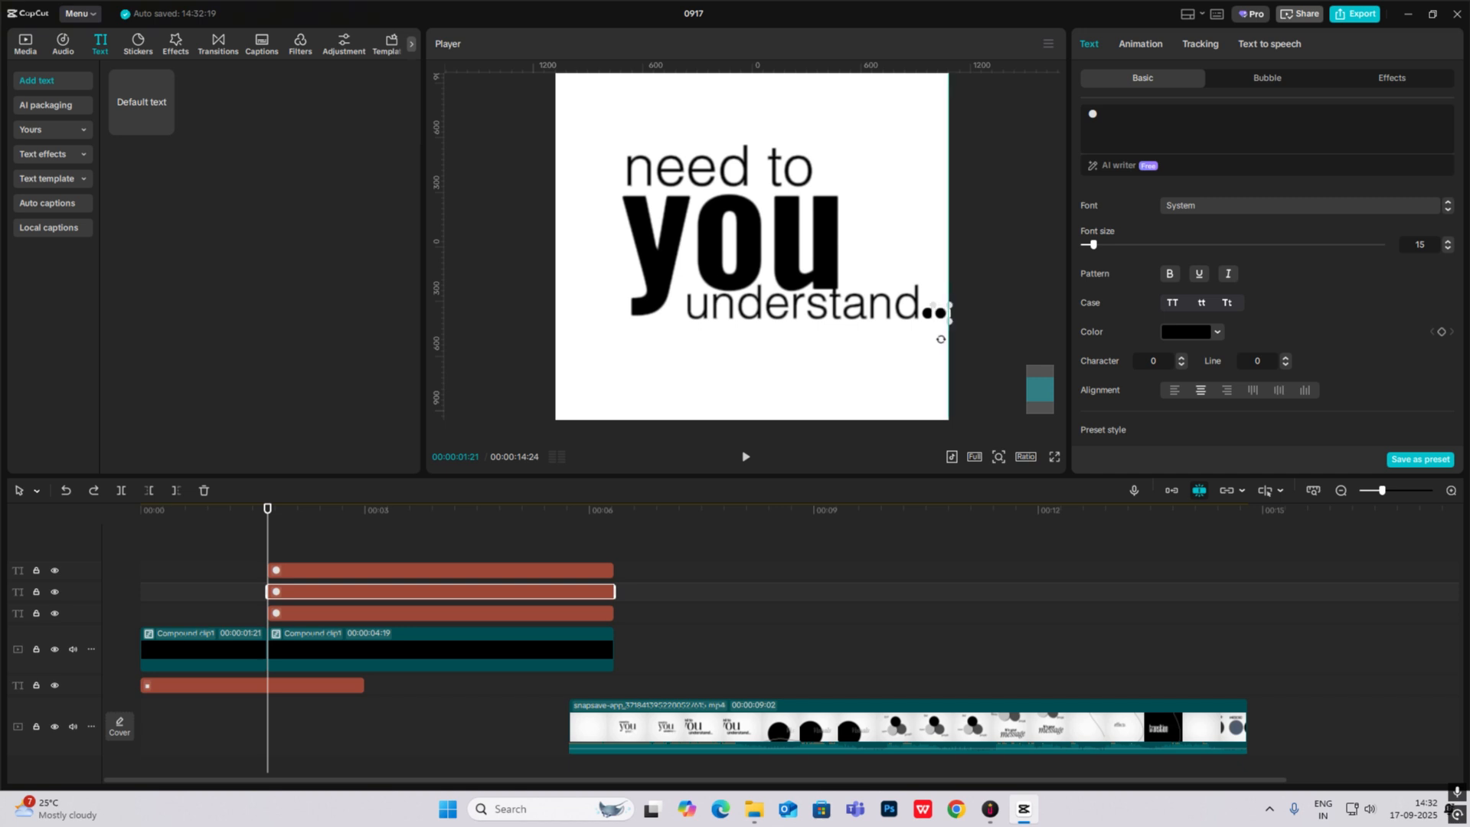
left_click(441, 648)
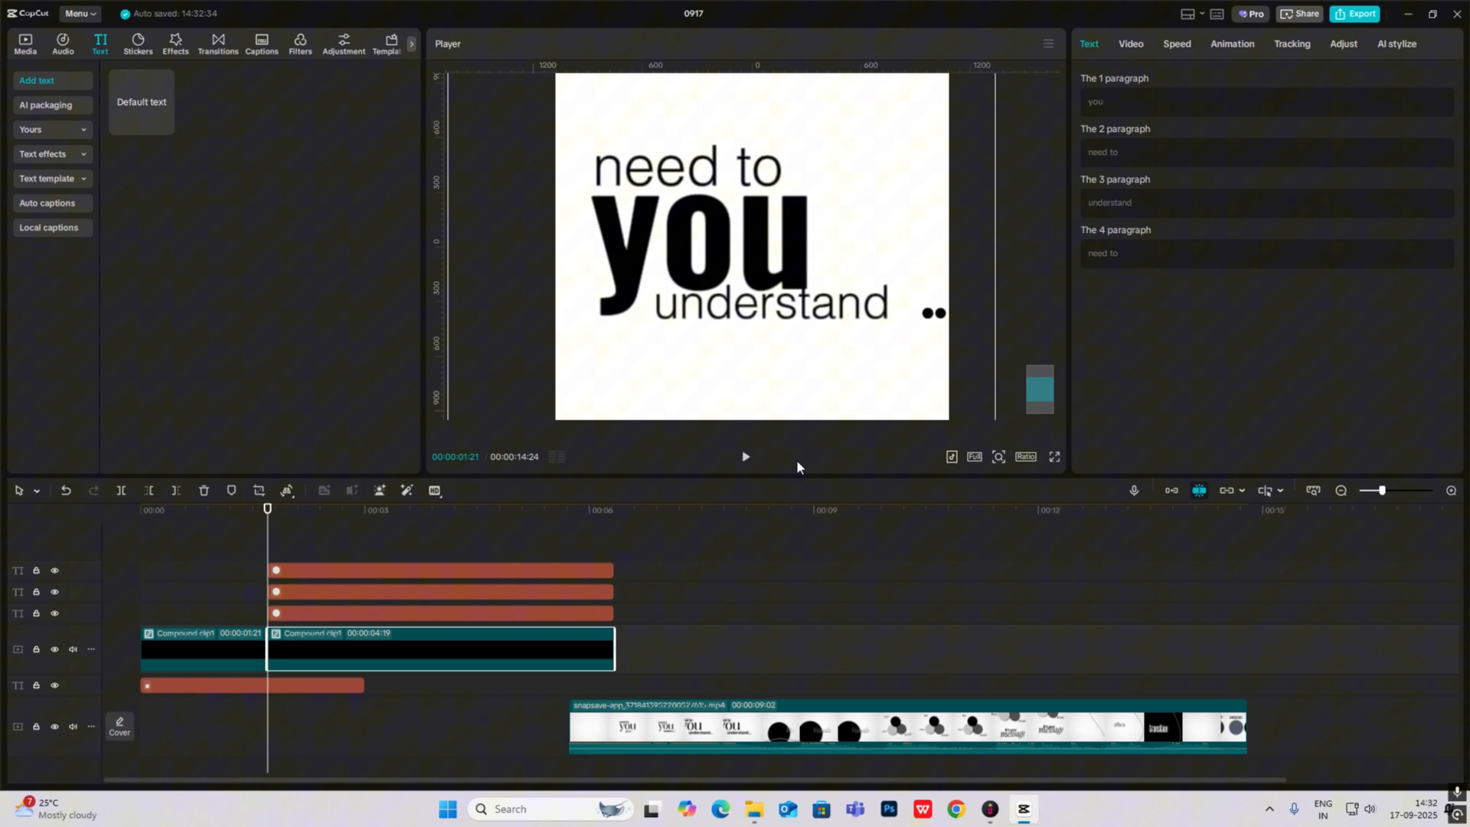
left_click(924, 312)
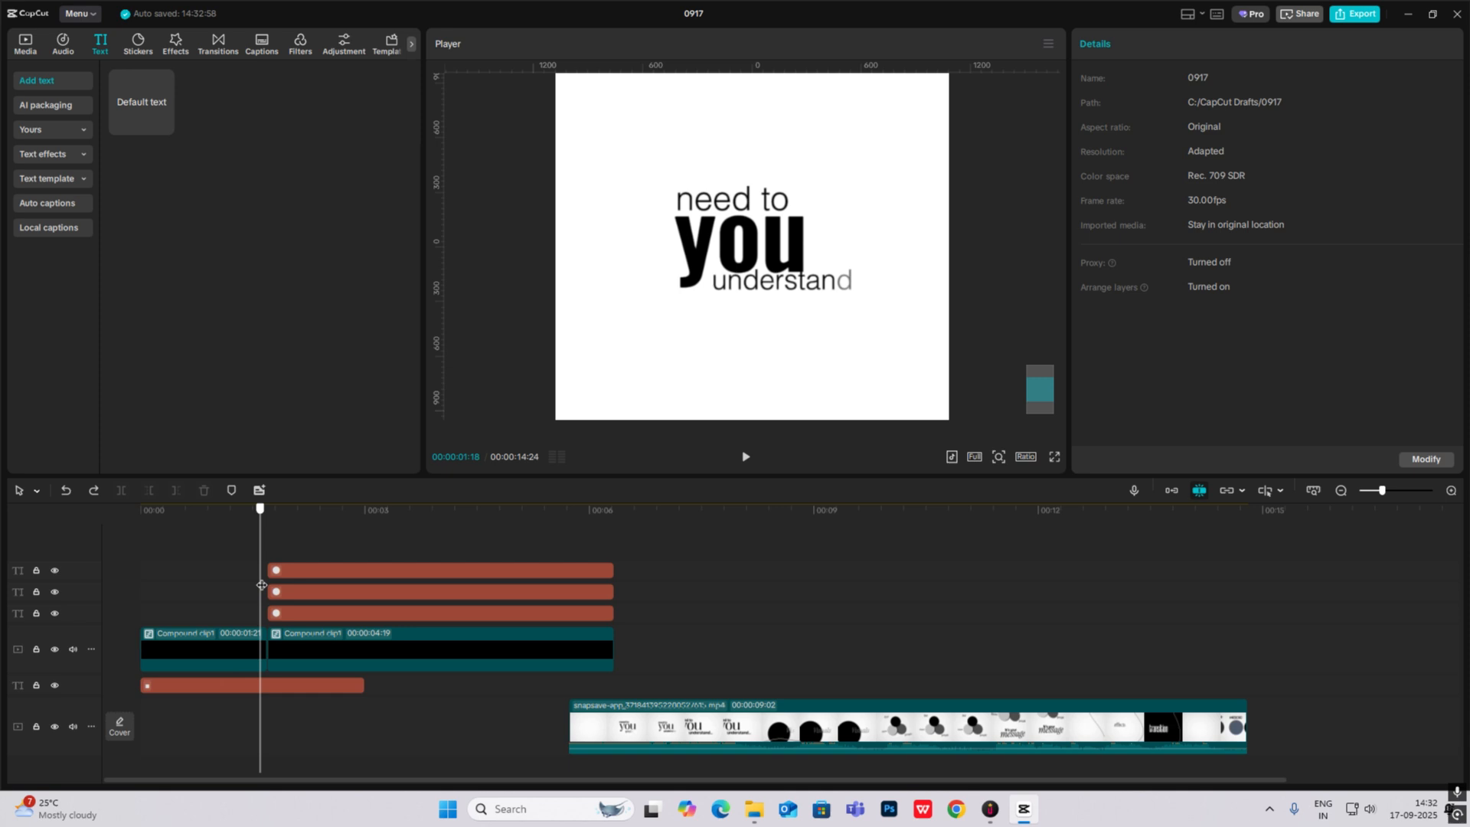
left_click(441, 612)
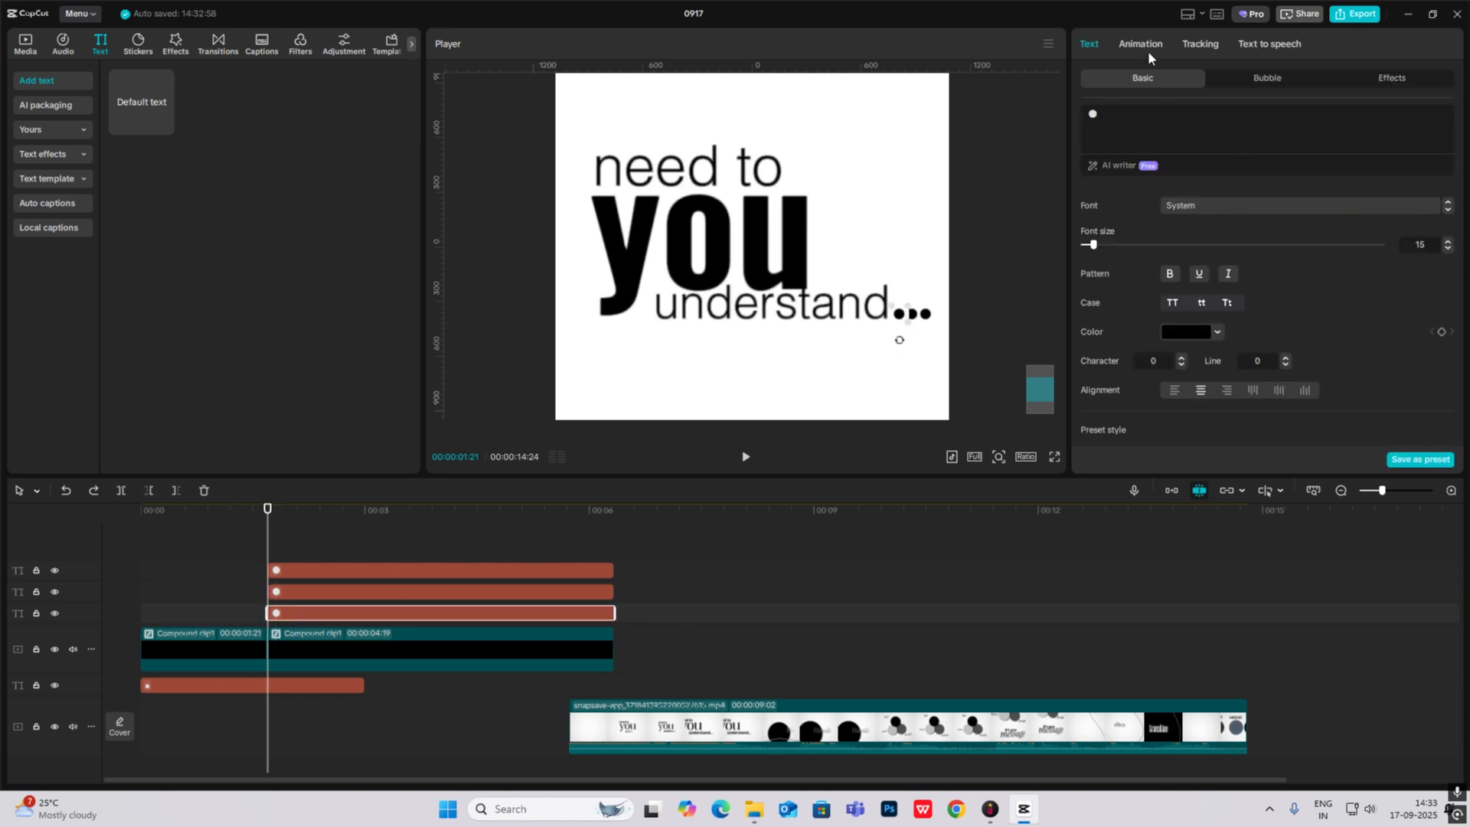
left_click(1139, 44)
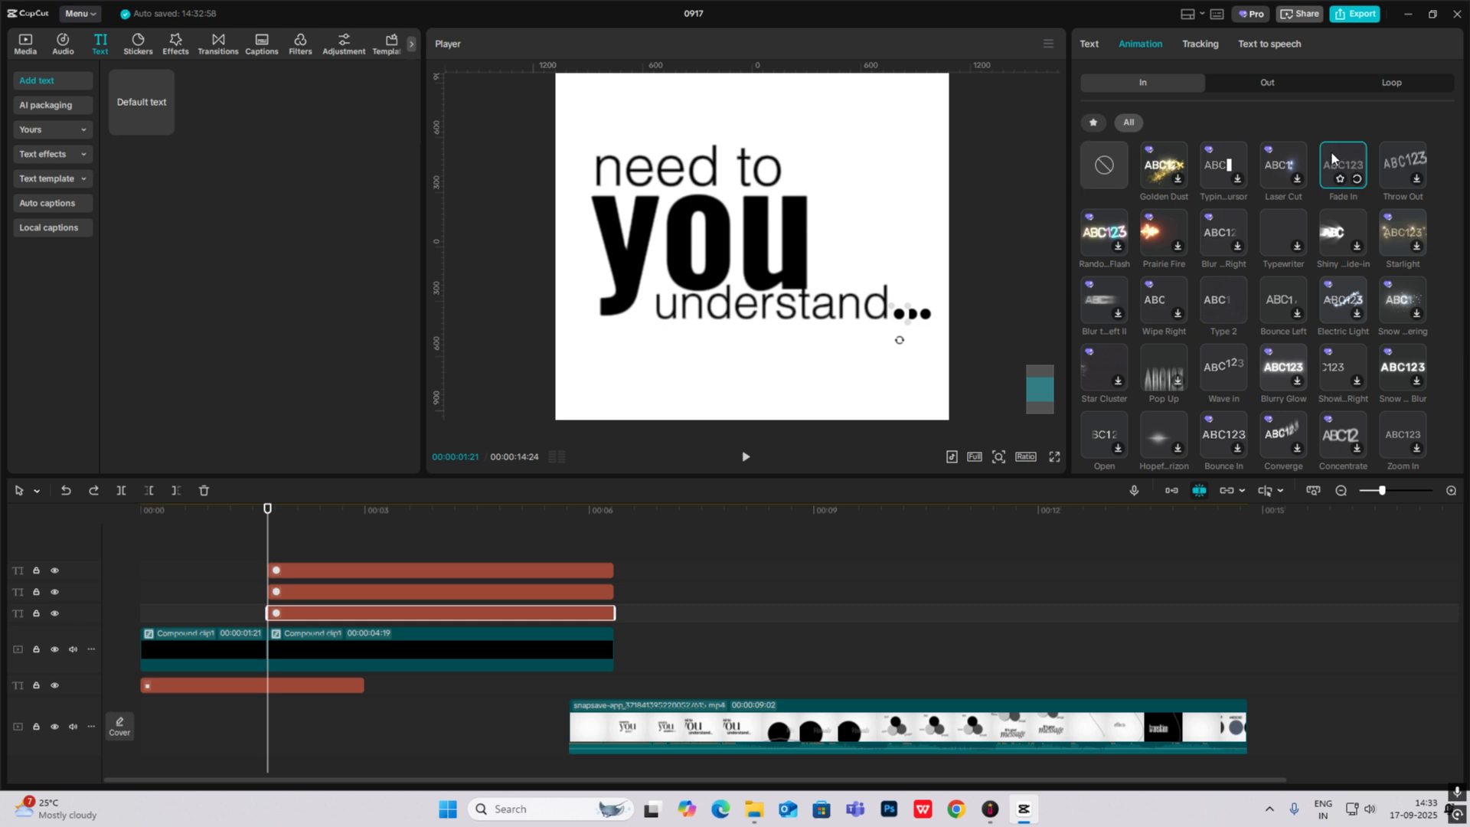
left_click(1341, 166)
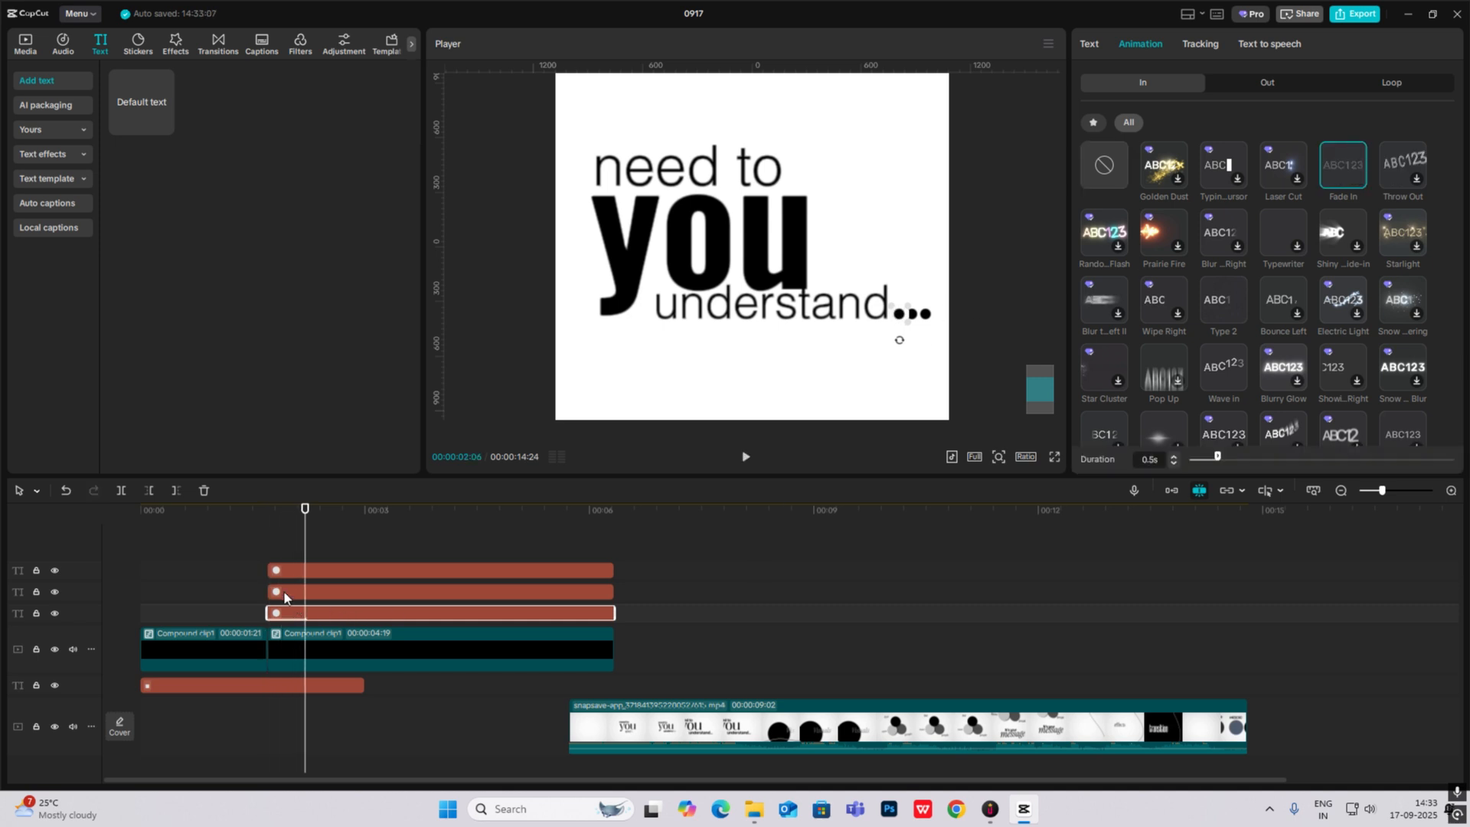
left_click(1088, 43)
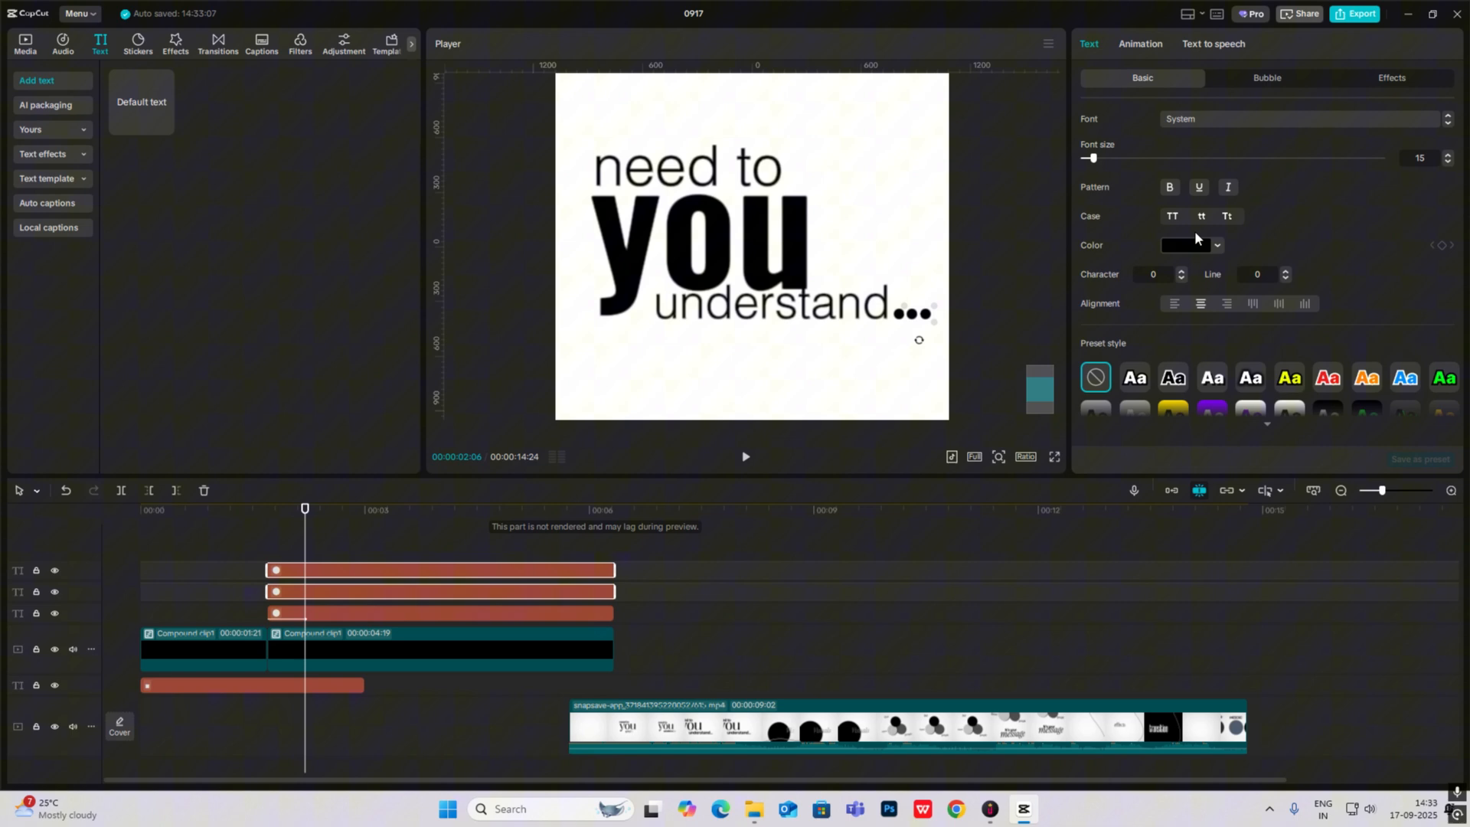
left_click(1139, 43)
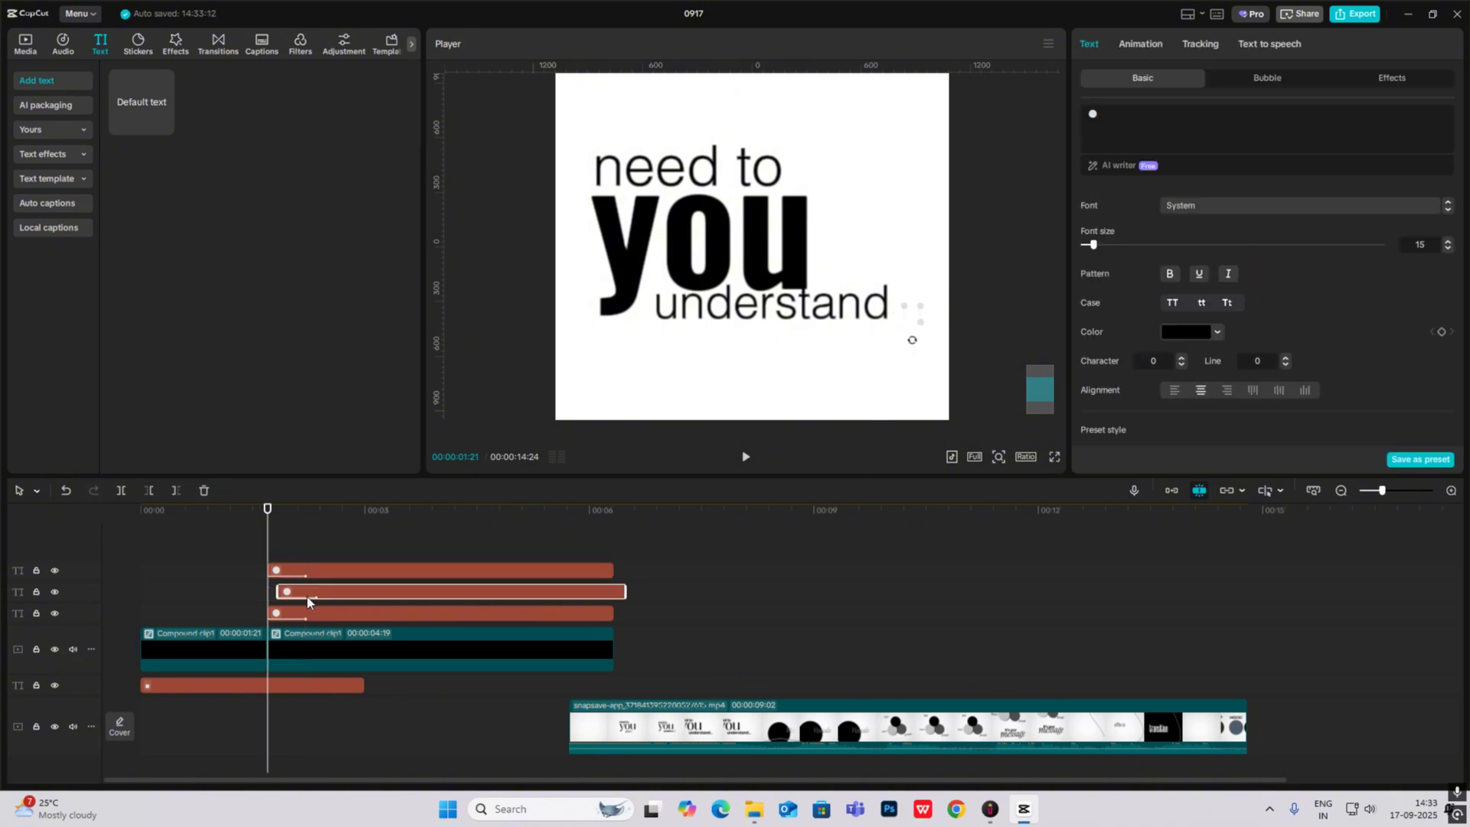
left_click(357, 570)
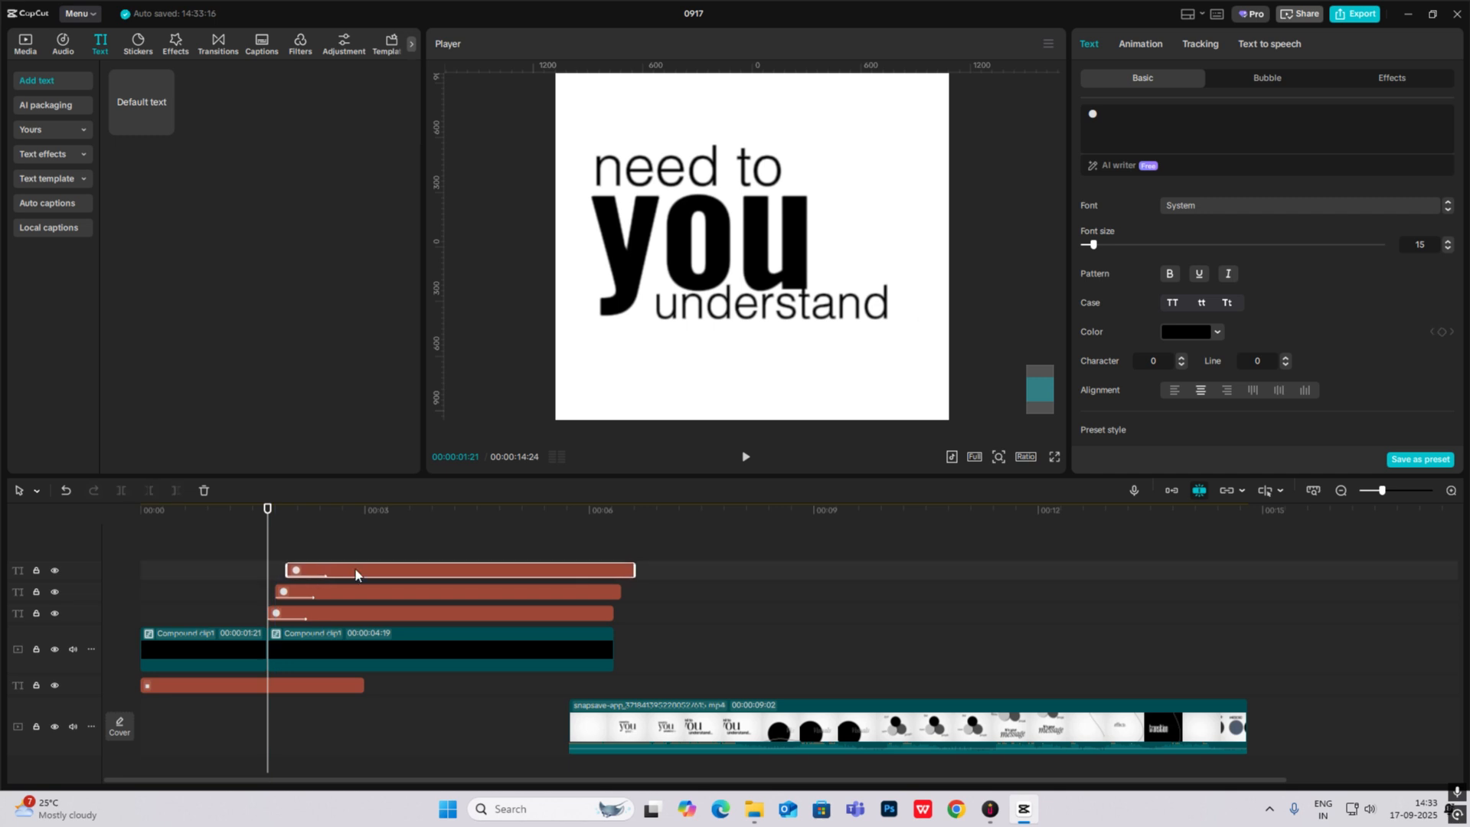
left_click(744, 457)
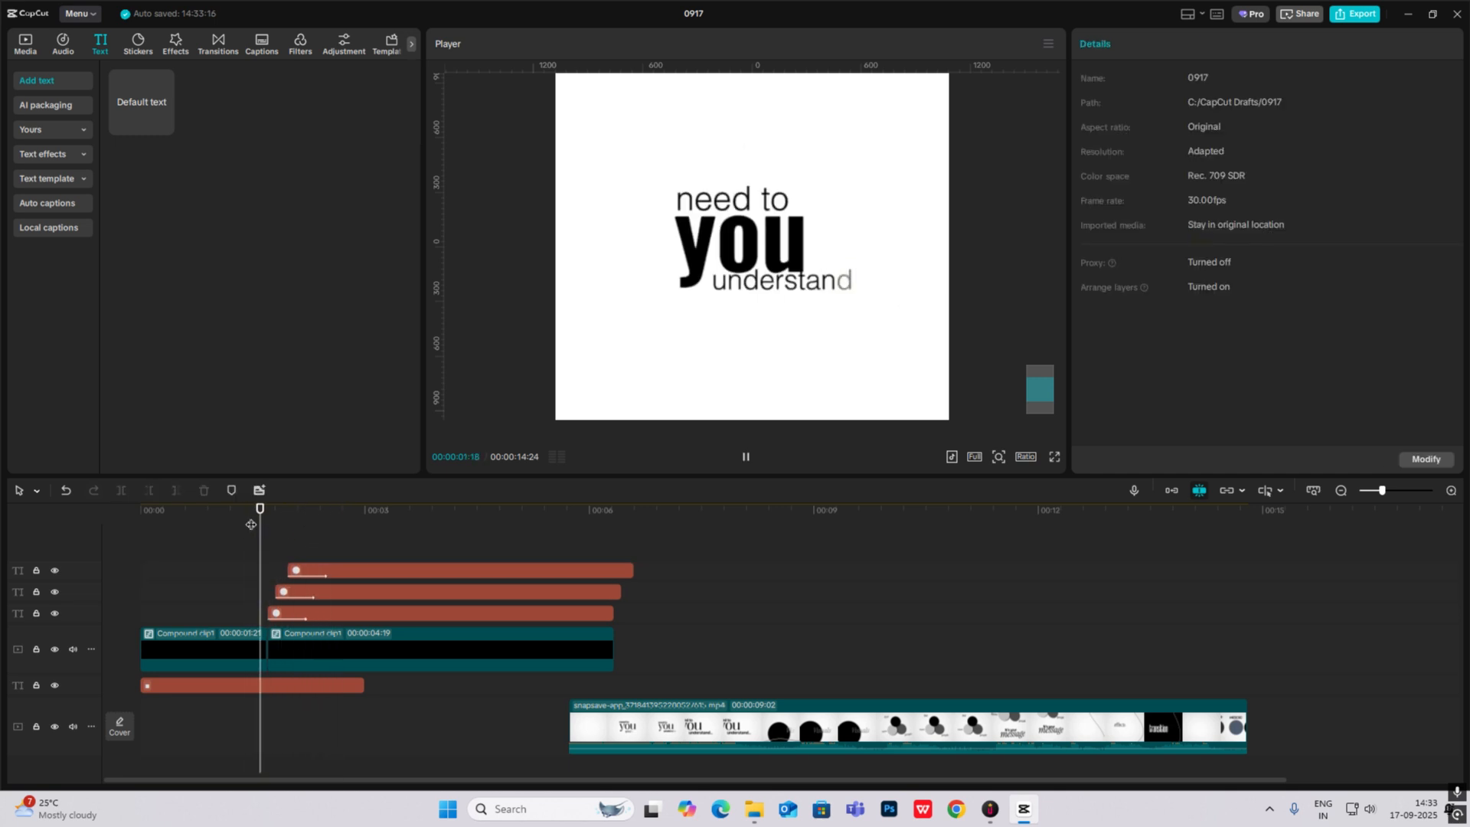
left_click(160, 509)
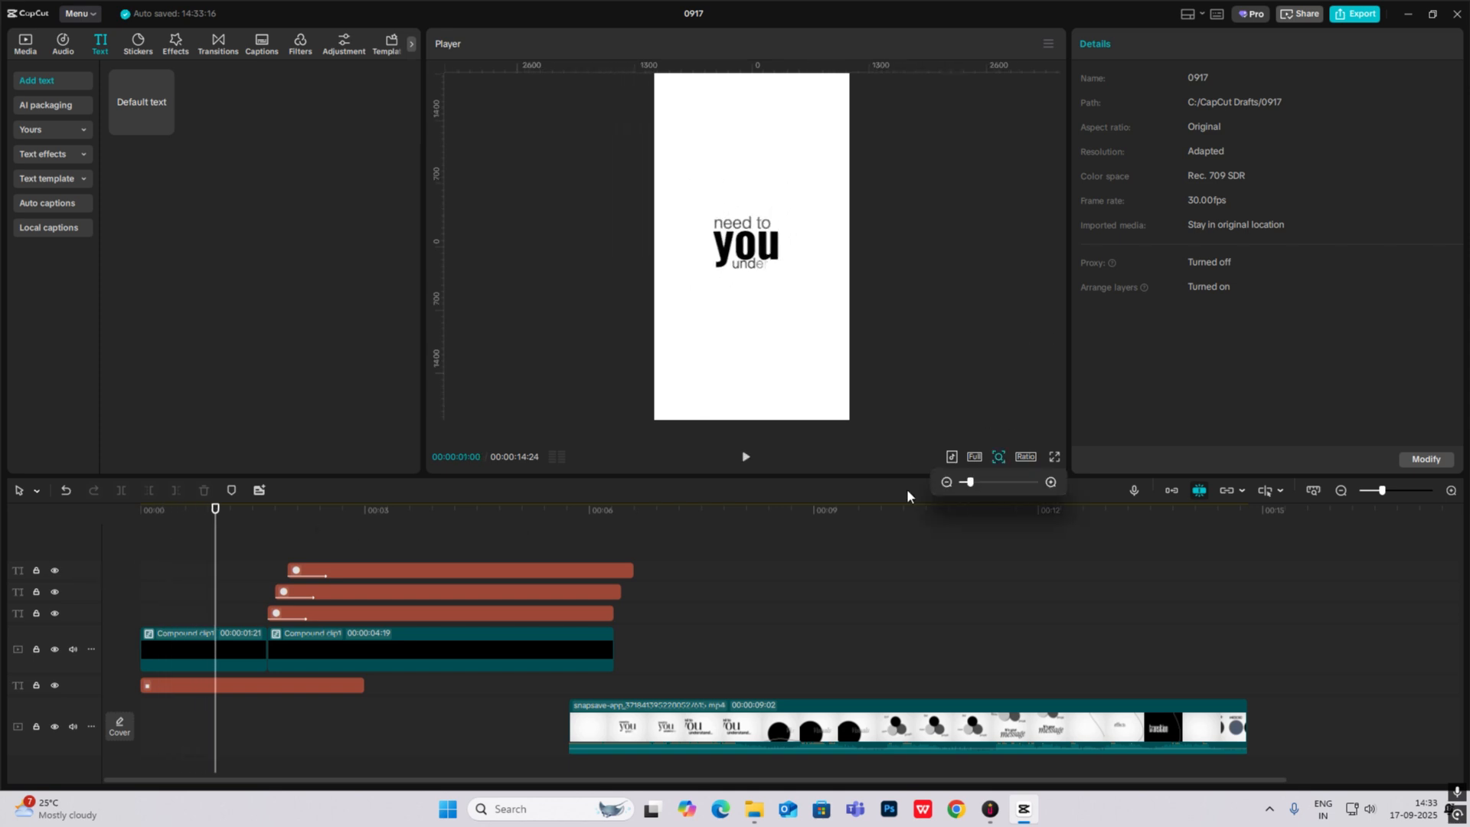
left_click(744, 458)
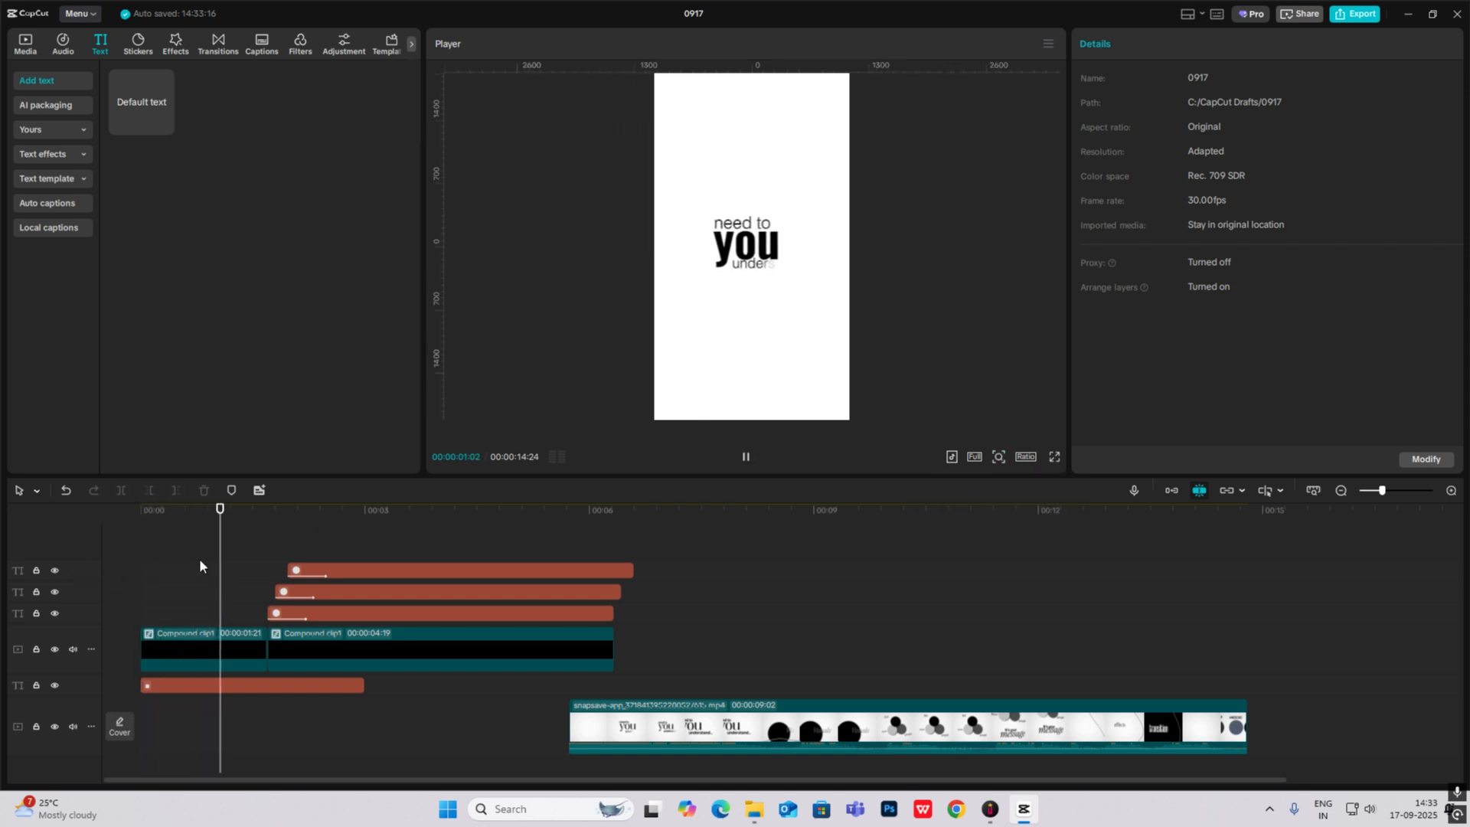
left_click(746, 459)
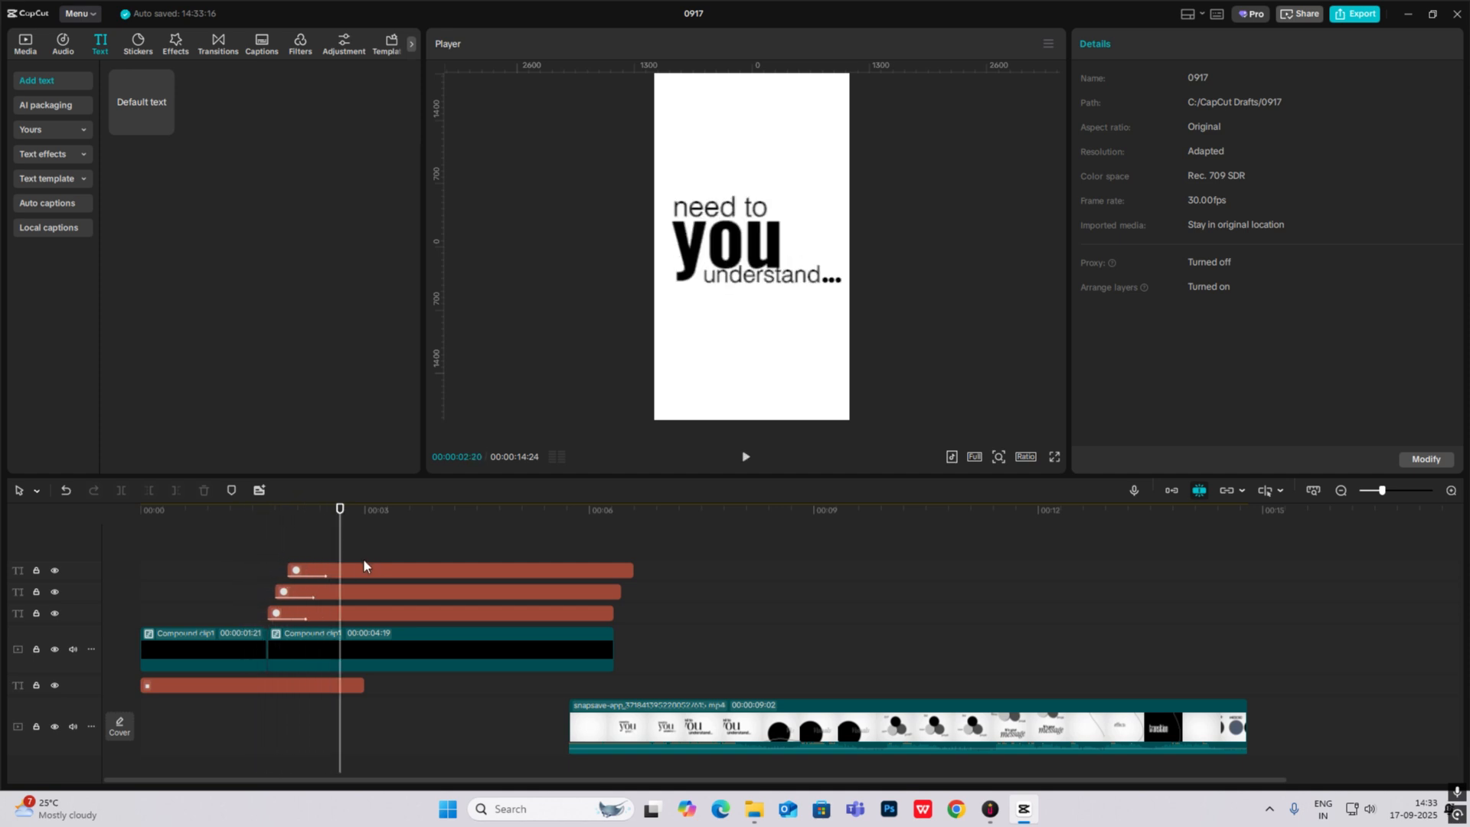
mouse_move(503, 574)
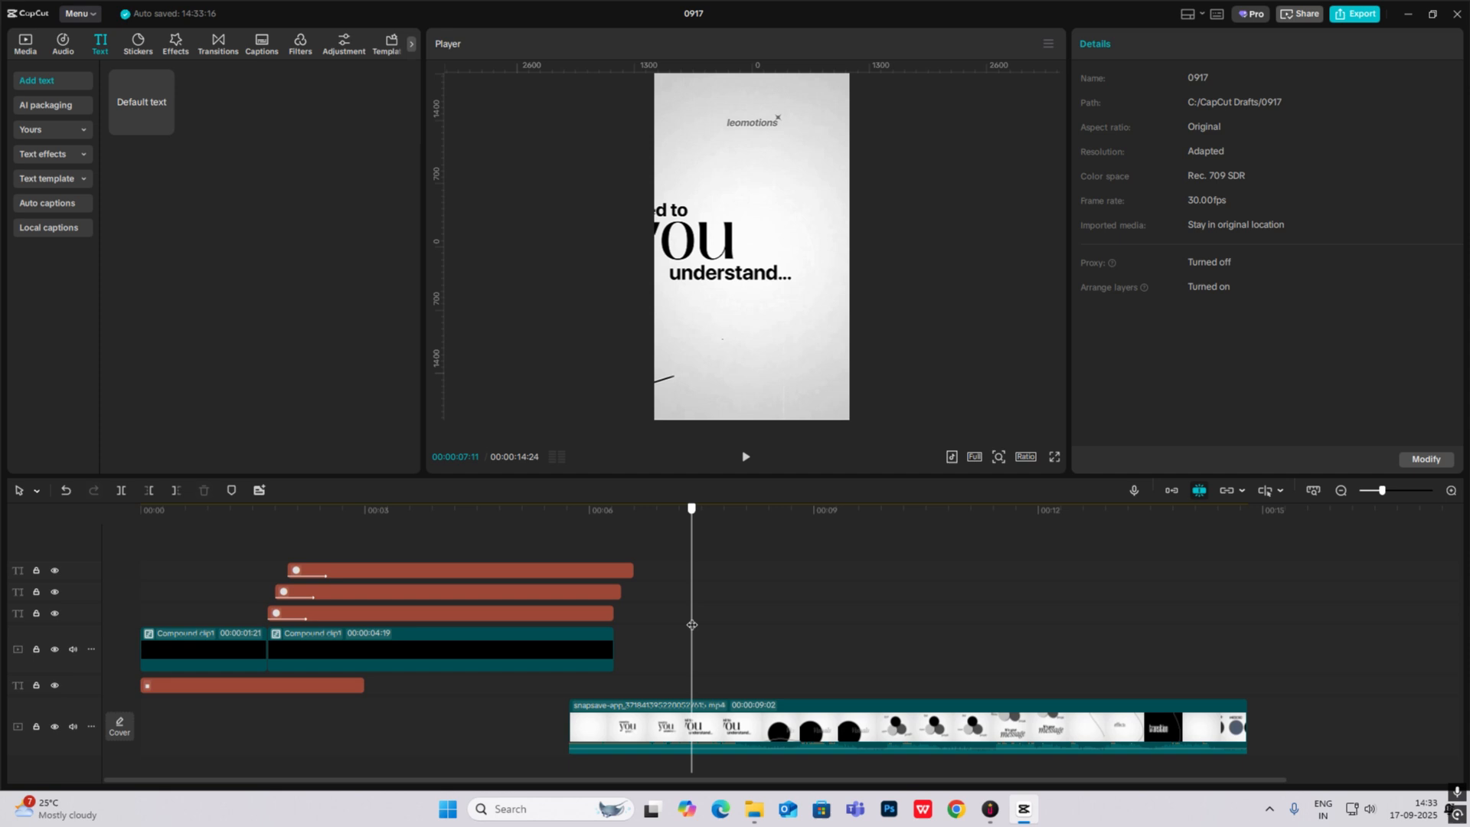
left_click(433, 508)
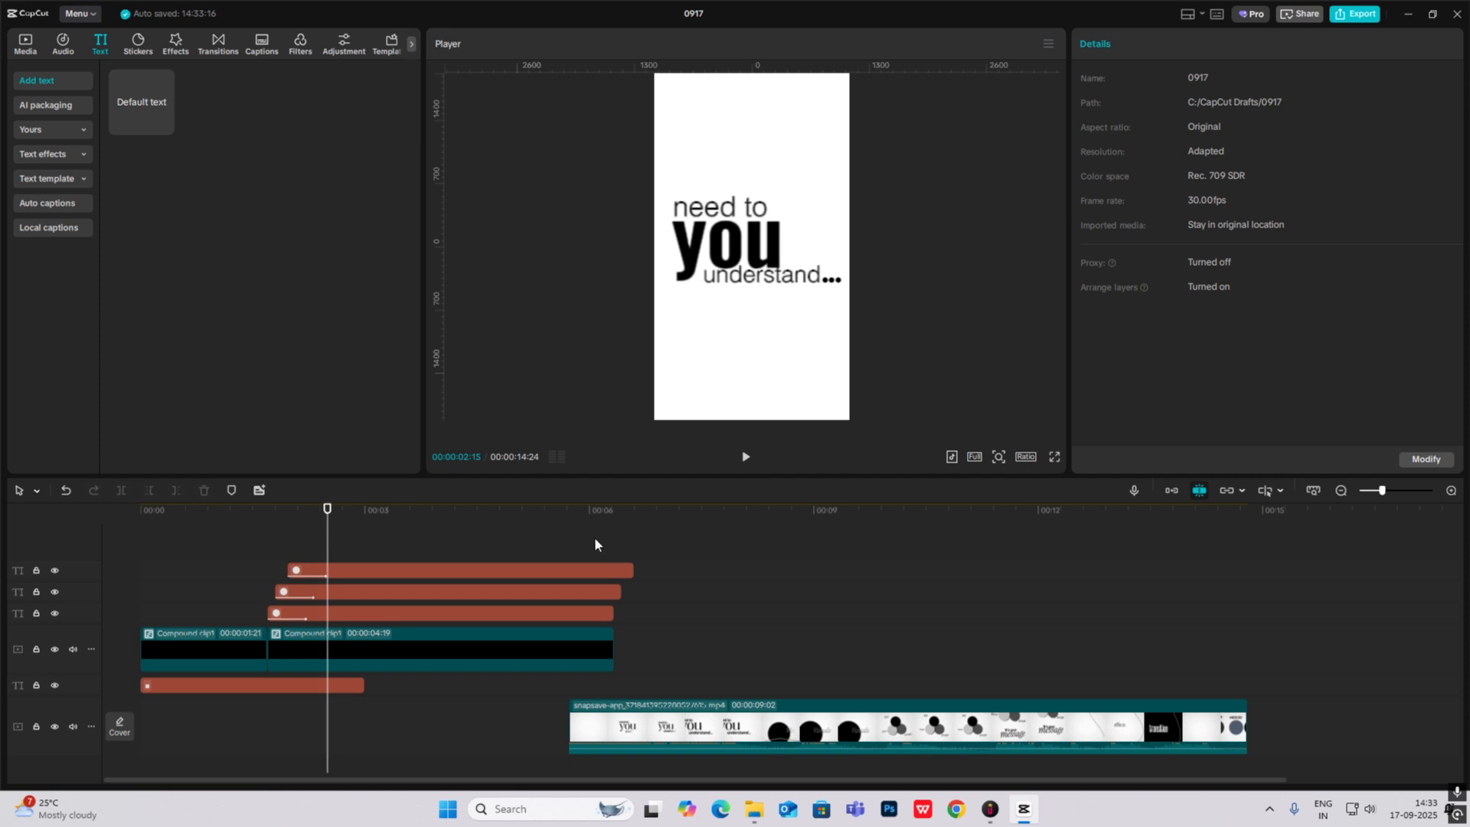
mouse_move(404, 577)
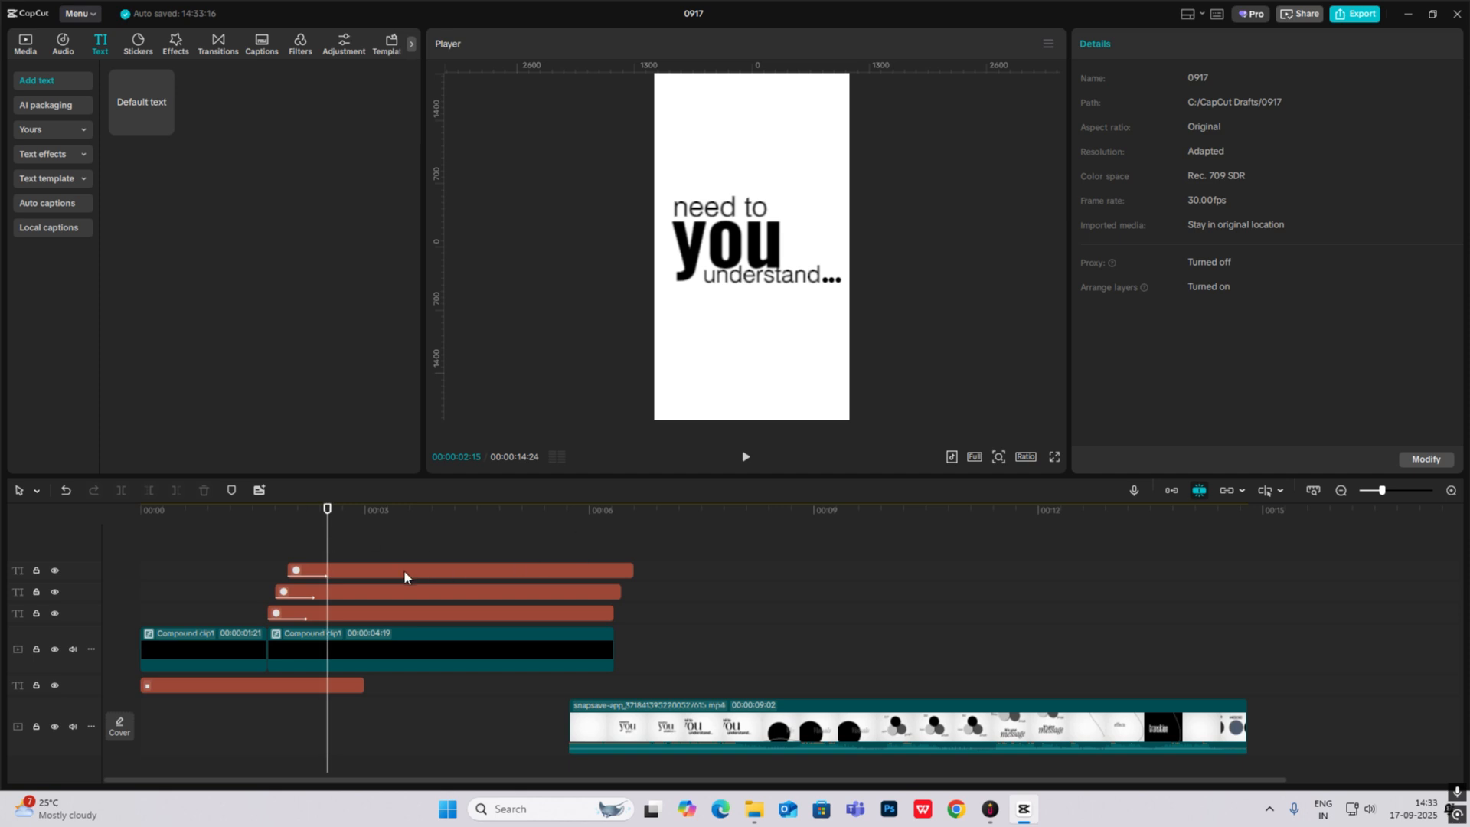
Step: Merge the word texts and their clip into one compound clip
left_click(439, 650)
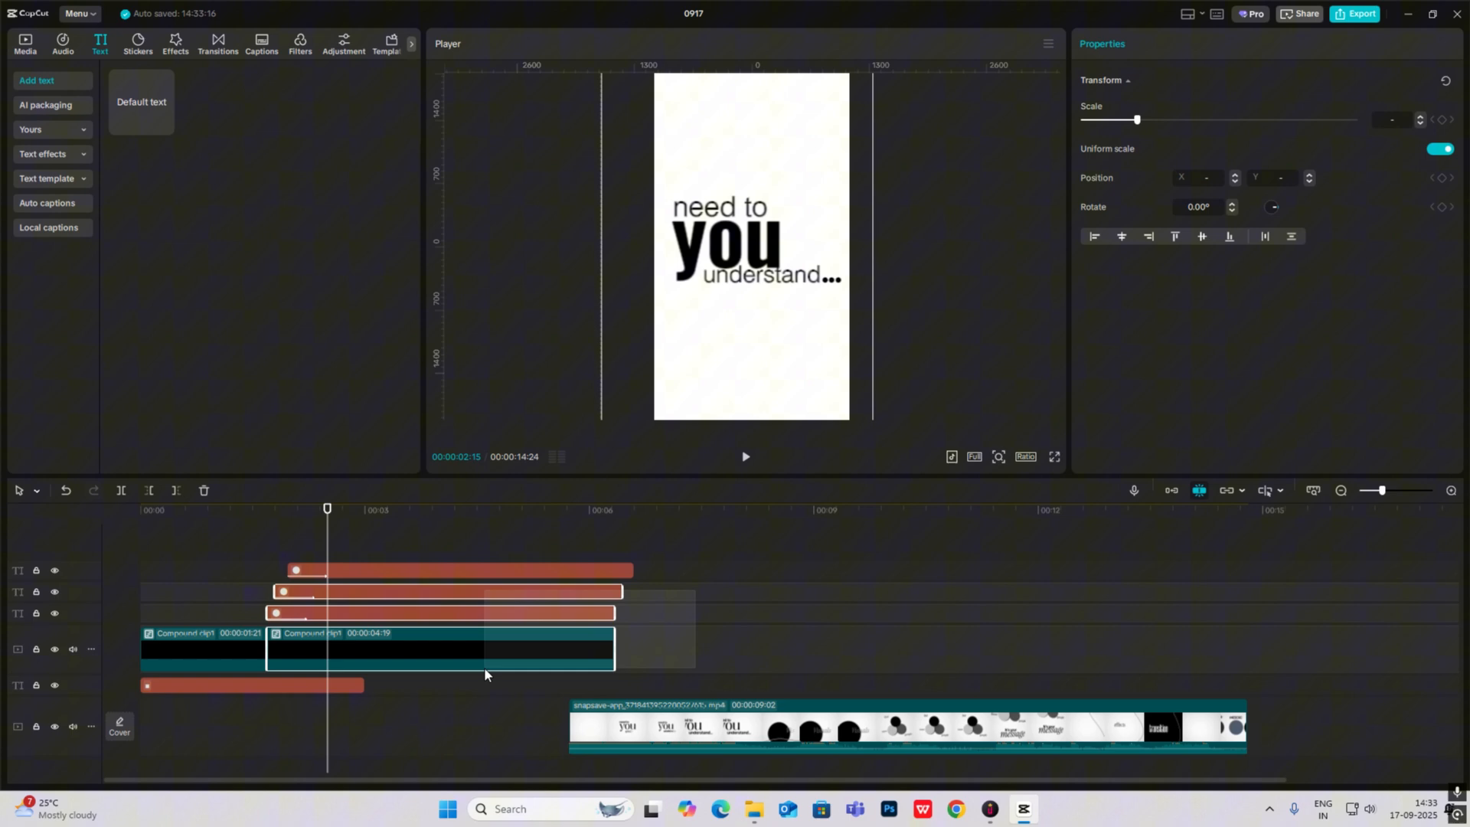
left_click(340, 654)
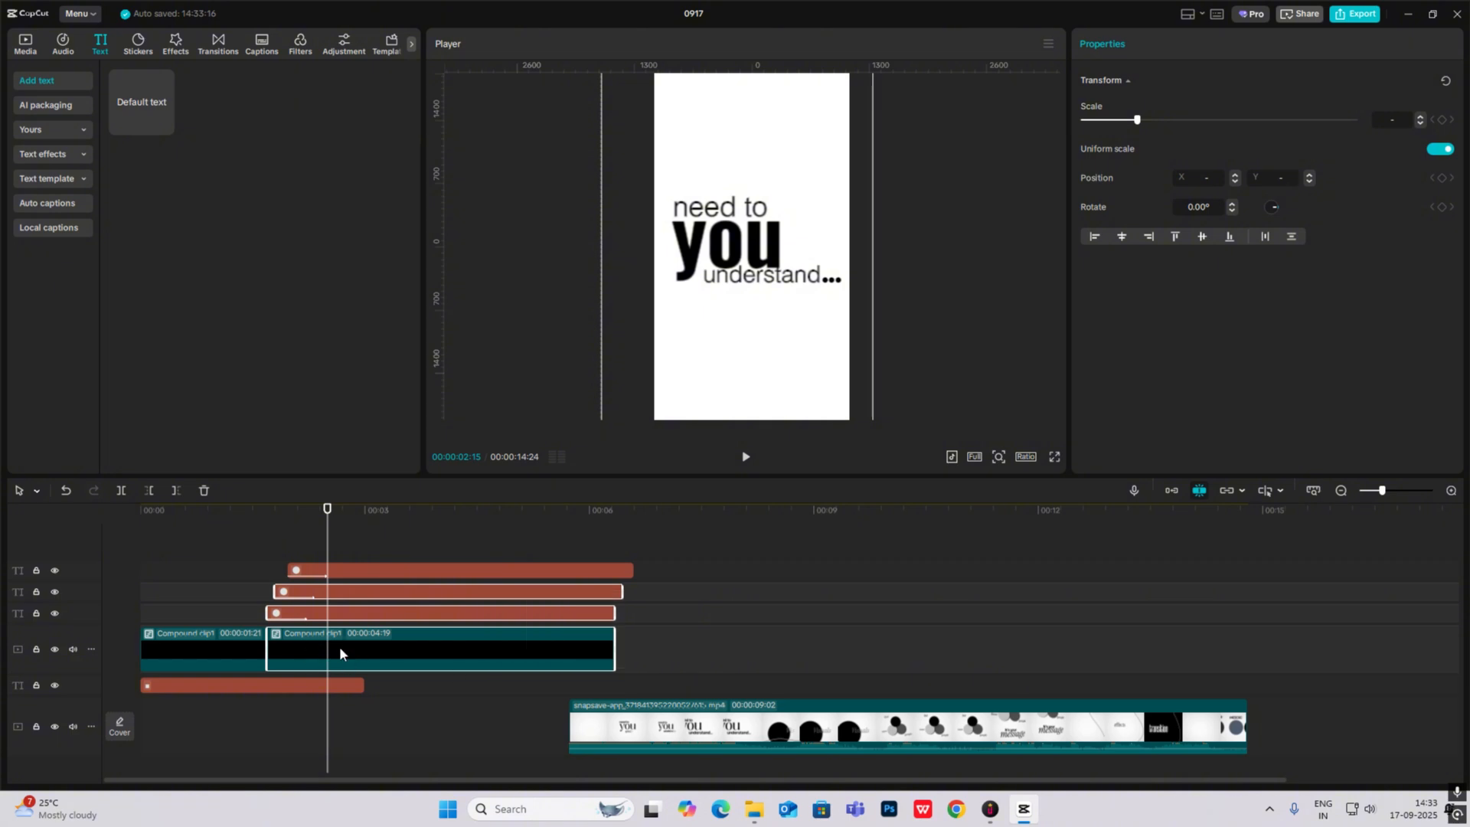
mouse_move(354, 583)
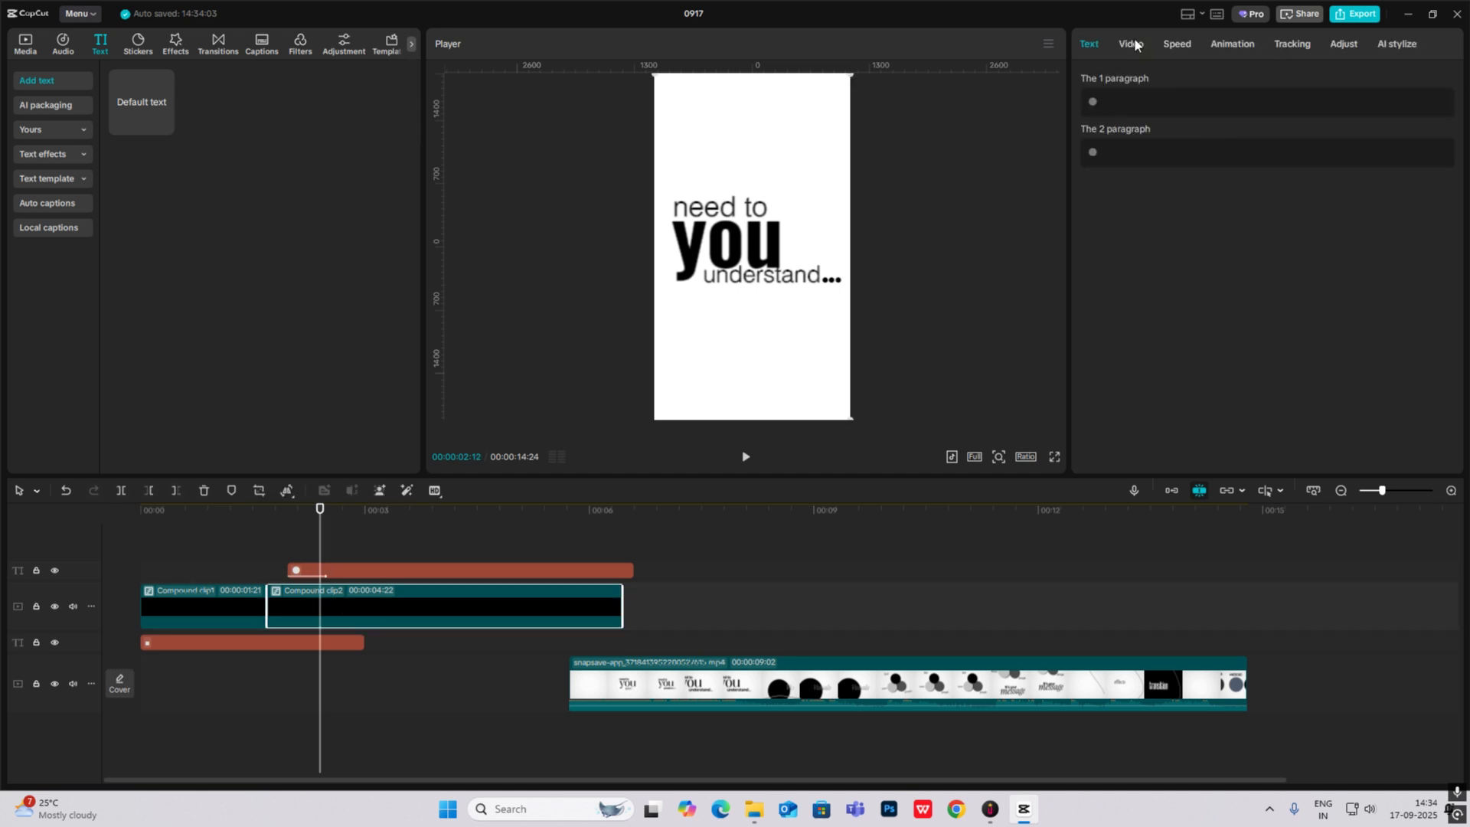
left_click(1130, 43)
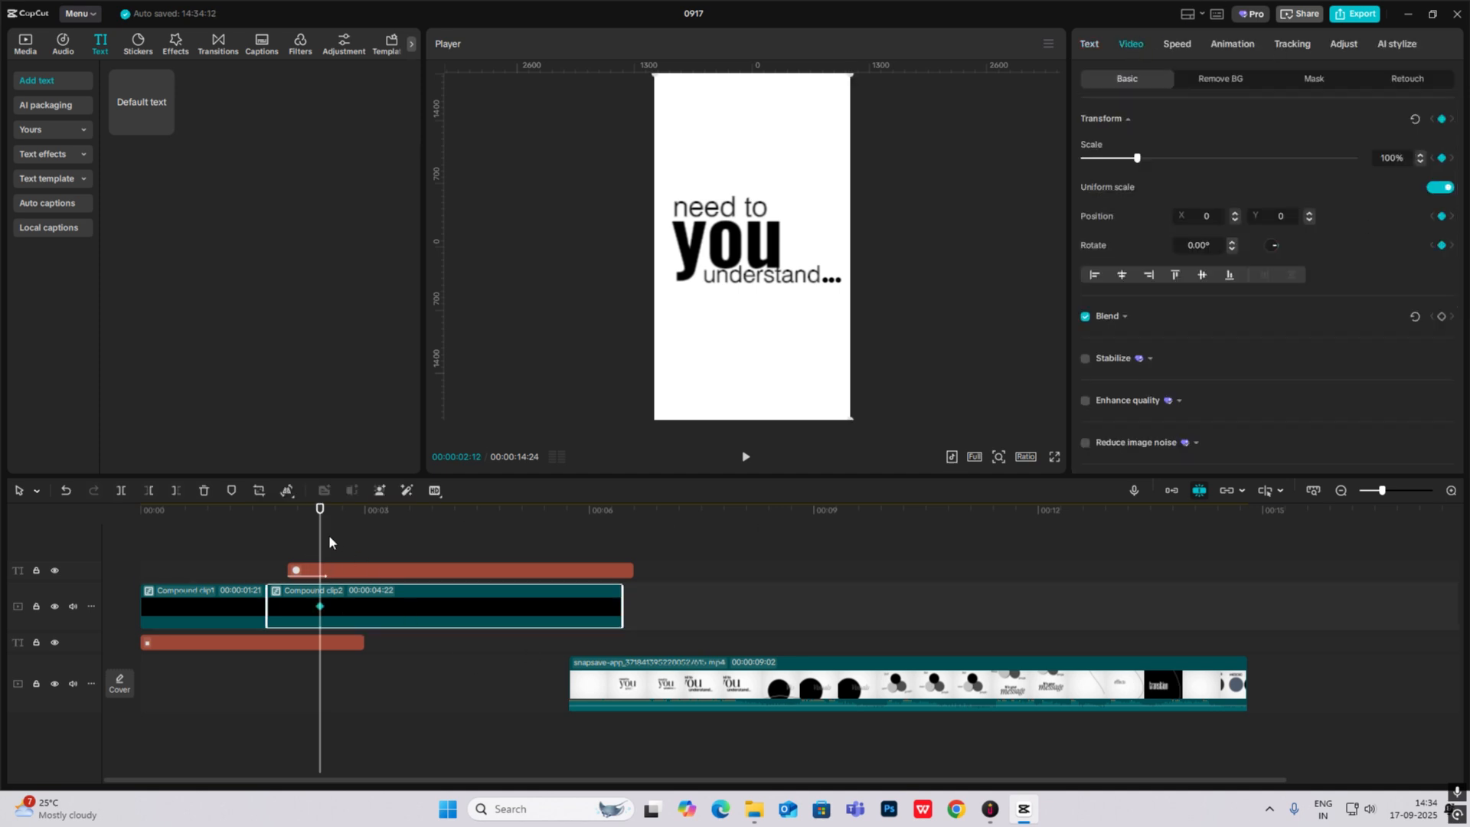
Step: Lengthen the dot text and ease its scale-up keyframes with the Cubic Out curve
left_click(251, 643)
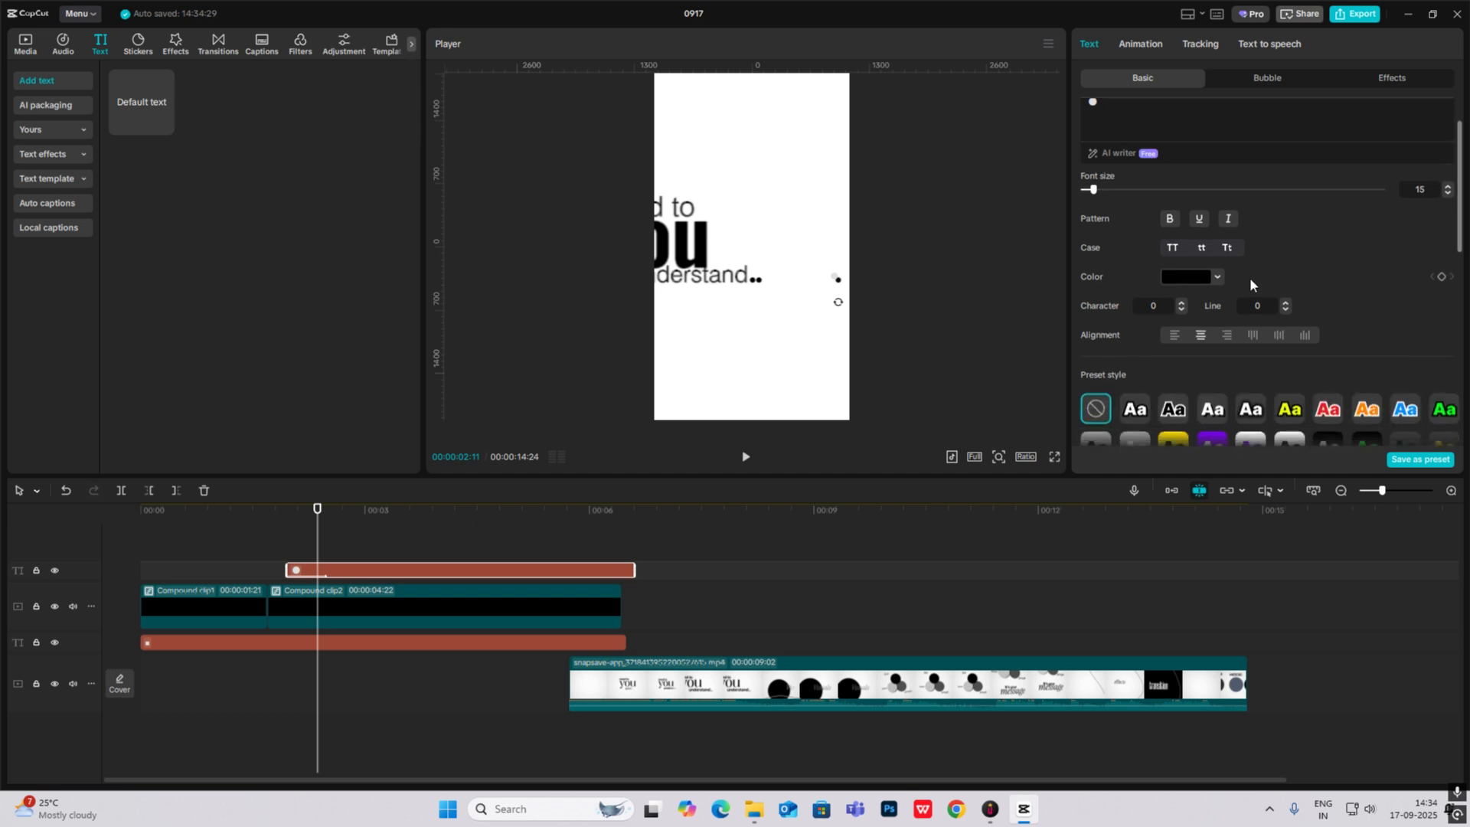
scroll("down", 3)
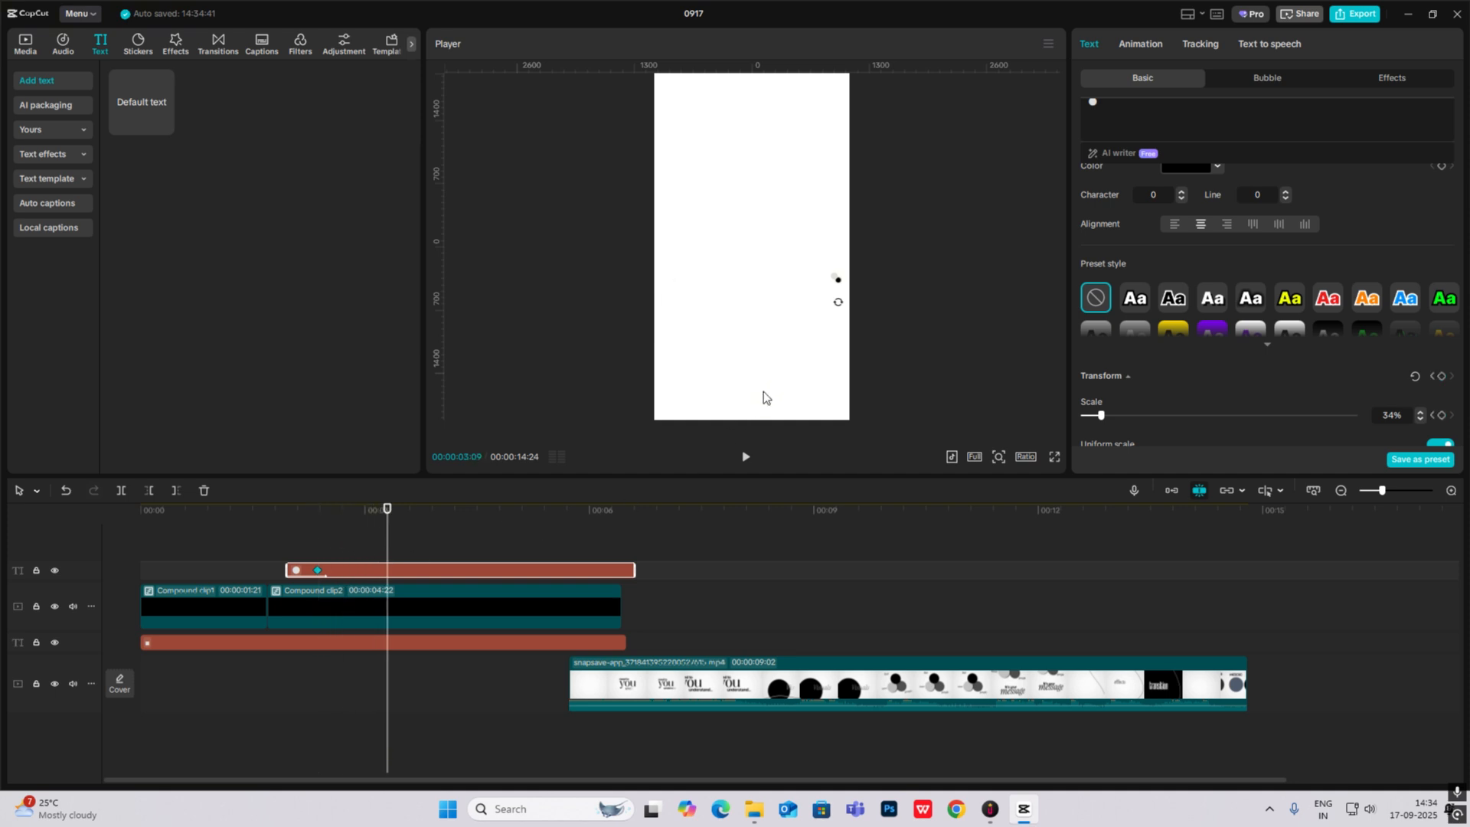
mouse_move(796, 388)
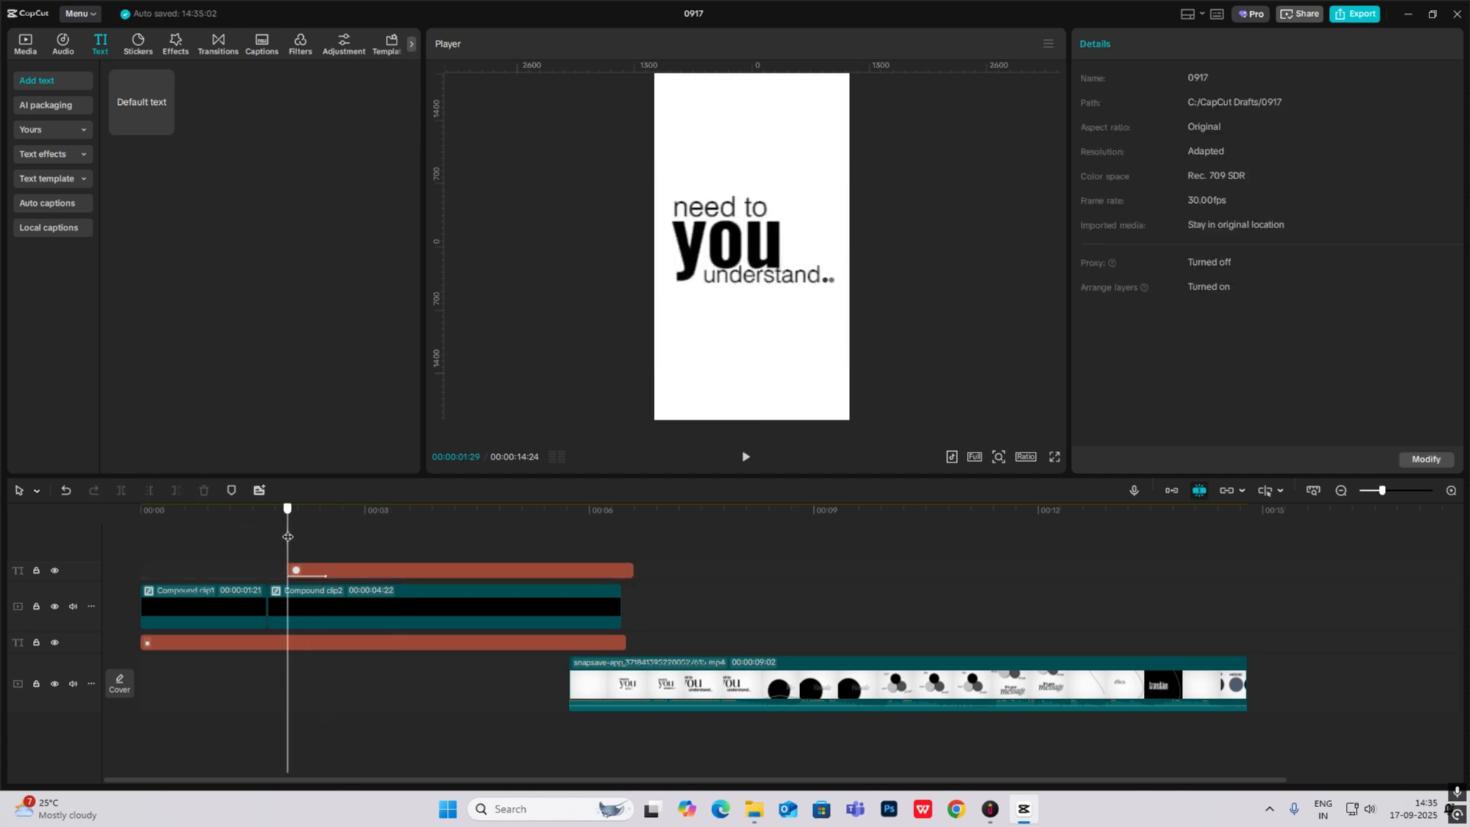
left_click(459, 570)
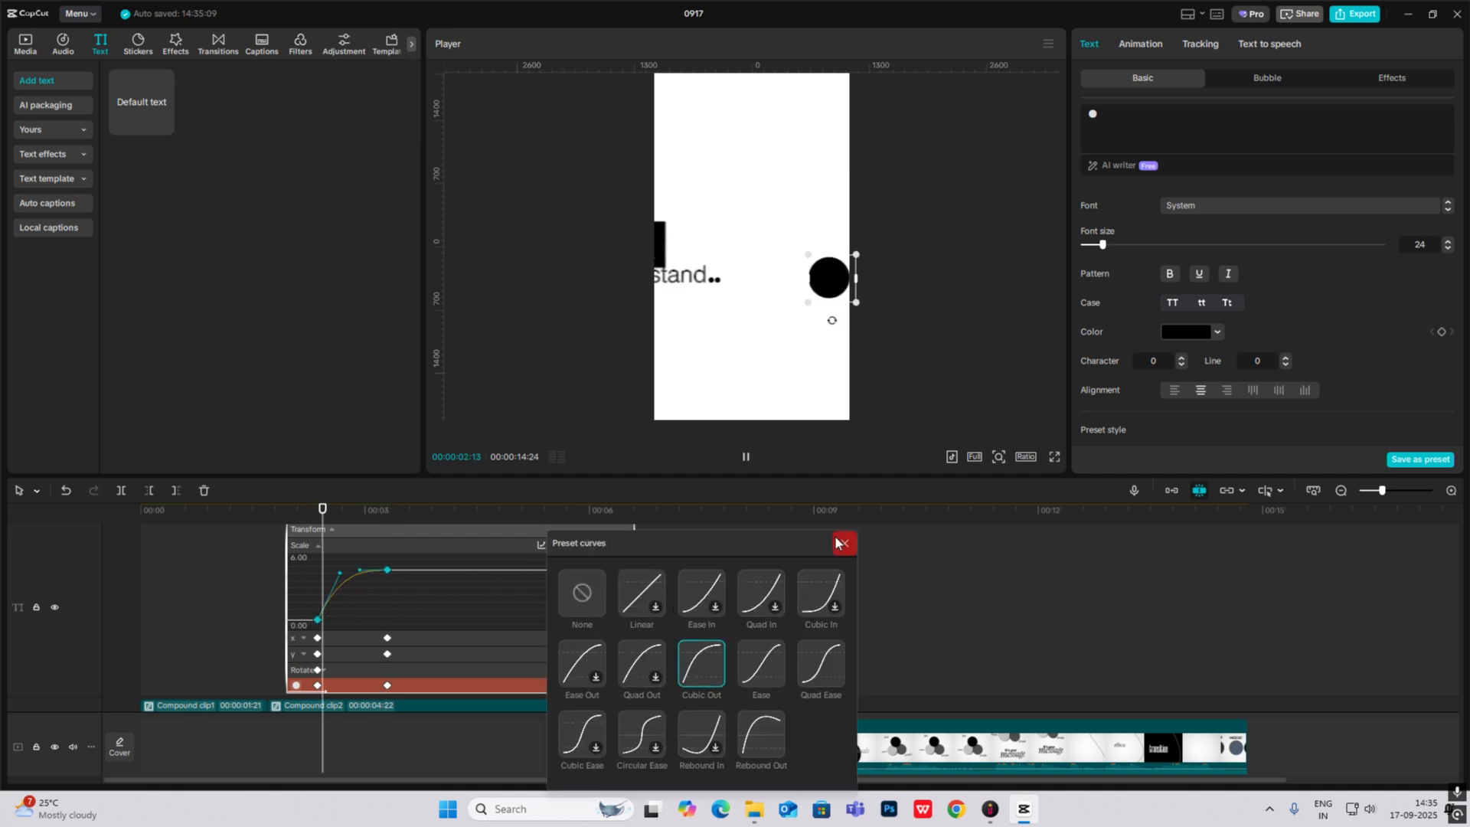
left_click(841, 543)
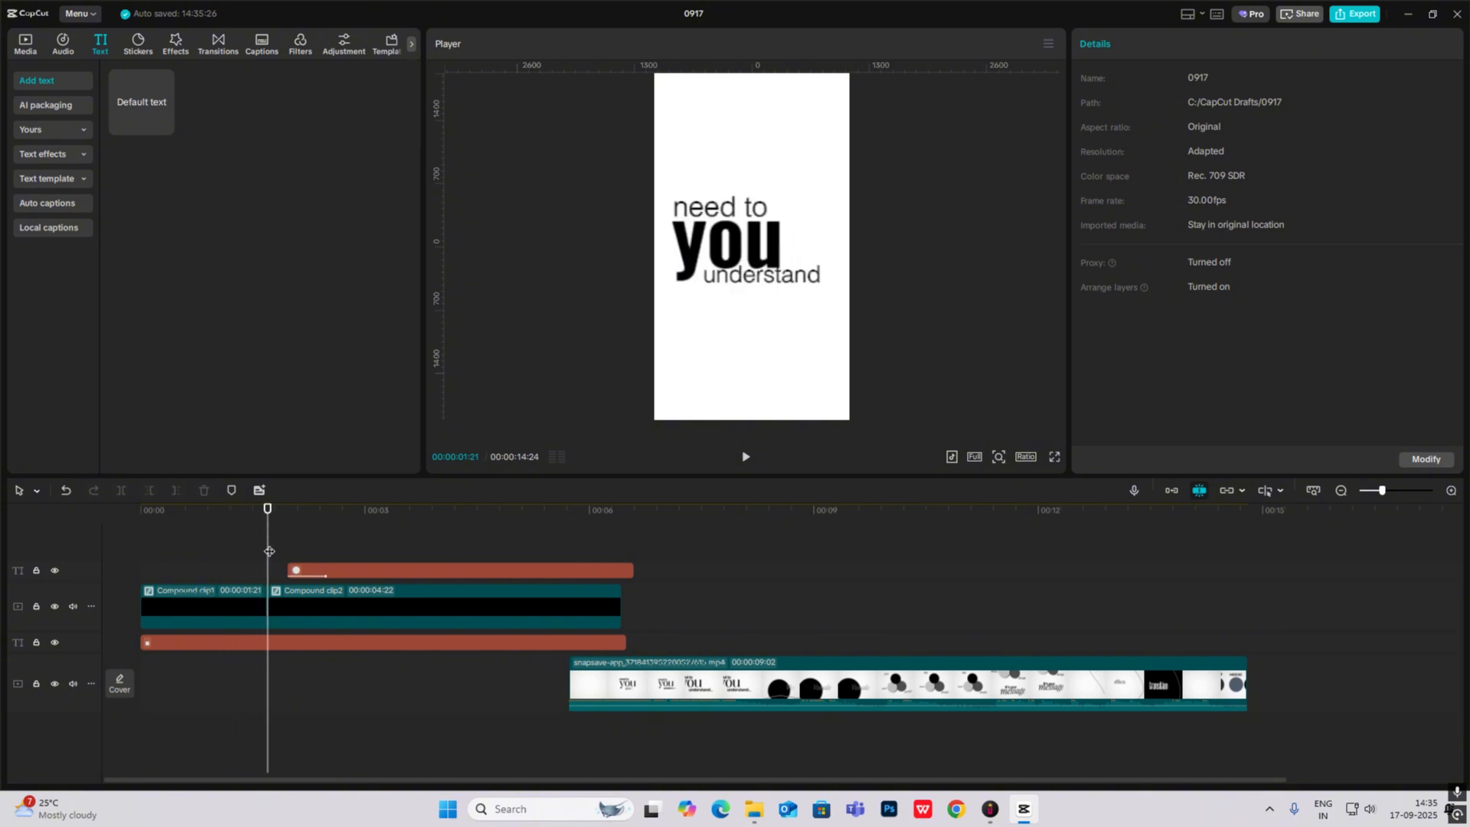
Step: Place line.mov on a new track above the dot so a curve sweeps past the circle
left_click(25, 39)
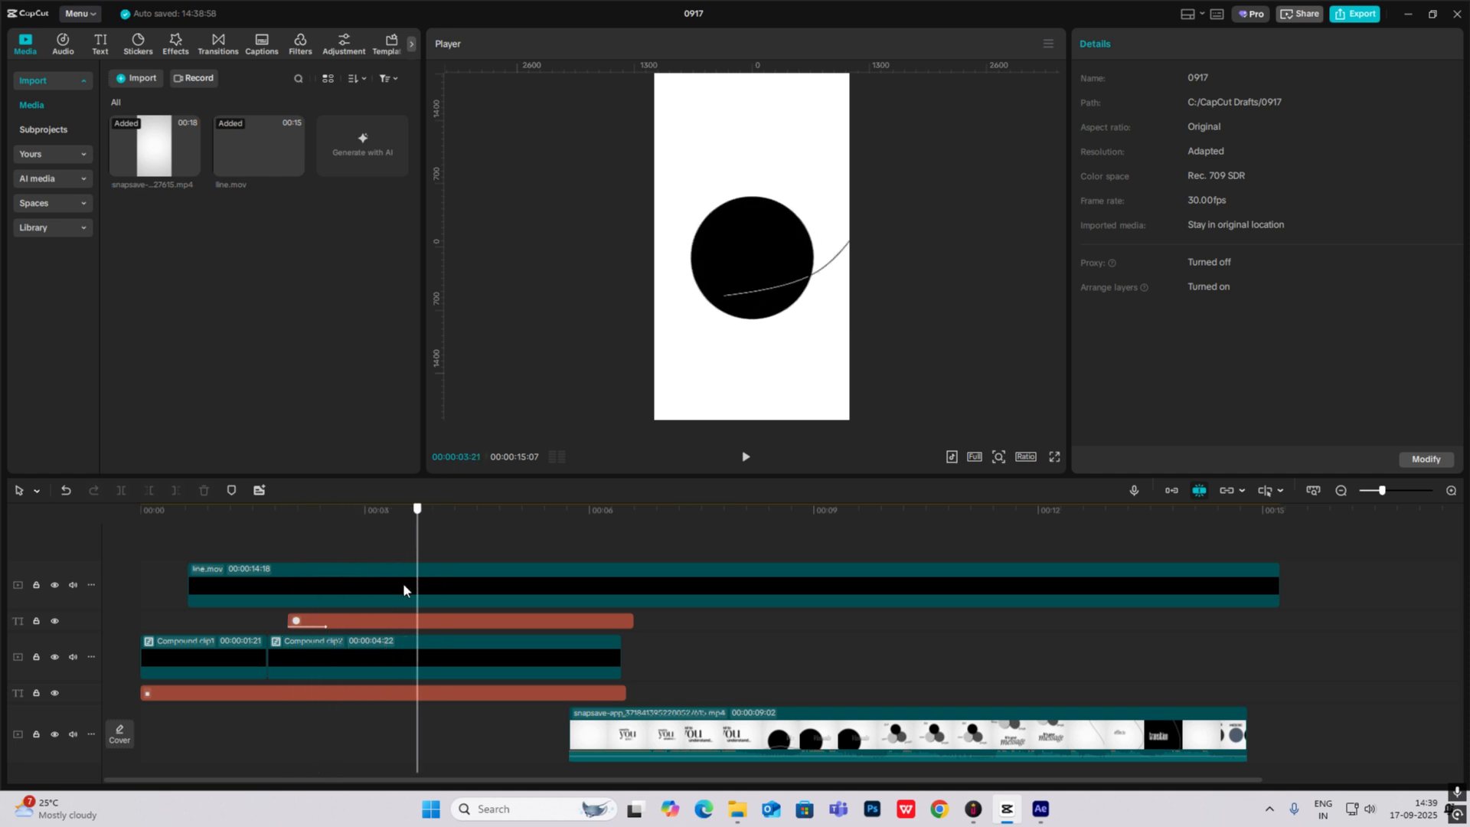
left_click(436, 508)
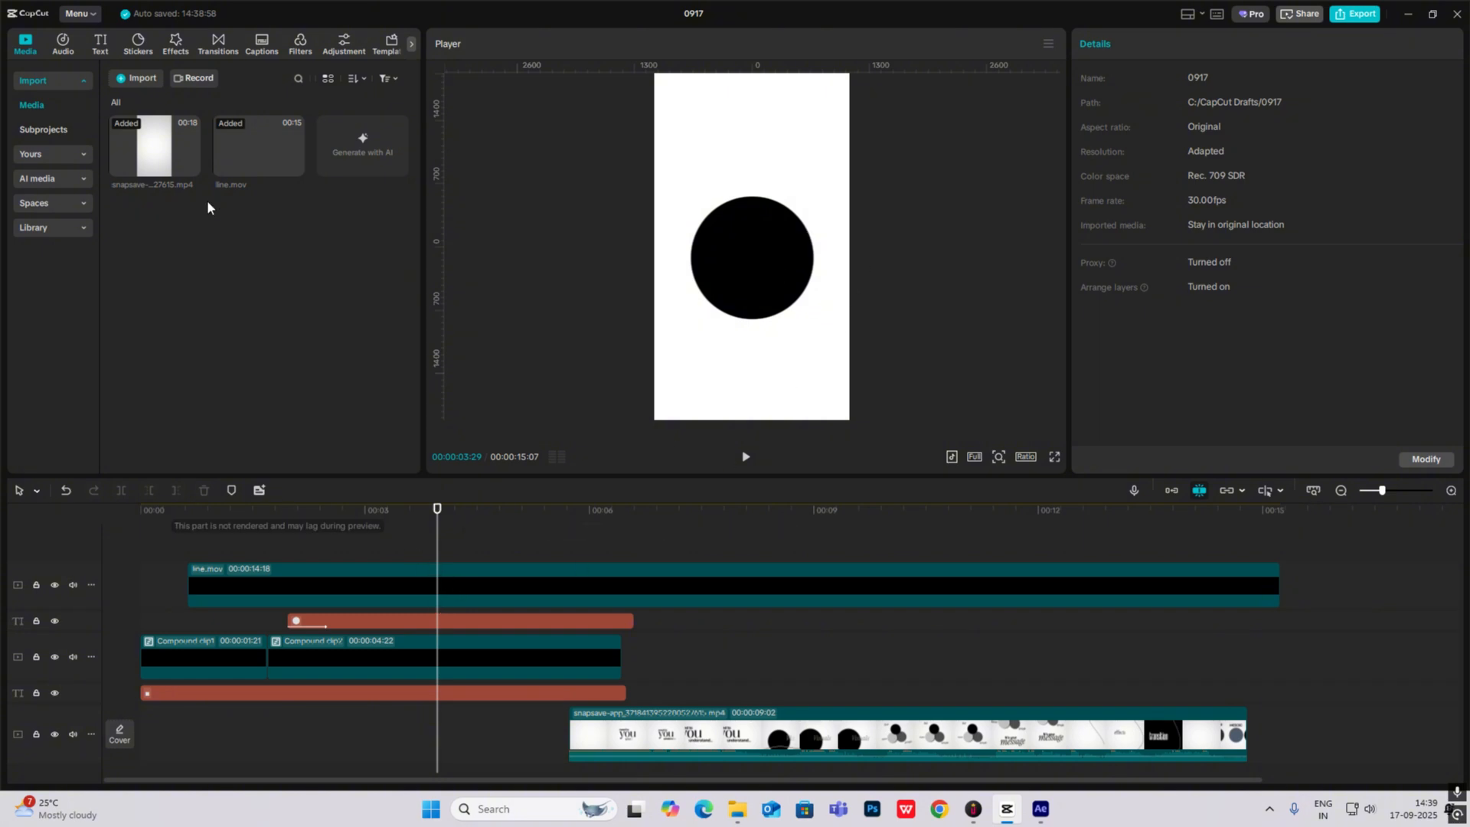
left_click(99, 43)
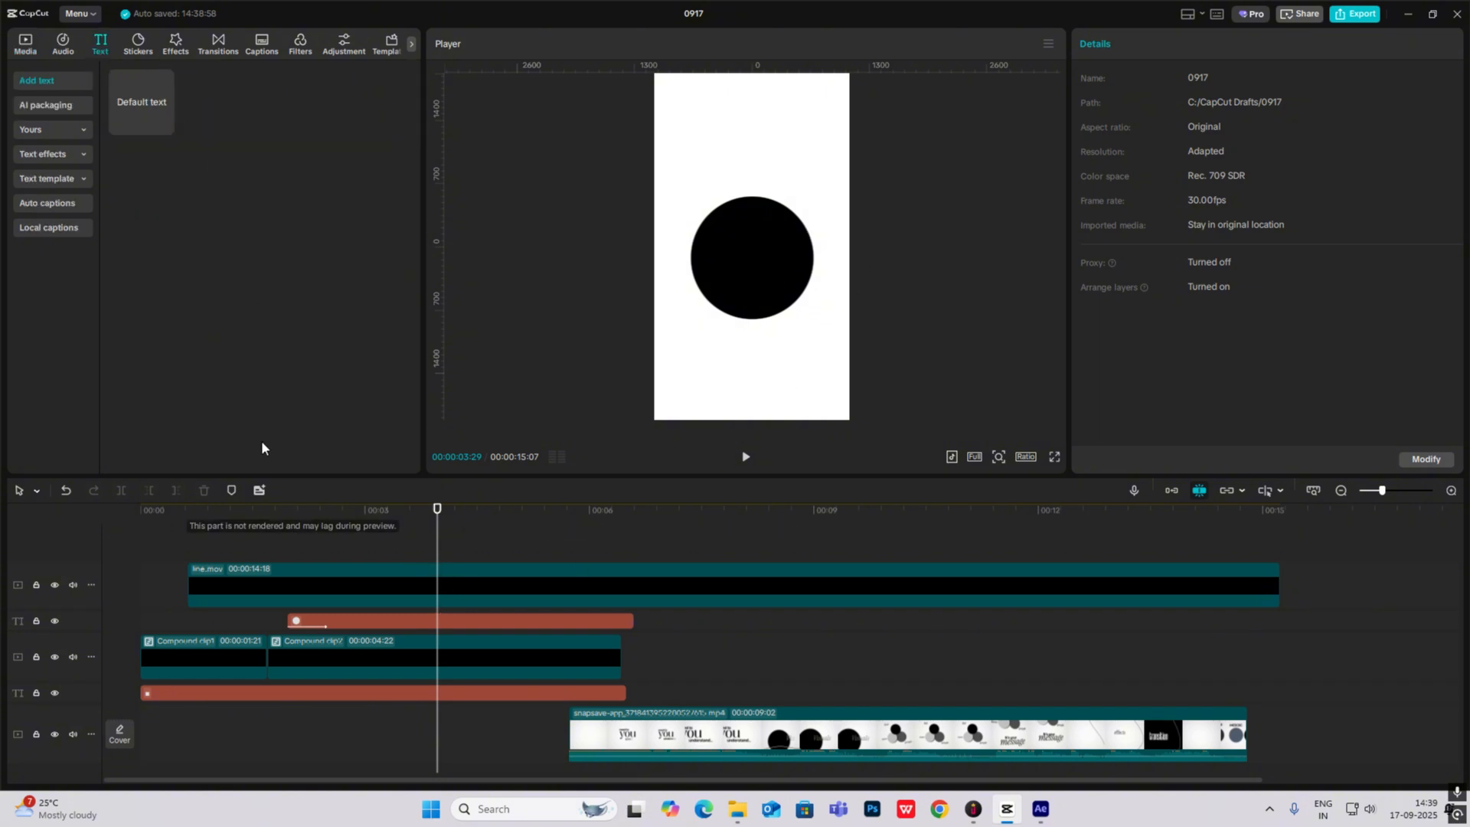
Step: Copy 'understand' out of Compound clip1, retype it as 'visuals', duplicate it and wrap it in a compound clip
double_click(203, 657)
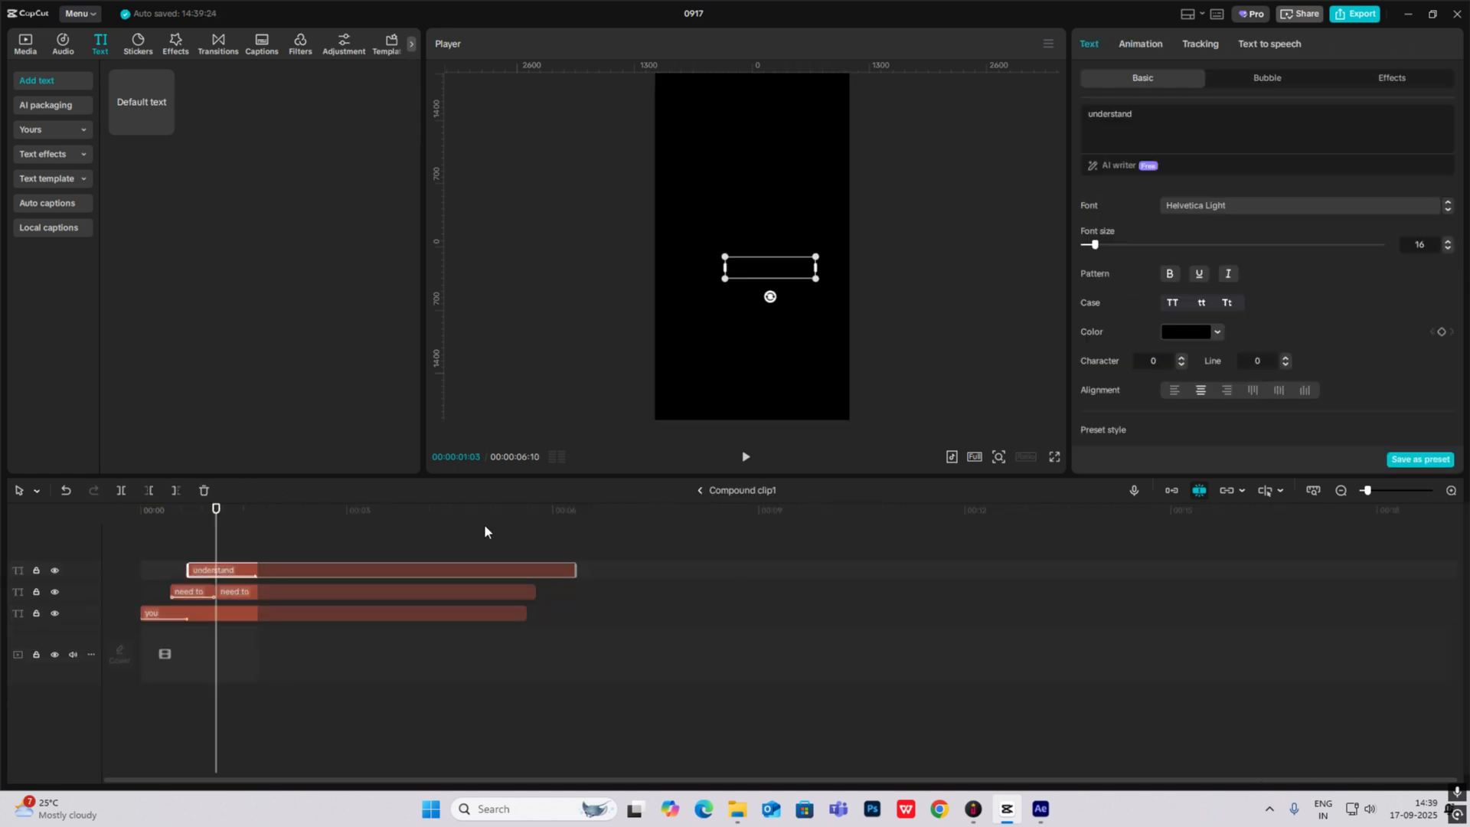
left_click(699, 490)
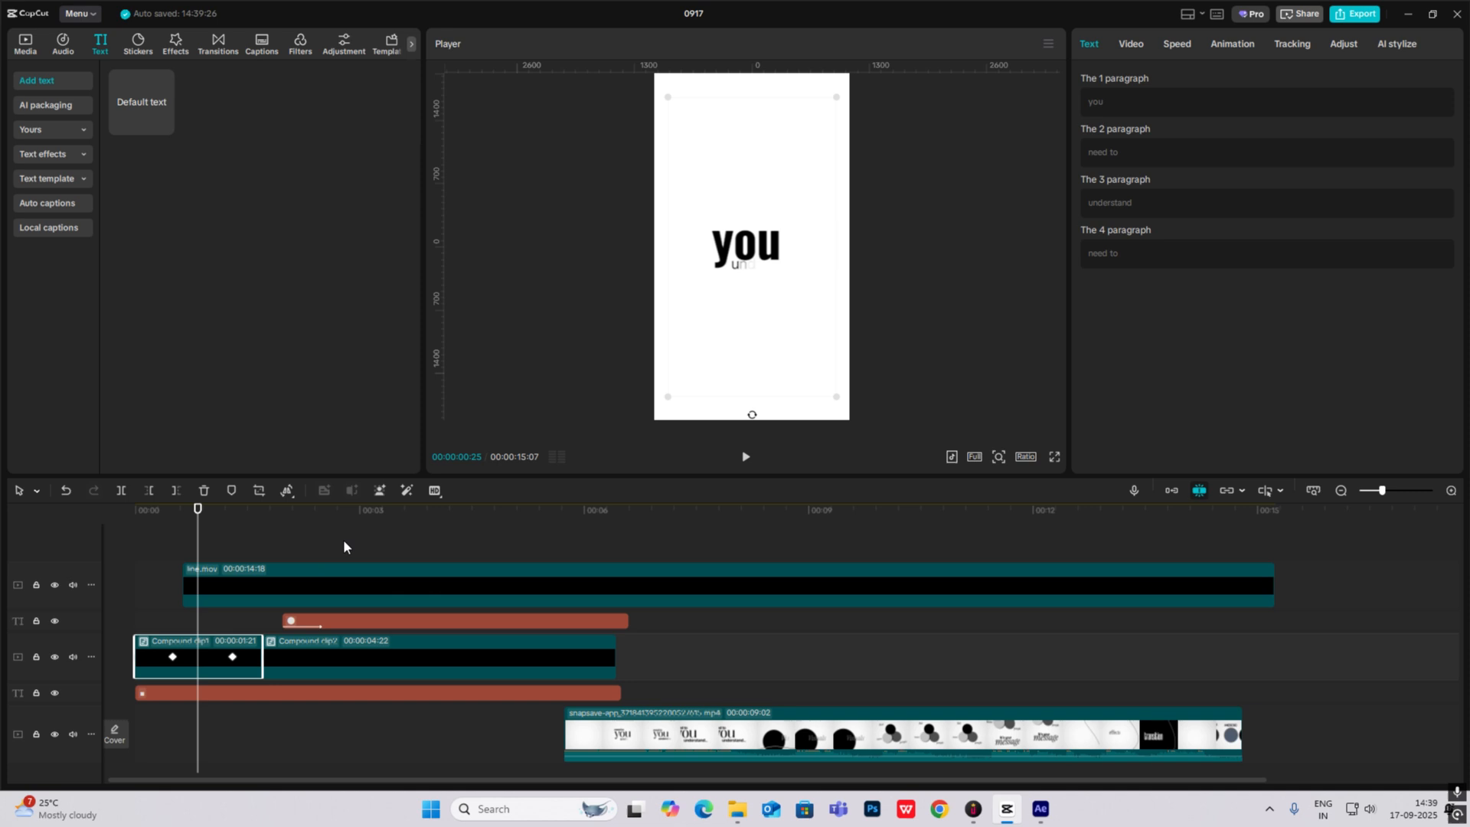
left_click(553, 570)
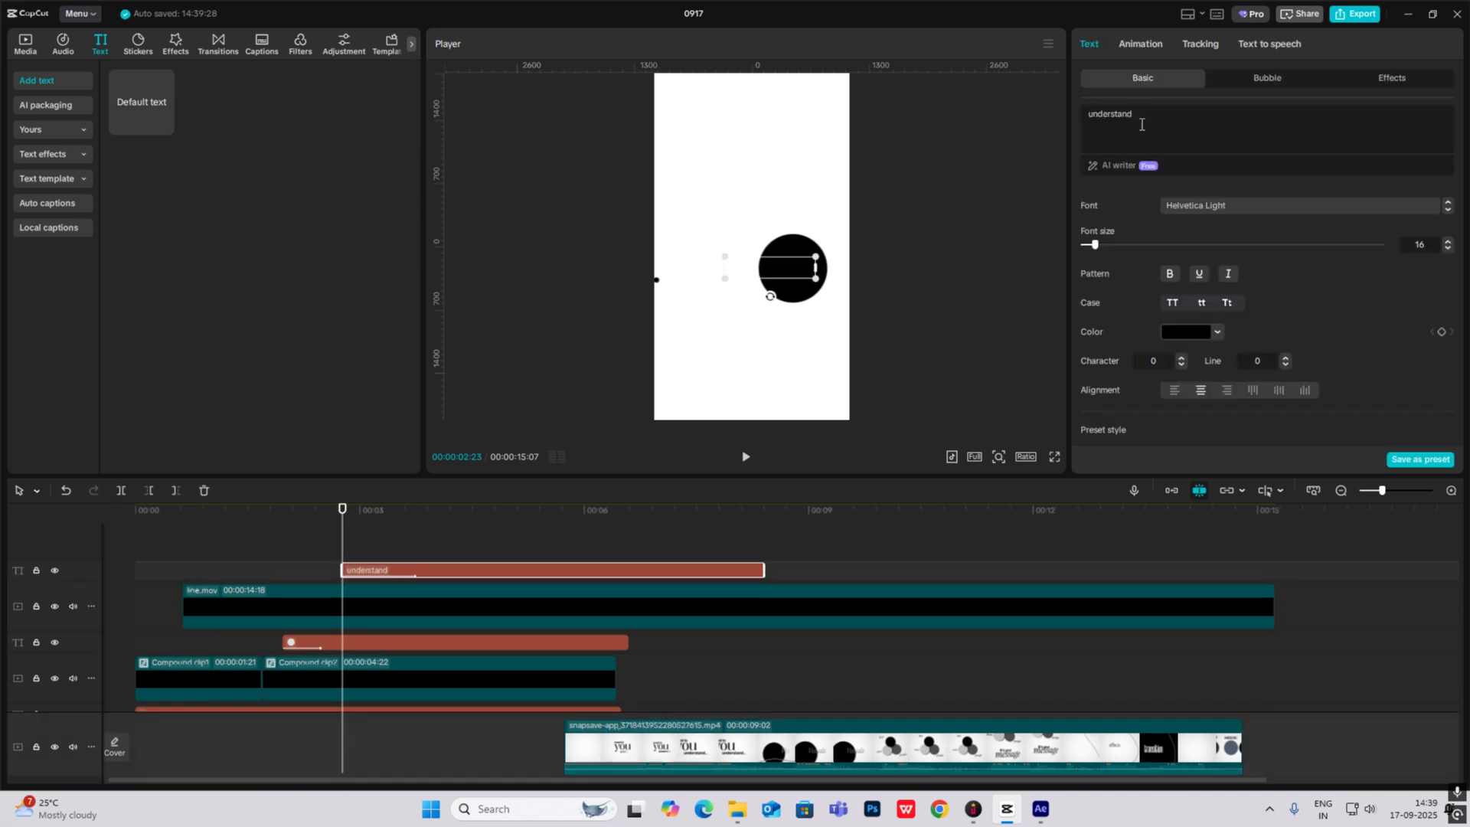
type("vid")
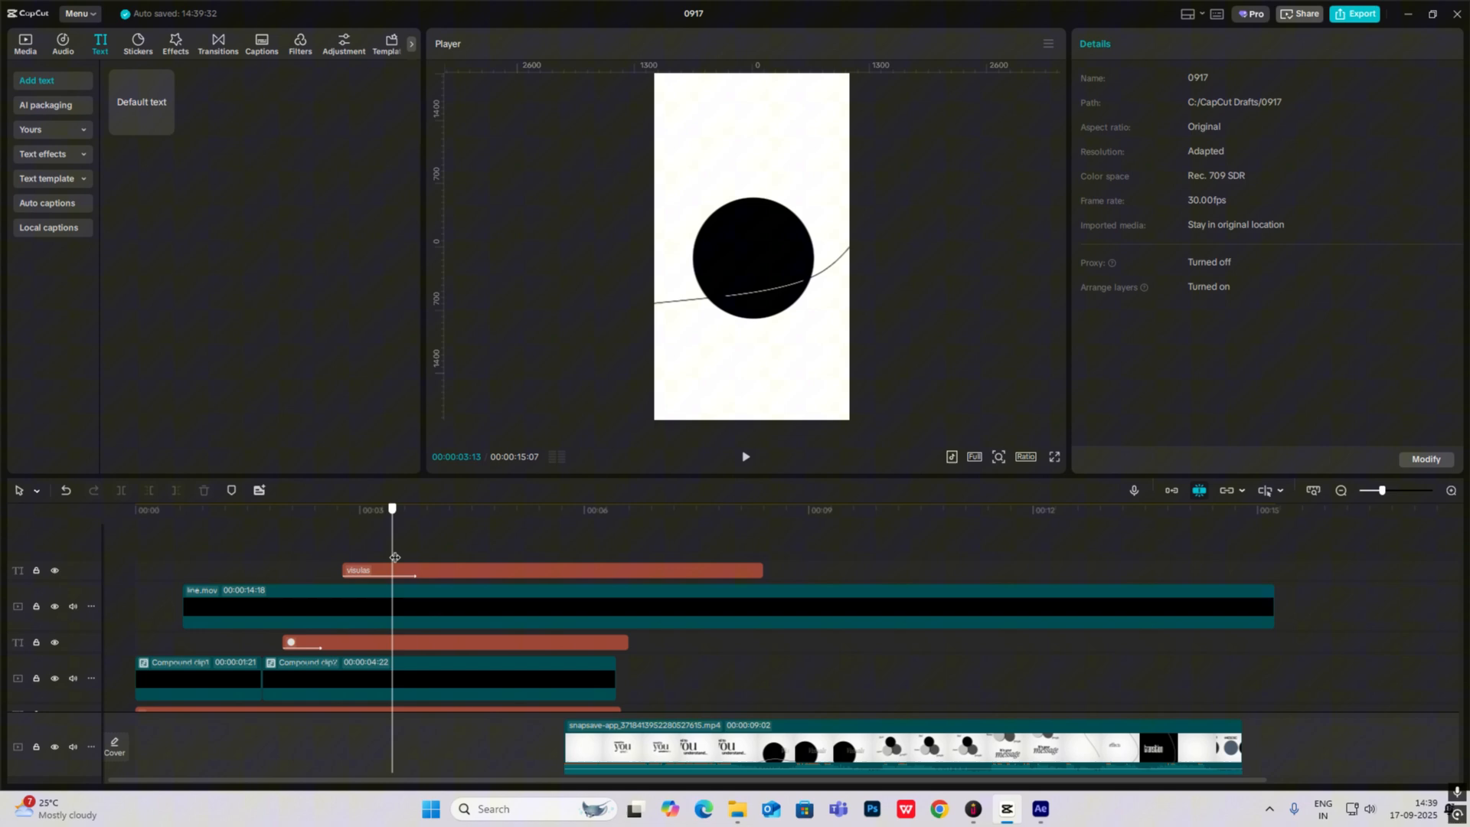
left_click(551, 570)
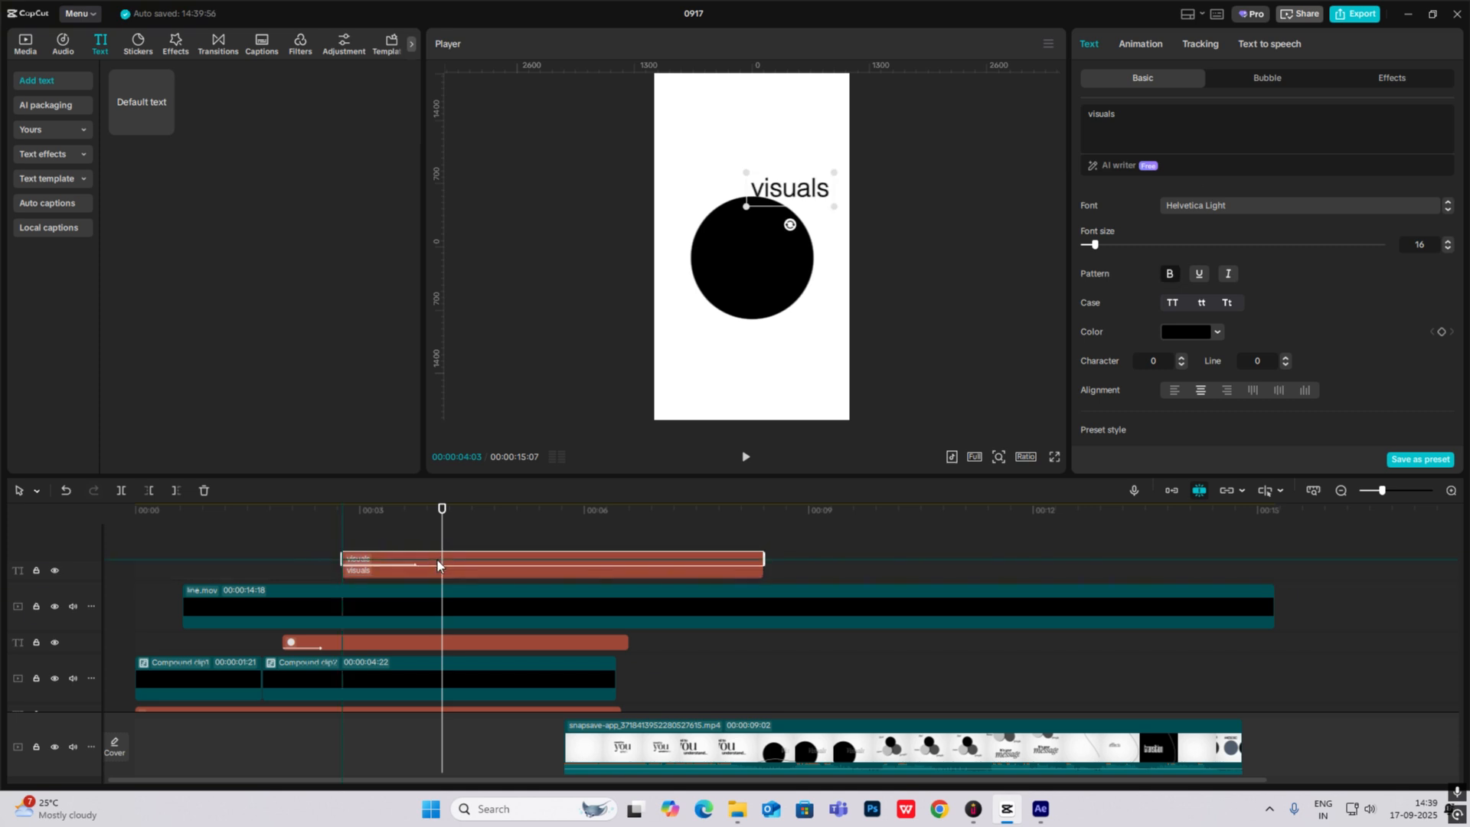
left_click(1188, 330)
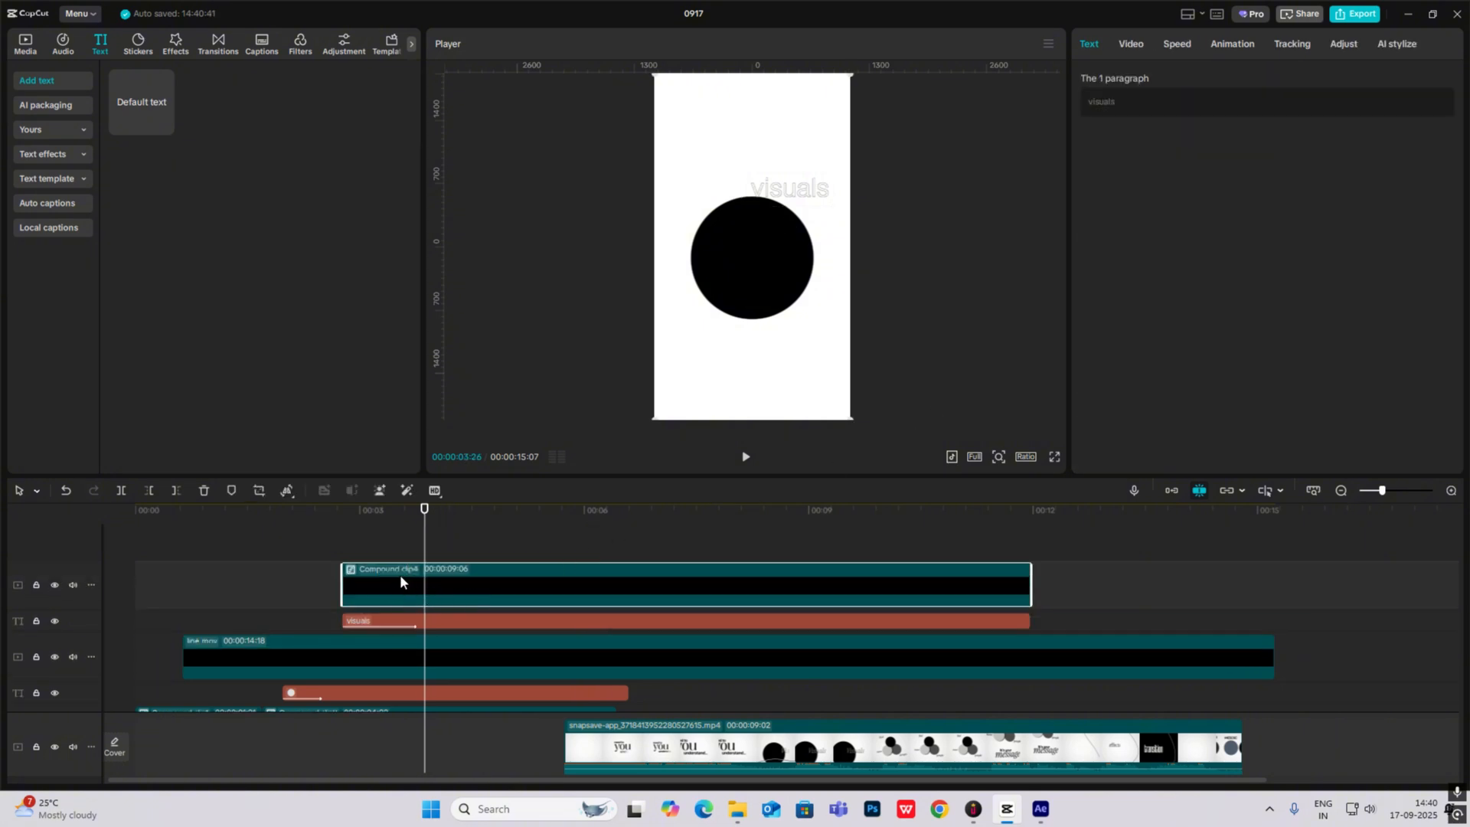
Step: Apply a rotated split mask to the compound clip, angled across the word visuals
left_click(1130, 42)
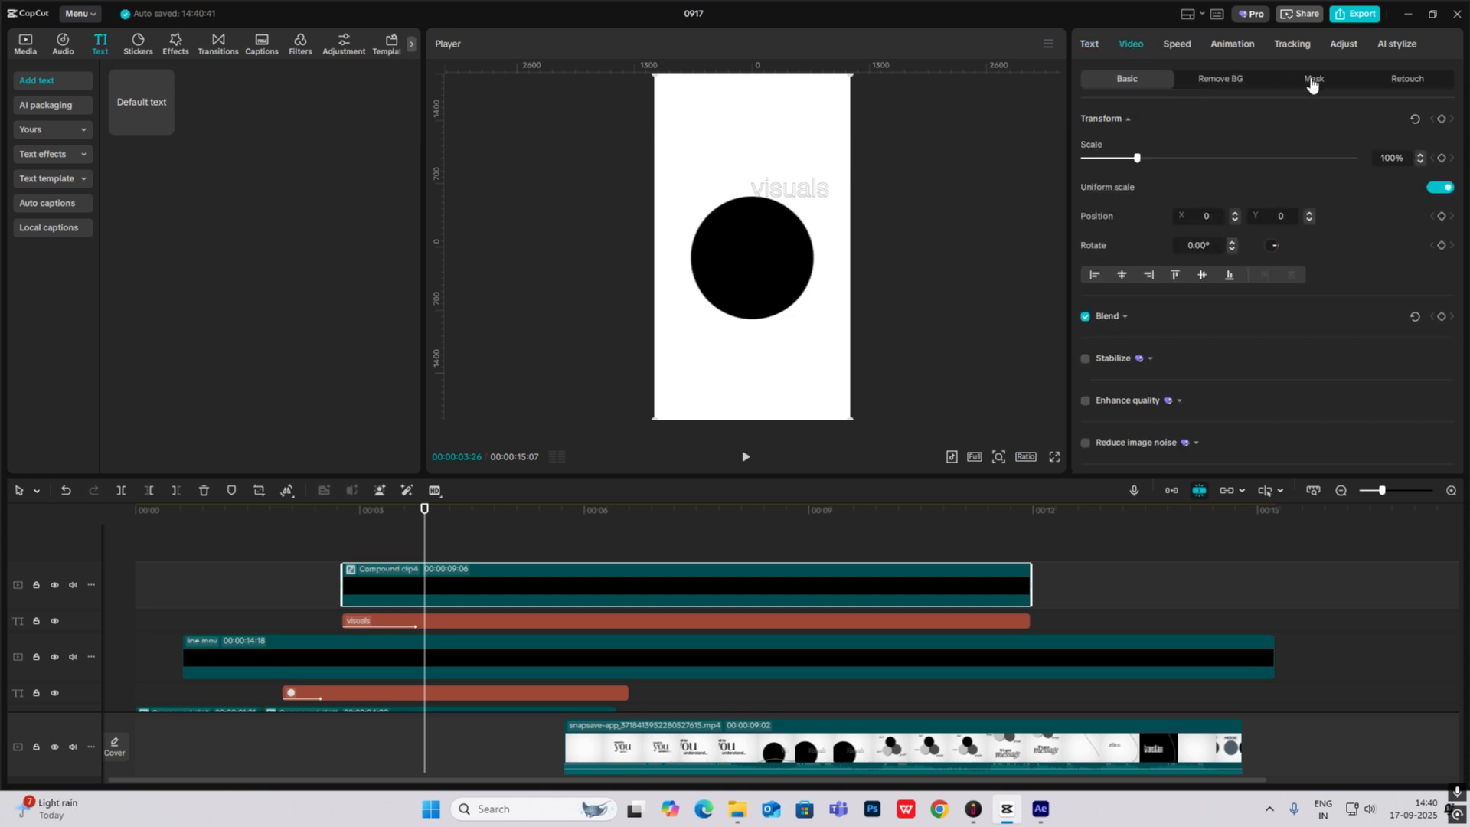
left_click(1314, 78)
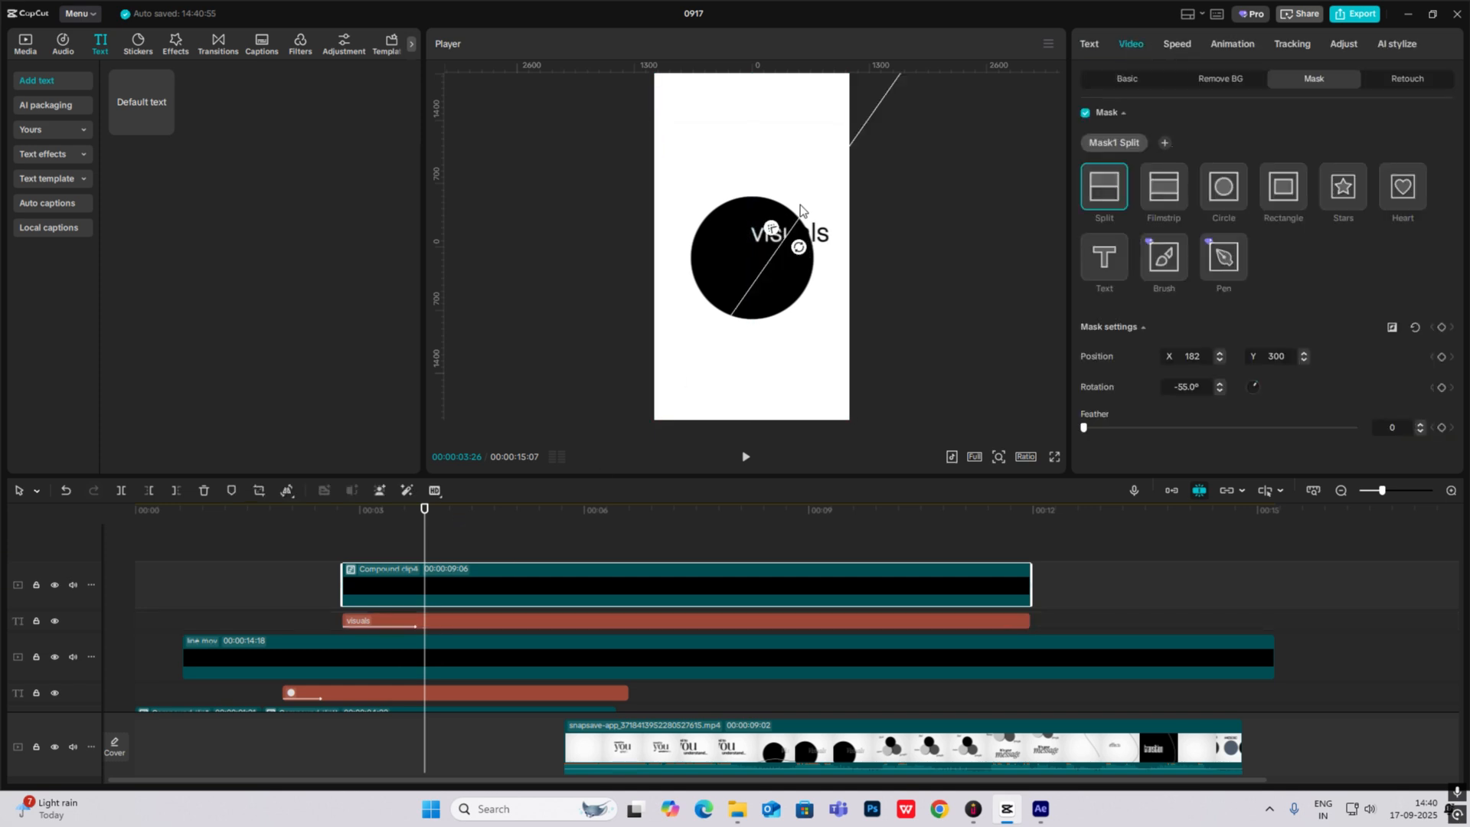
left_click_drag(770, 228, 800, 204)
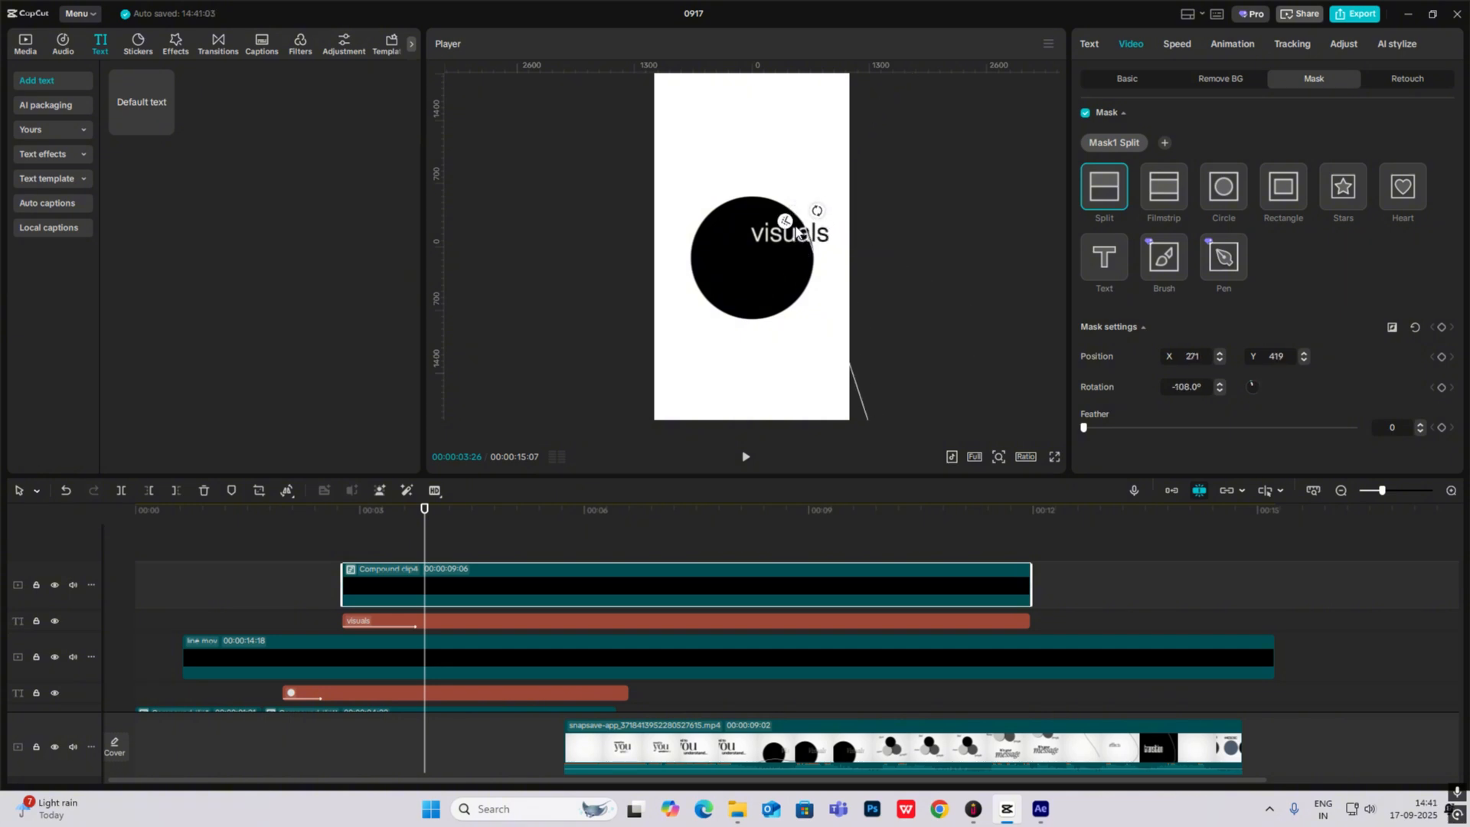
left_click(1125, 78)
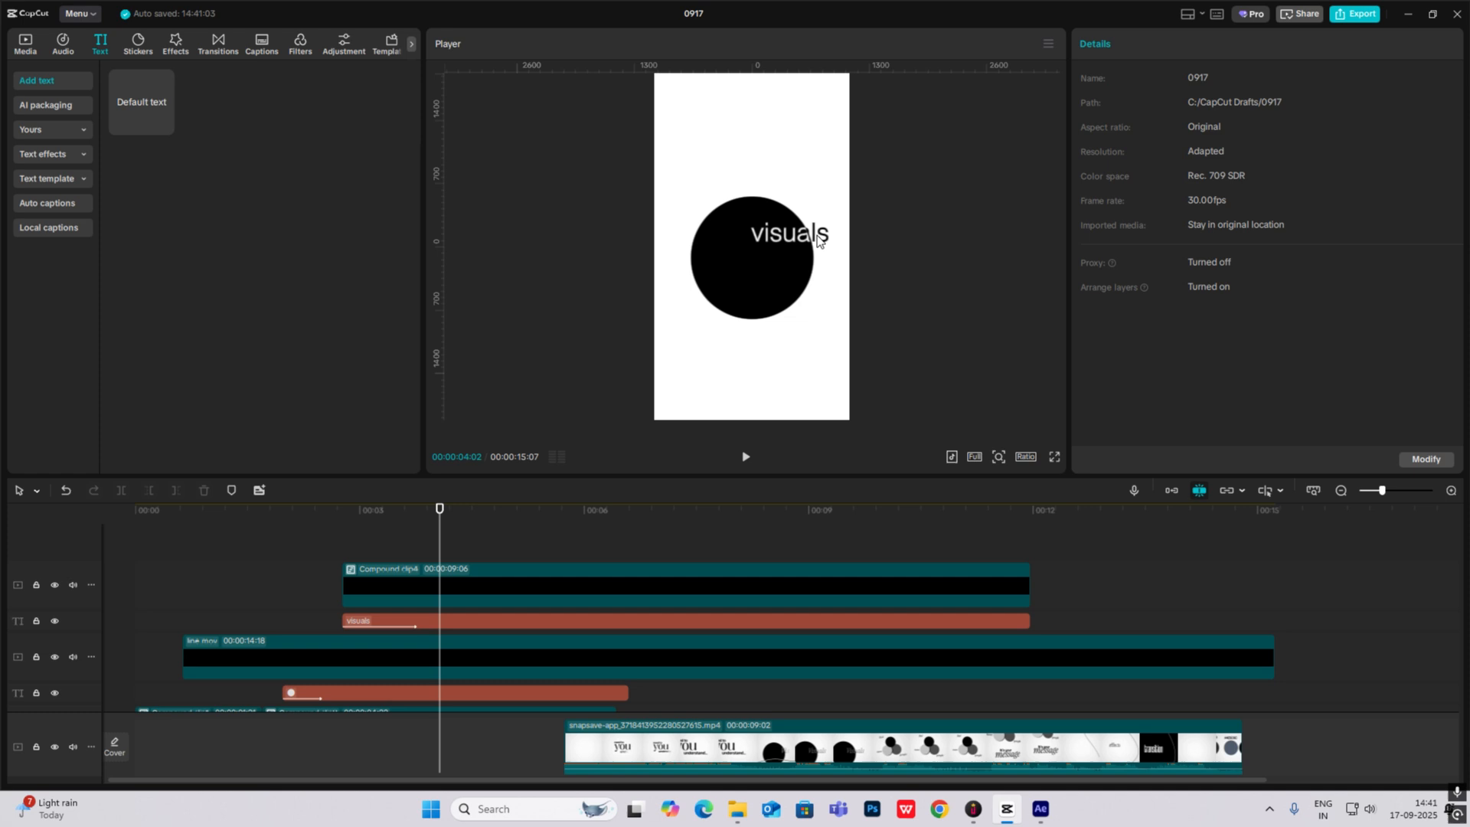
Step: Give the circle clip and the word visuals a Fade Out exit animation
left_click(745, 458)
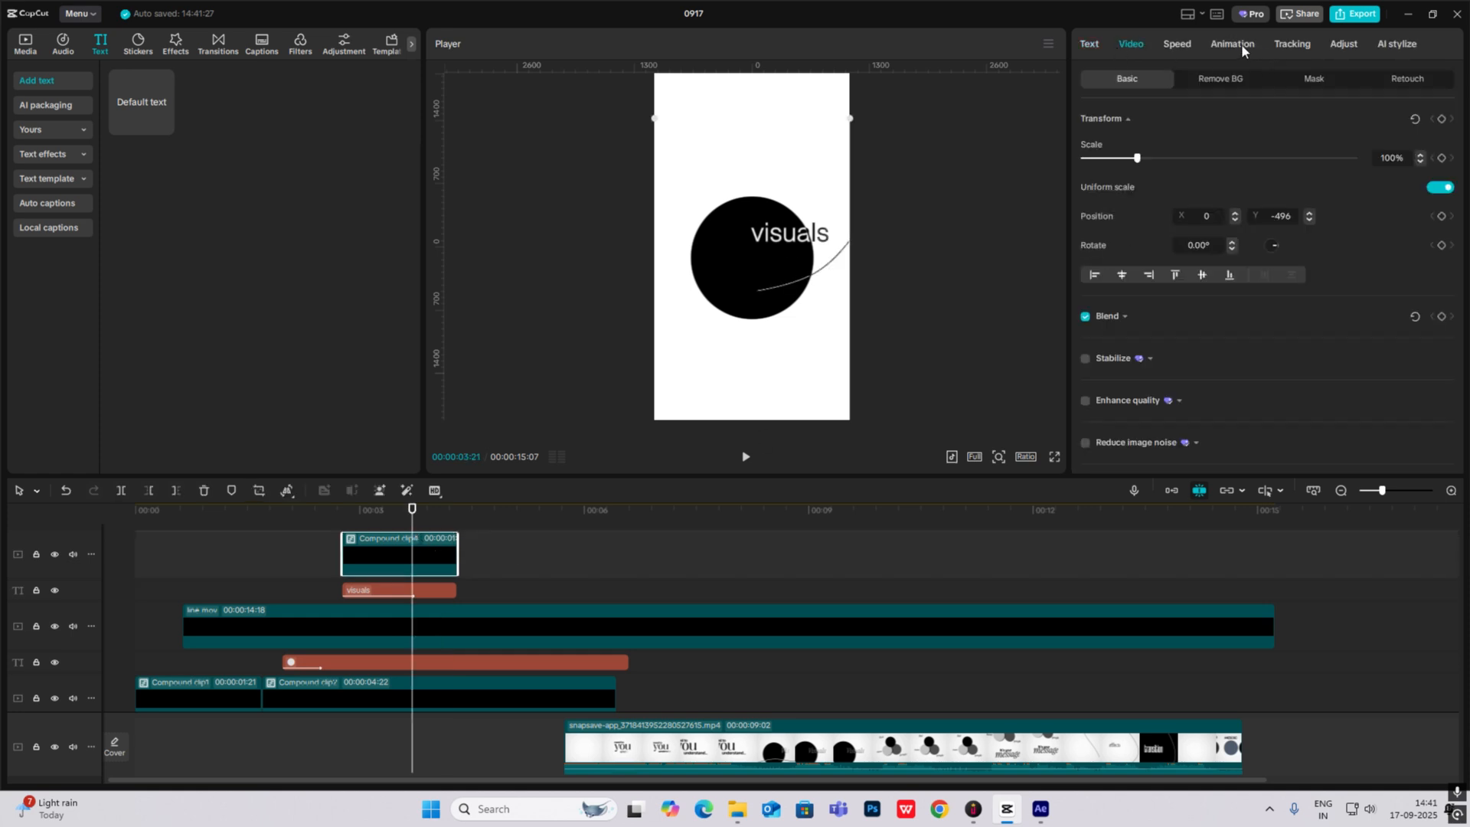
left_click(1231, 43)
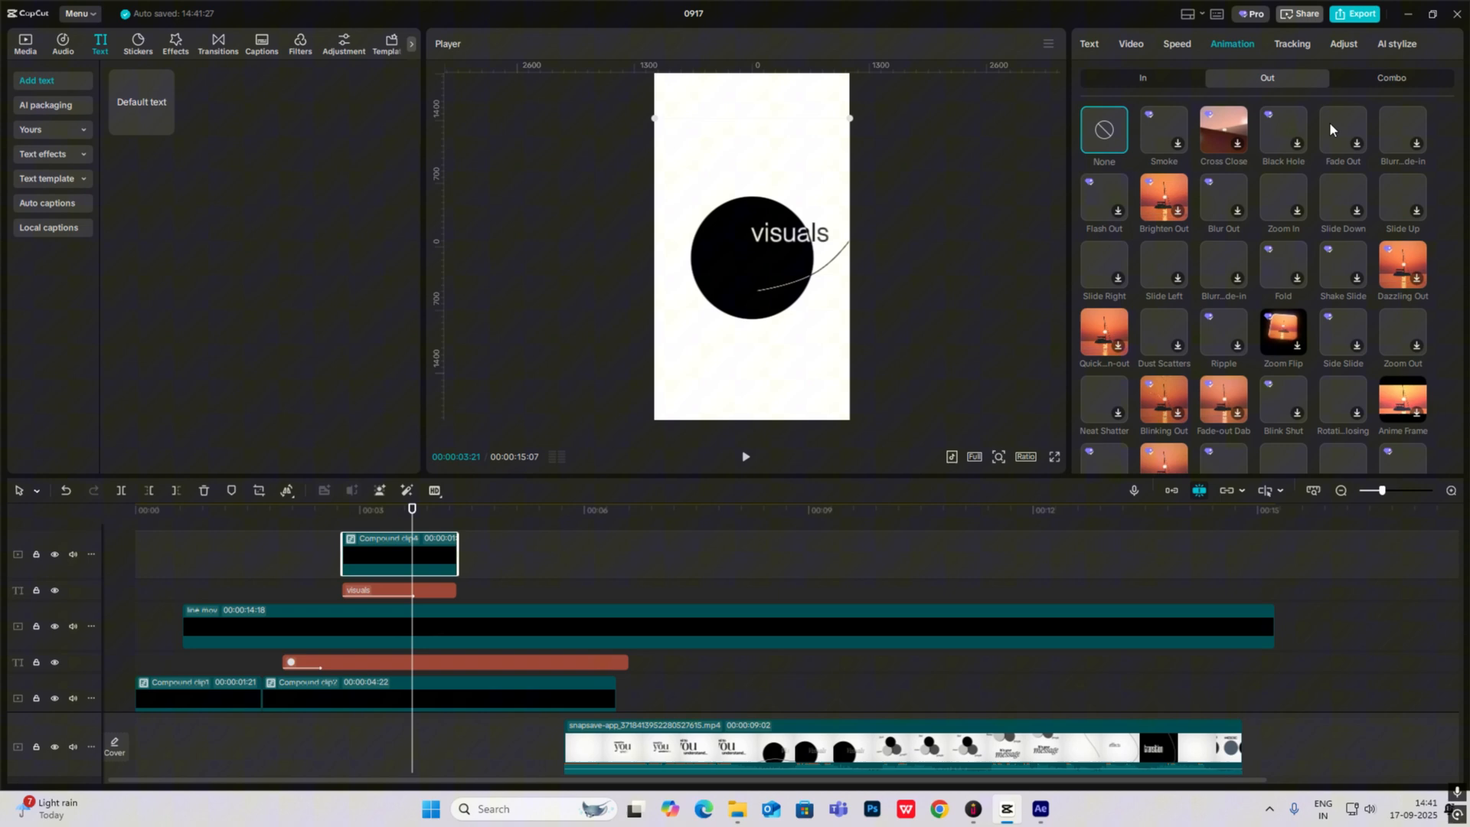
left_click(1341, 129)
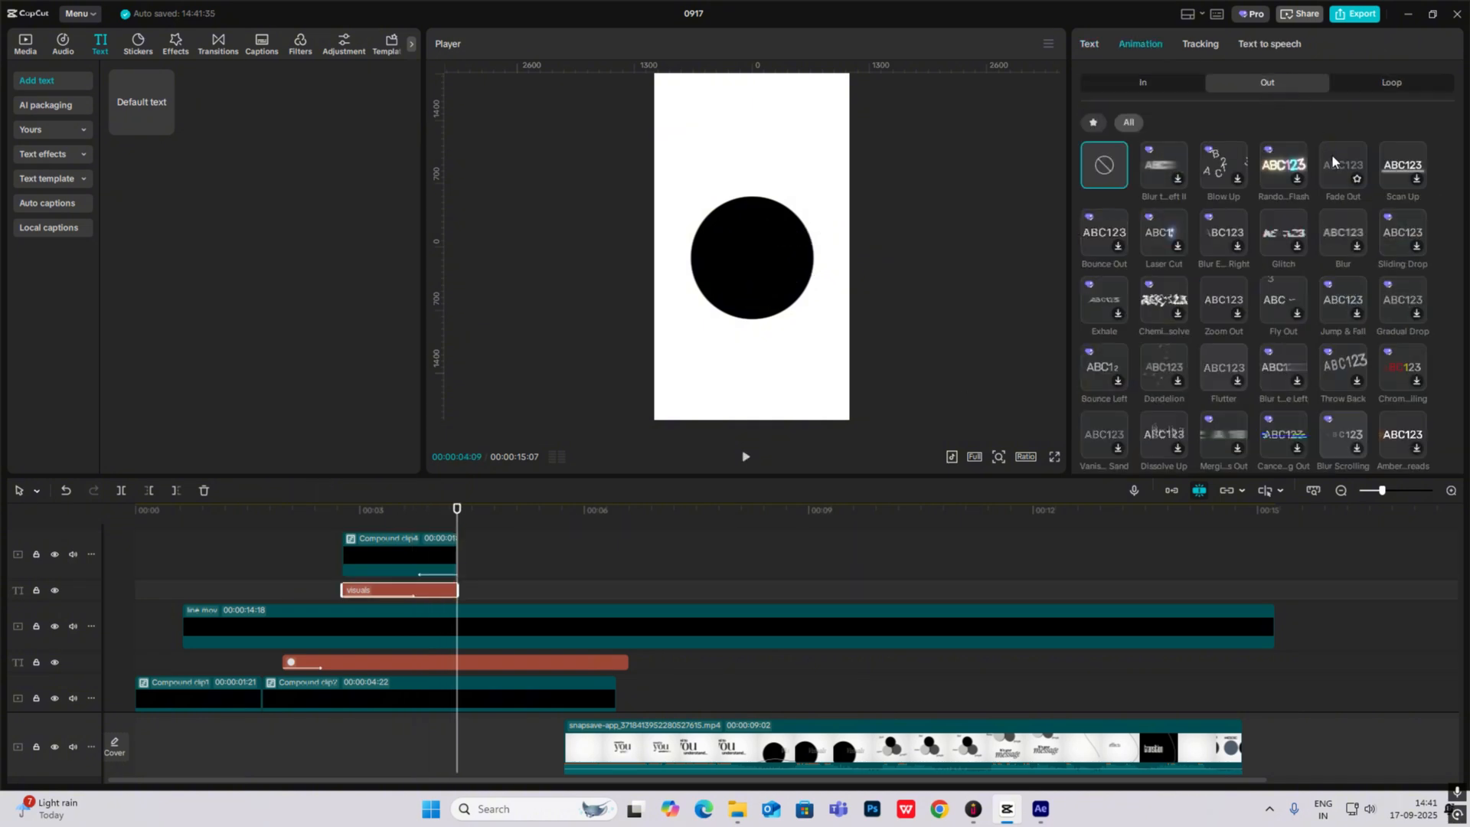
left_click(1342, 165)
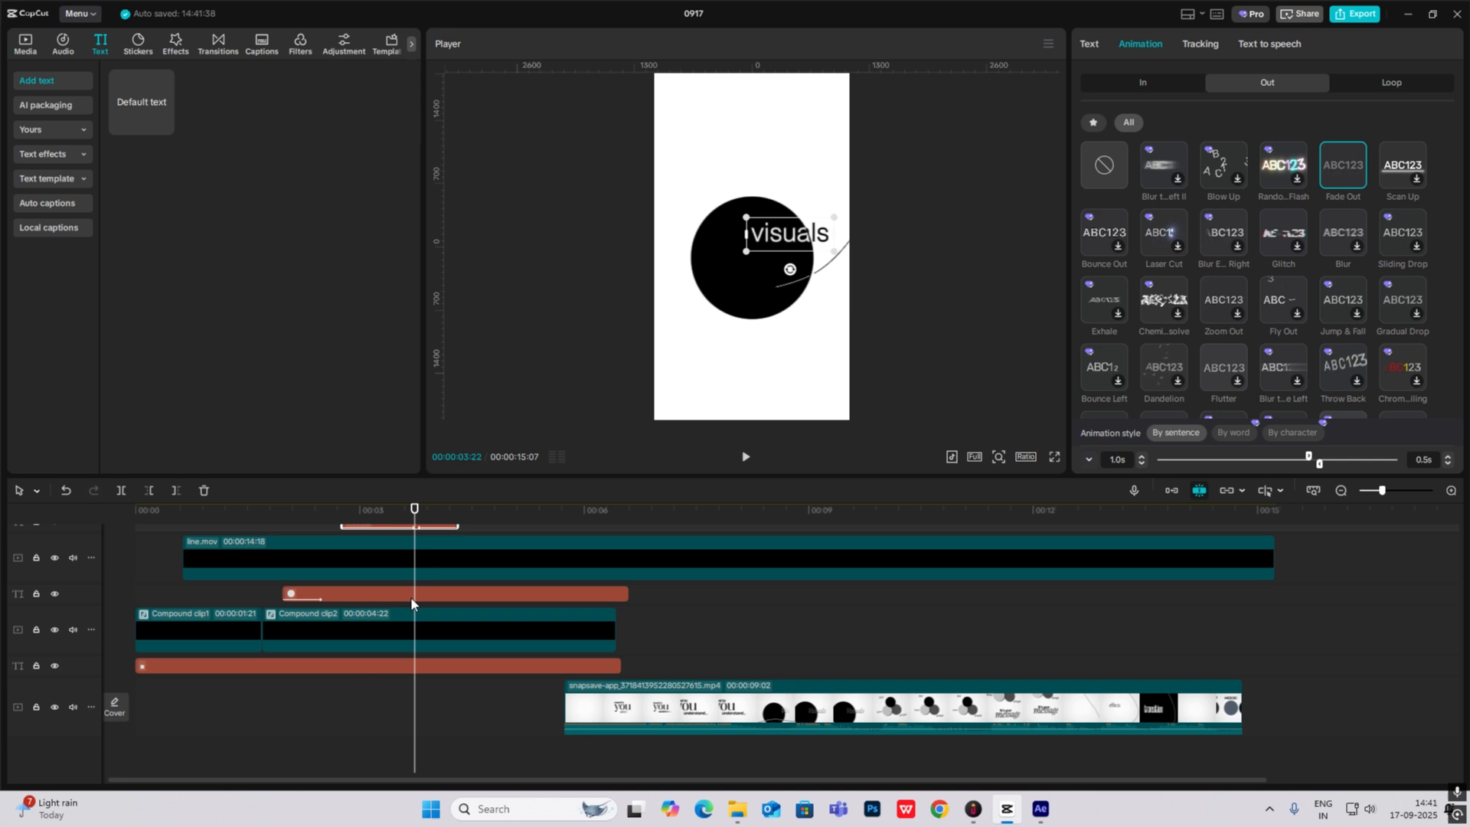
left_click(1087, 43)
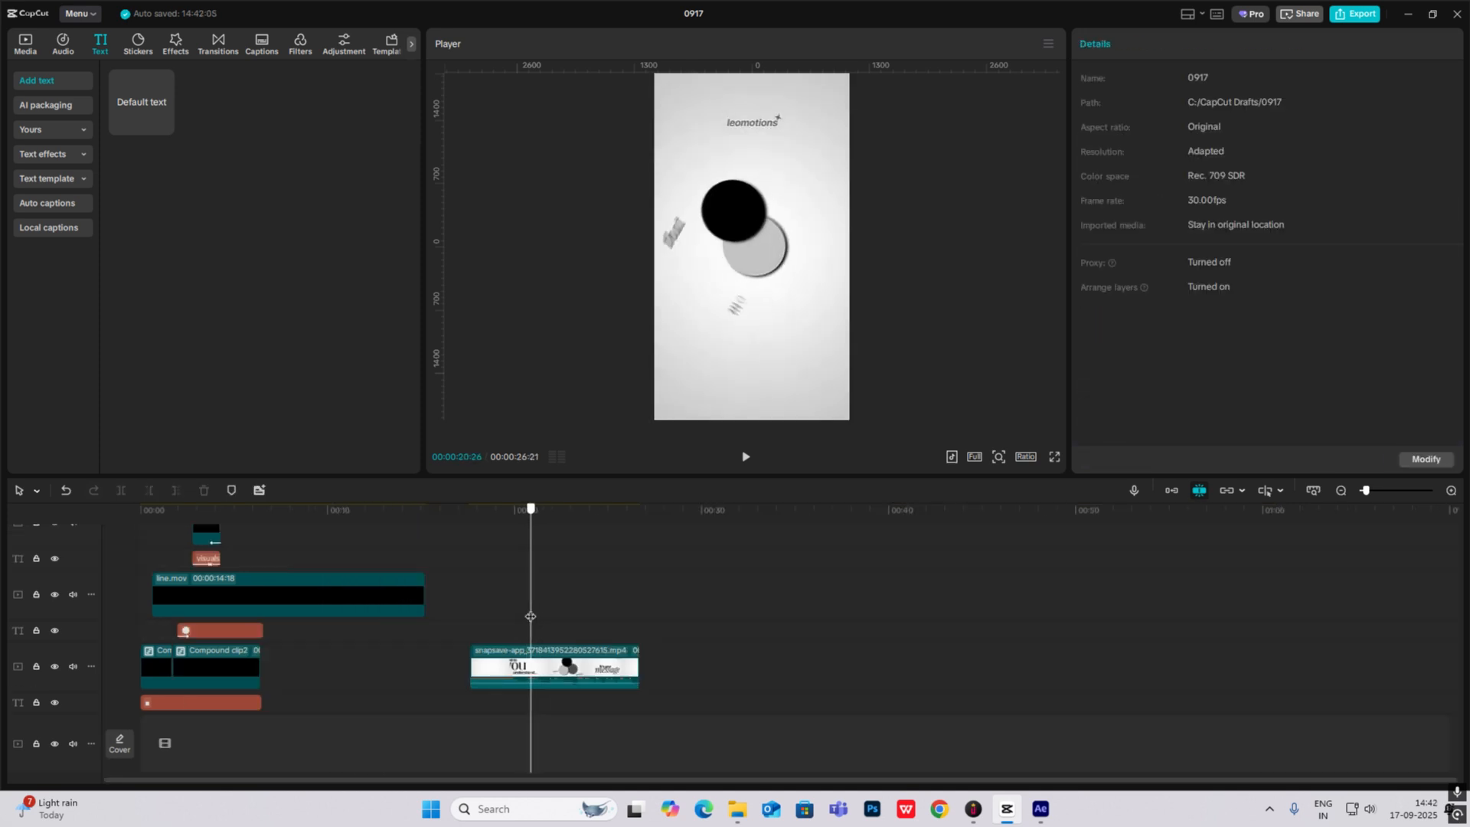
Step: Apply a Cubic Out ease to the dot clip's first keyframe from the preset curves
left_click(221, 508)
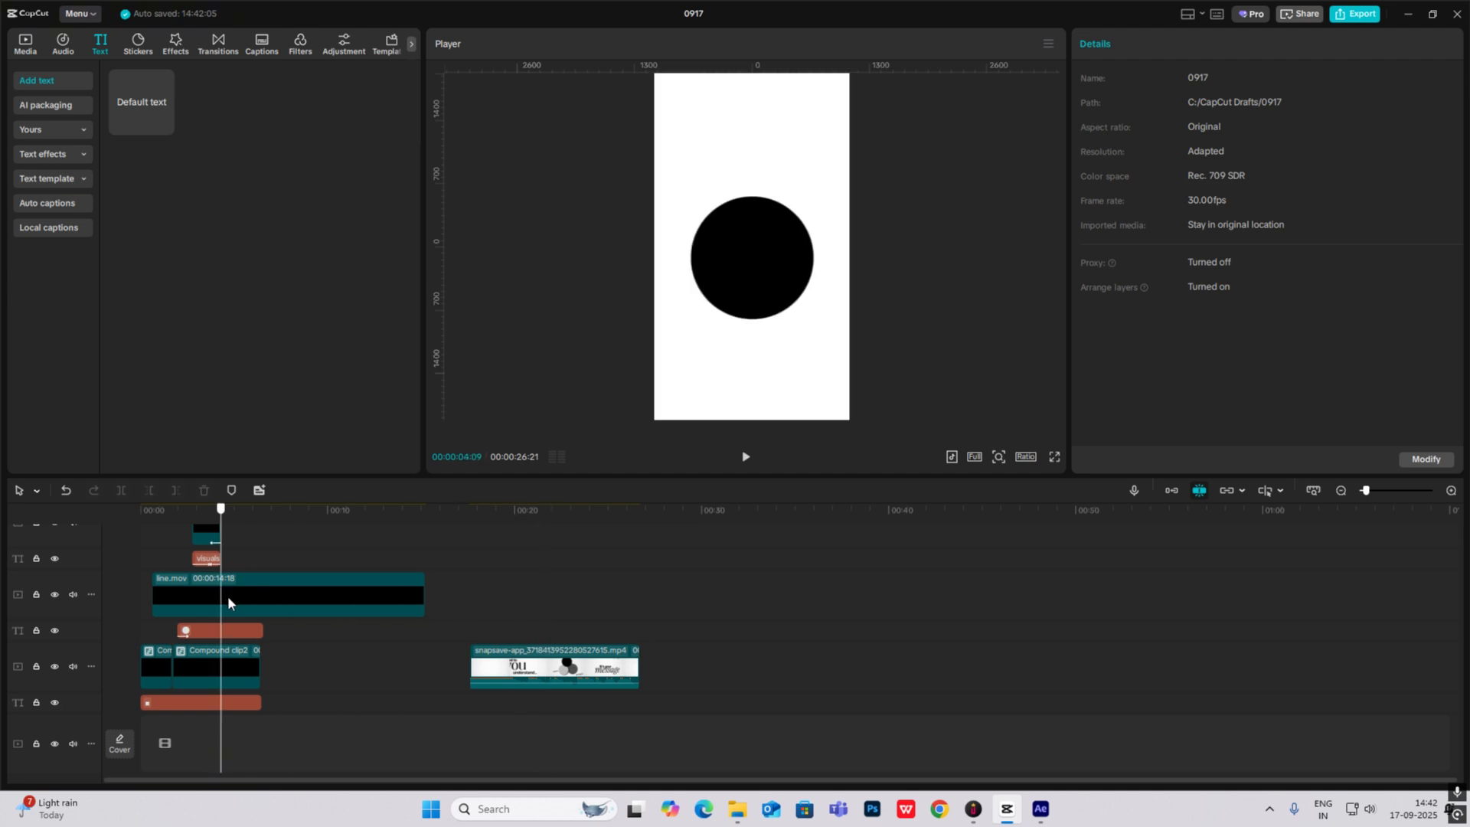
left_click(219, 630)
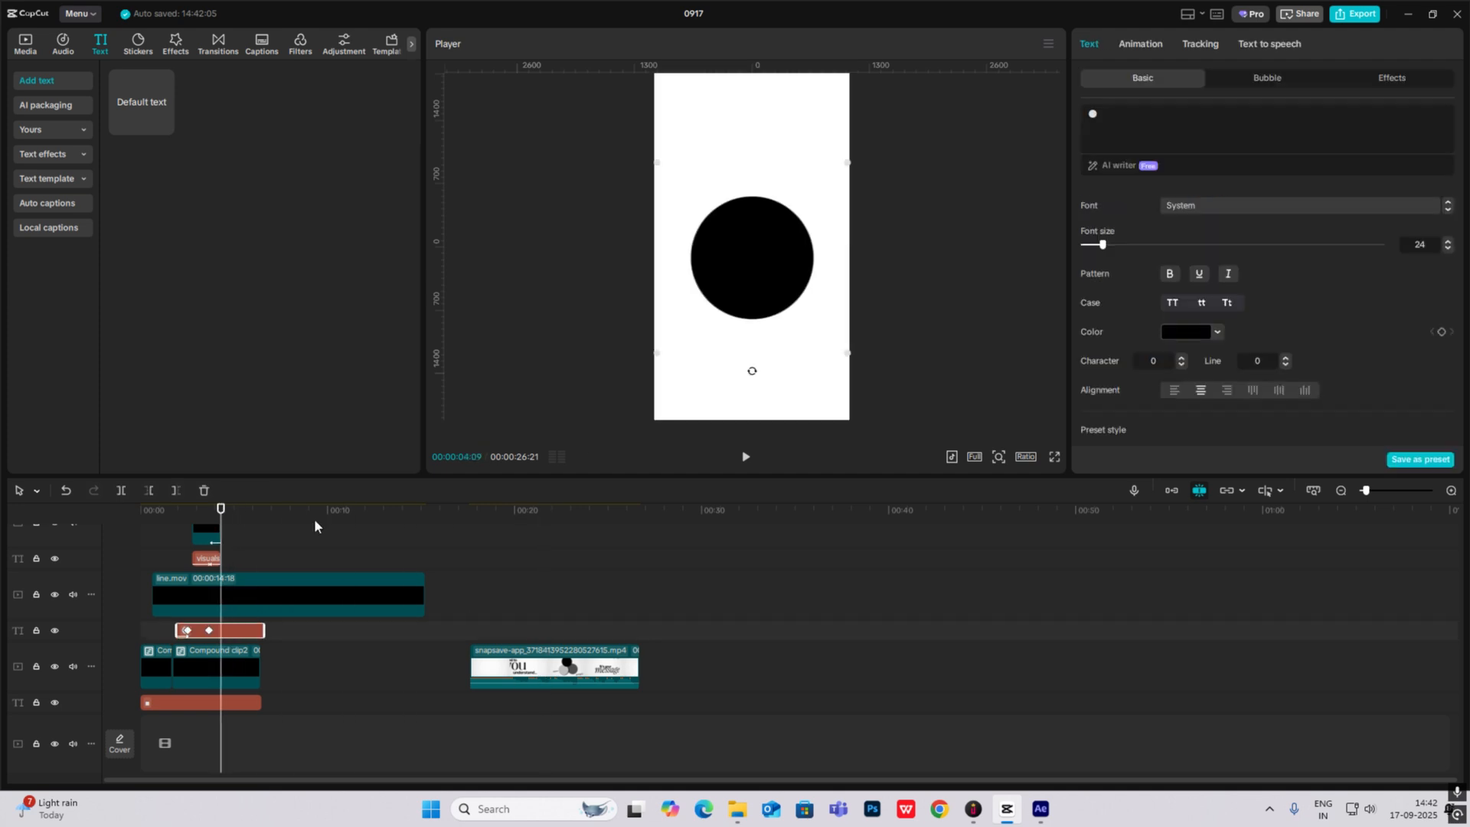
scroll("down", 3)
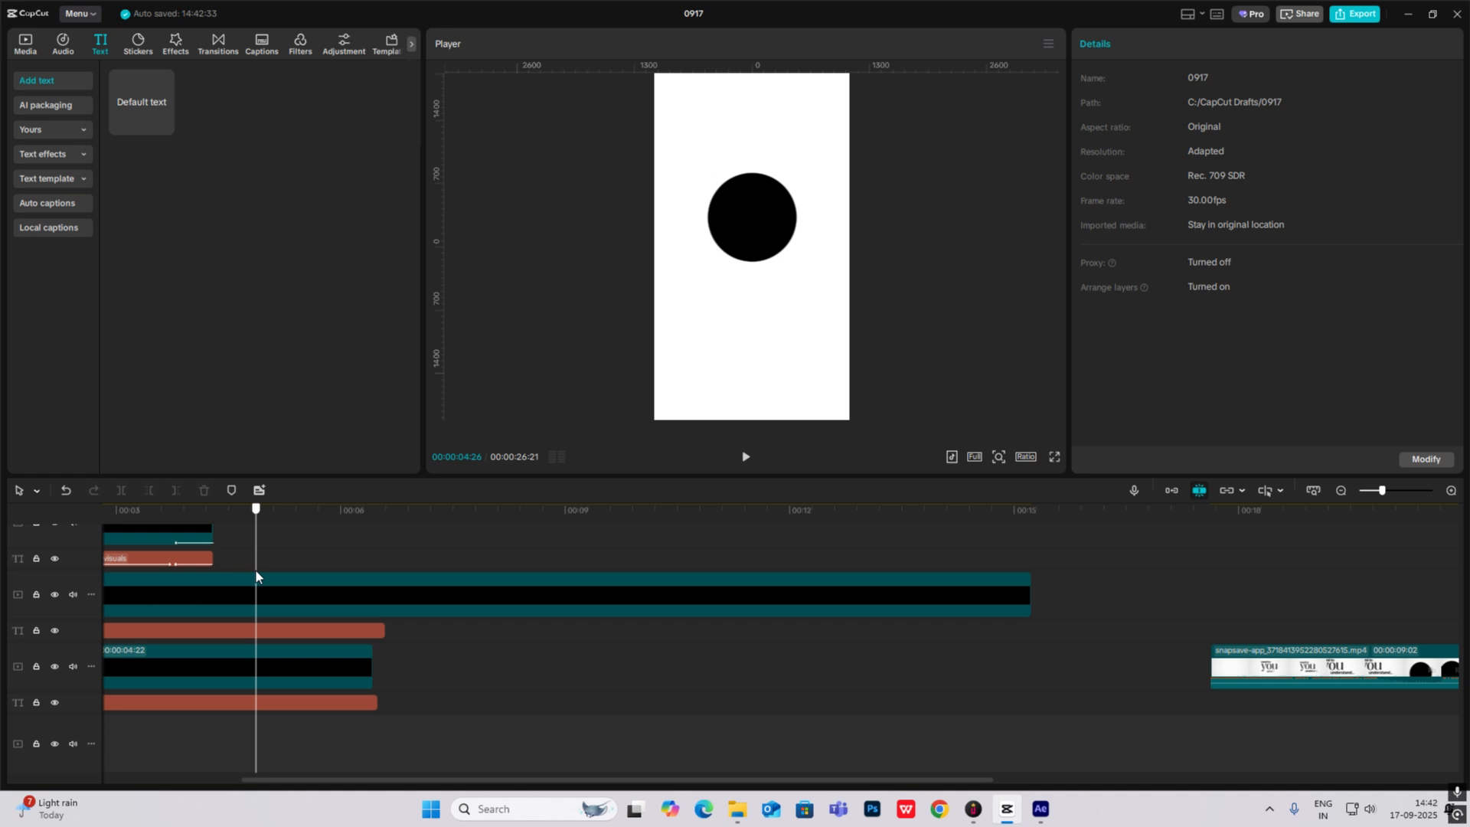
left_click(239, 630)
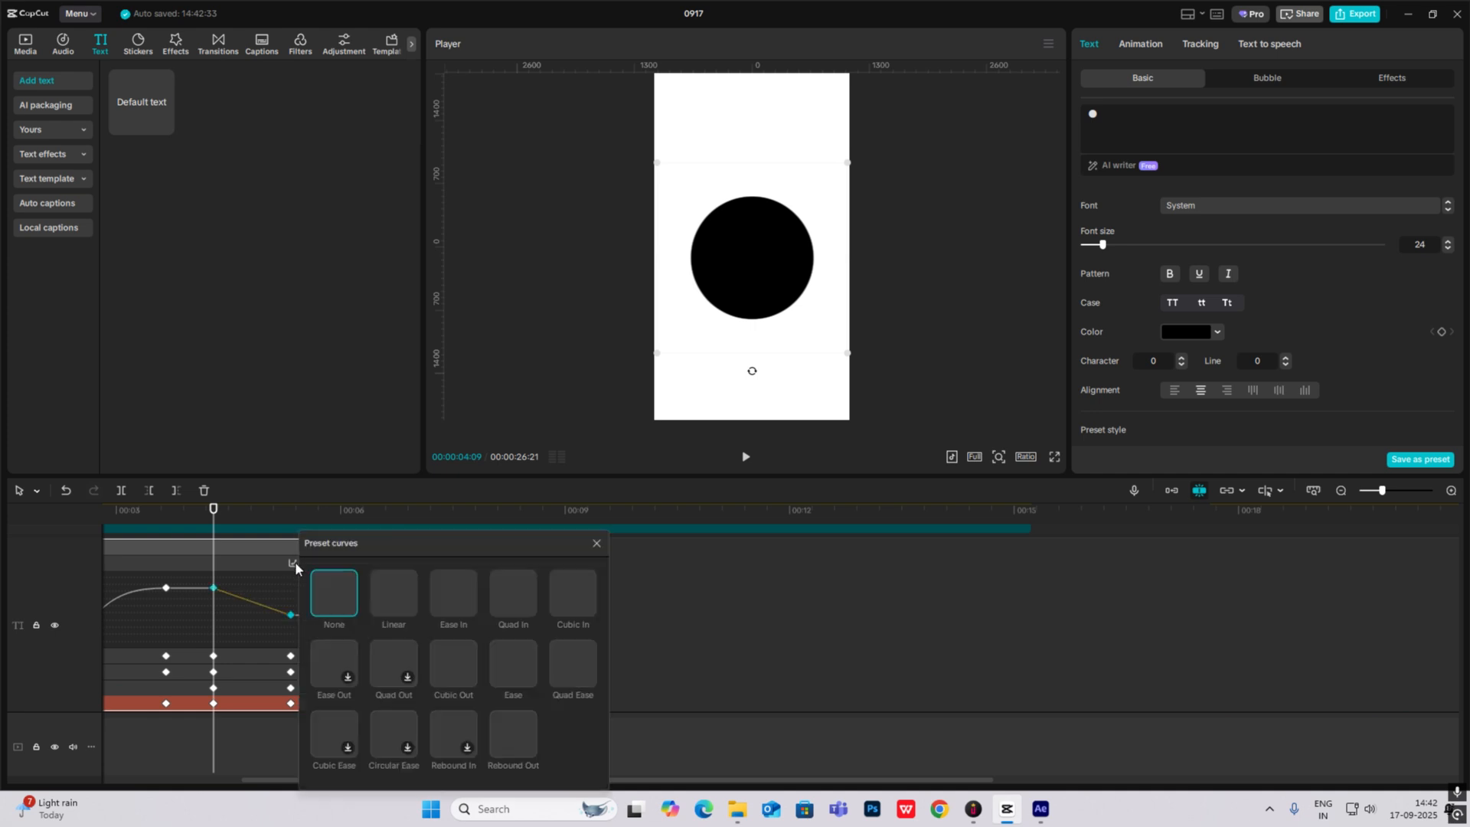
left_click(513, 663)
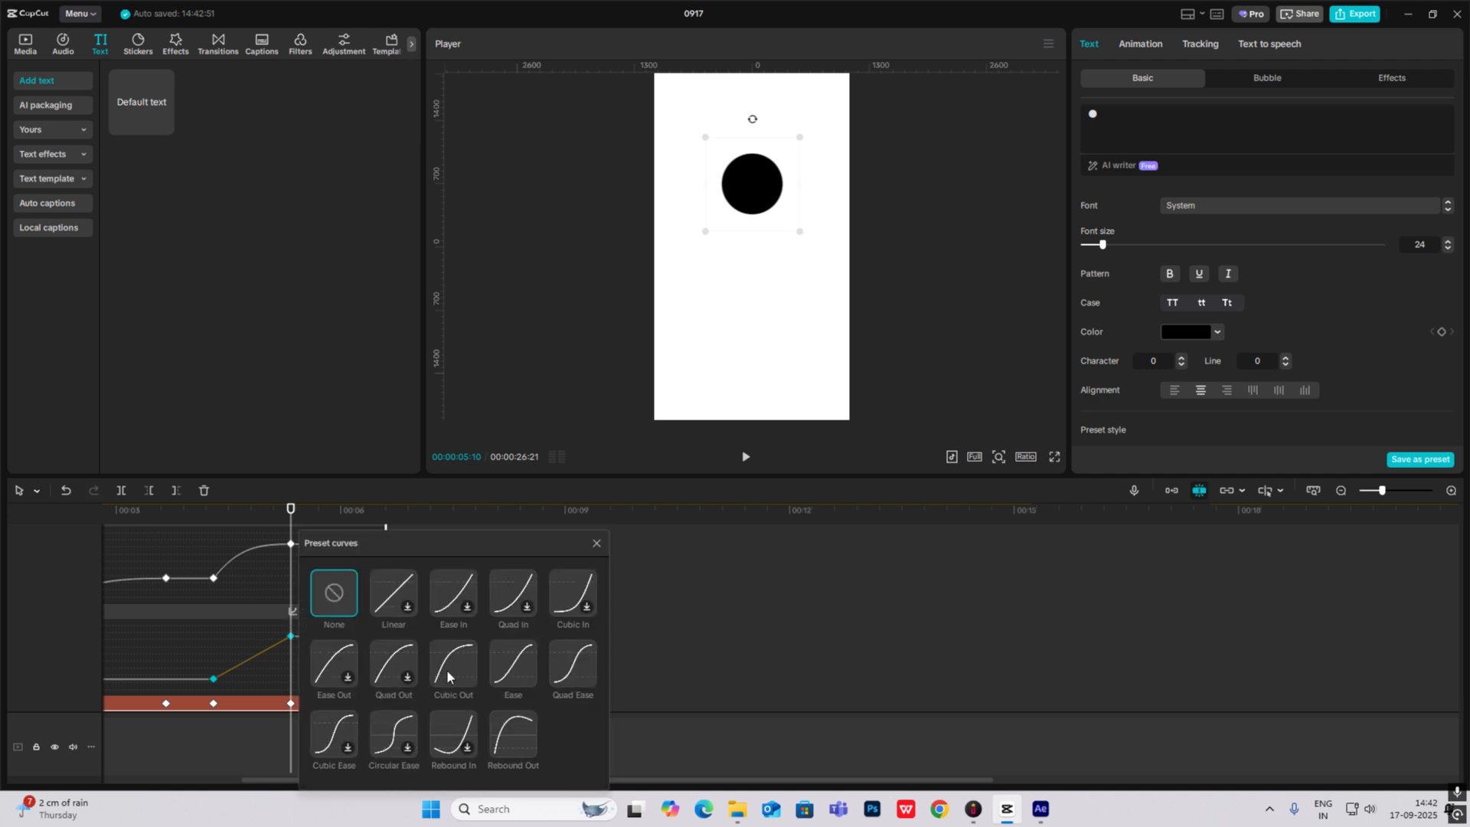
left_click(595, 543)
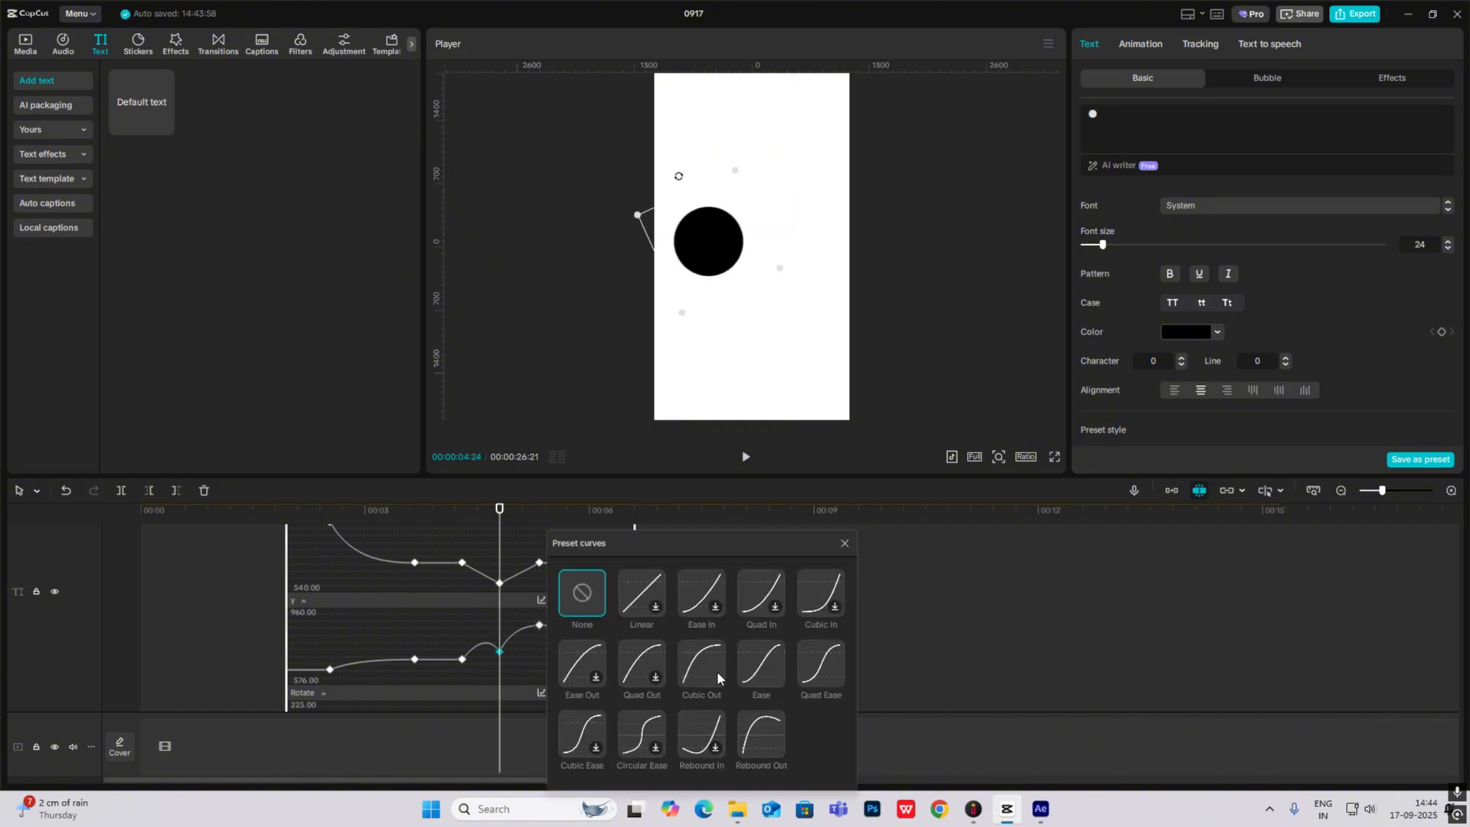
Step: Ease the dot's remaining position and rotation keyframes so its motion settles naturally
left_click(843, 544)
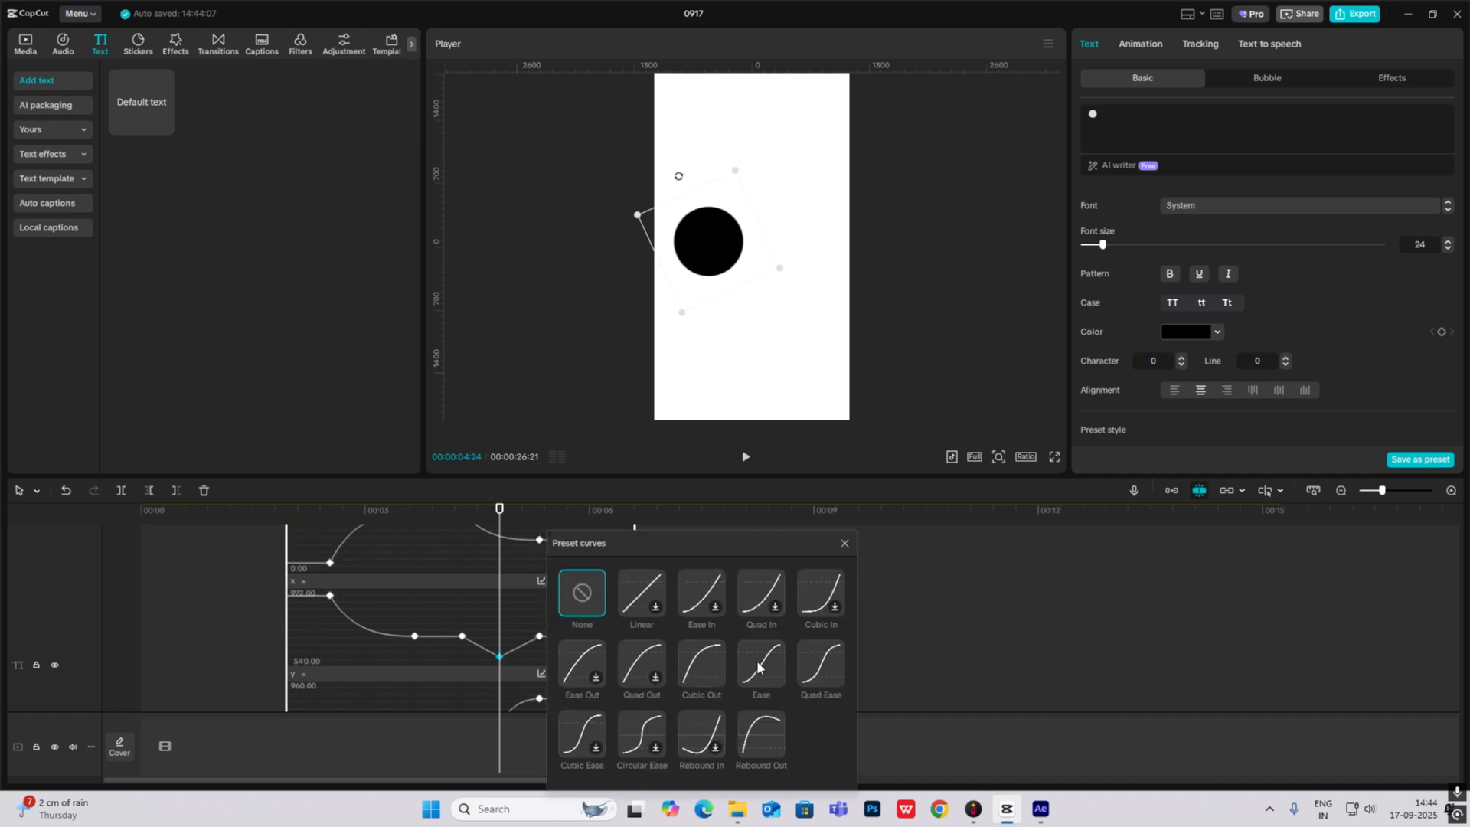
left_click(843, 544)
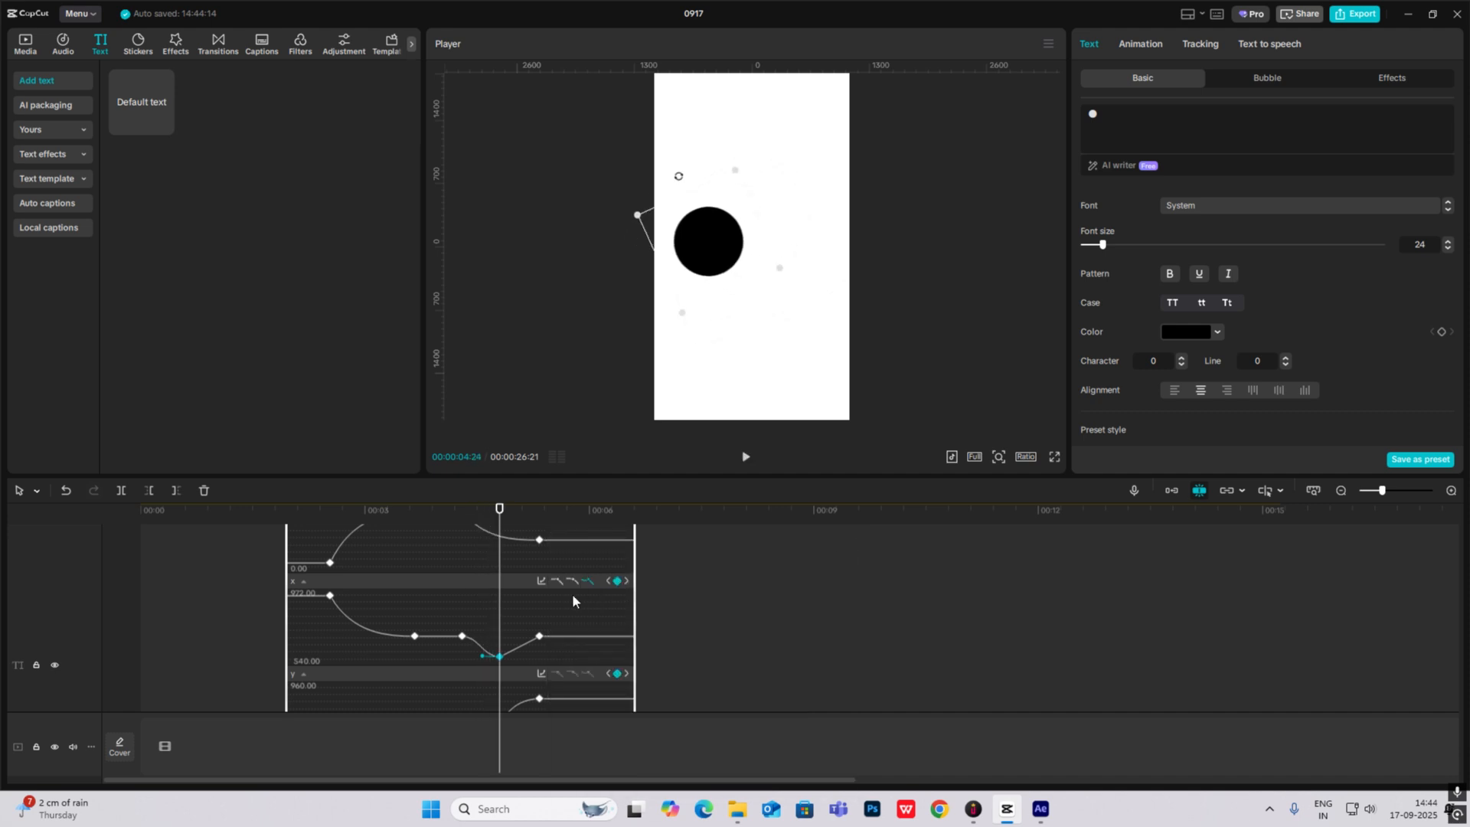
scroll("up", 3)
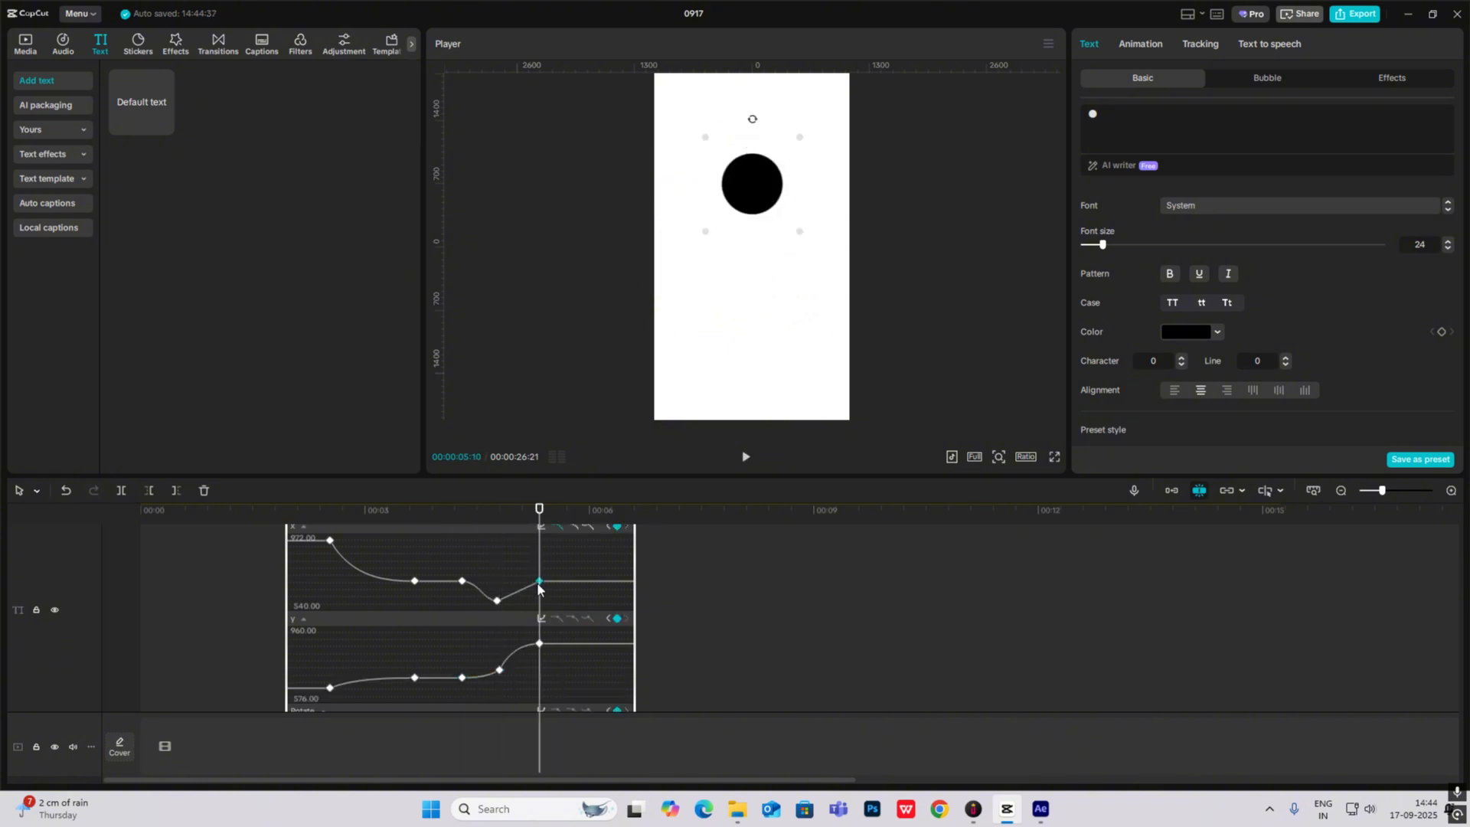
left_click(745, 458)
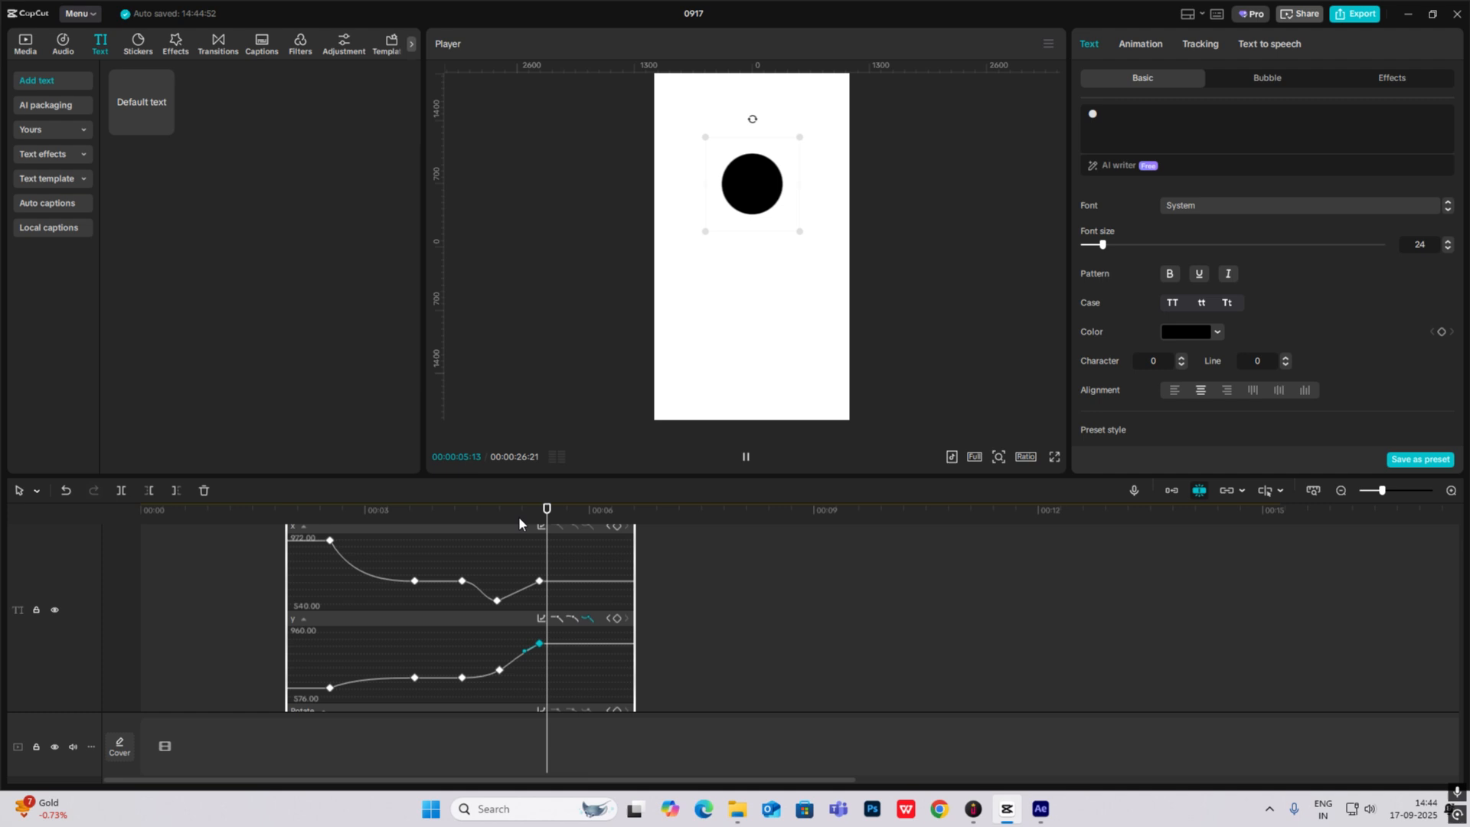
left_click(746, 457)
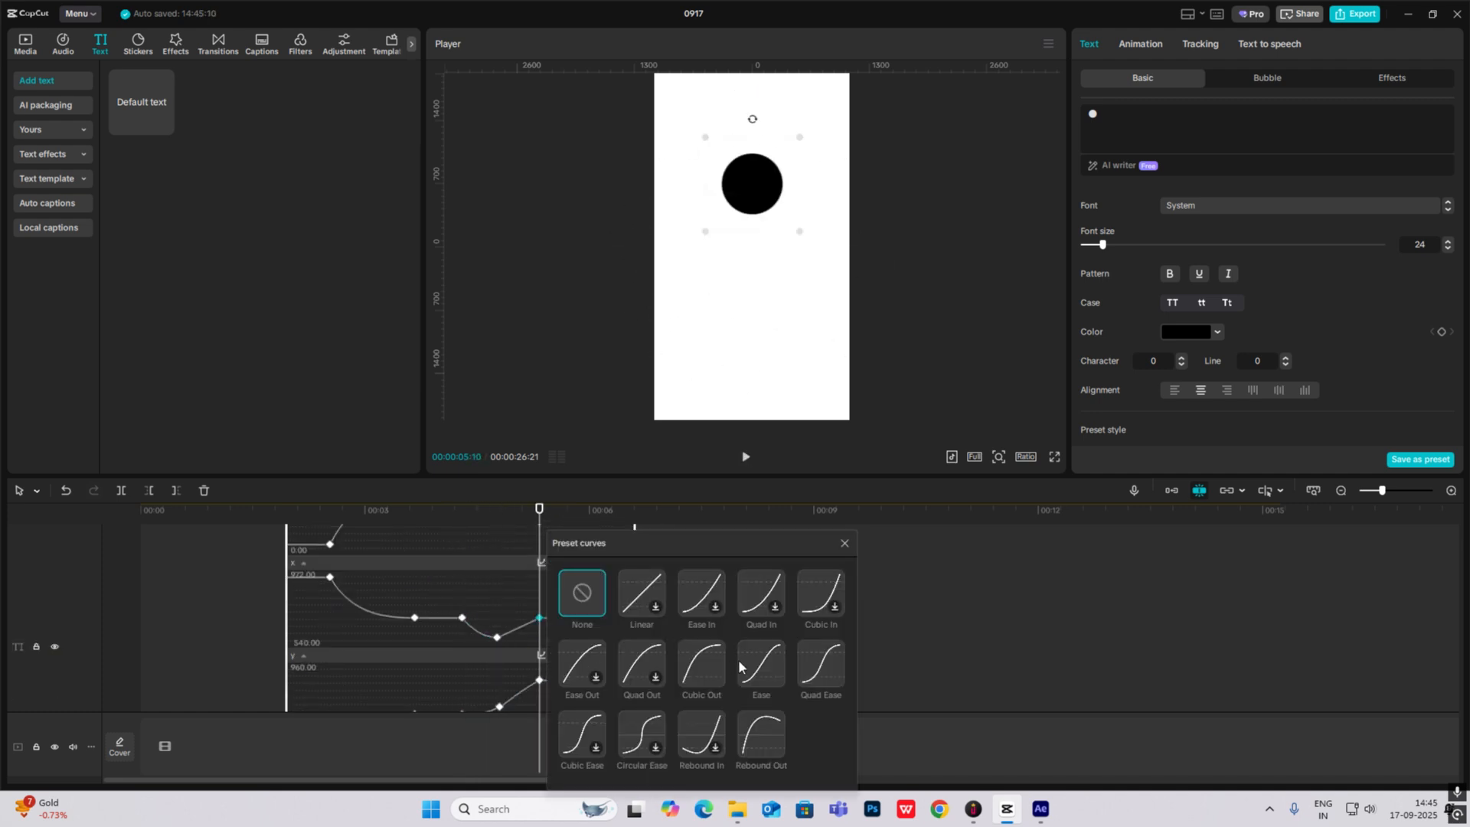
left_click(842, 542)
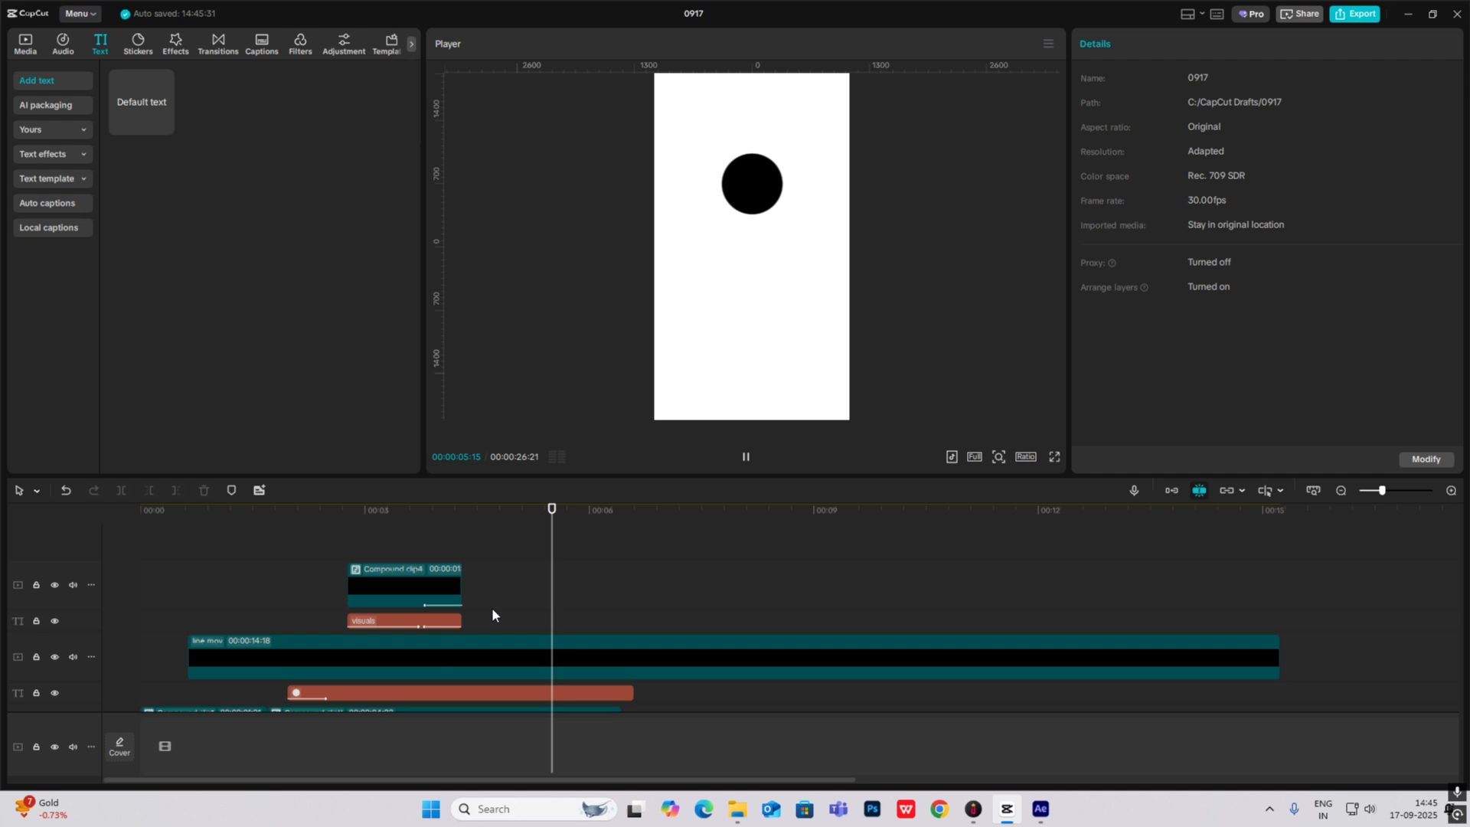
Step: Duplicate the dot as a grey circle at X -308 Y 109, scaled up to about 262%
left_click(458, 692)
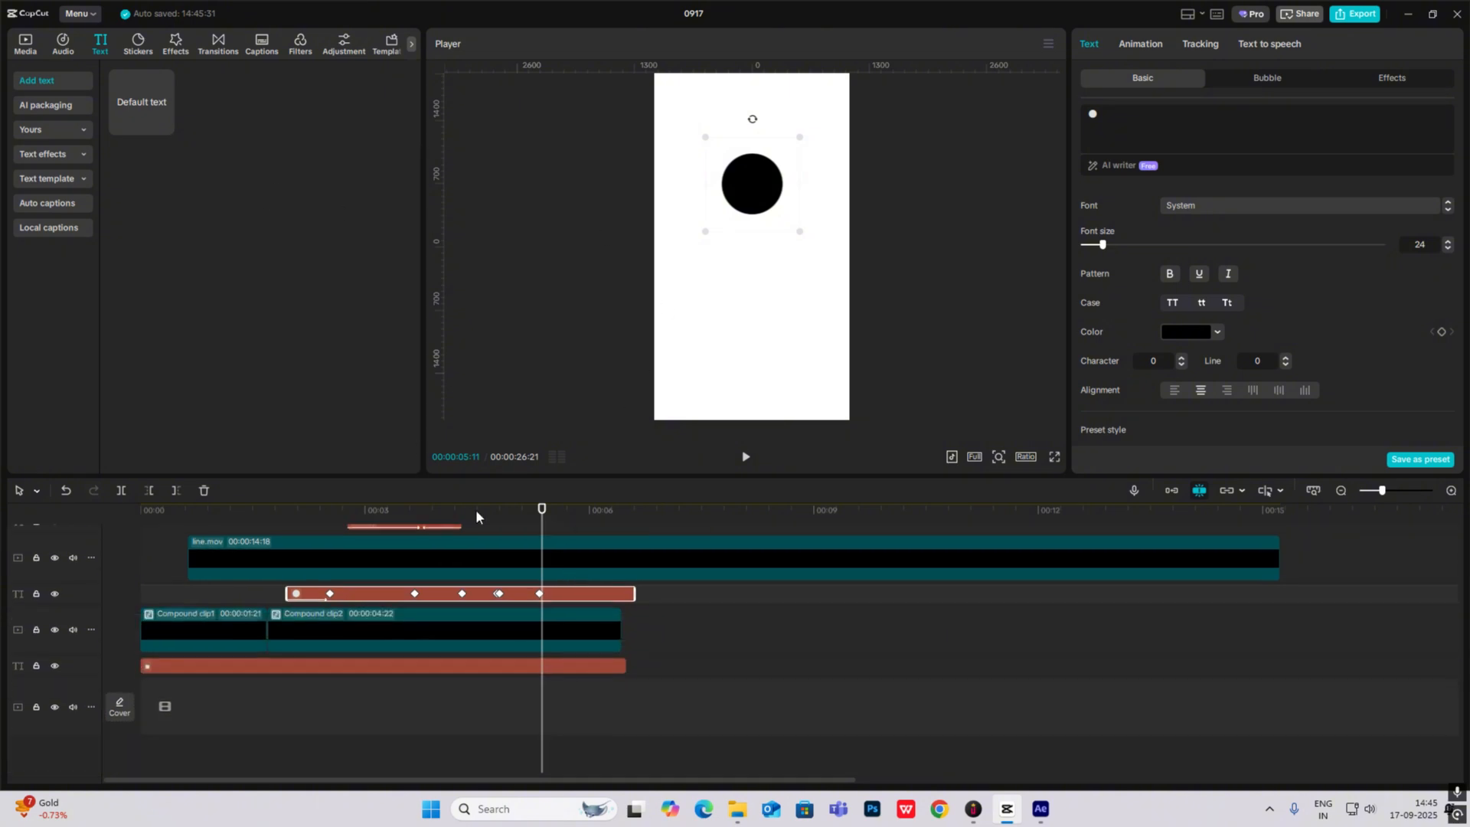
mouse_move(484, 598)
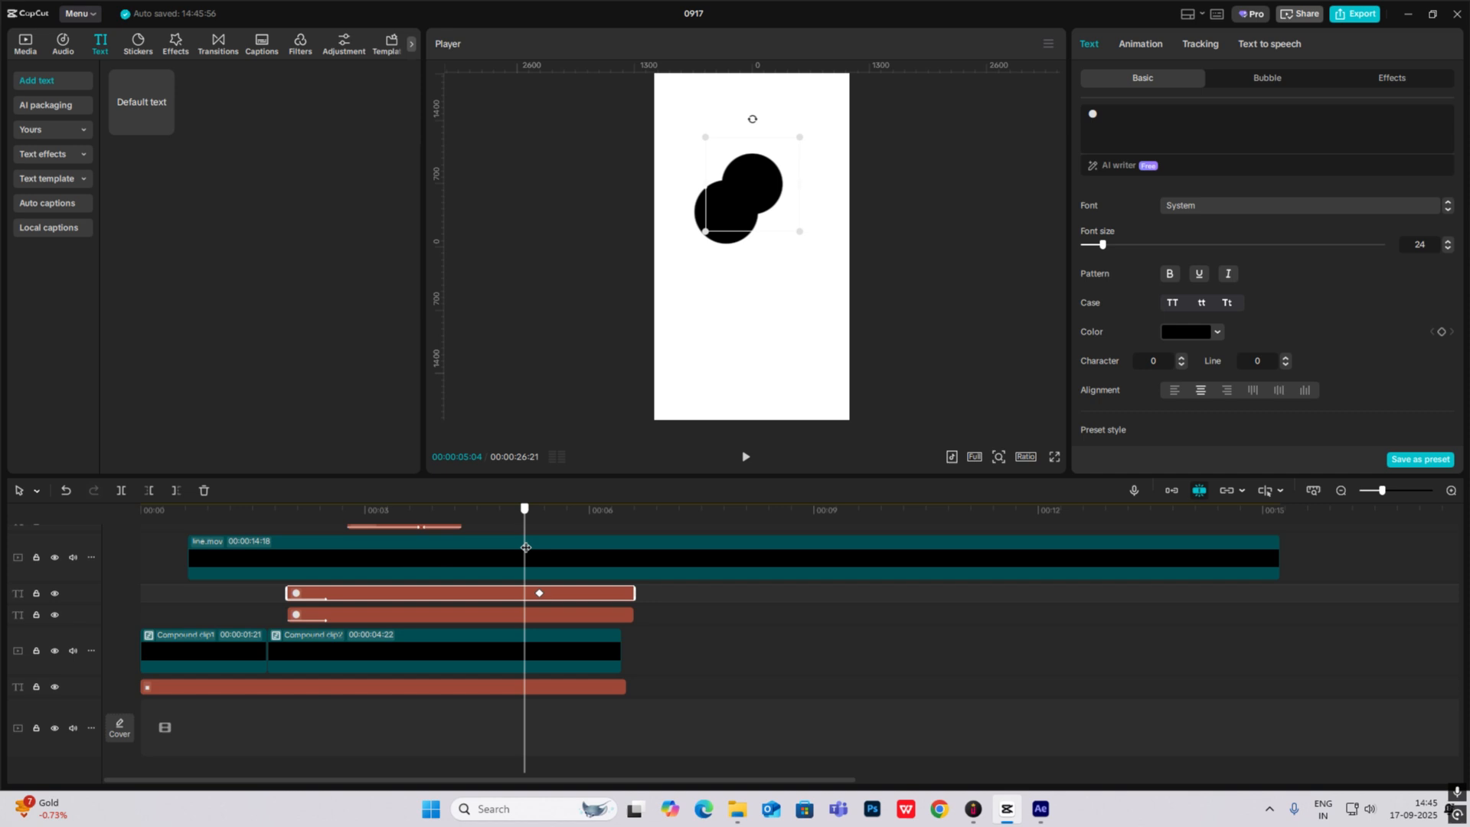
left_click(539, 508)
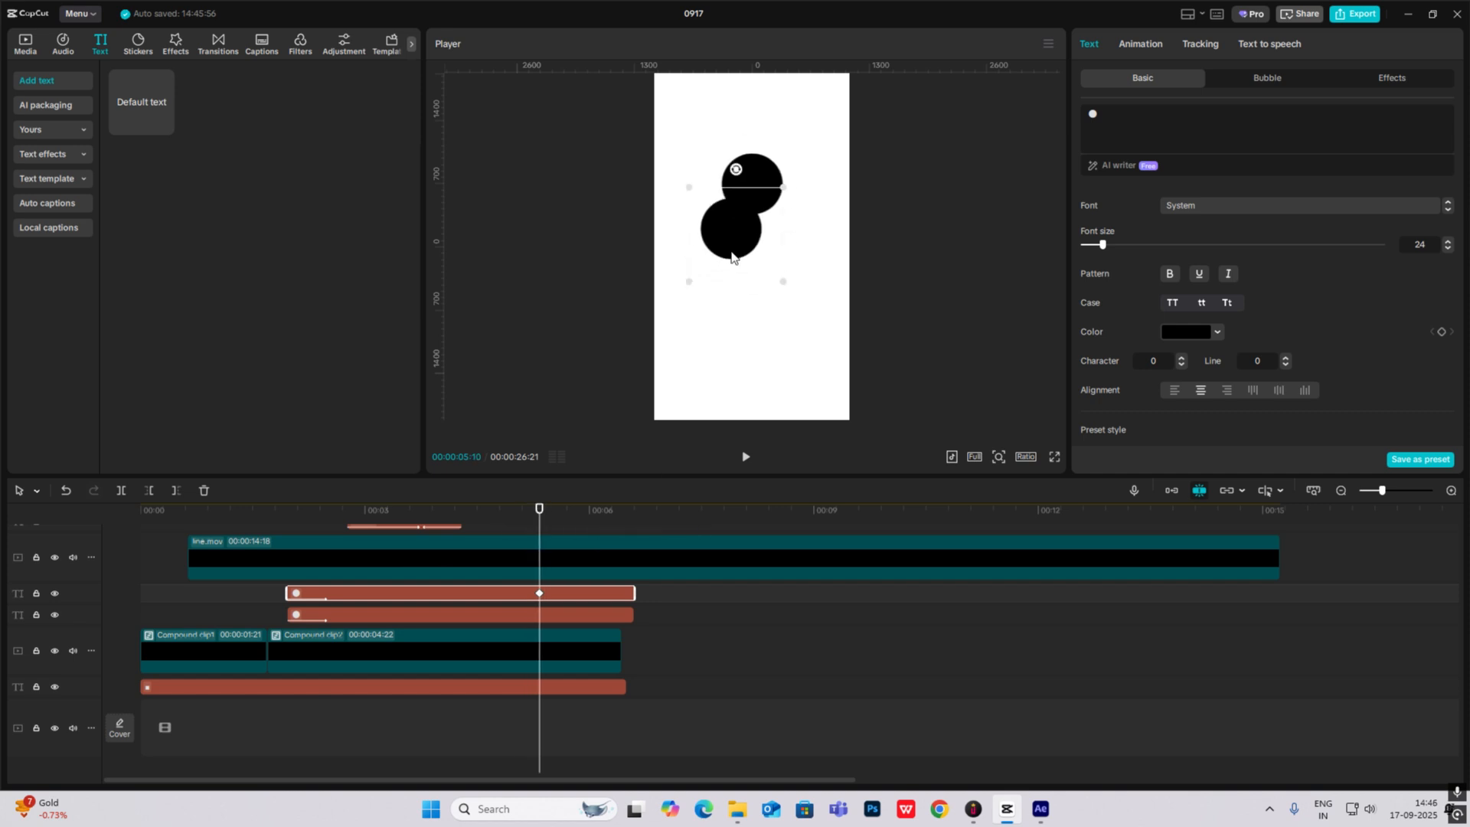
left_click(1188, 332)
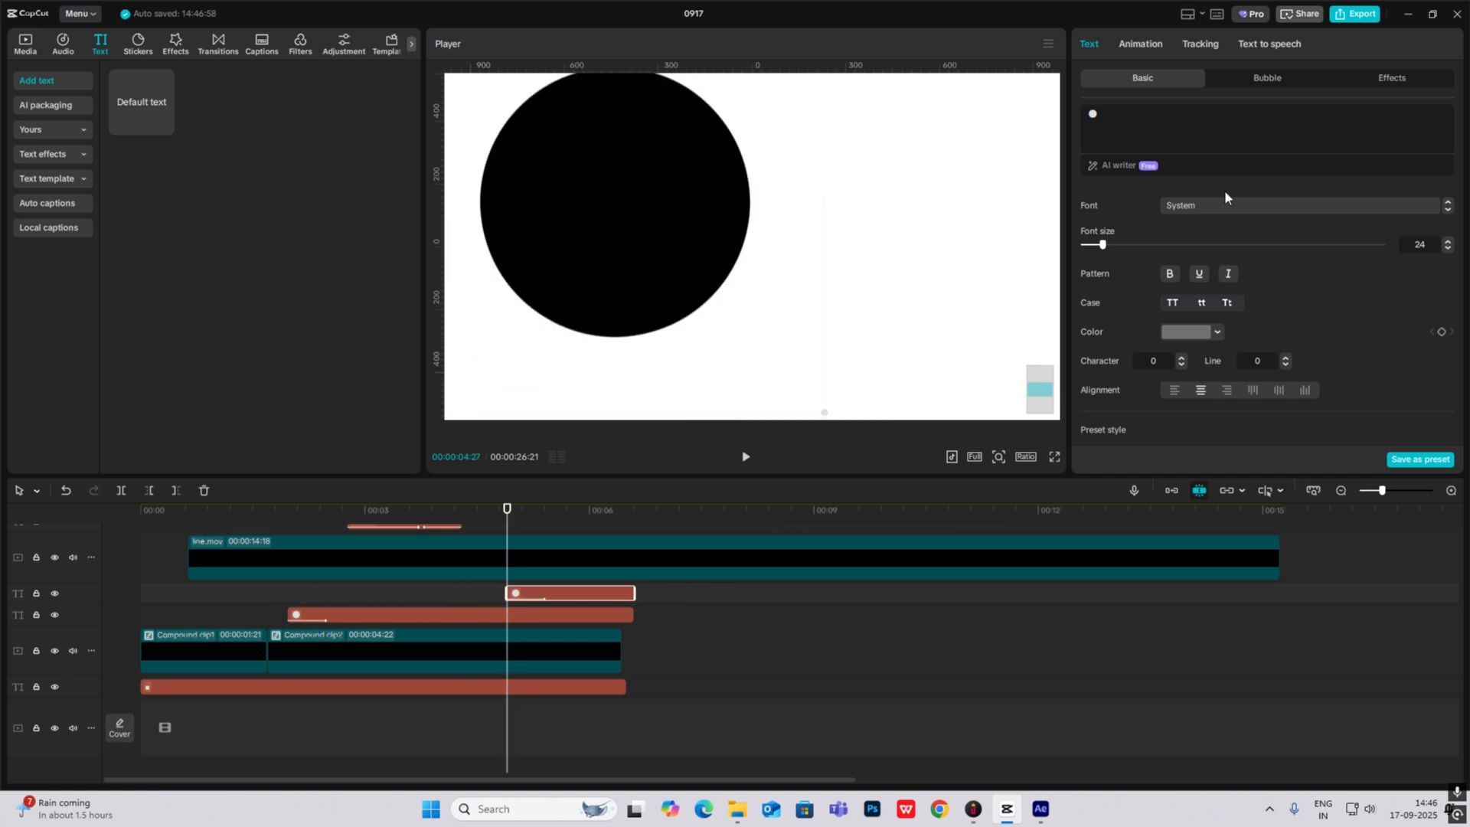
mouse_move(1433, 323)
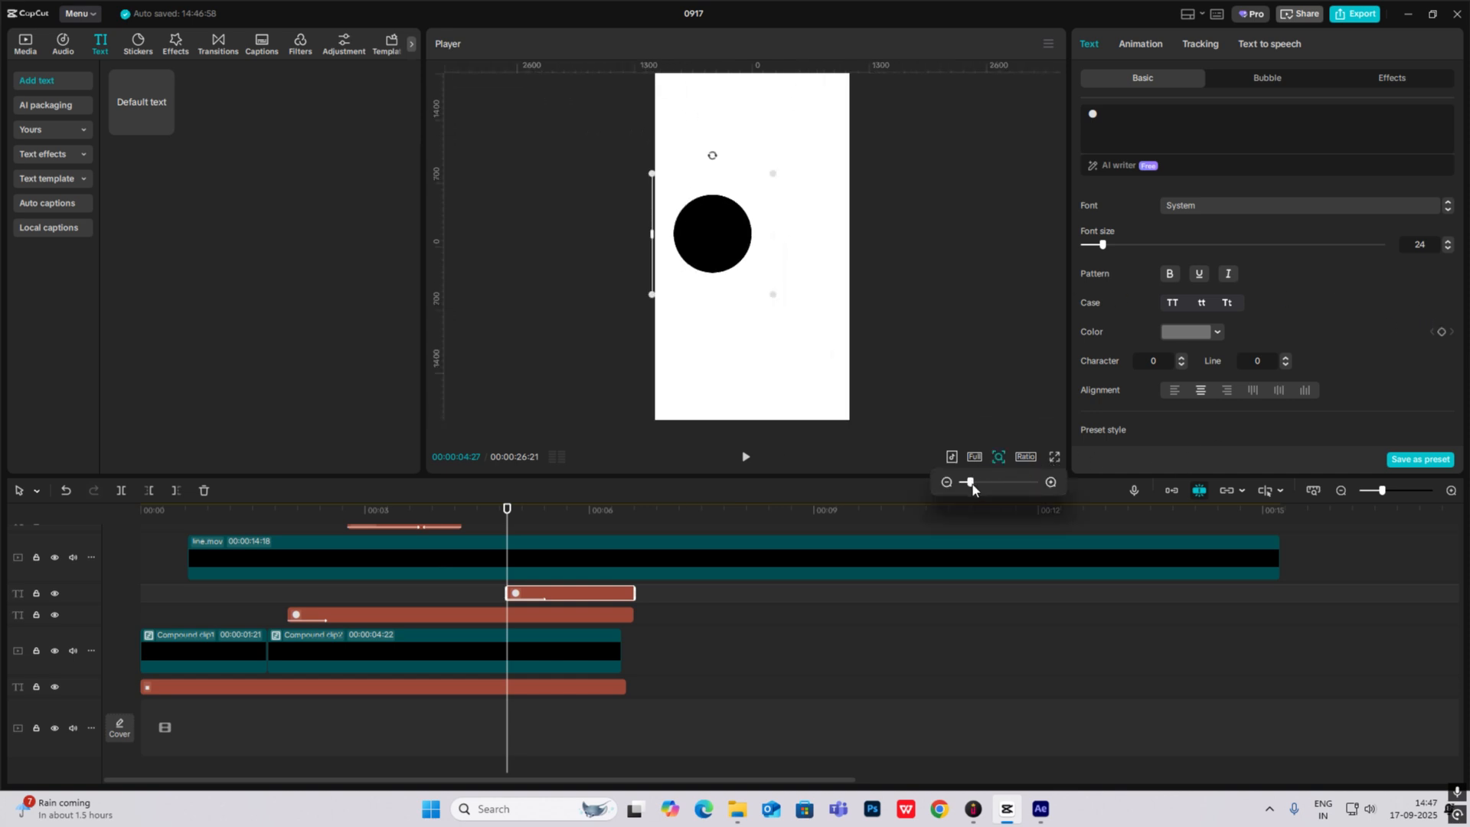
scroll("down", 3)
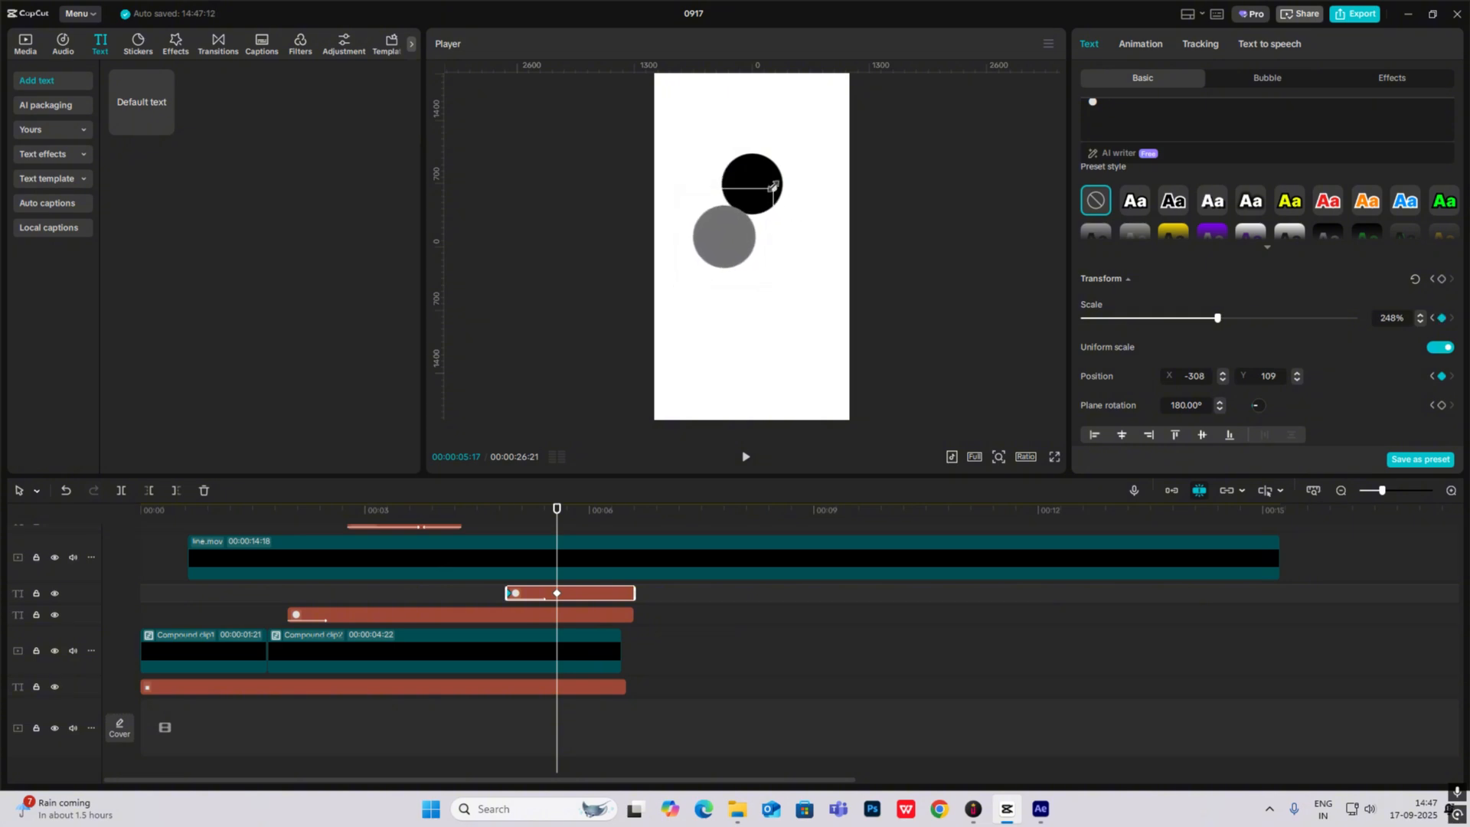
left_click(721, 236)
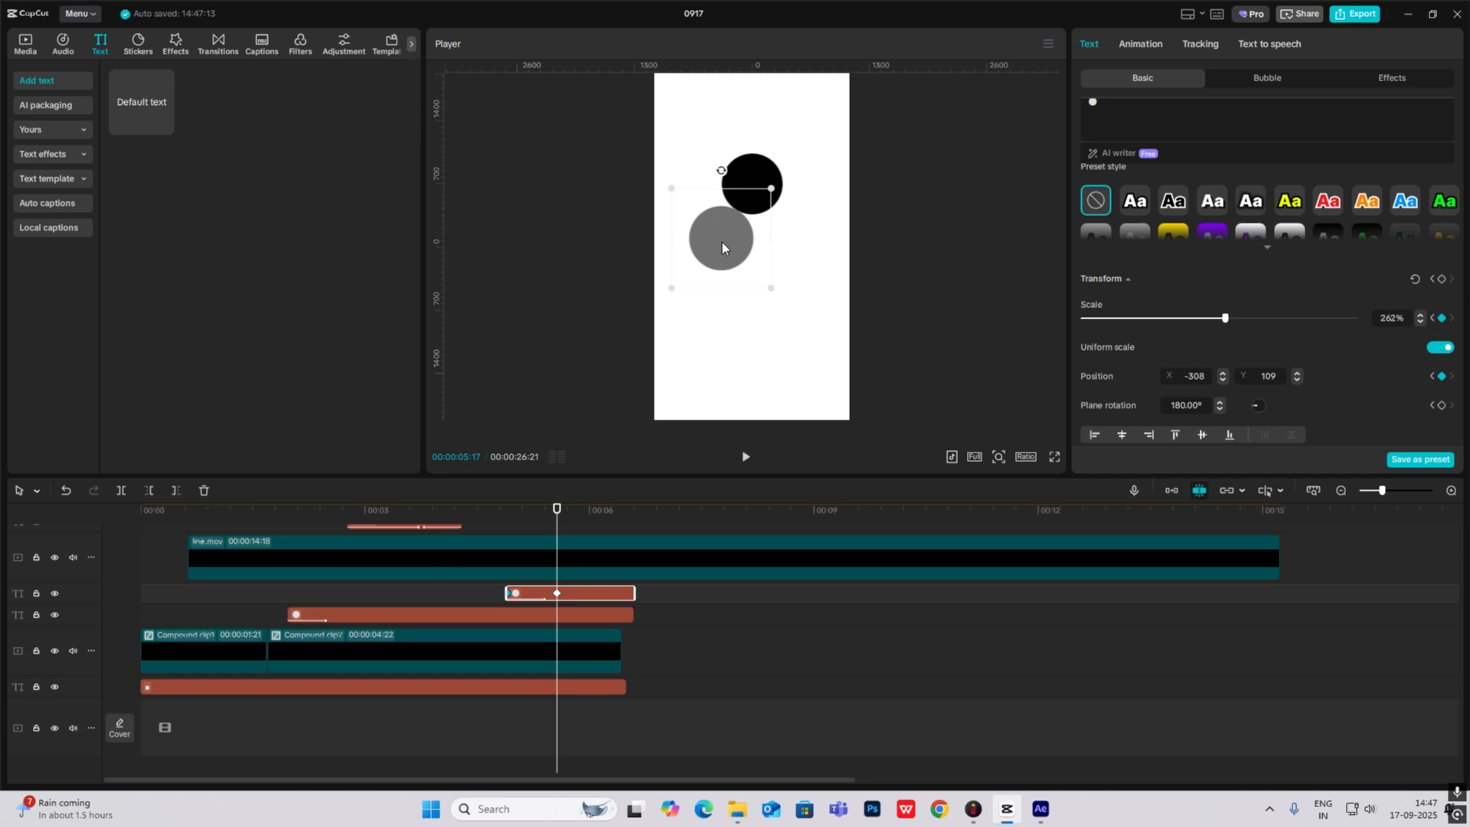
Step: Offset the three dot clips so the black and grey circles appear one after another
left_click(1138, 43)
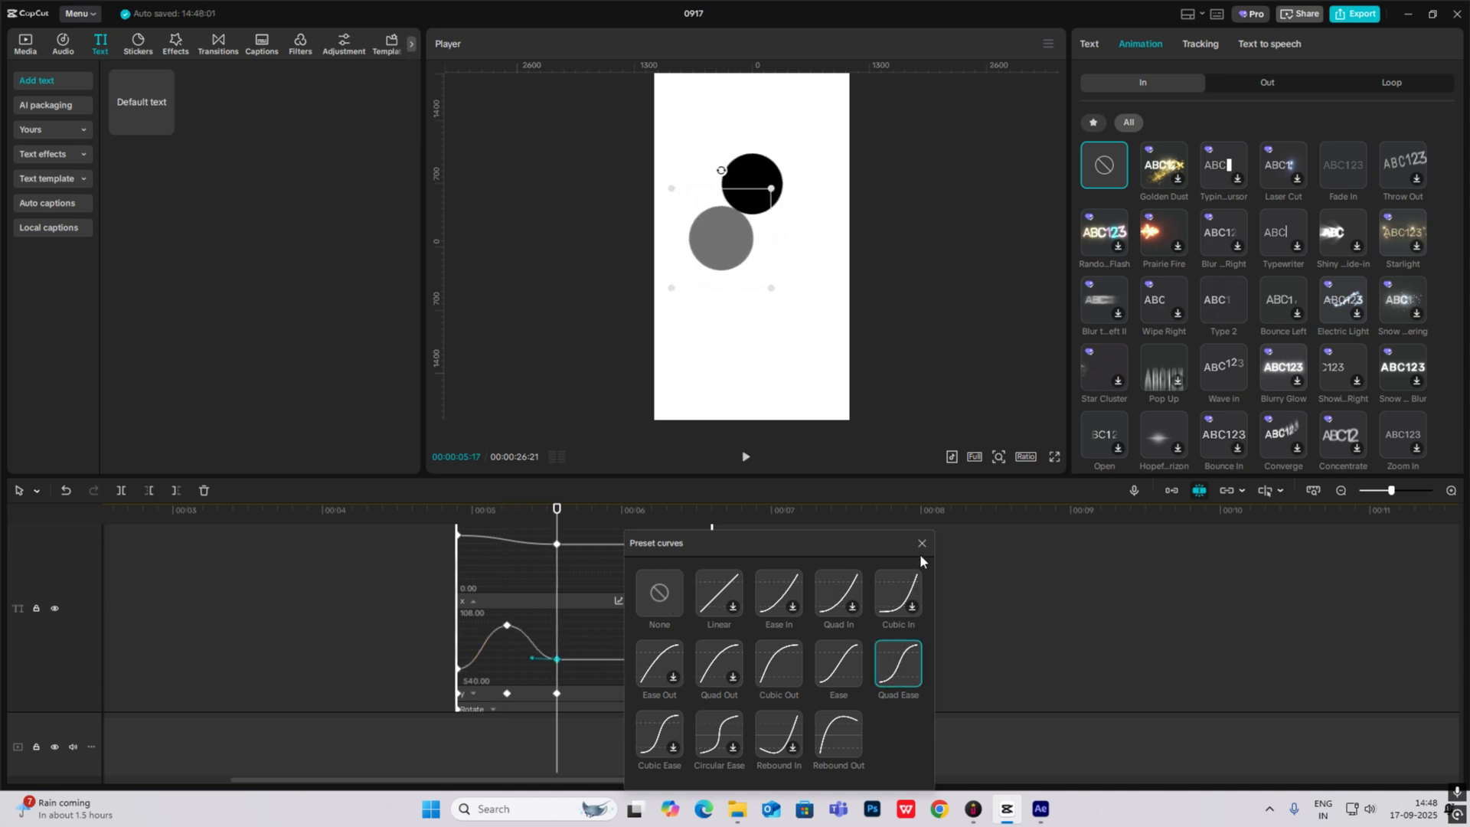
left_click(920, 544)
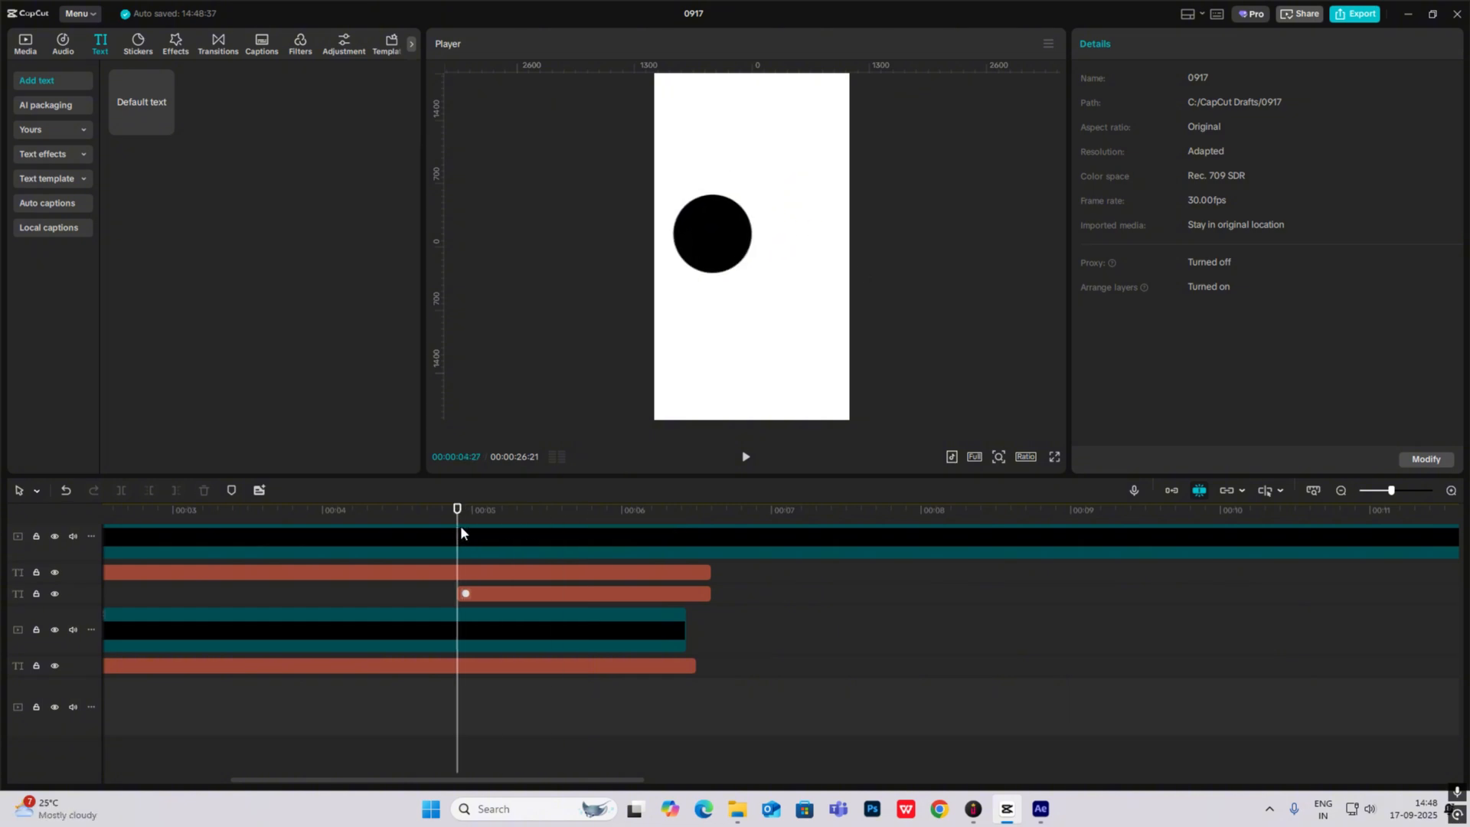
left_click(582, 592)
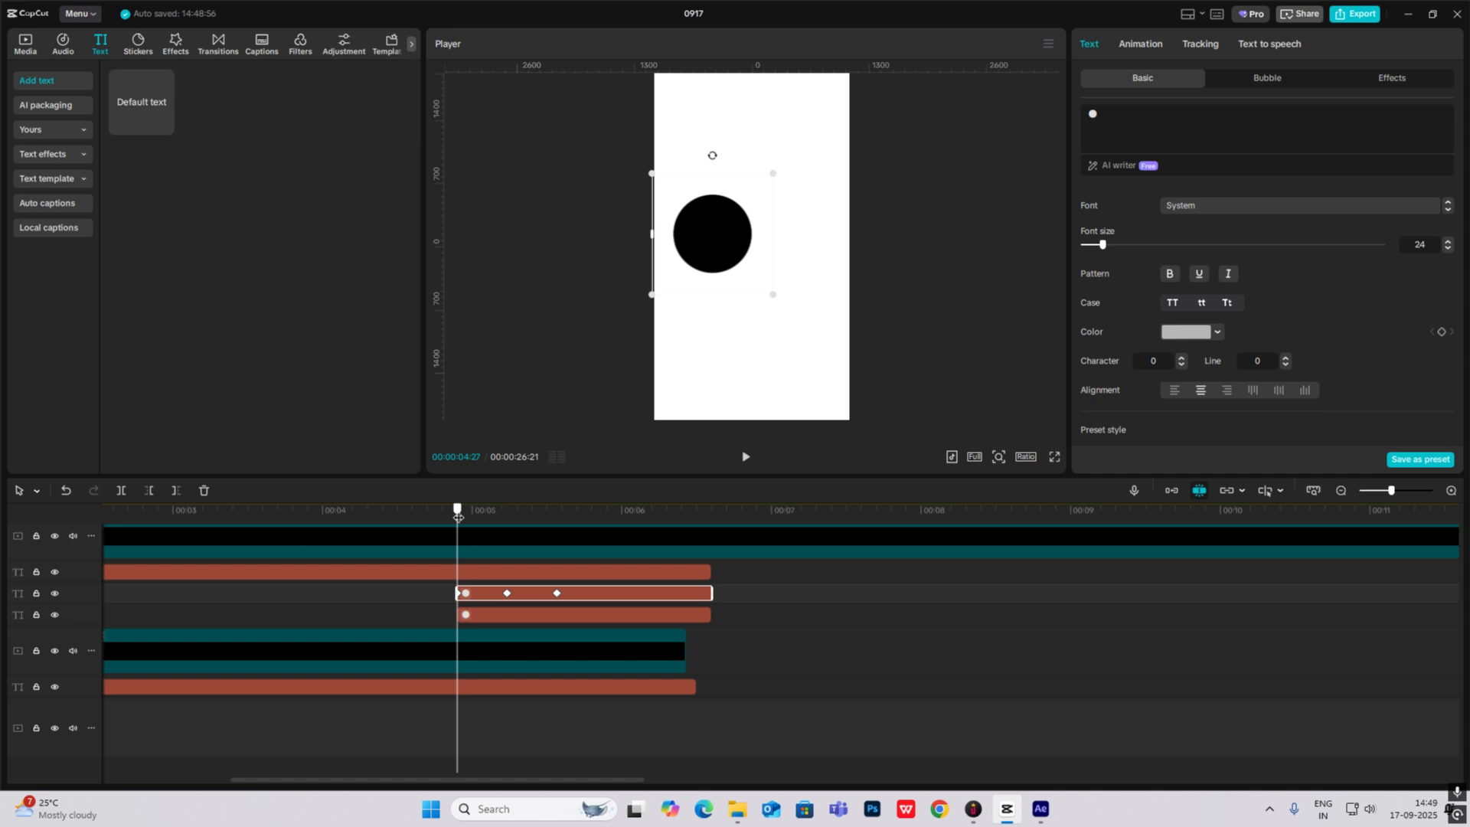
left_click(746, 459)
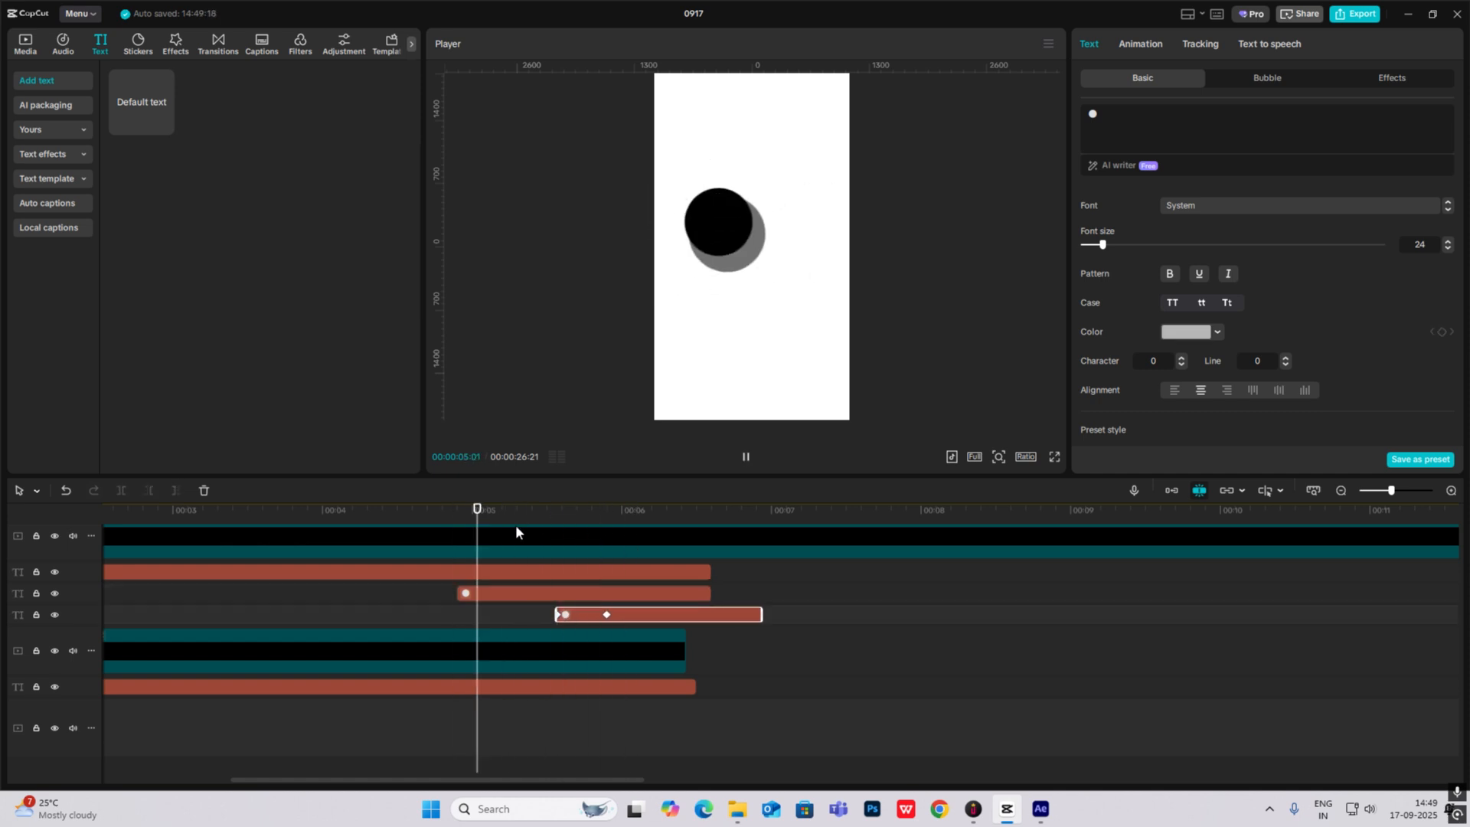
left_click(745, 458)
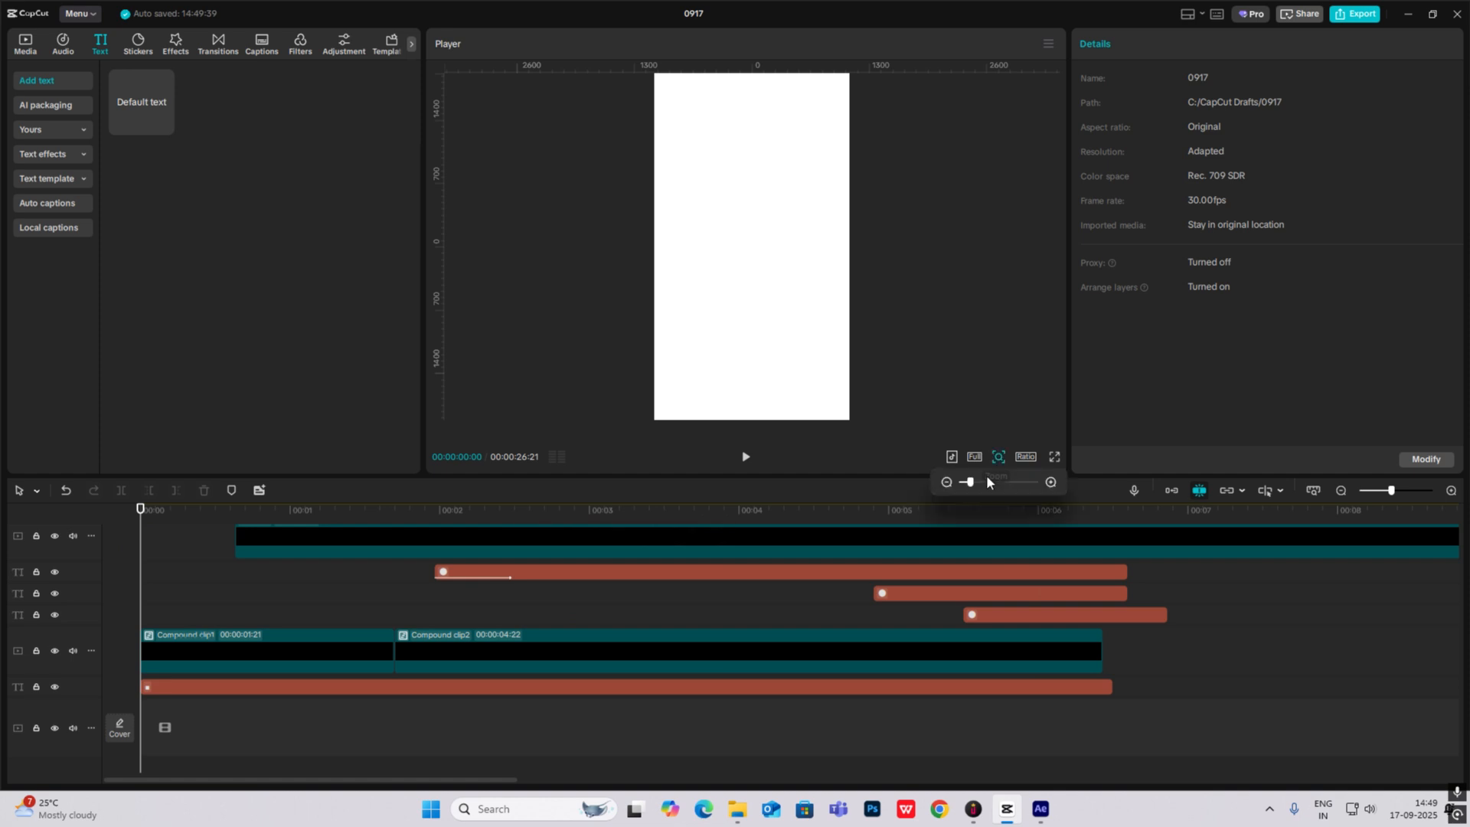
left_click(745, 459)
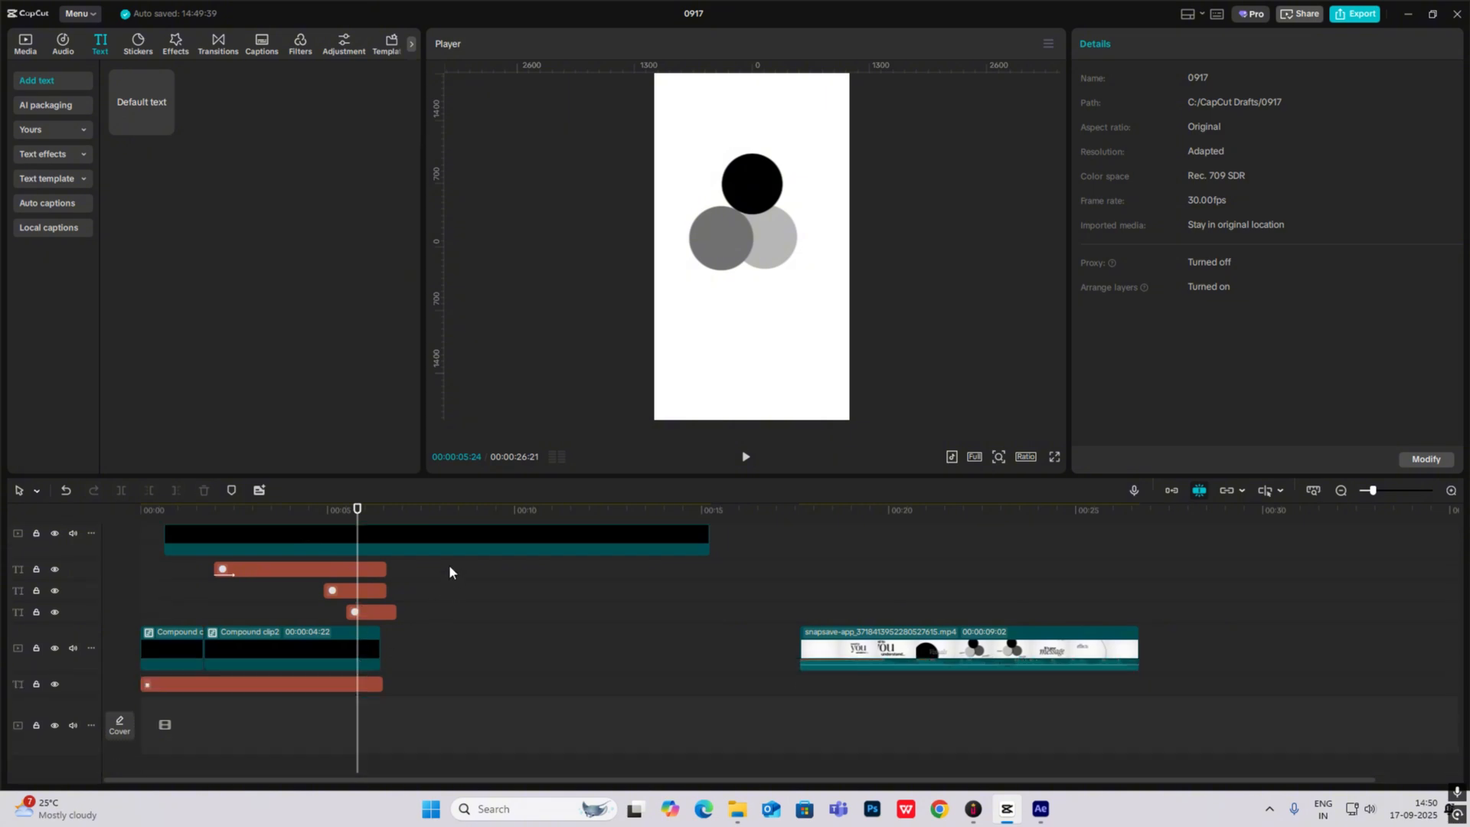
Step: Merge the three circle layers into a compound clip and add a transform keyframe
left_click(300, 582)
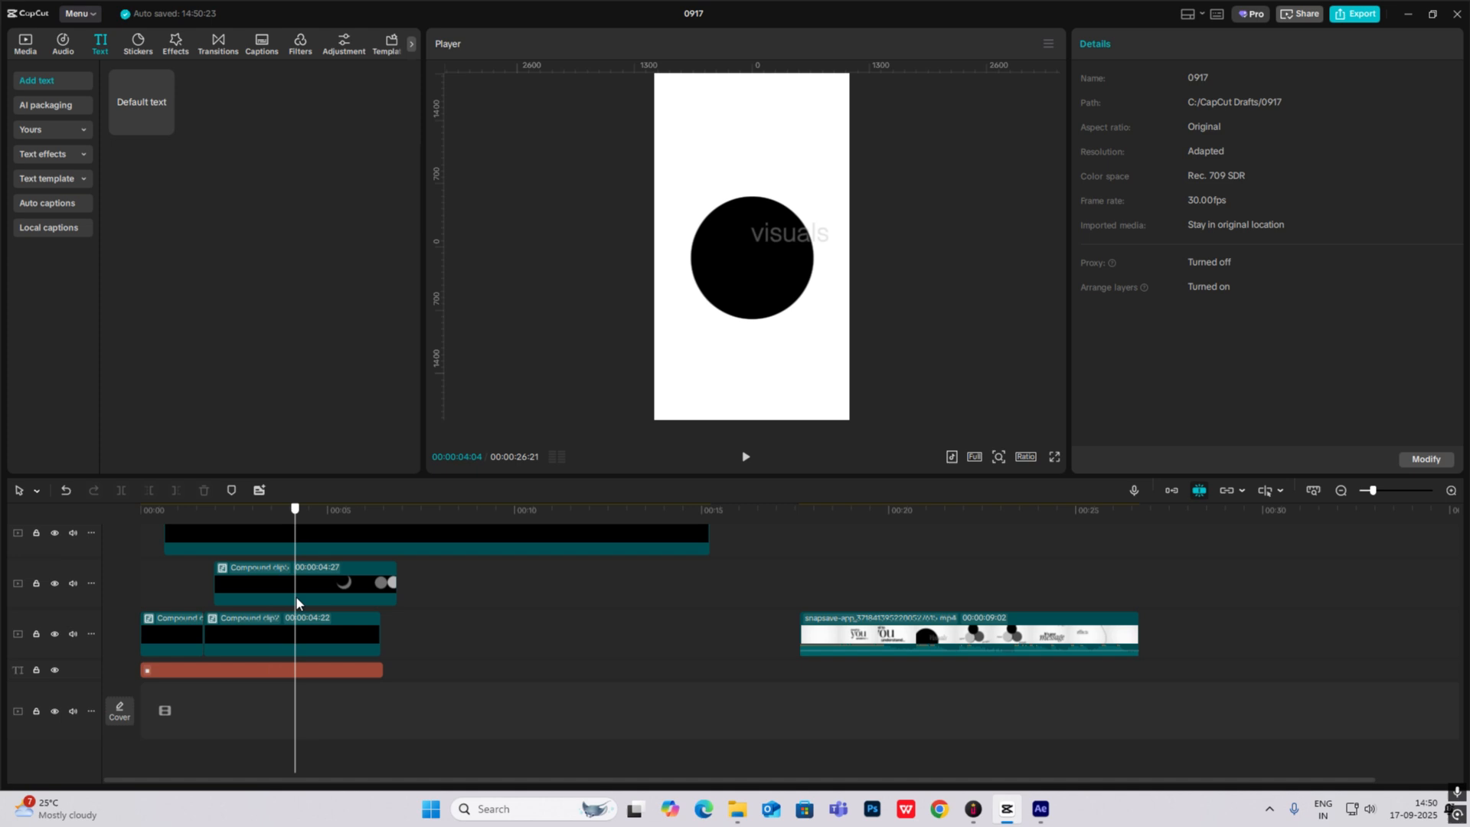
left_click(301, 582)
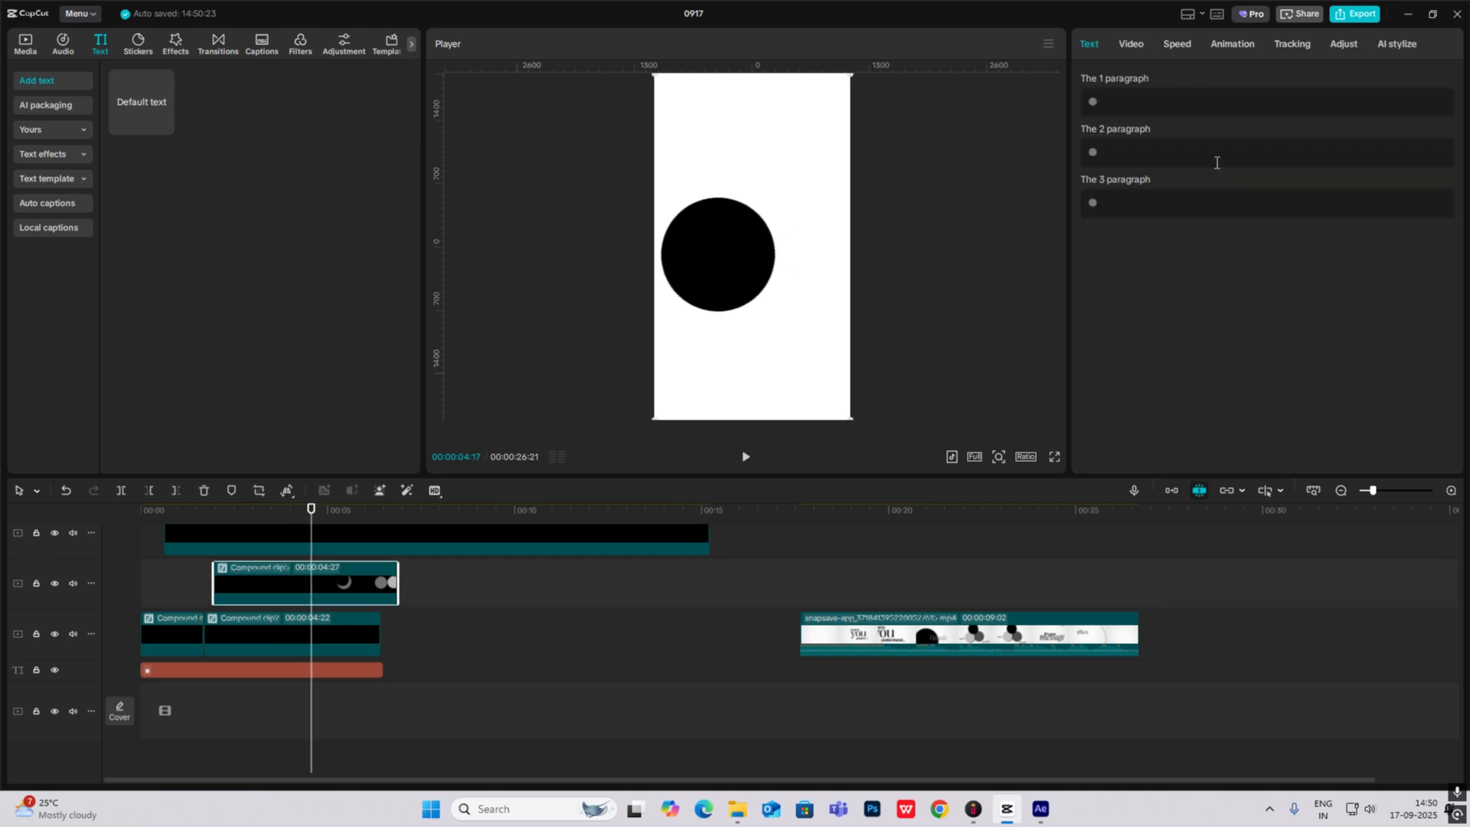
left_click(1131, 43)
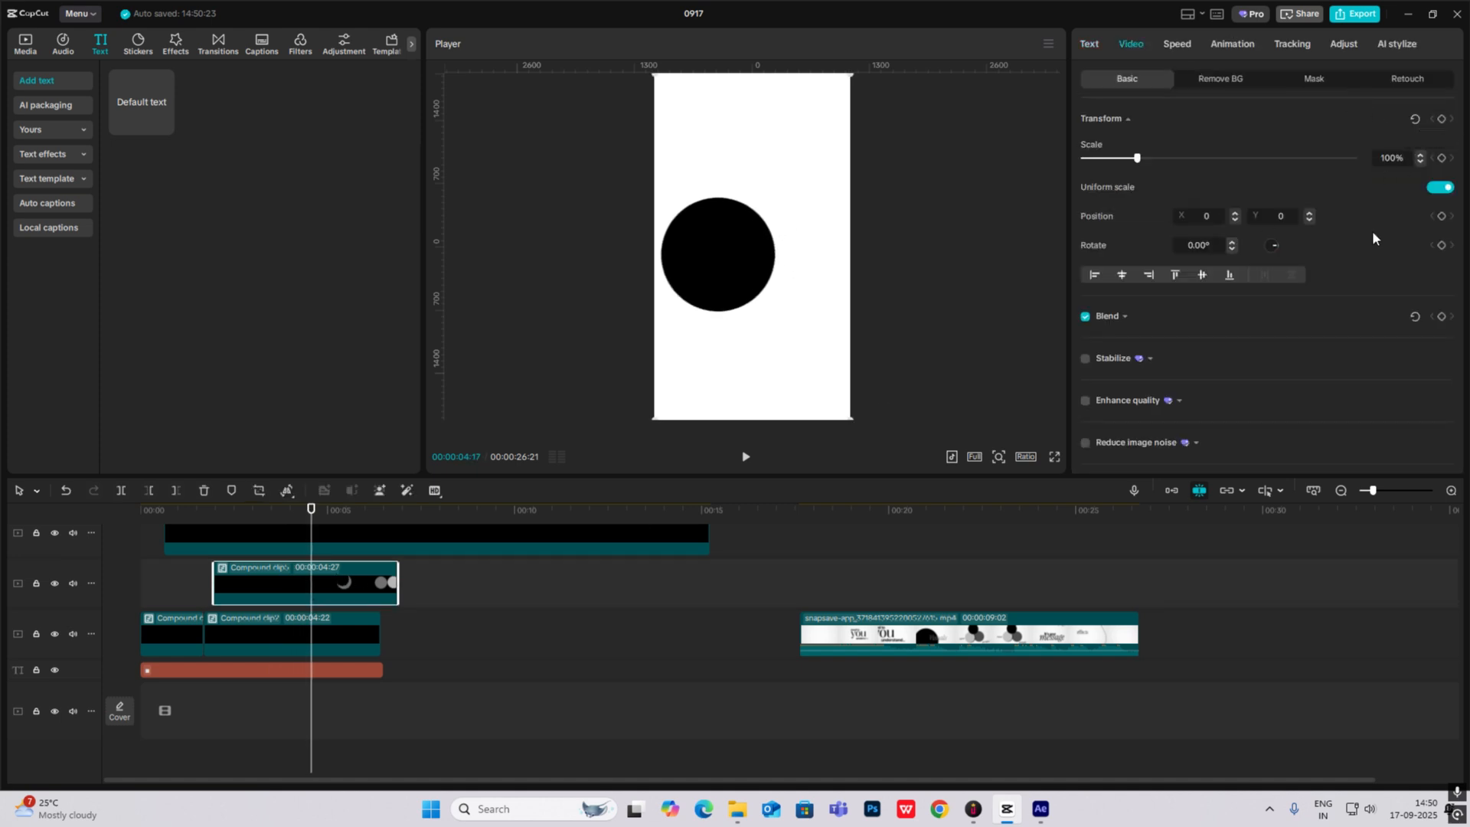
left_click(1443, 118)
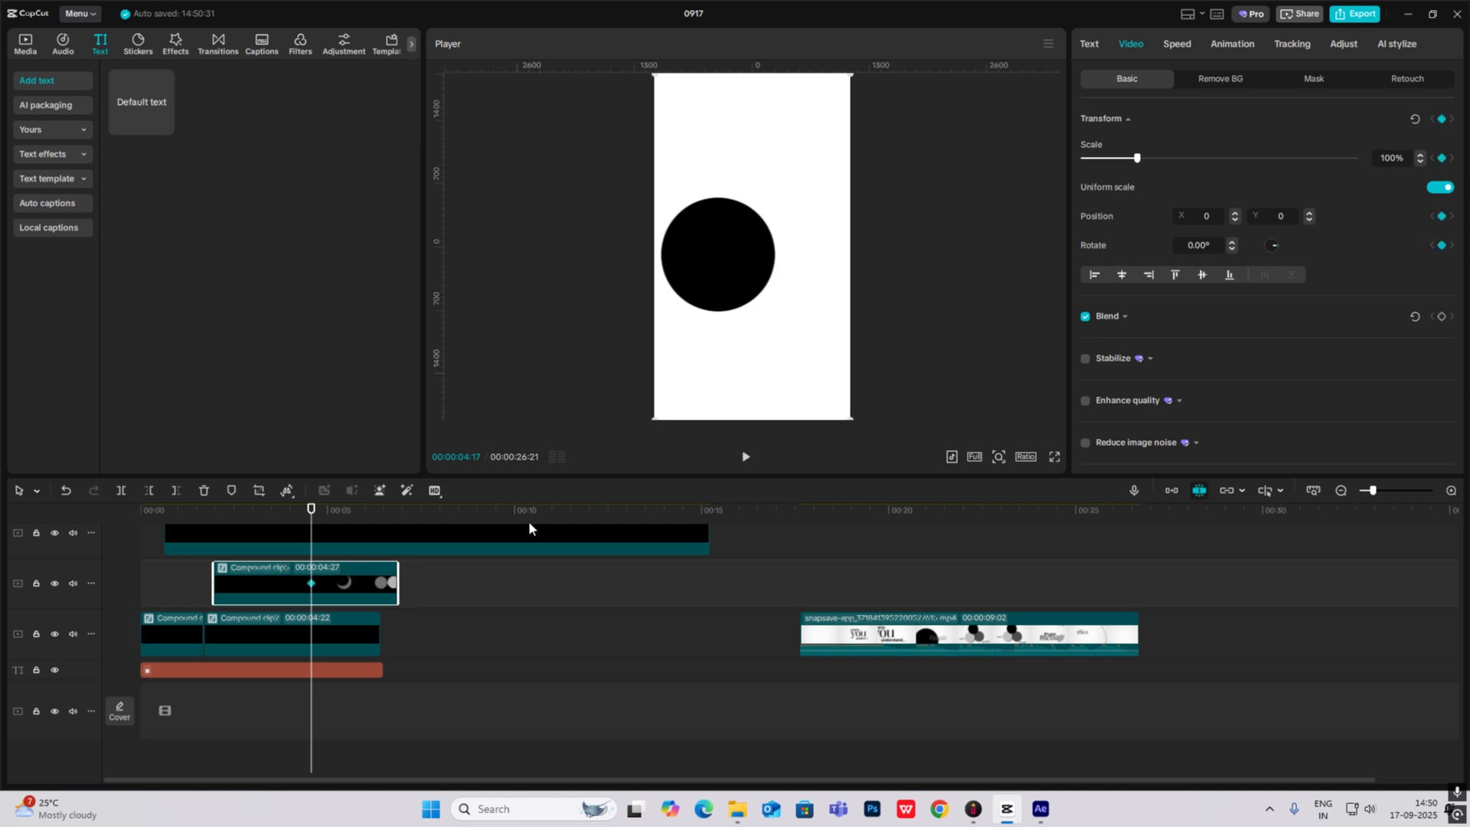
Step: Keyframe the group to 67% scale and 360° rotation with a Cubic Out curve
left_click(374, 509)
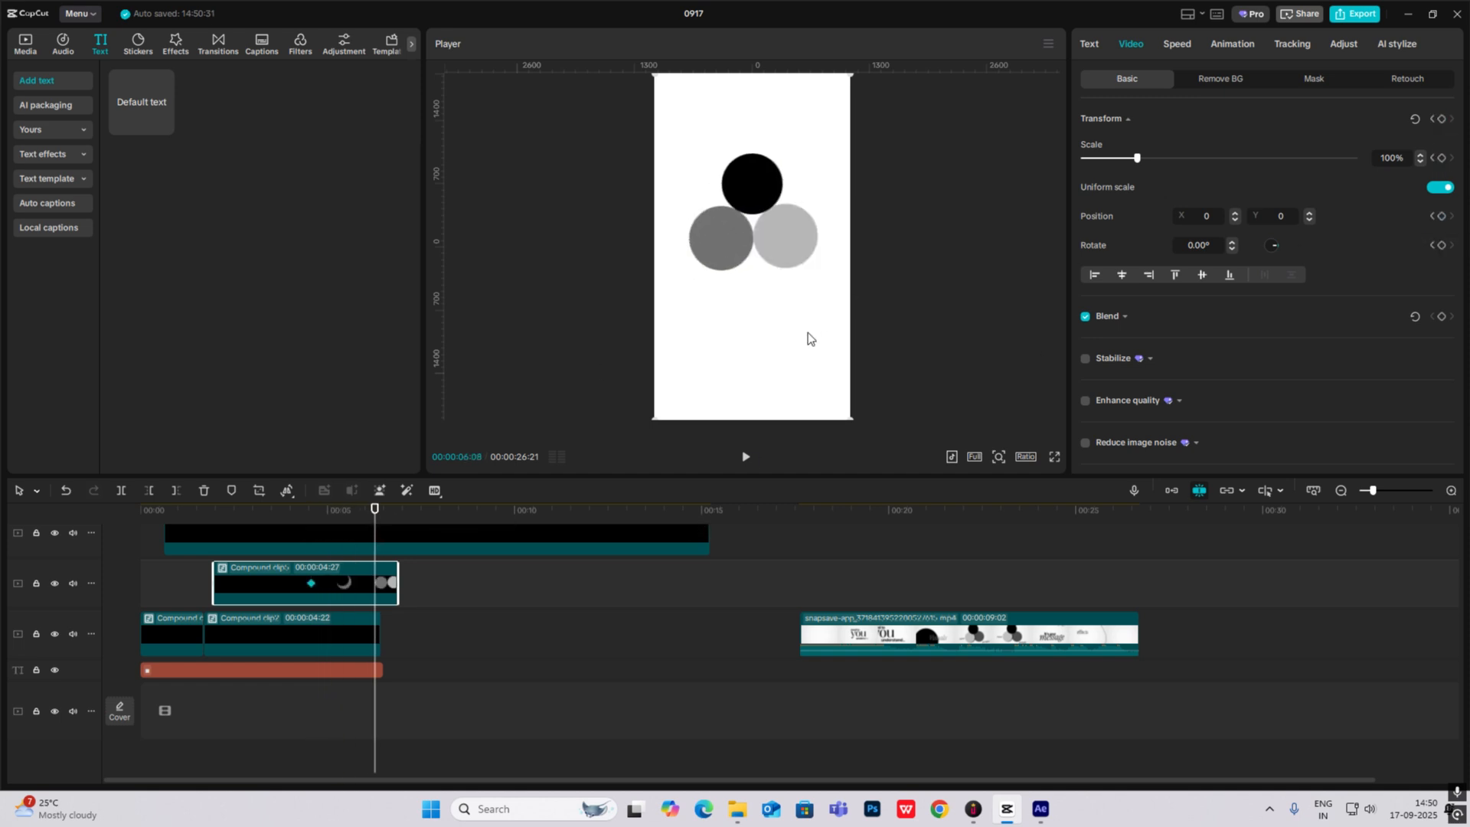
mouse_move(849, 77)
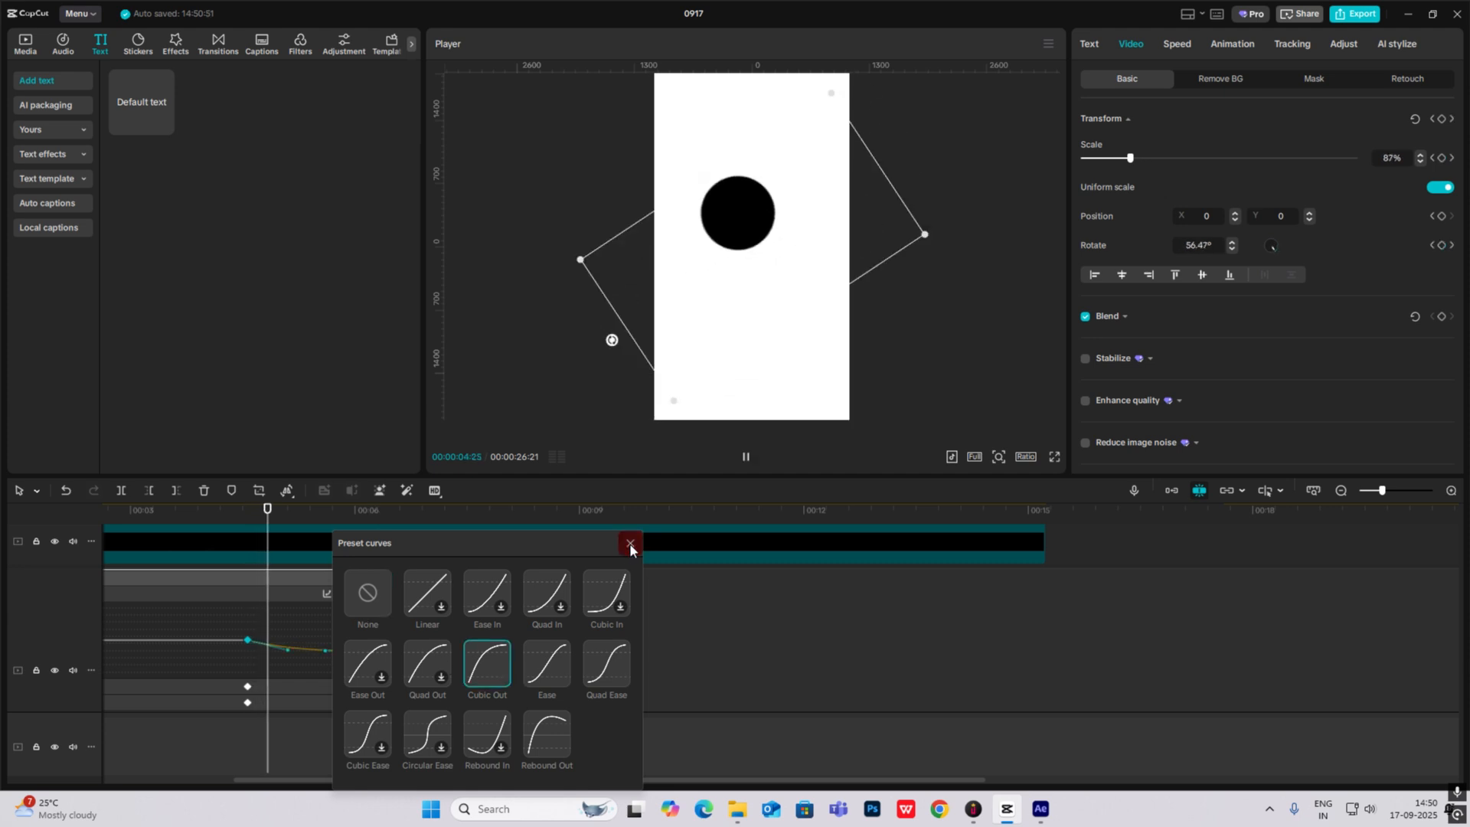
left_click(630, 545)
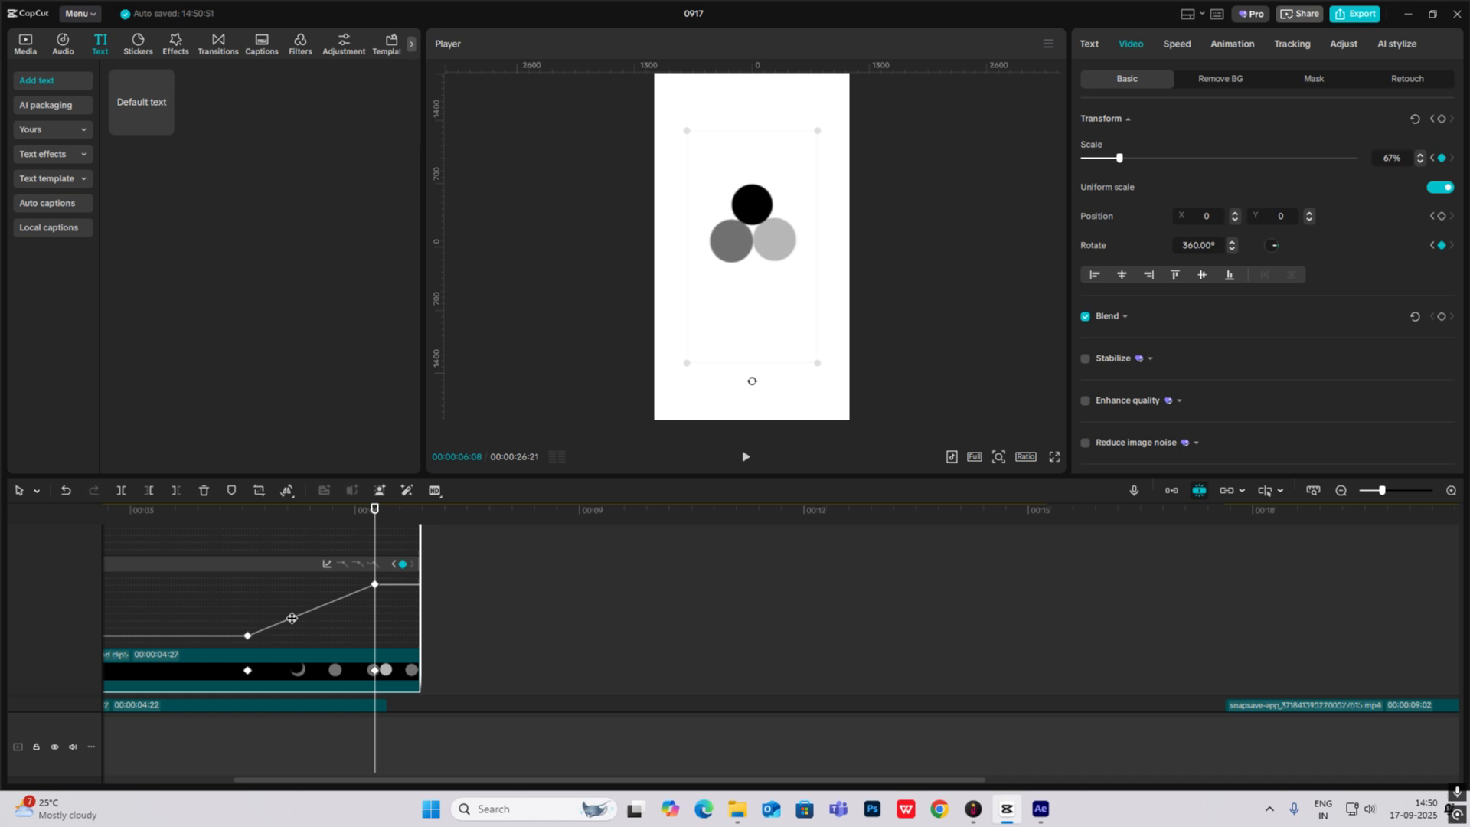
left_click(745, 458)
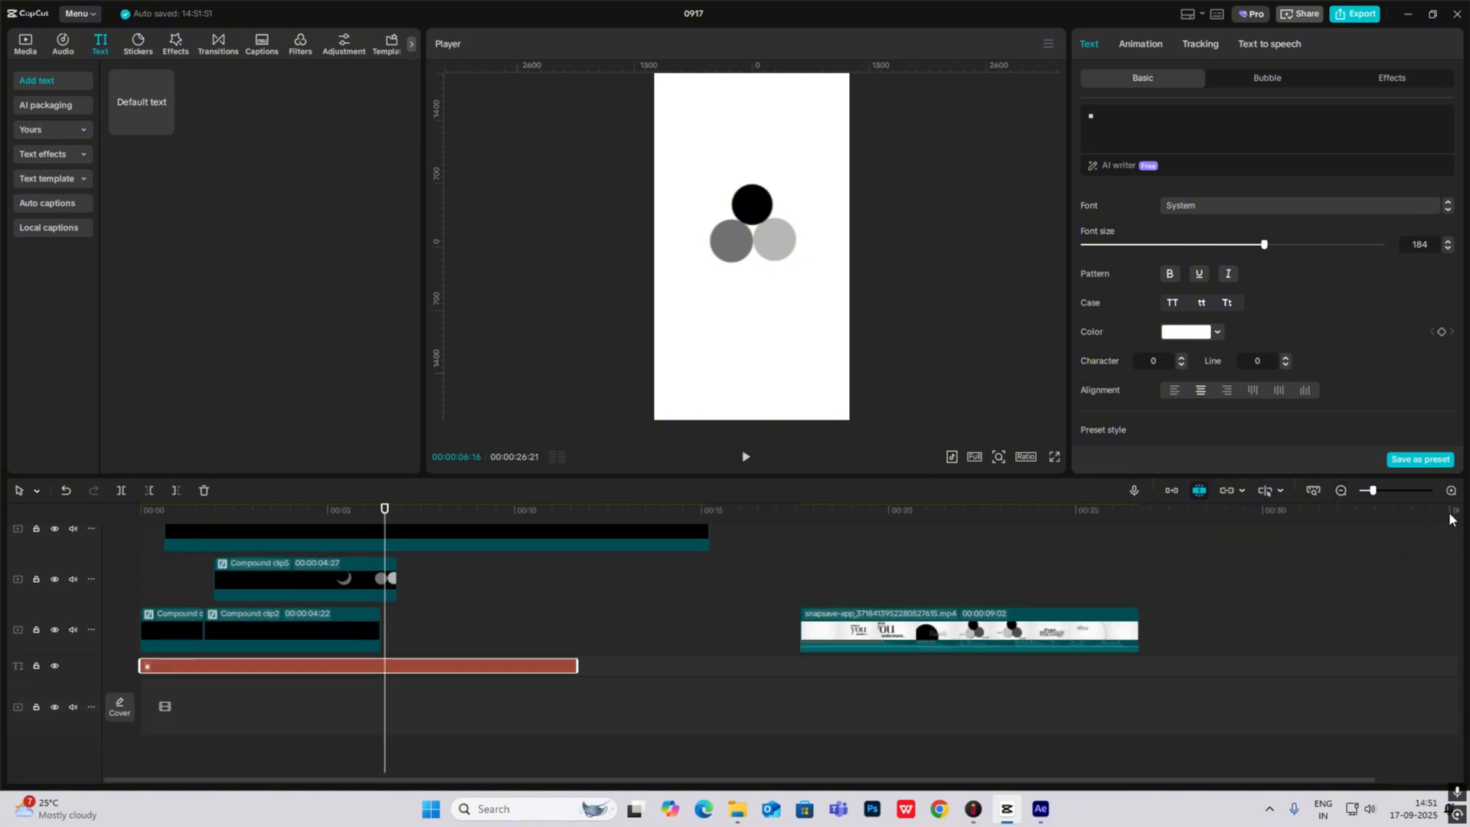
Step: Enter the circles compound clip to reach its dot text layers, including the large dot
left_click(966, 509)
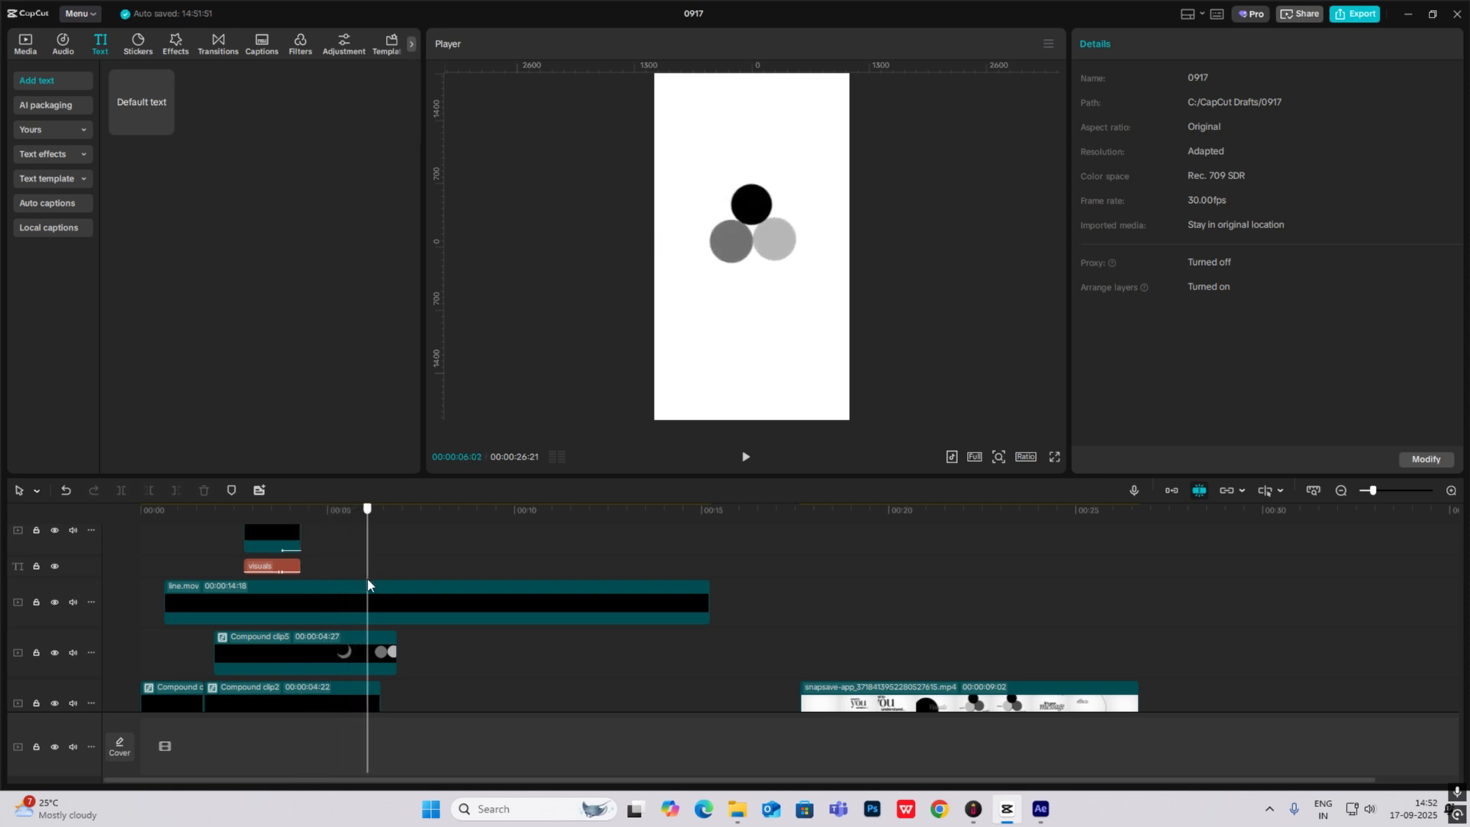
double_click(300, 653)
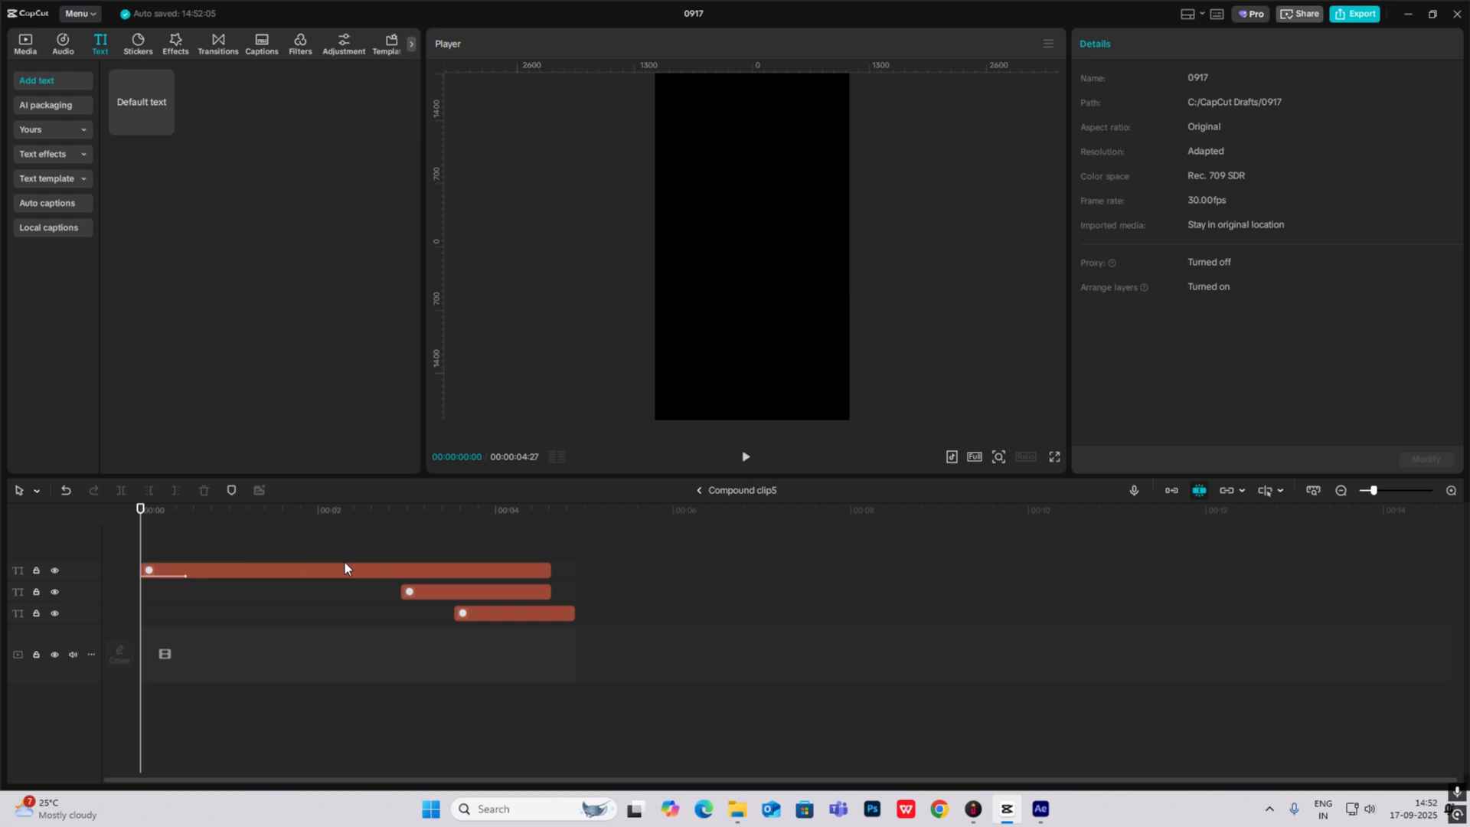
left_click(491, 508)
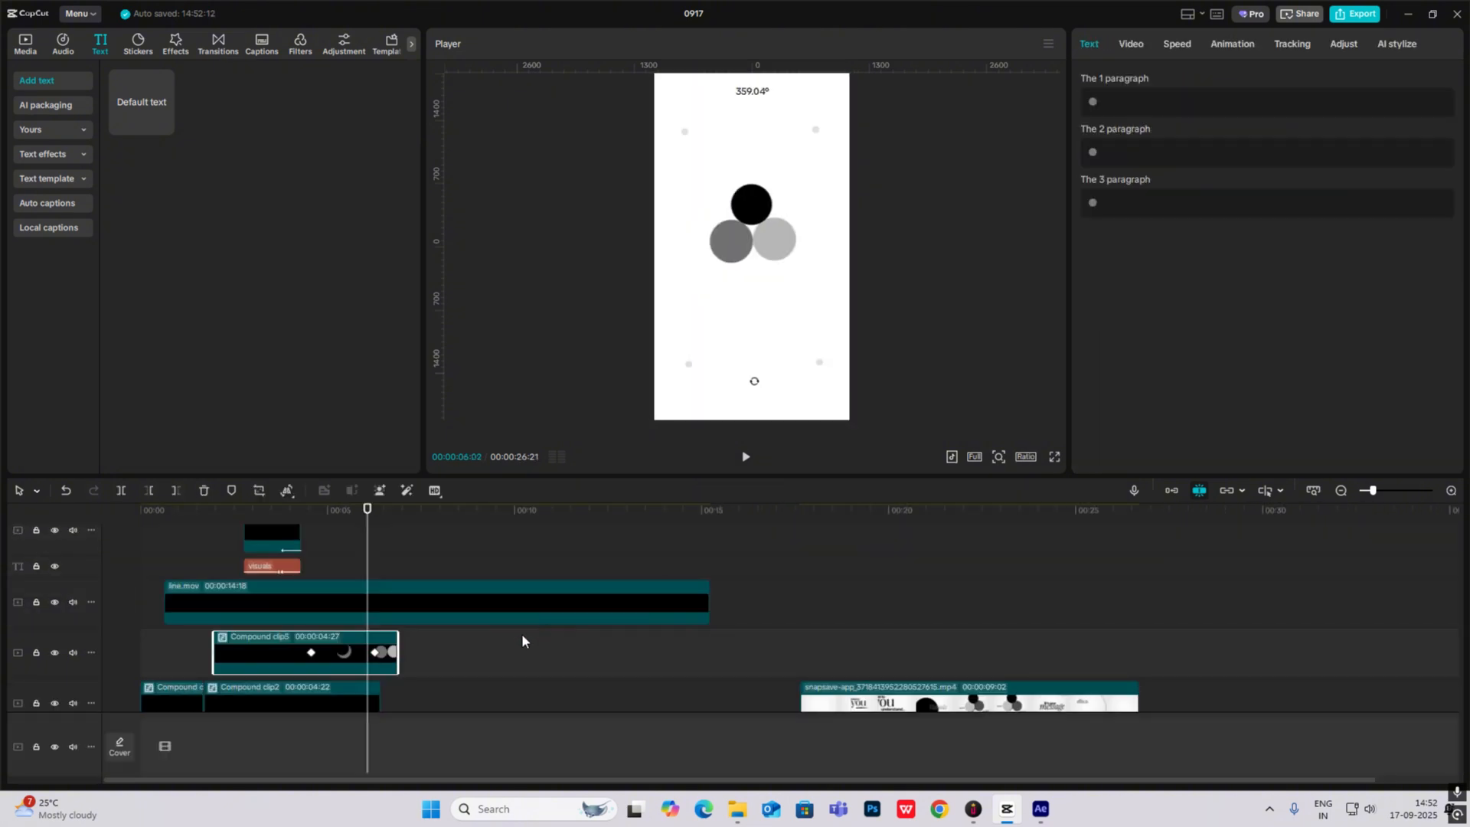
left_click(357, 667)
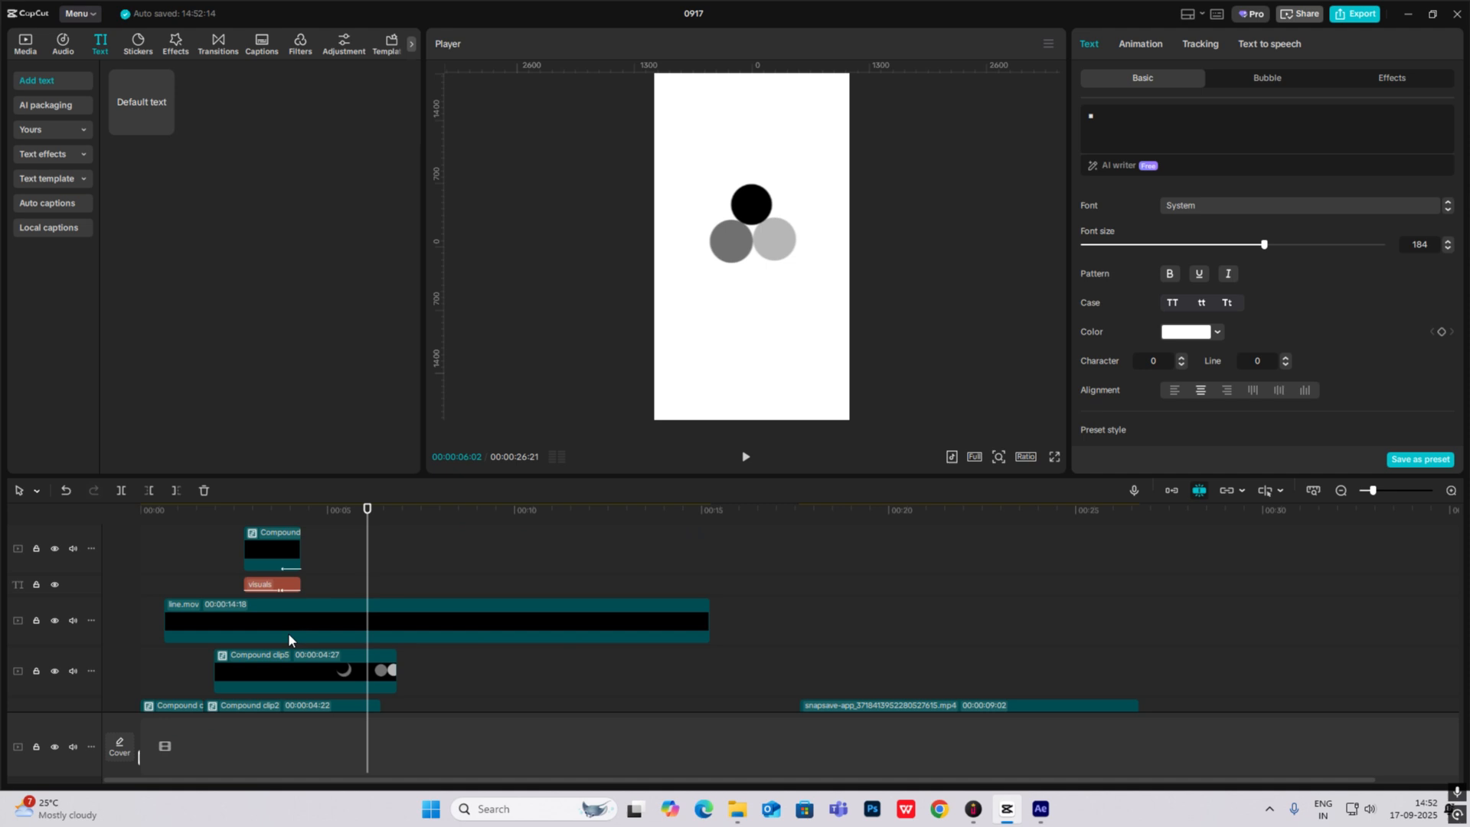
double_click(302, 669)
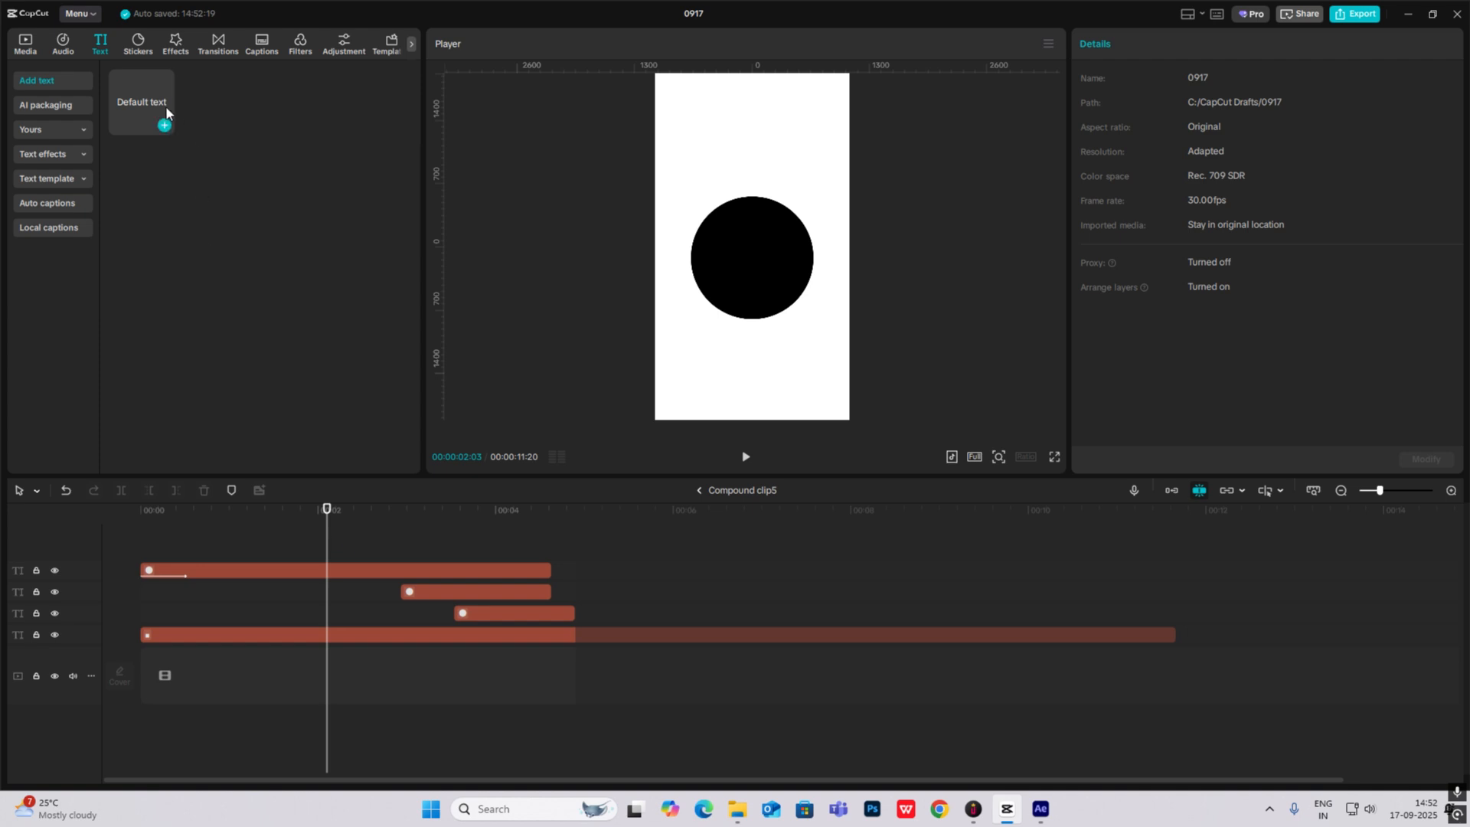
Step: Add a black Helvetica Light caption reading 'that' with the Type 2 in-animation
left_click(141, 103)
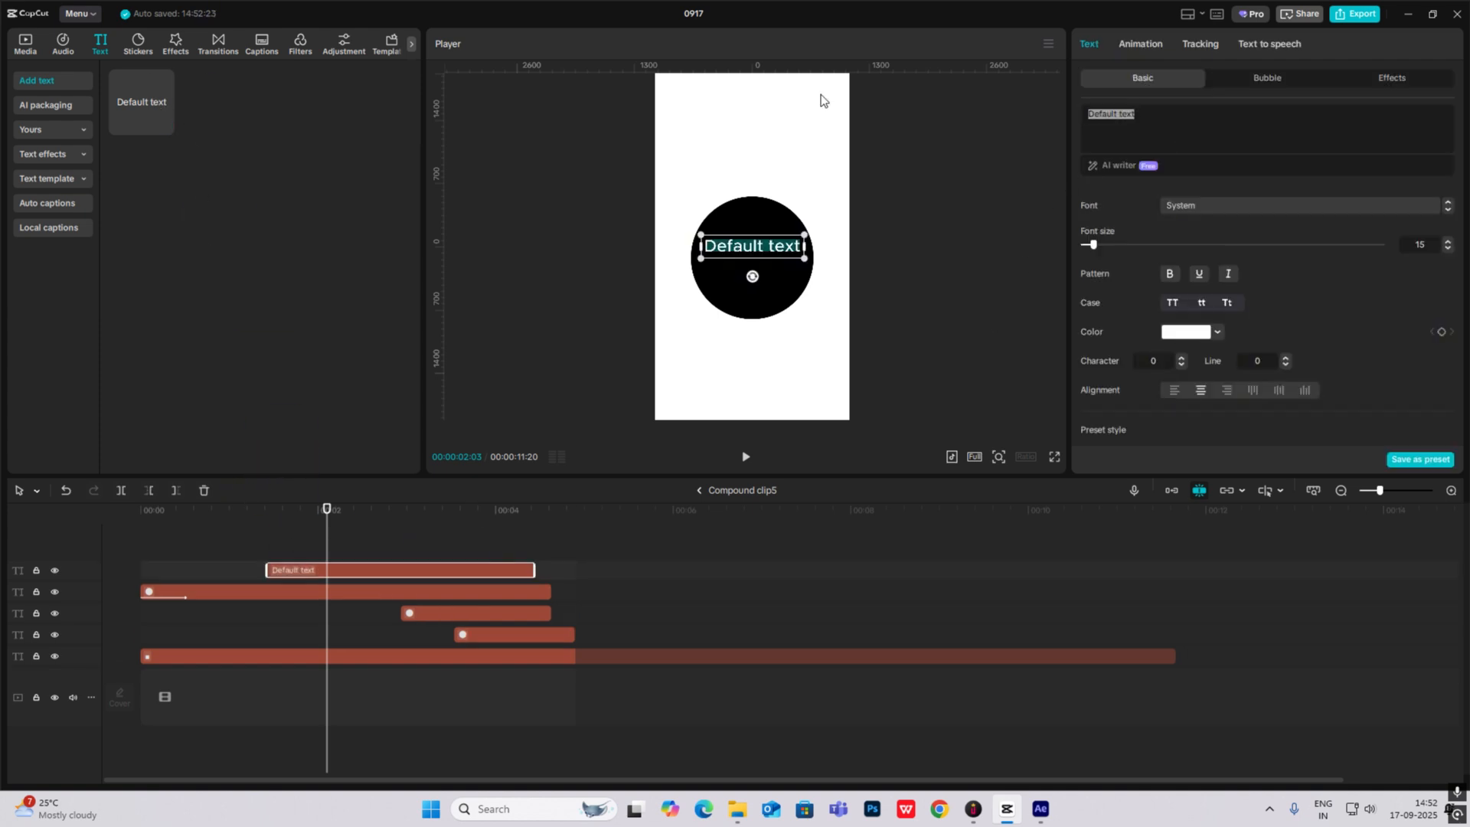
type("thst")
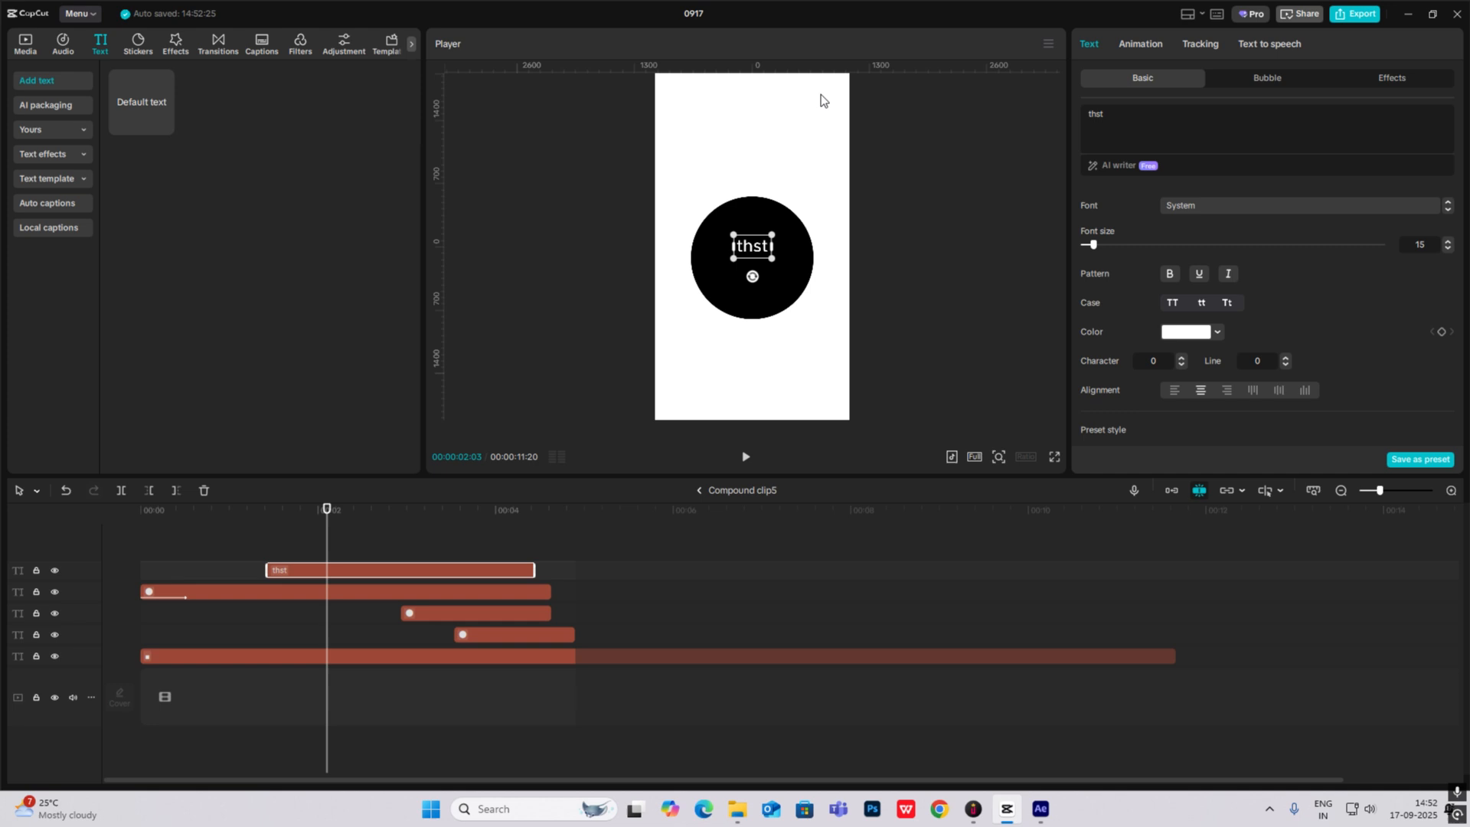
type("that")
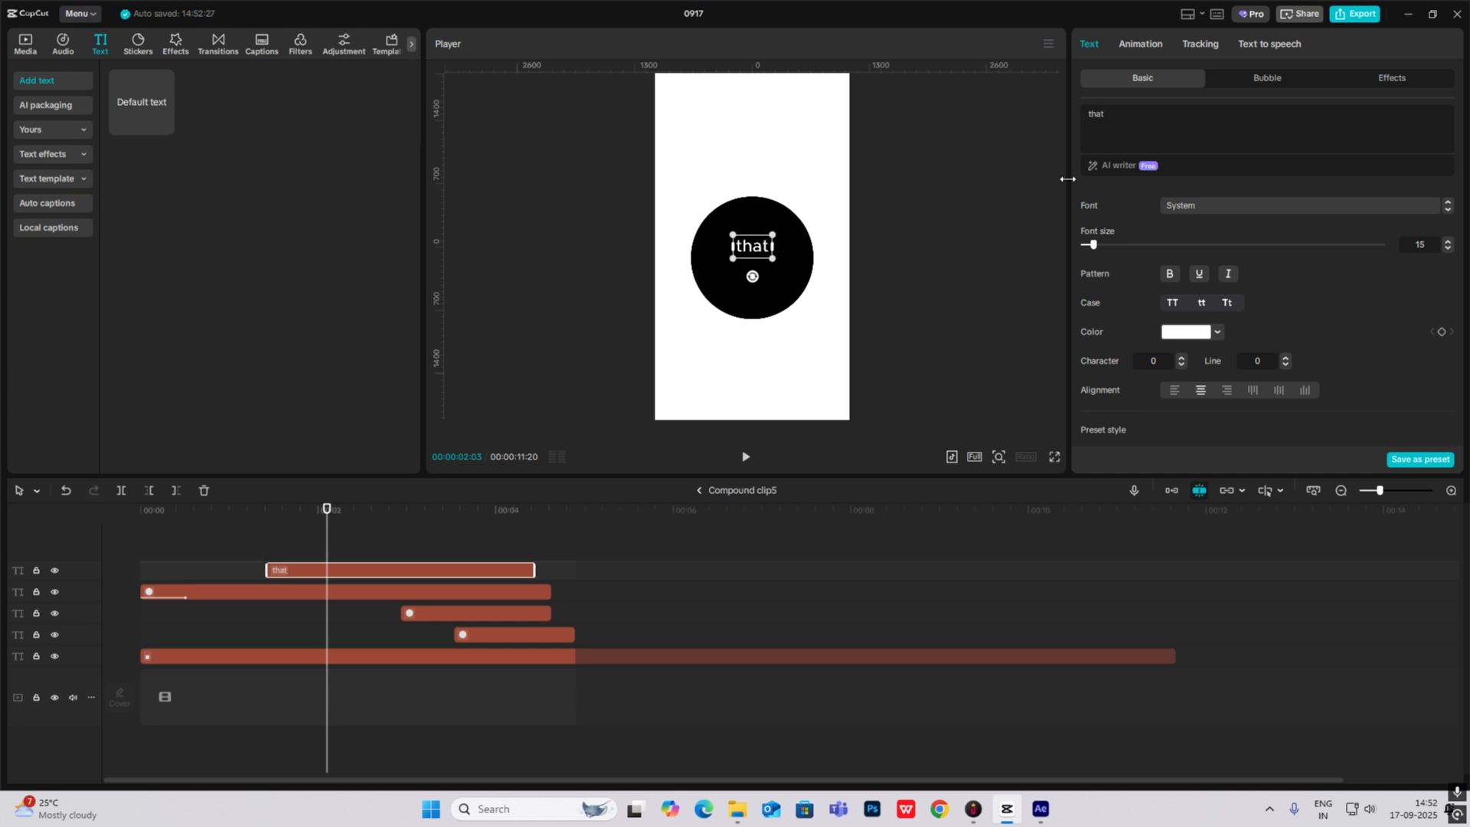
left_click(1301, 205)
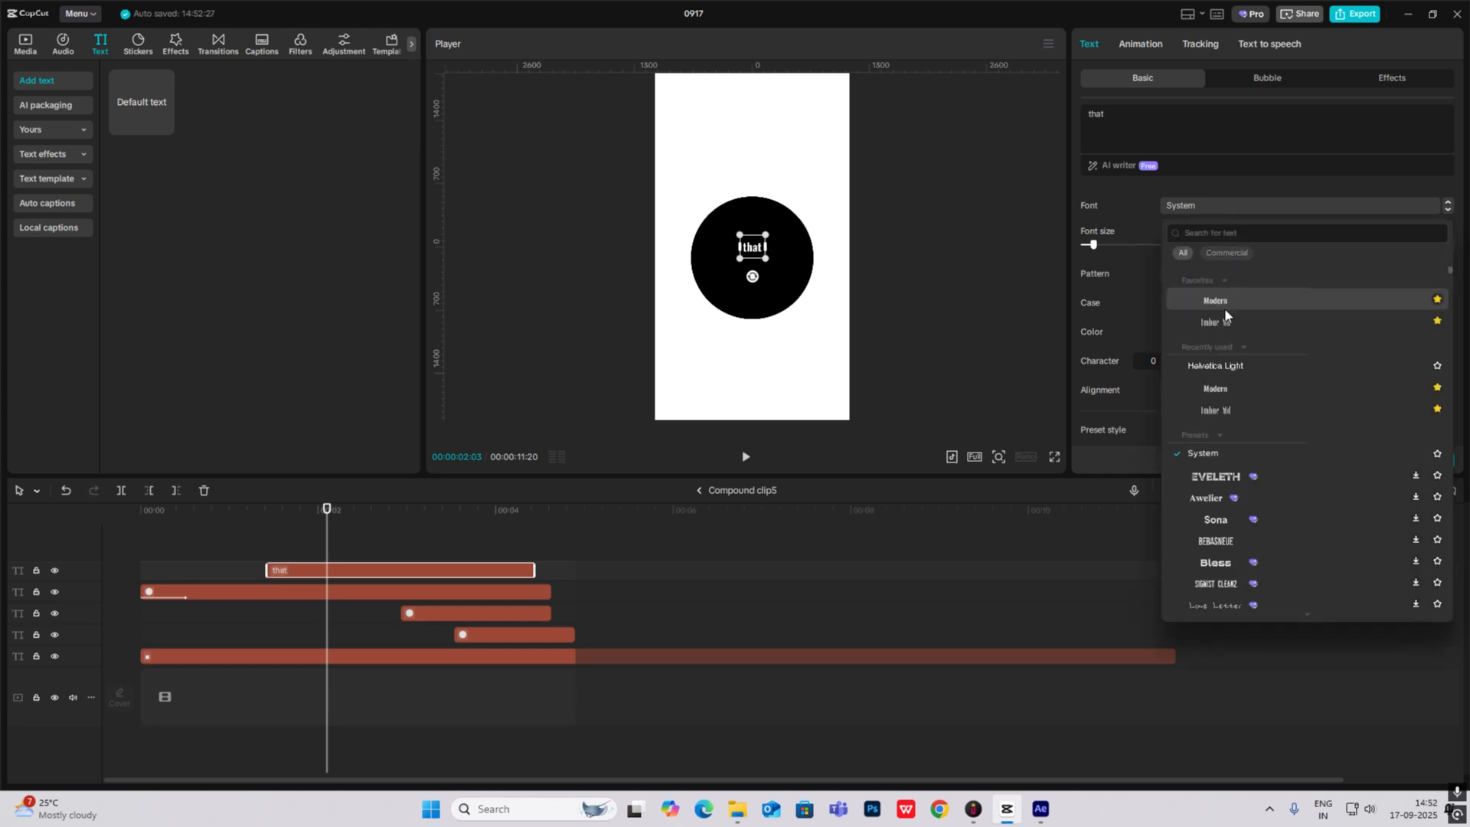
left_click(1216, 369)
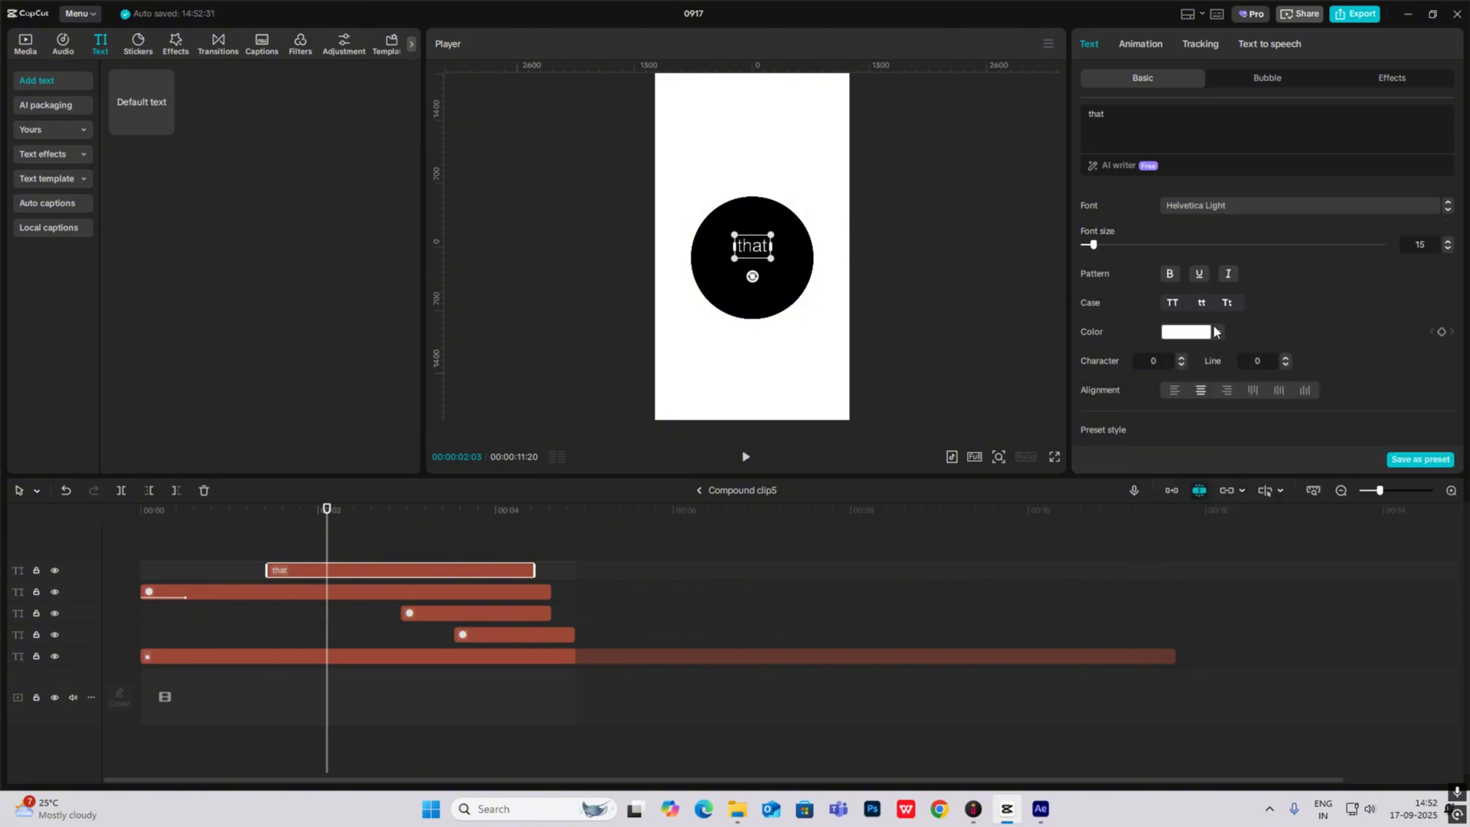
left_click(1187, 332)
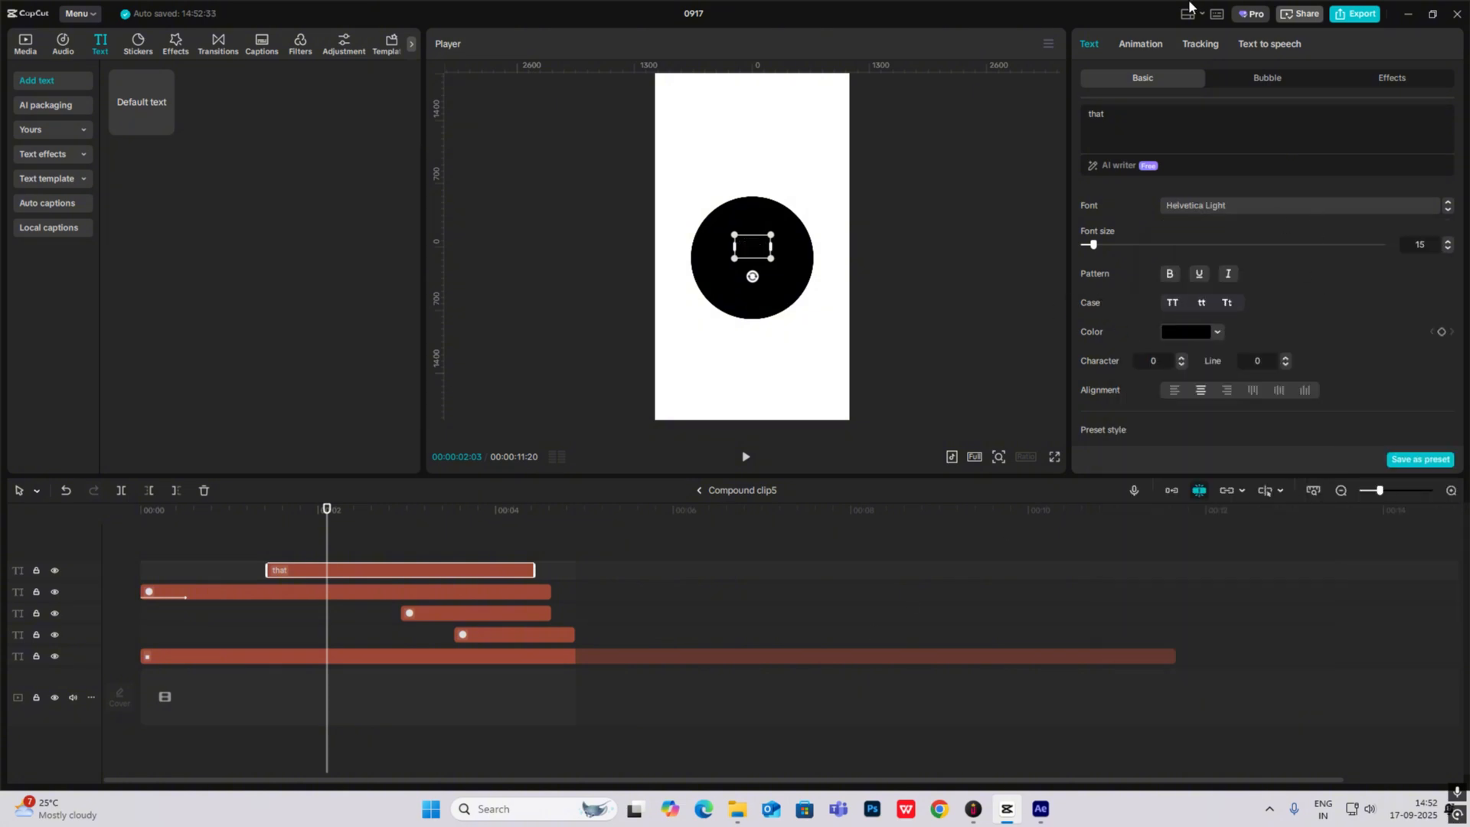
left_click(1140, 43)
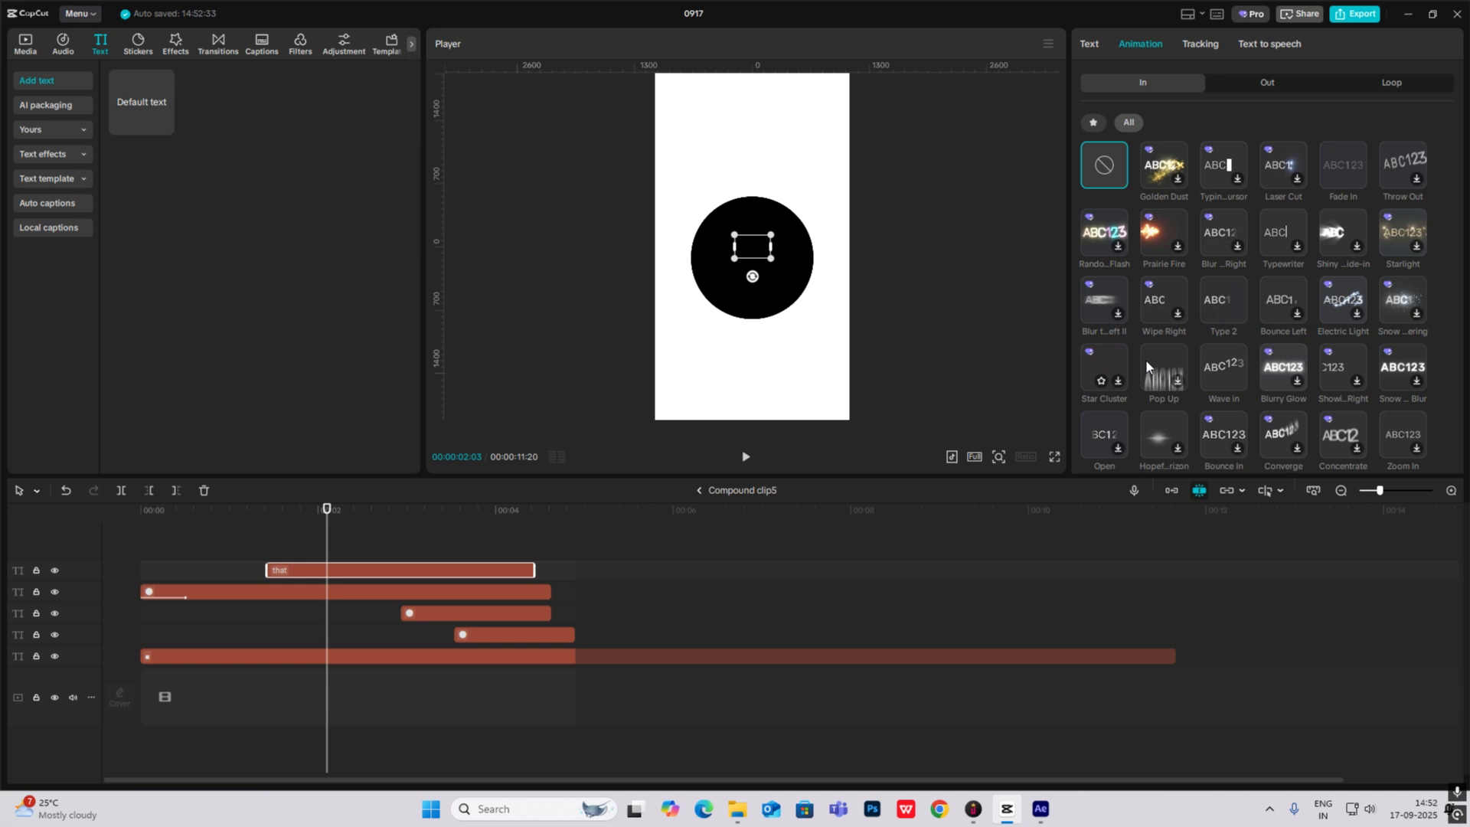
left_click(1222, 300)
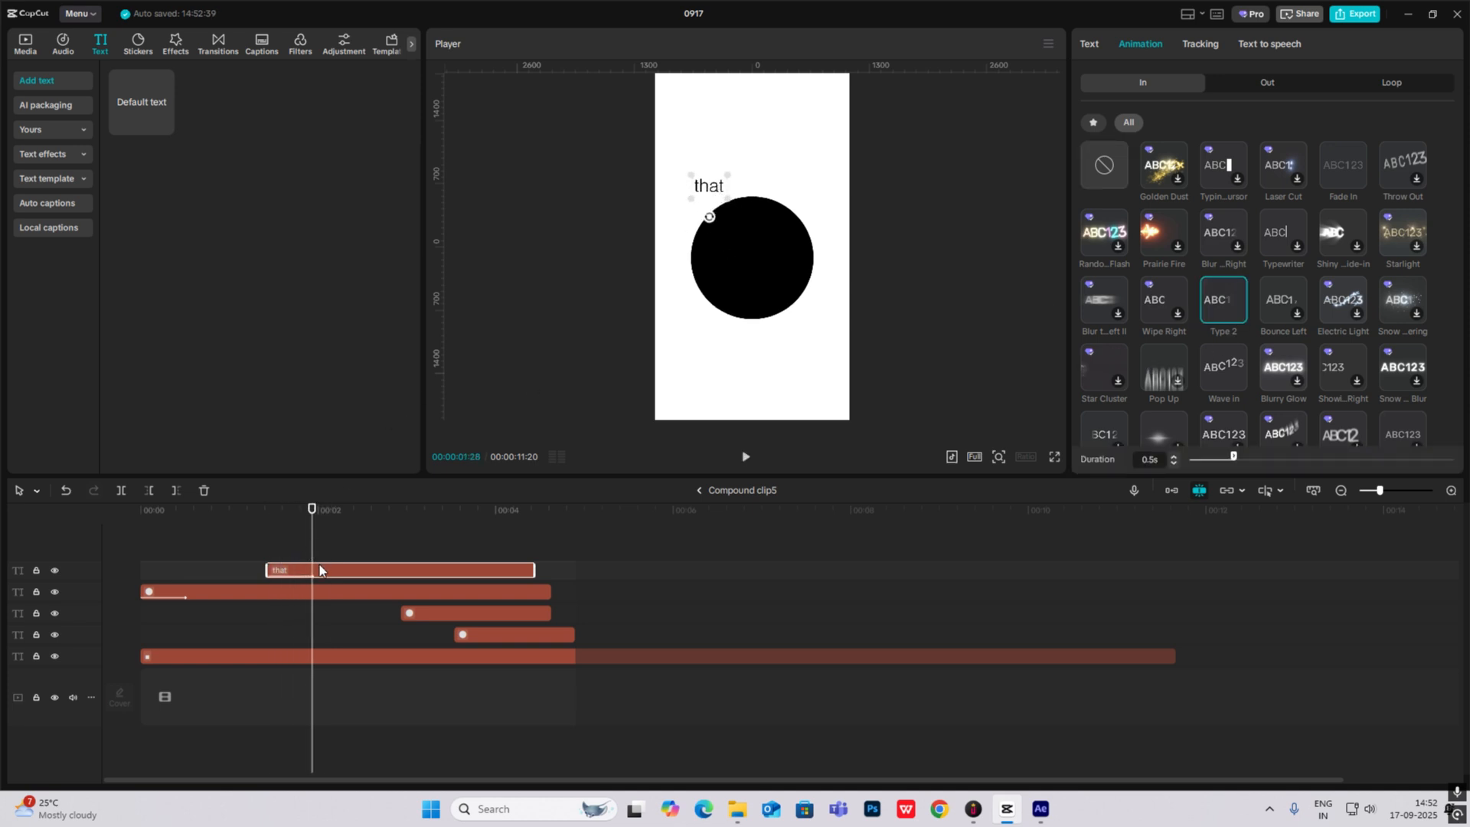
Step: Create 'move' and 'people' captions beside the circles and stagger their clip starts
left_click(1087, 43)
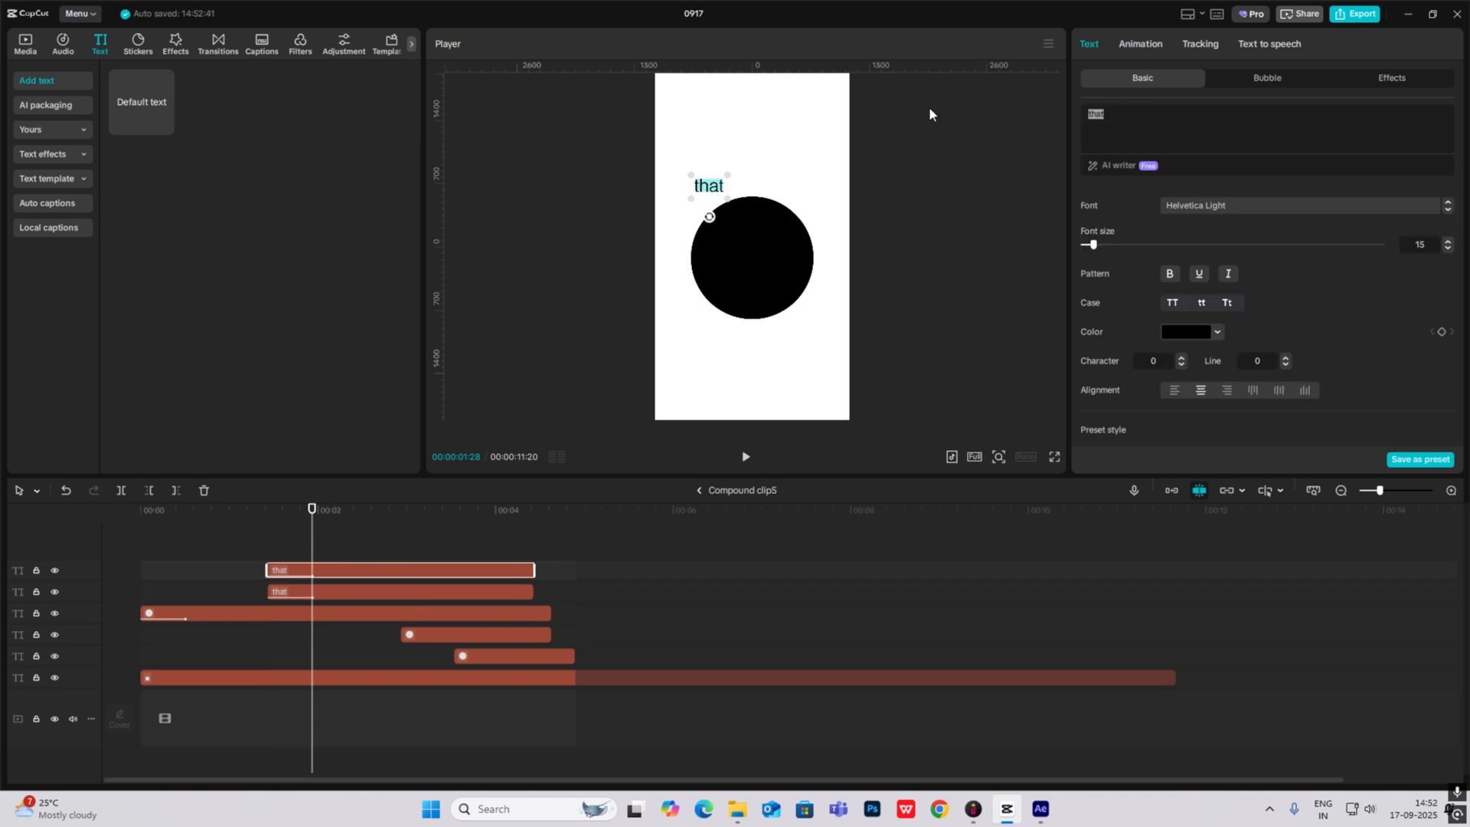
type("move")
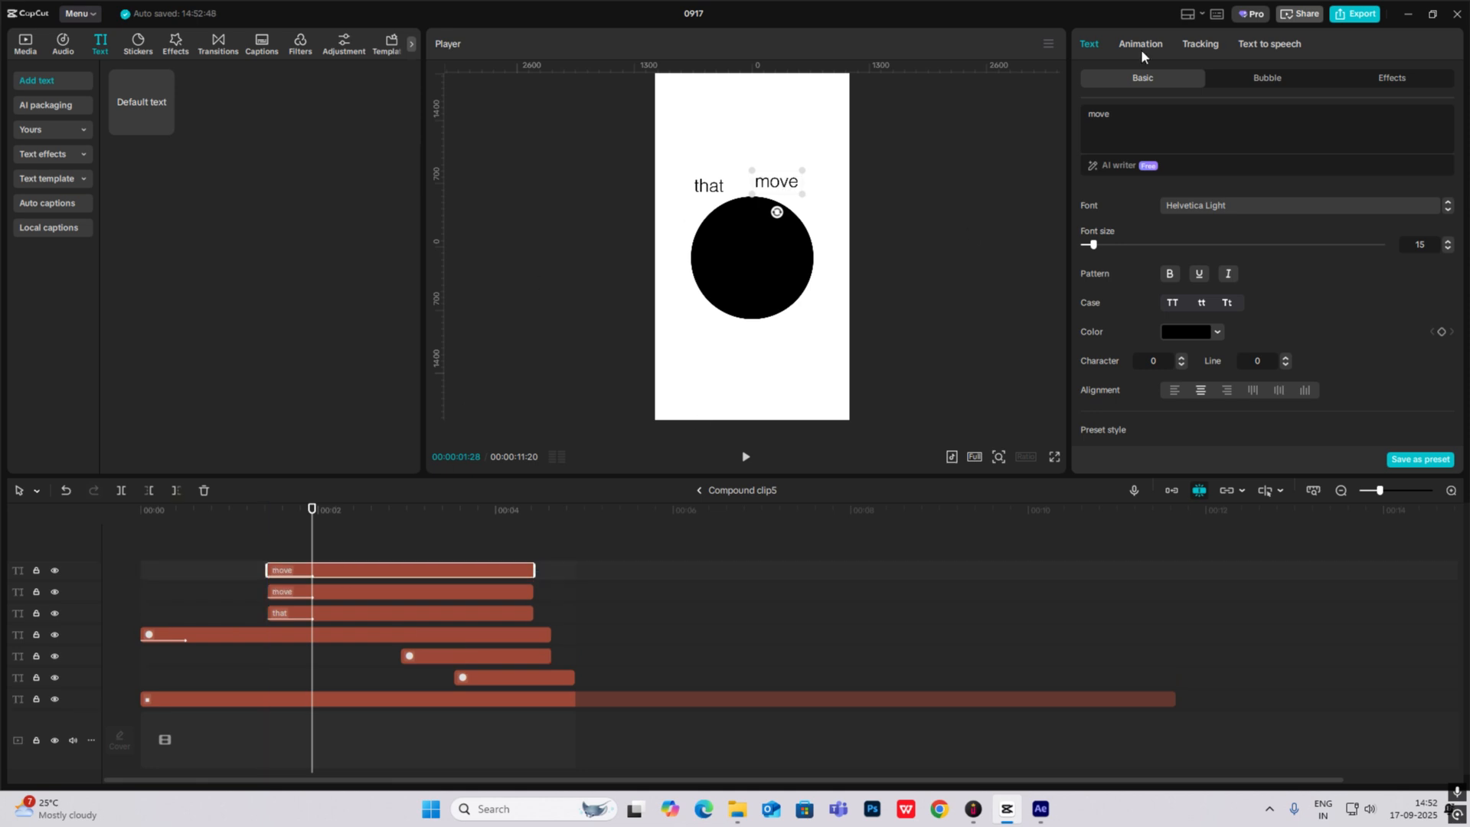
type("peopl")
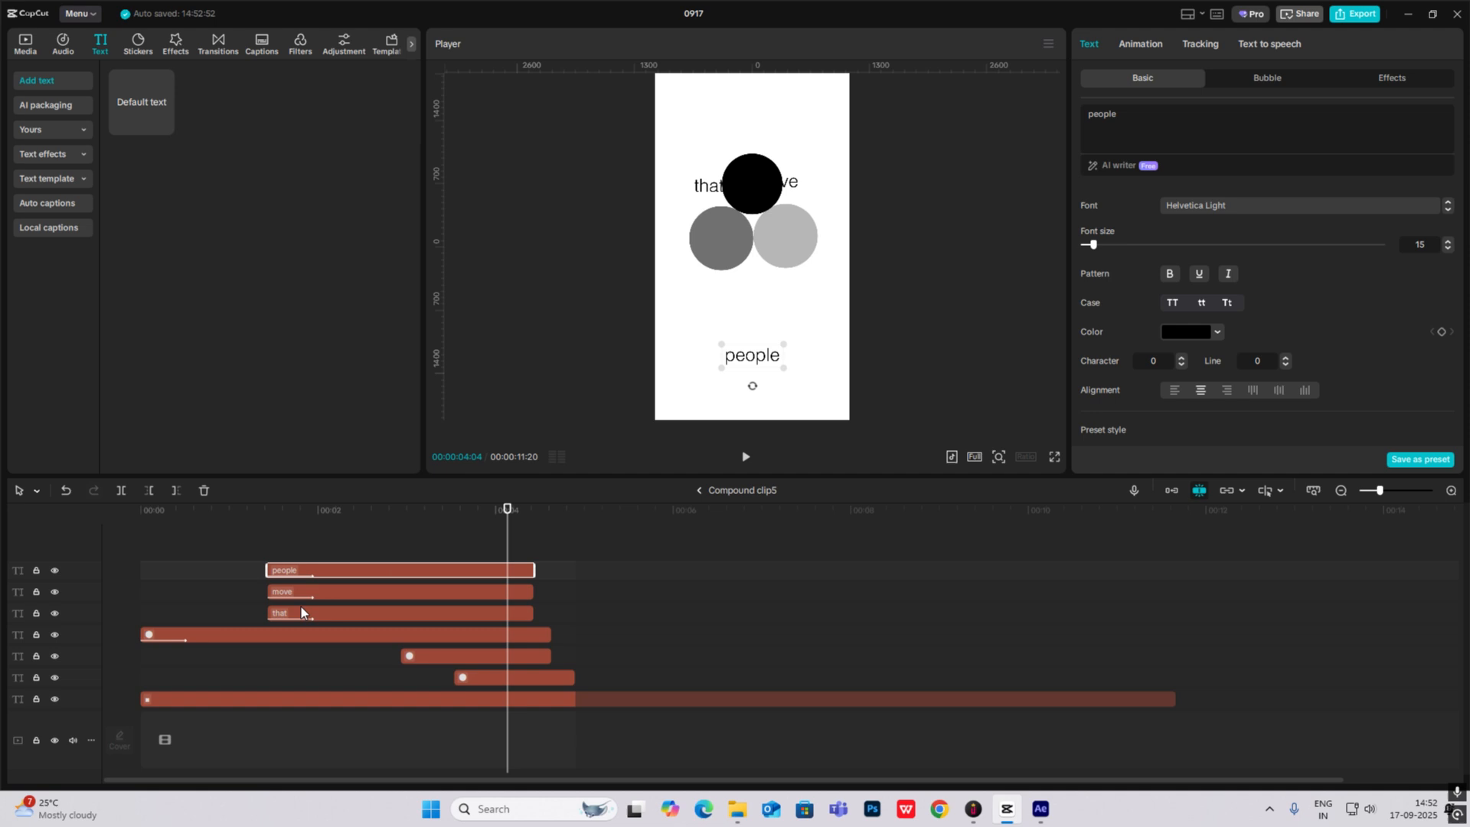
left_click(279, 613)
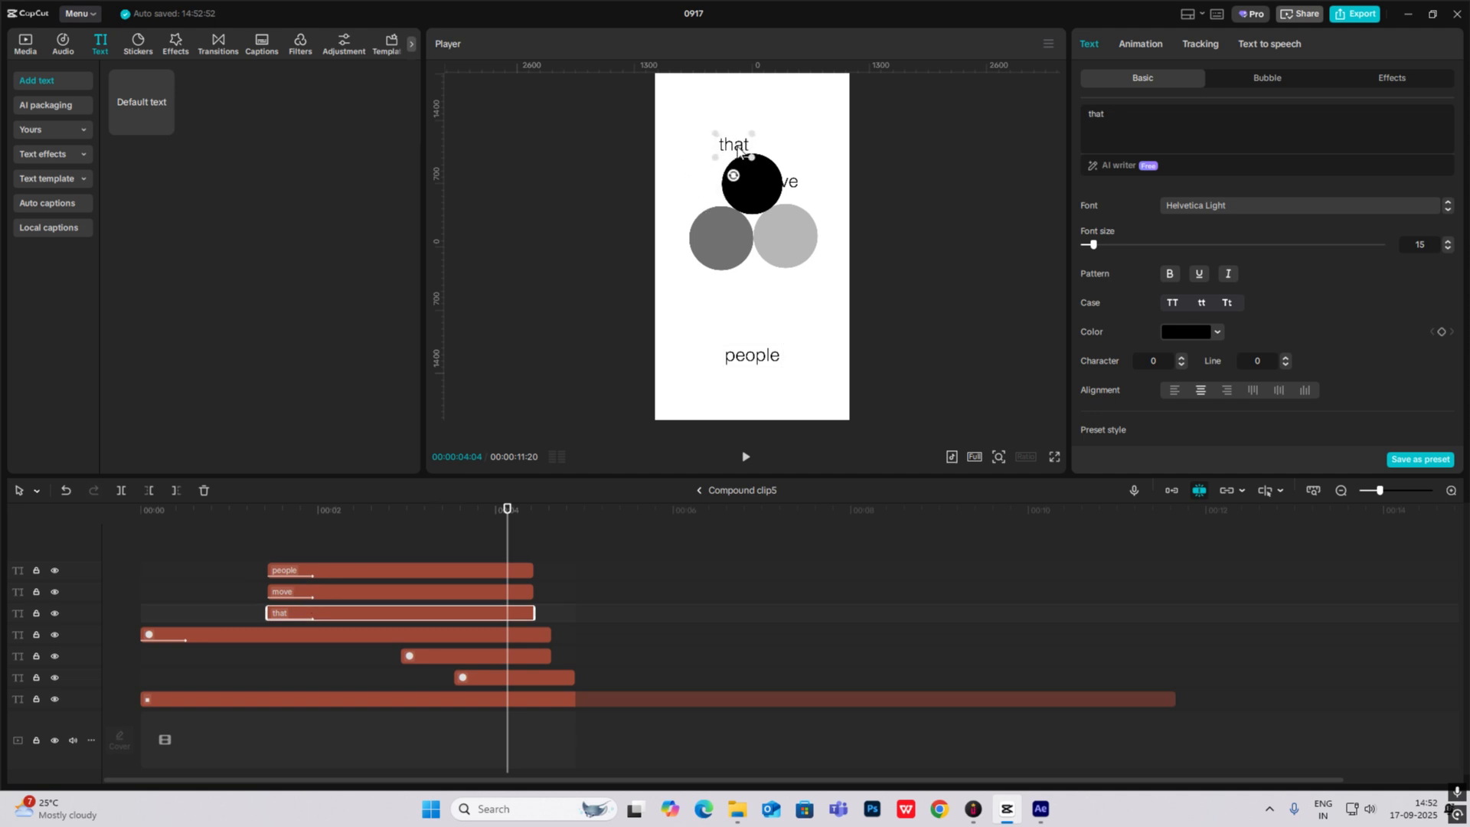
left_click(375, 591)
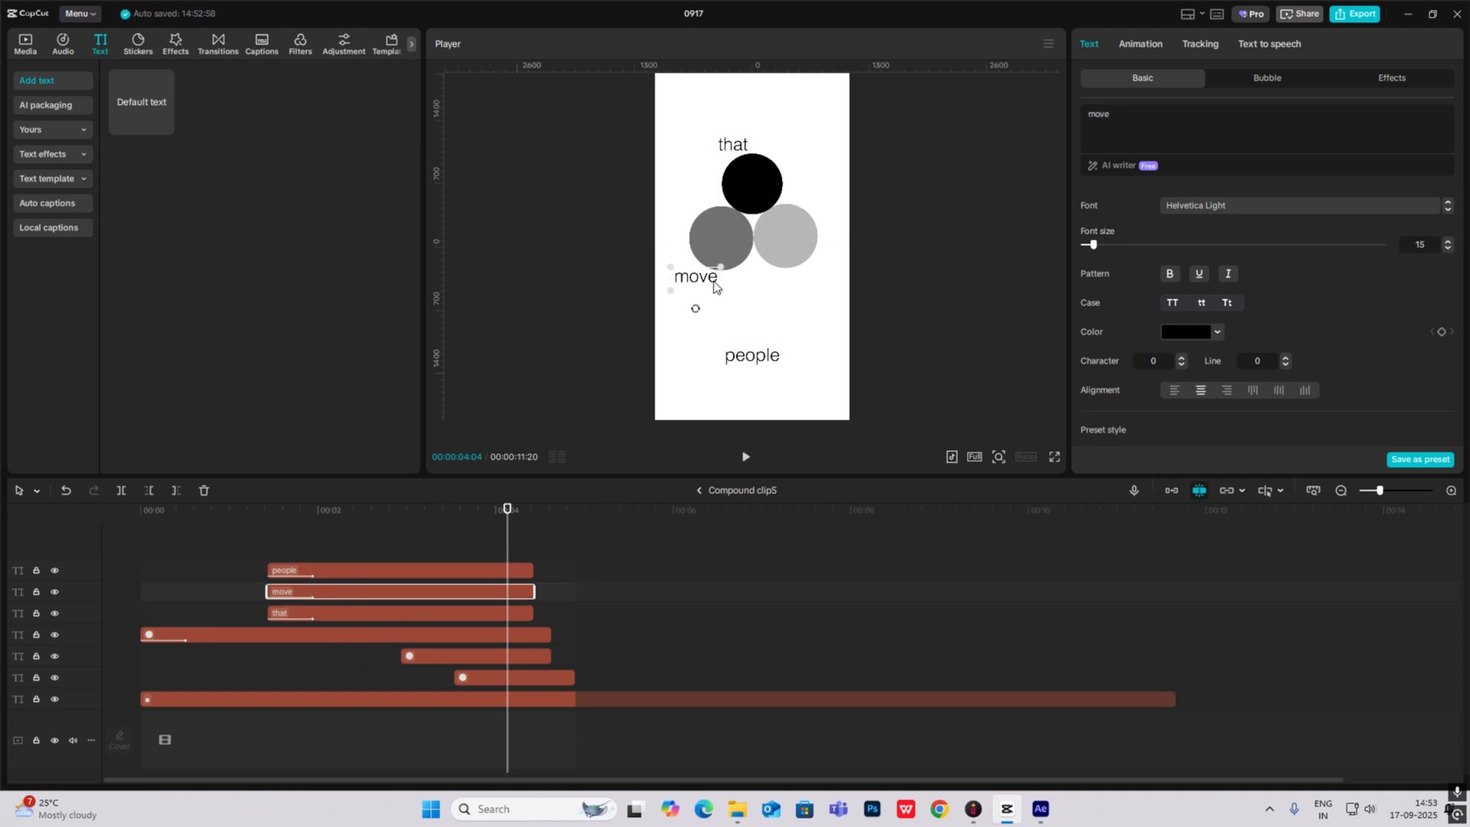
left_click(752, 354)
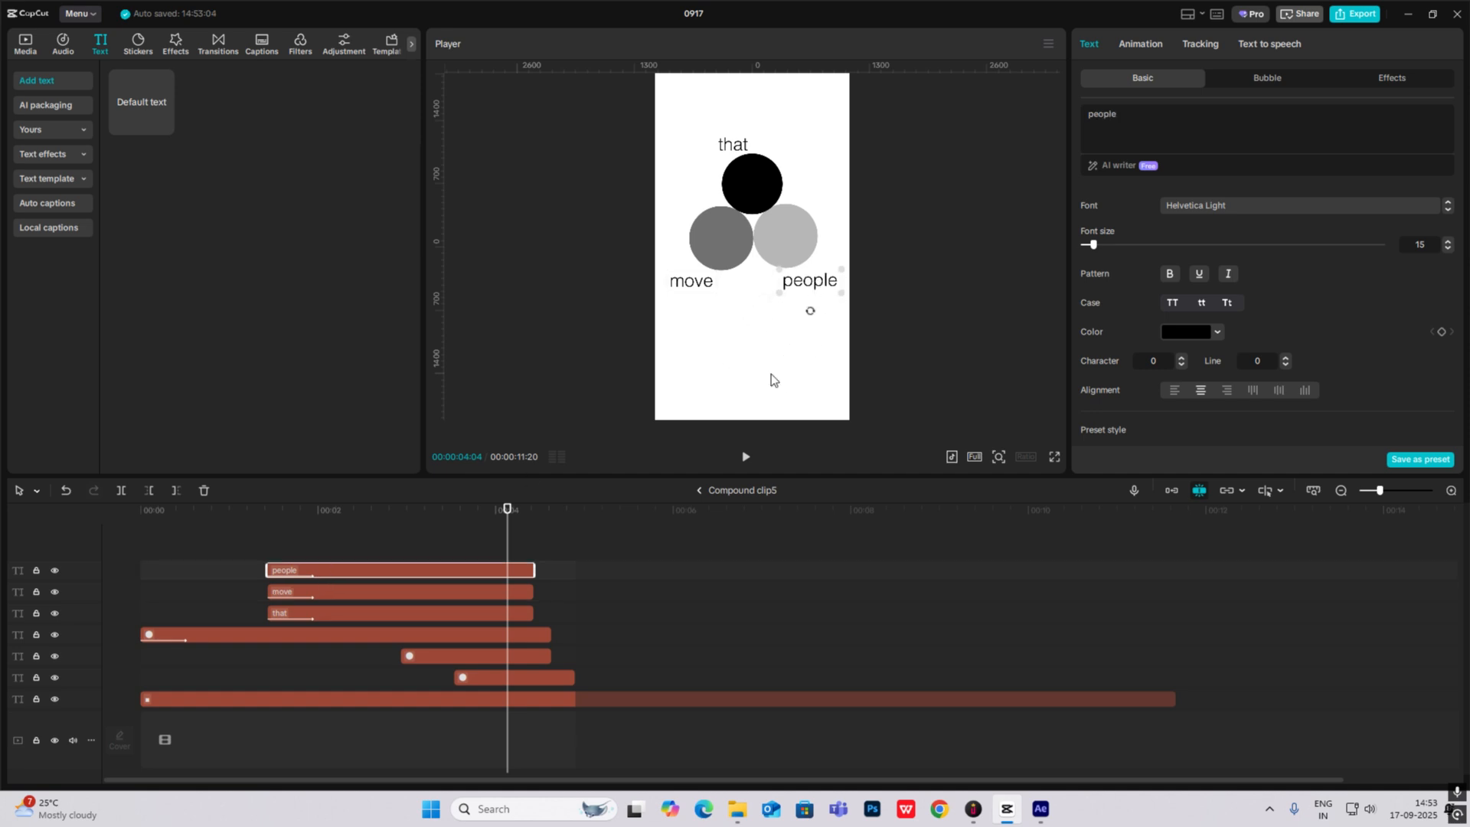
left_click(746, 456)
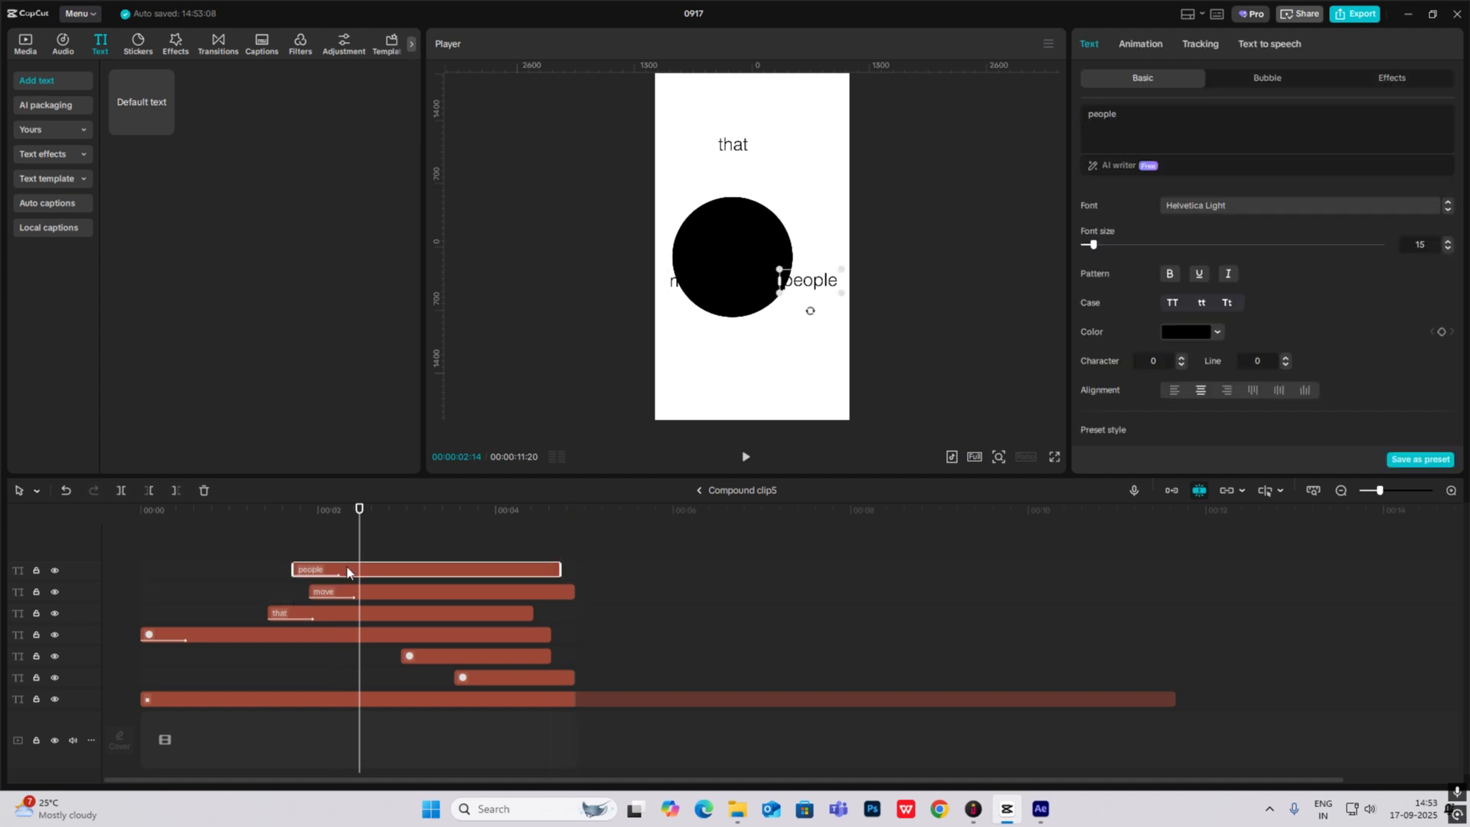
Step: Keyframe the circles compound clip's scale and upward shift with an eased curve on the main timeline
left_click(698, 490)
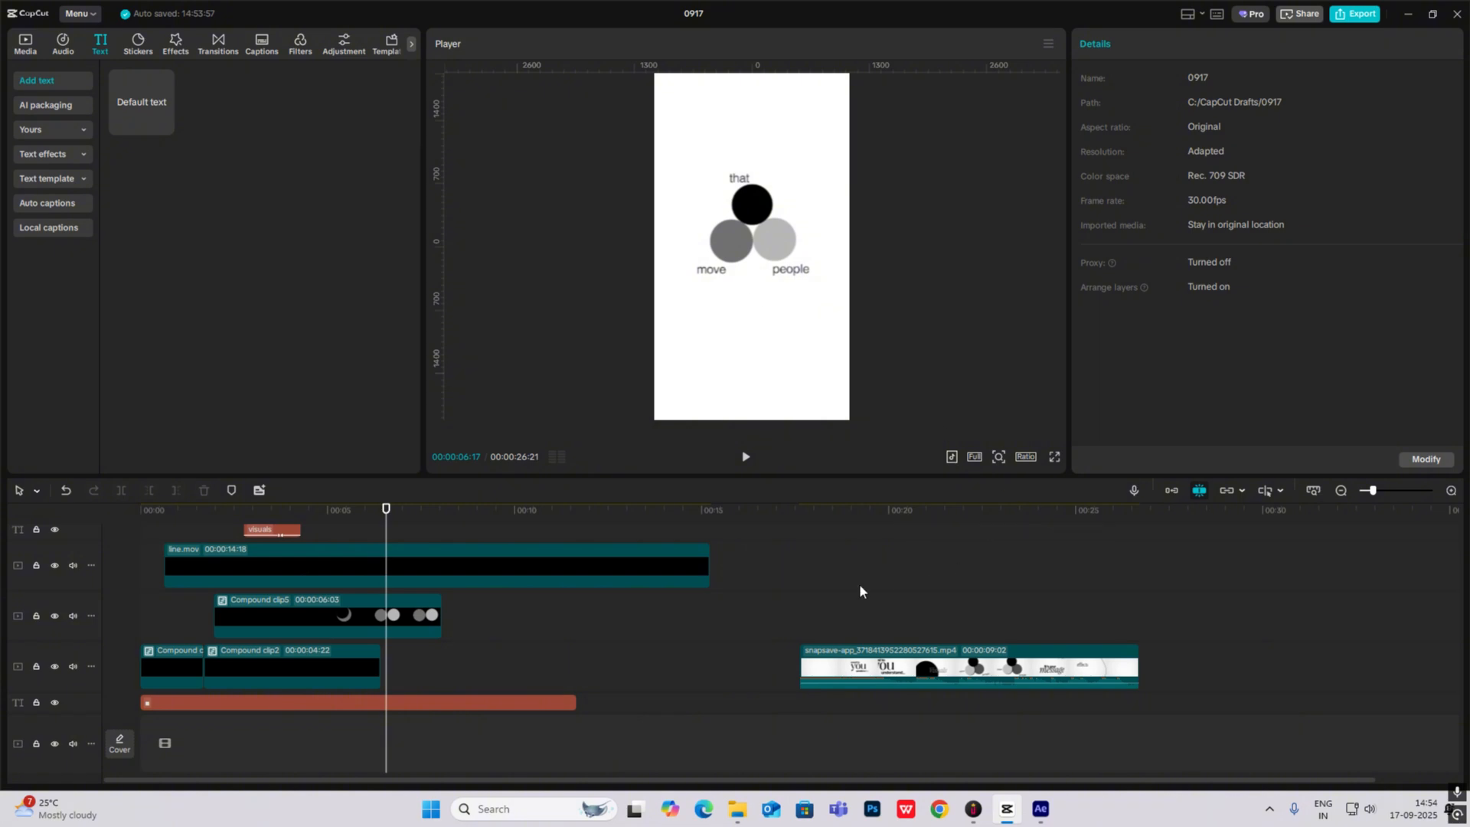
left_click(1002, 508)
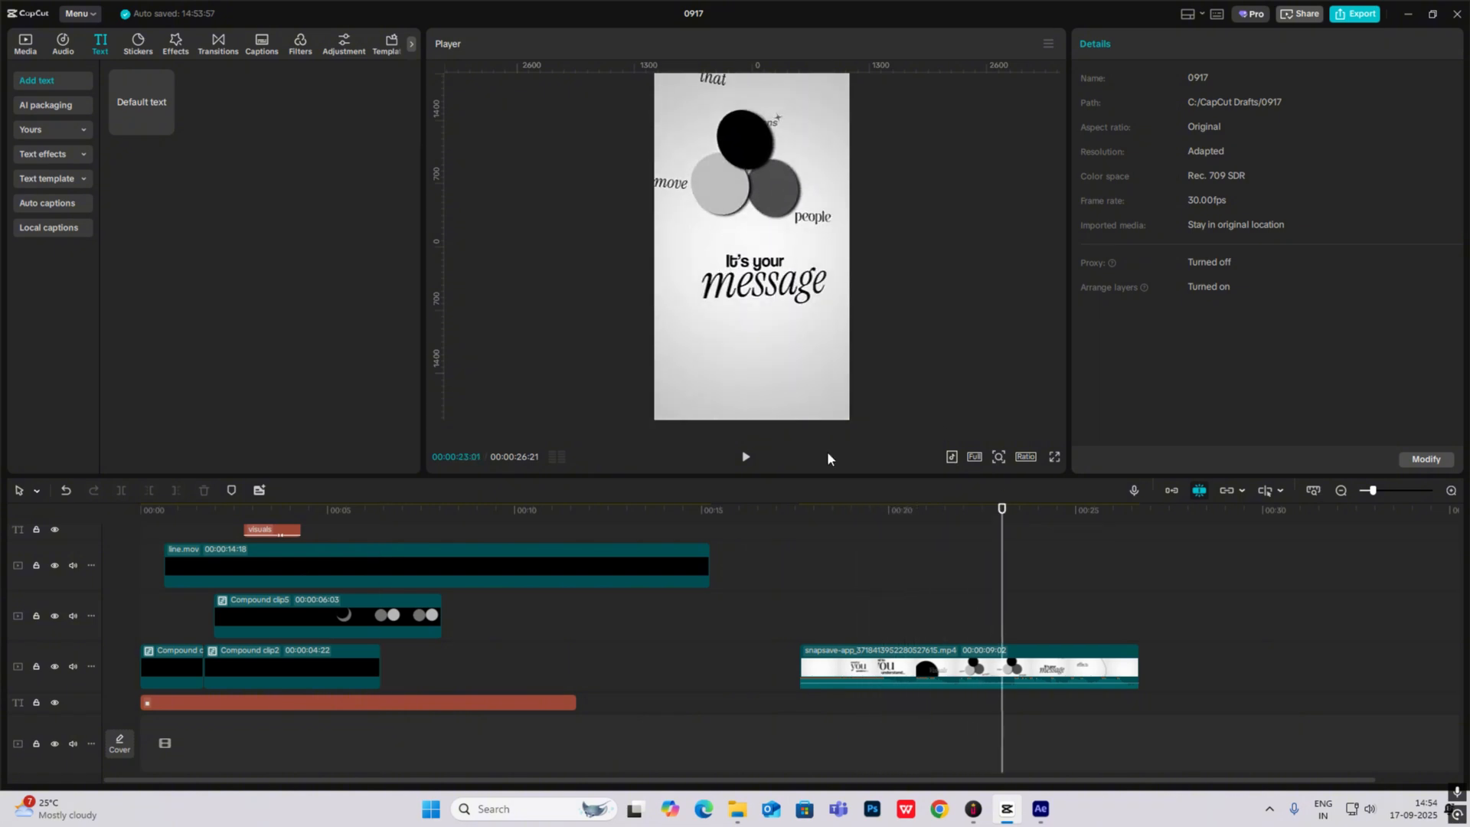
left_click(391, 509)
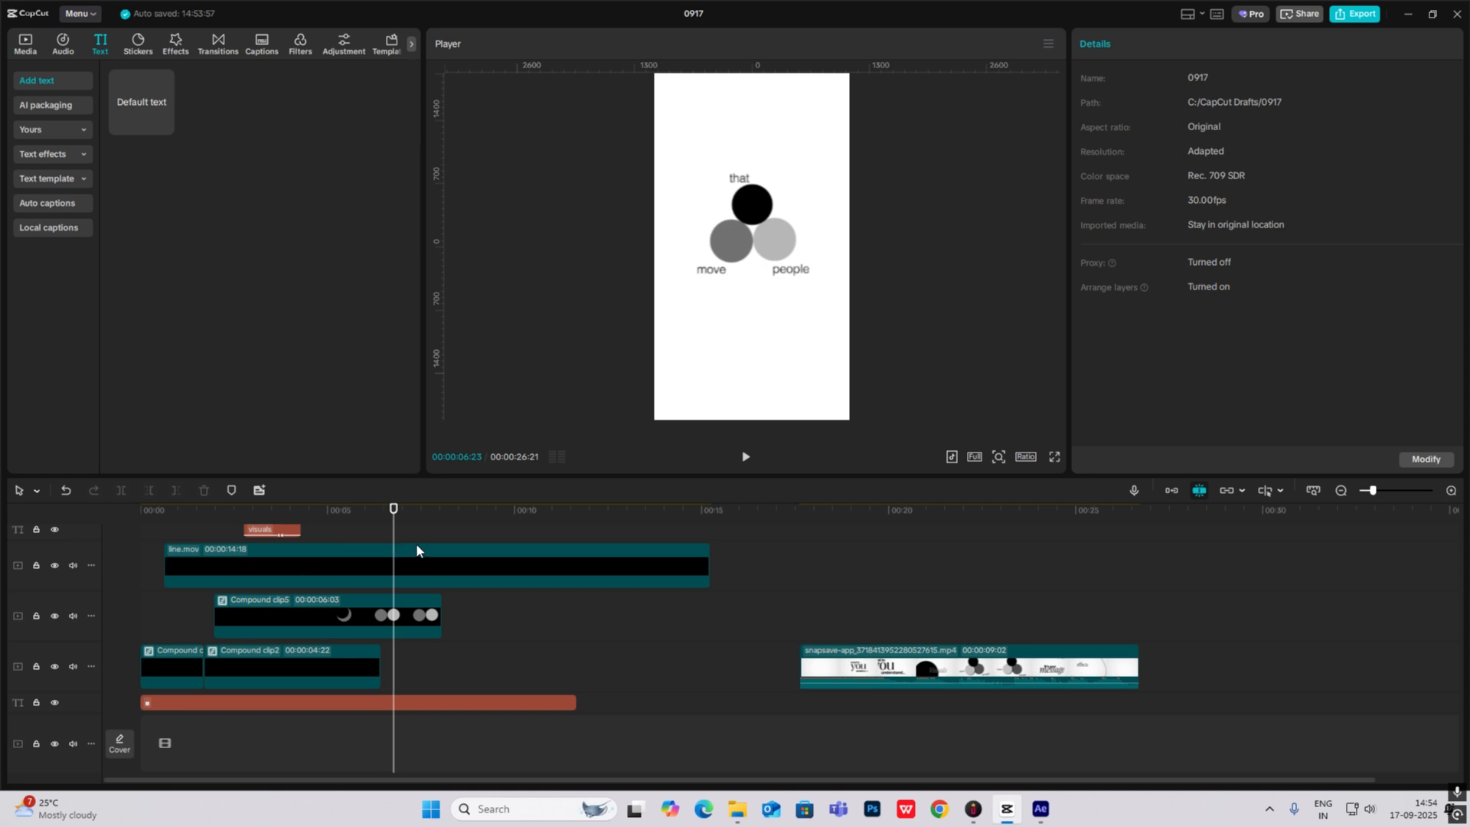
left_click(326, 616)
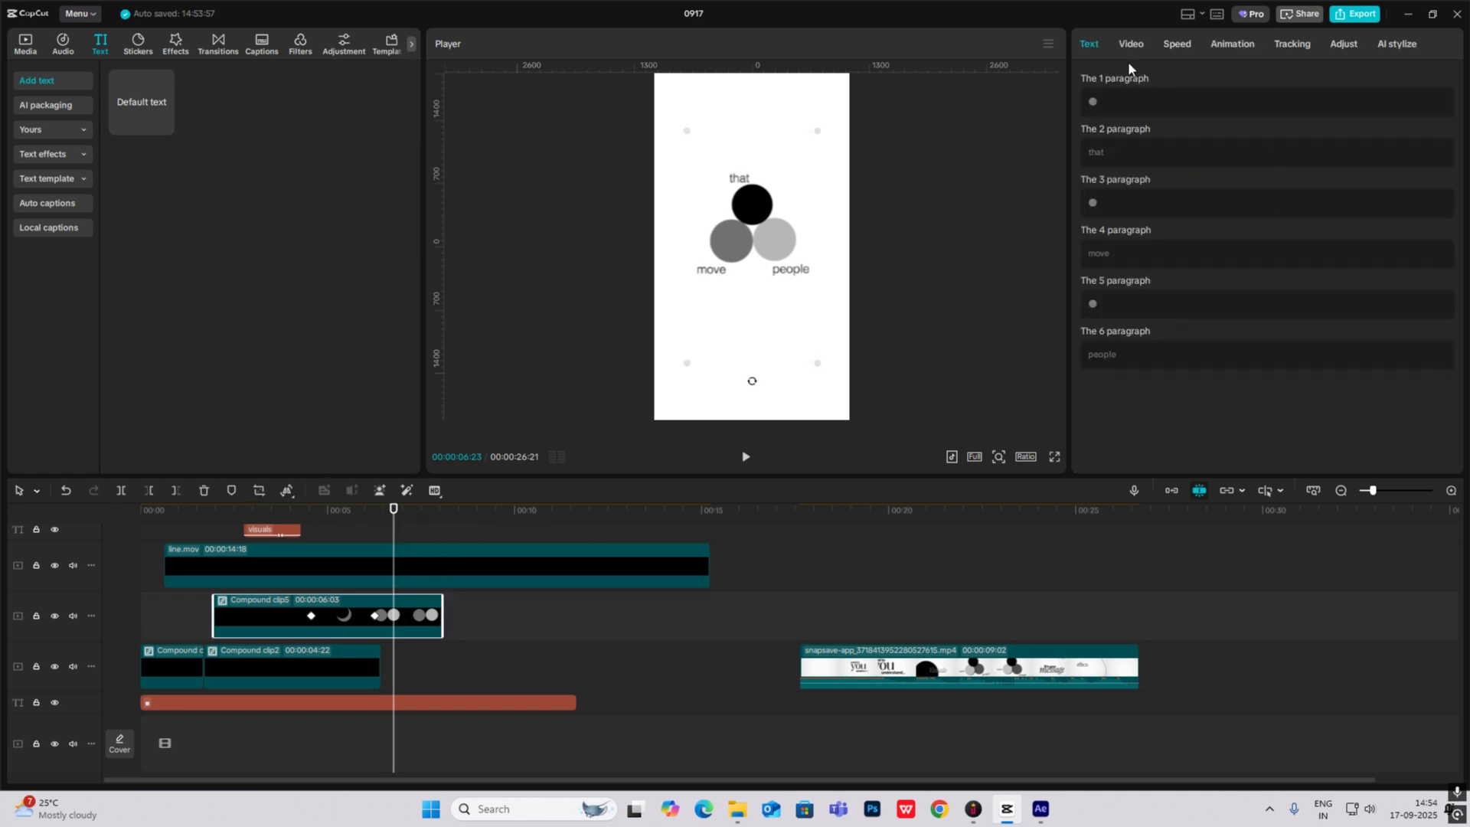
left_click(1130, 43)
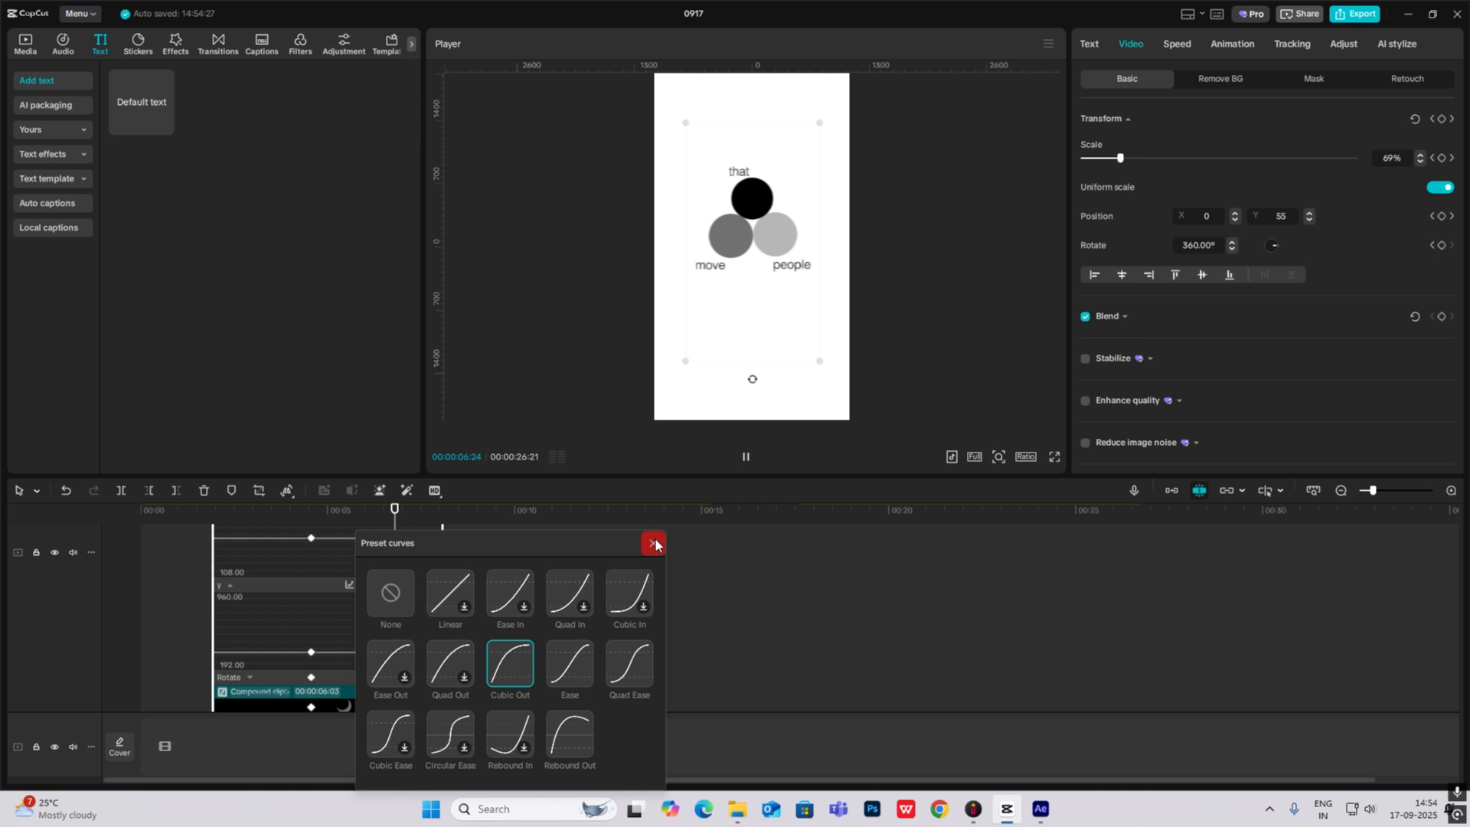
left_click(653, 546)
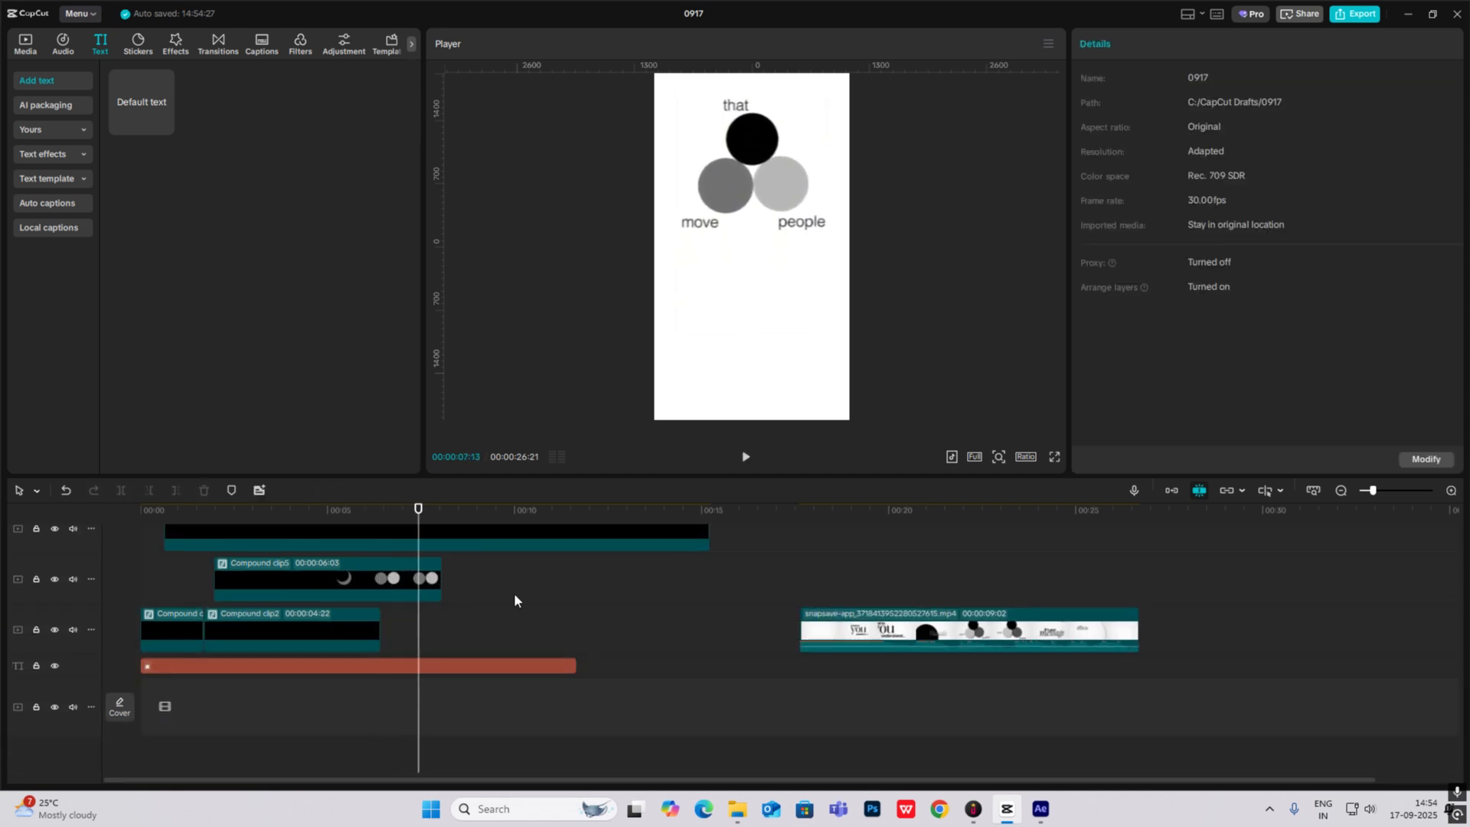
Step: Add an 'it's your' caption below the circles with a typing In animation
left_click(985, 508)
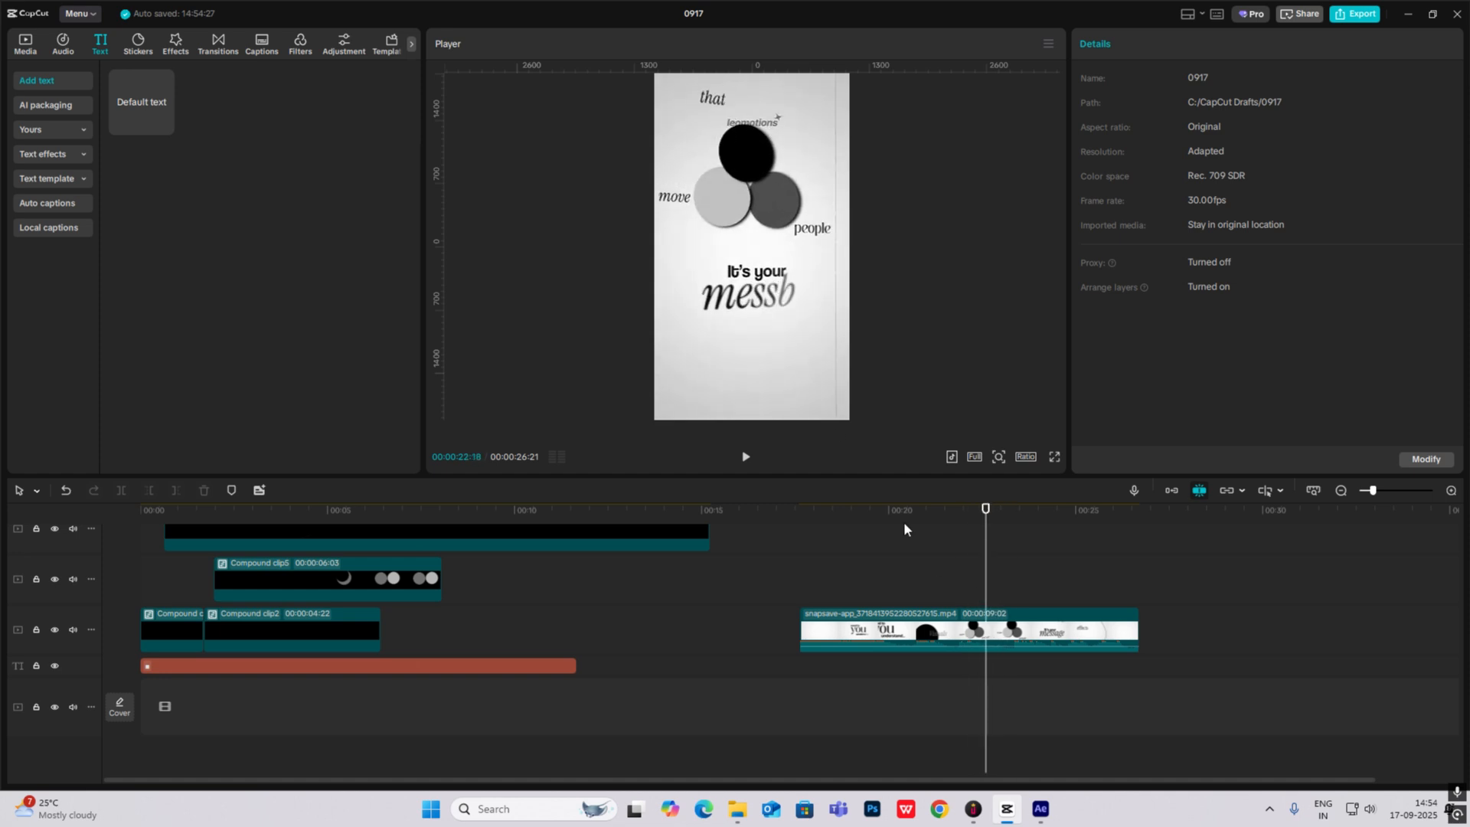
left_click(391, 509)
type("It's you")
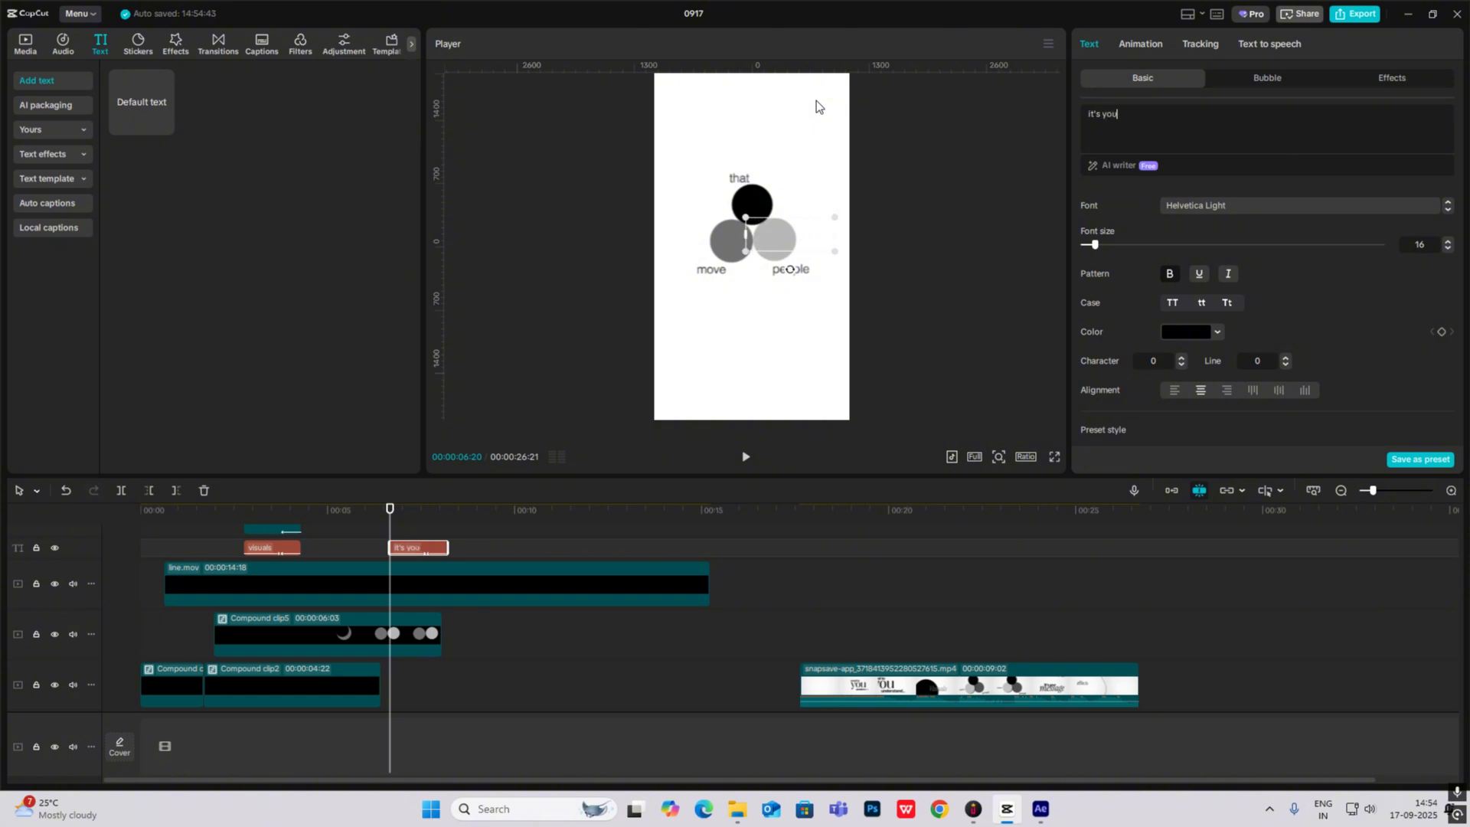
type("r")
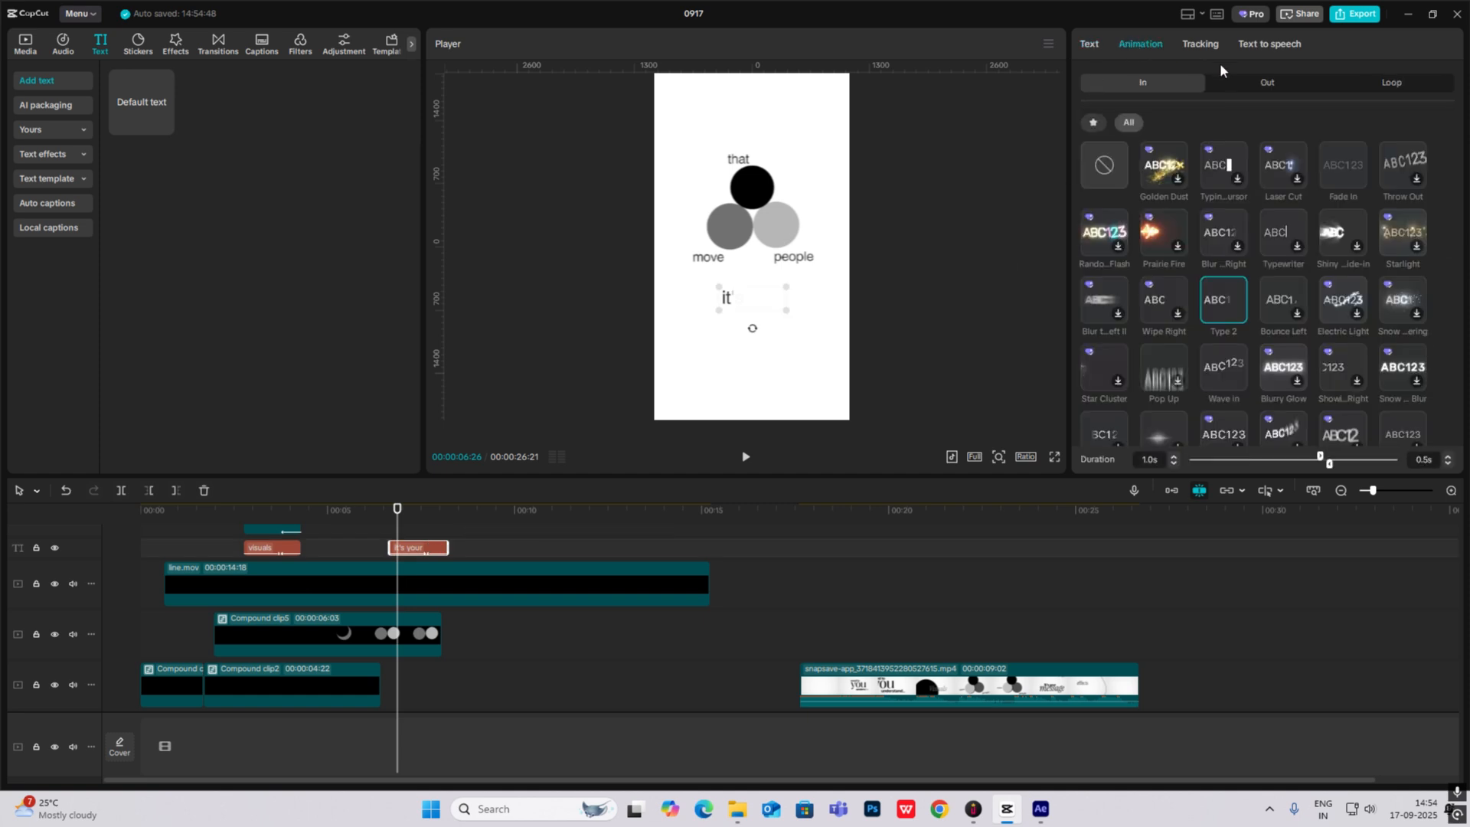
left_click(1267, 83)
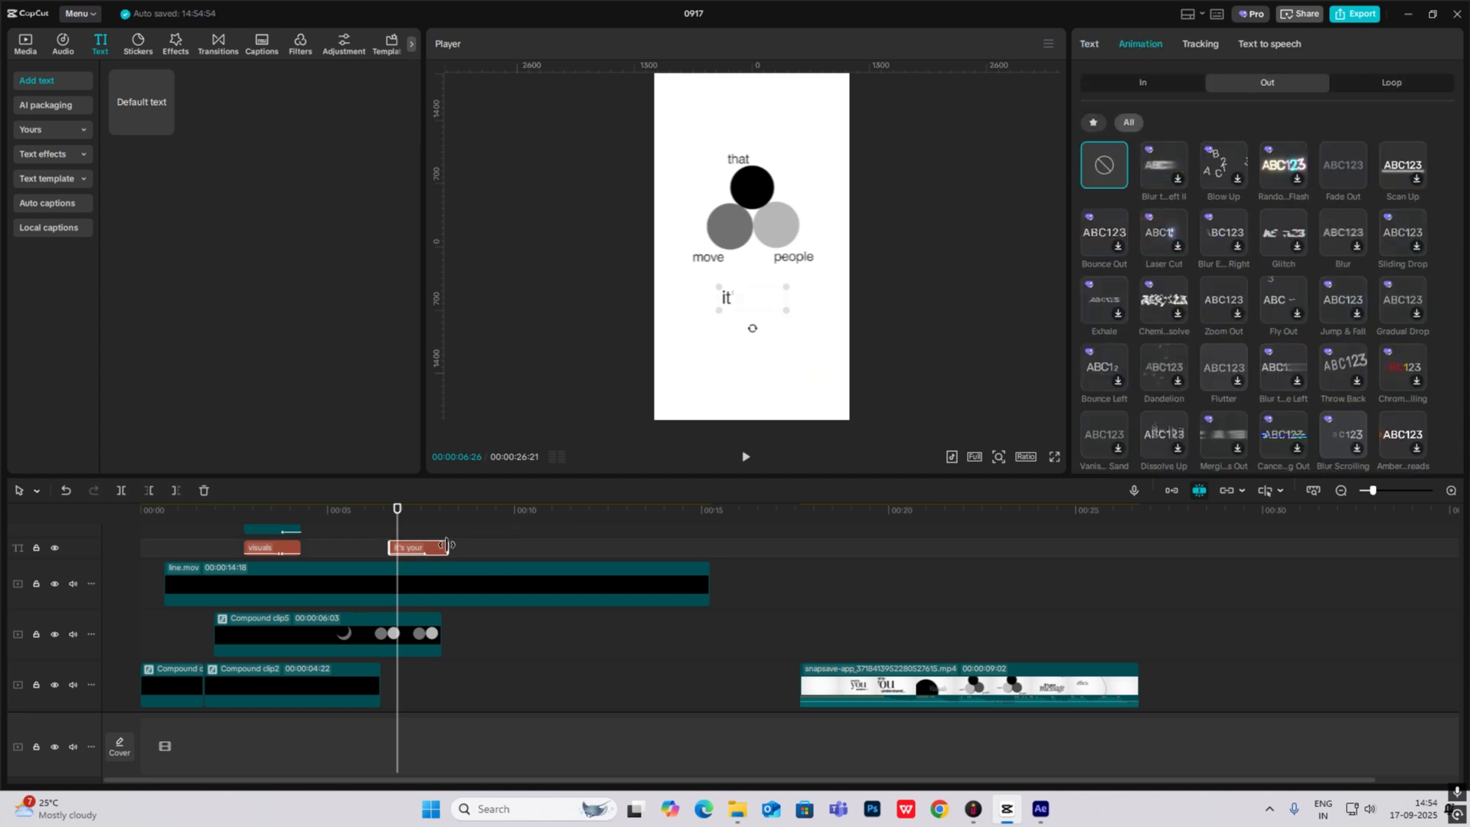
Step: Lengthen Compound clip5 and paste a text clip copied from Compound clip1 on a new track
left_click(323, 633)
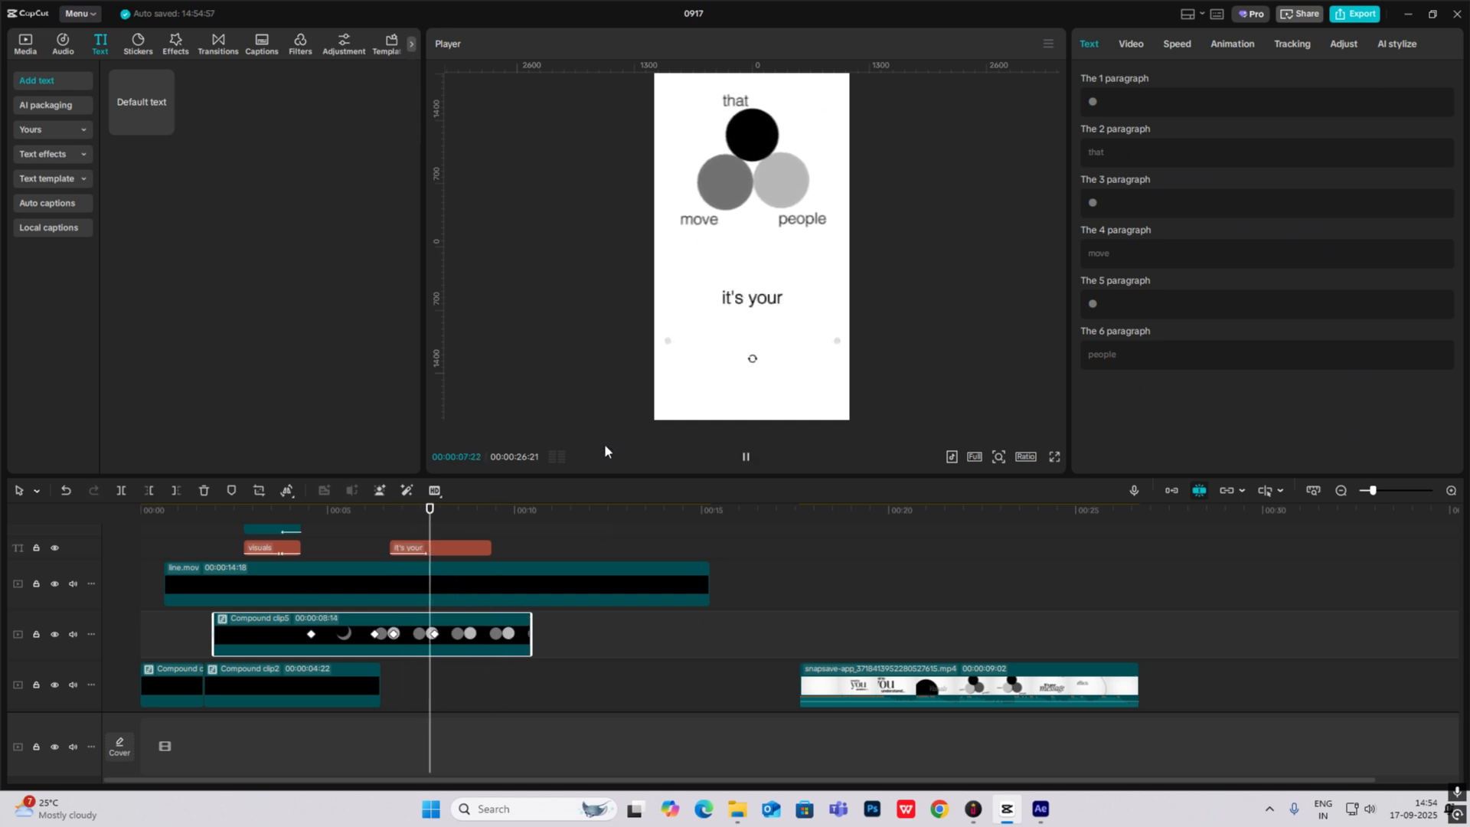
left_click(439, 549)
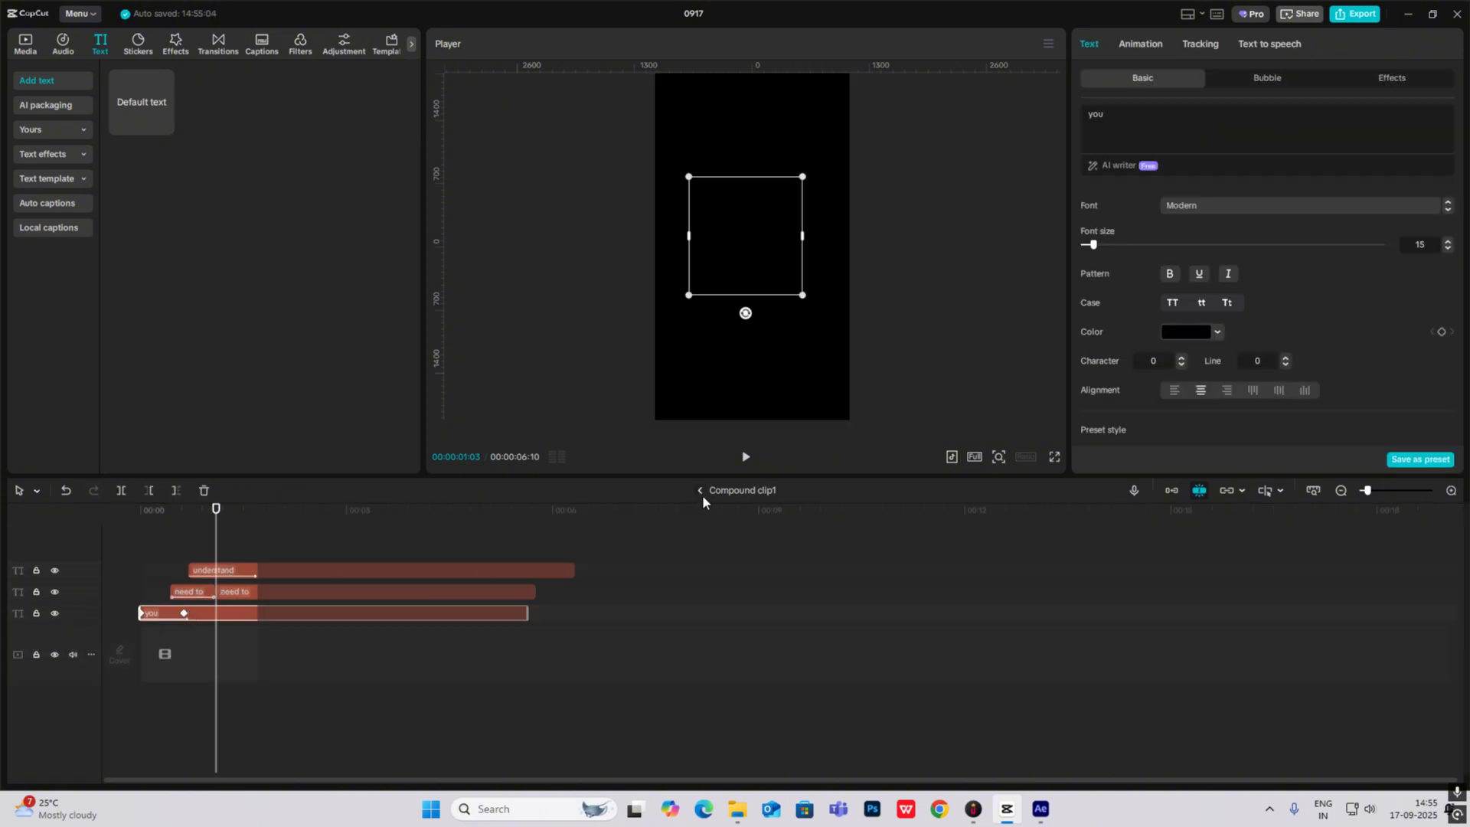
left_click(700, 491)
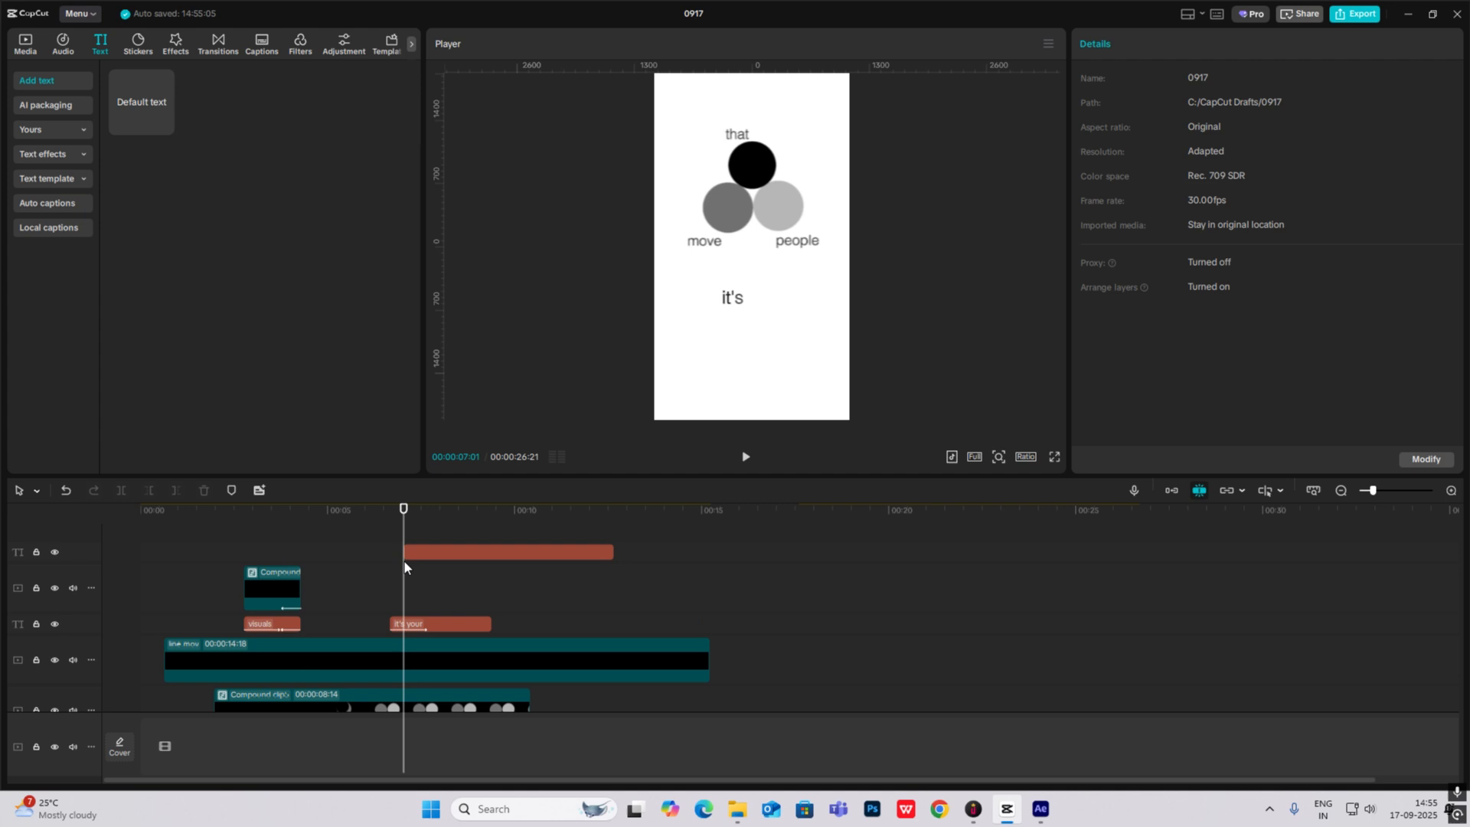
Step: Change the pasted clip to read 'message' and start it slightly later under 'it's your'
left_click(507, 551)
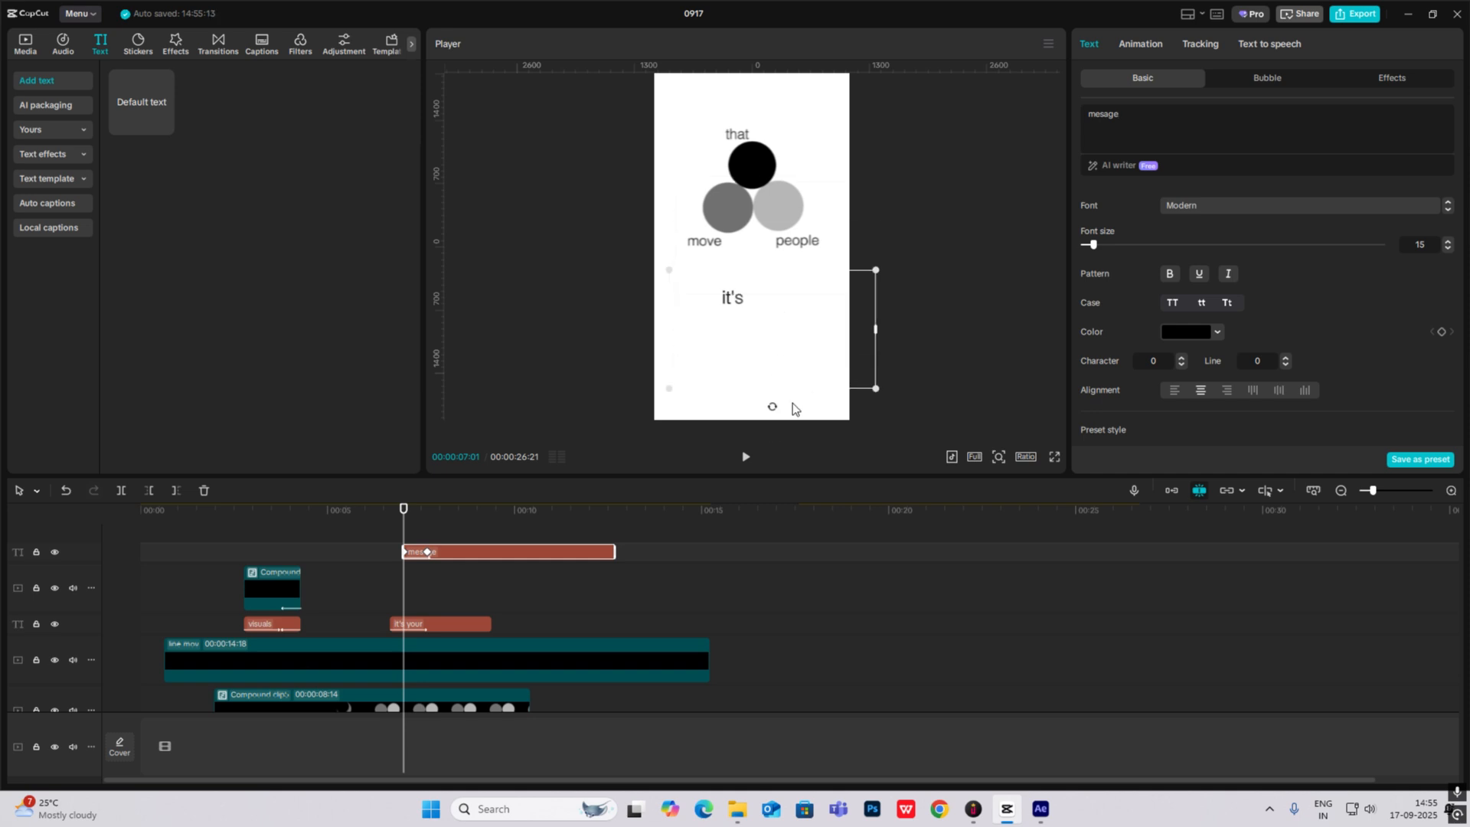
left_click(432, 507)
type("s")
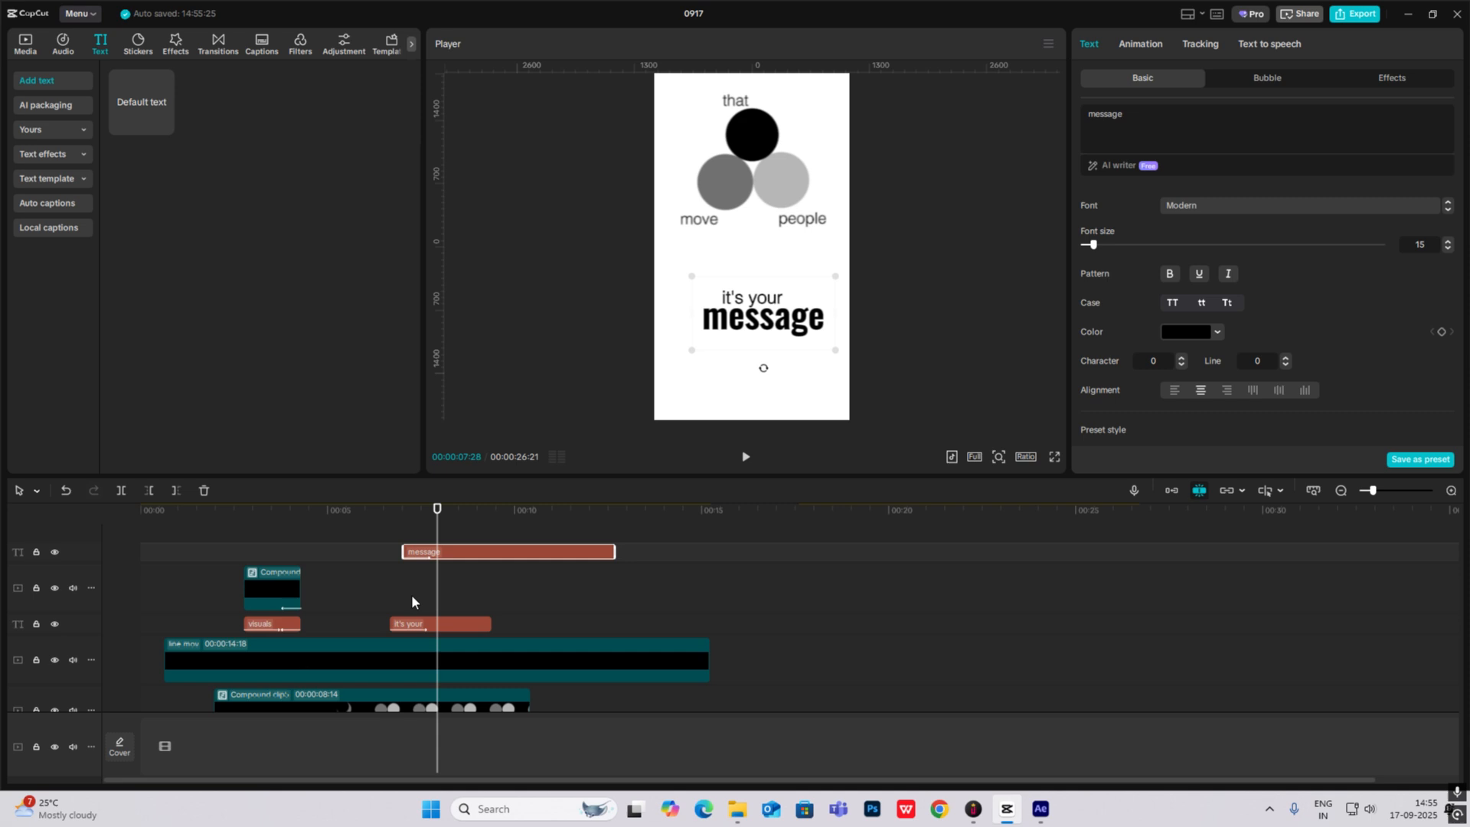
left_click(454, 597)
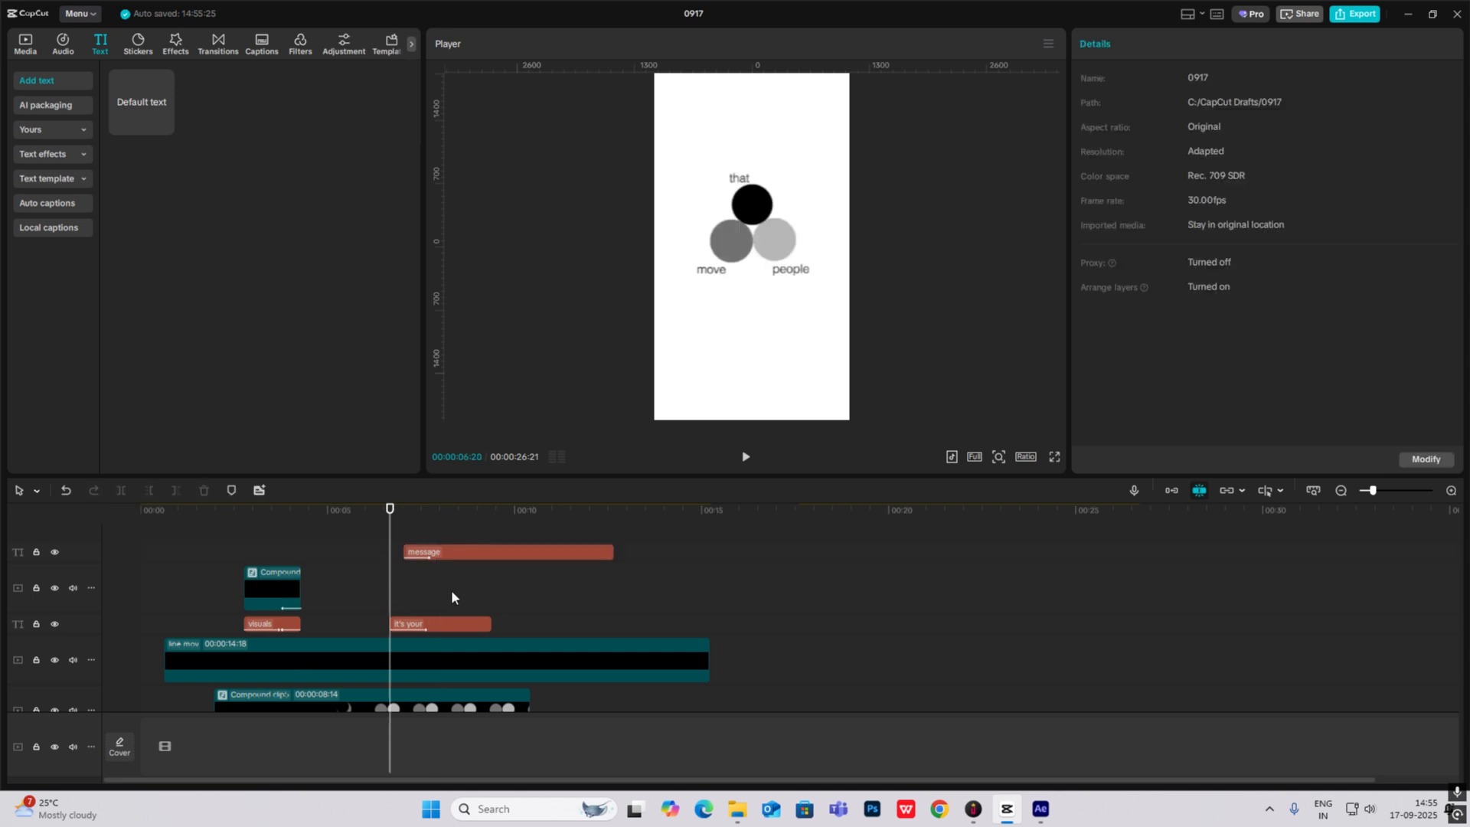
left_click(439, 509)
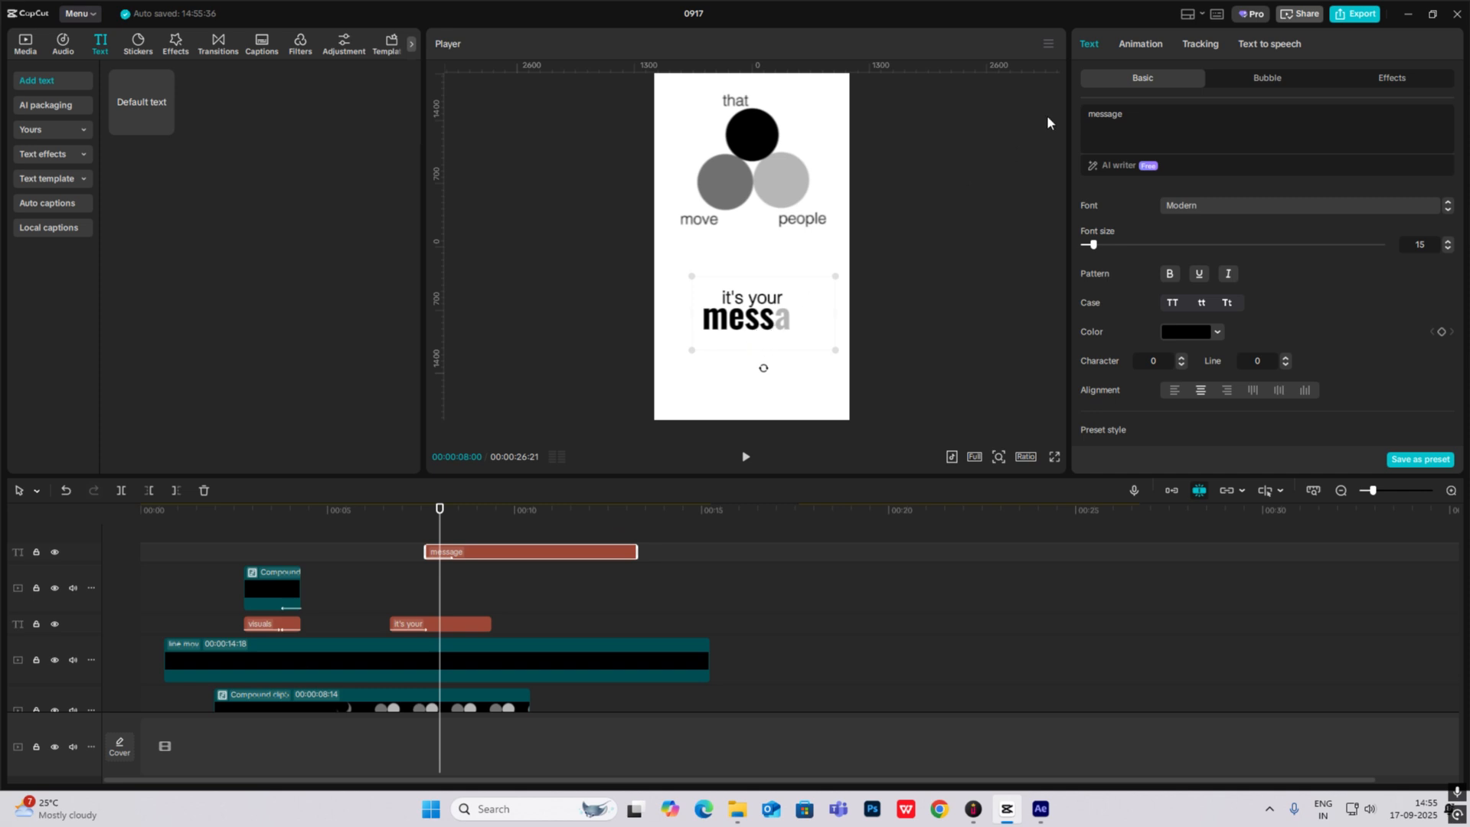
Step: Give 'message' a glowing entrance animation with a lengthened duration
left_click(1139, 42)
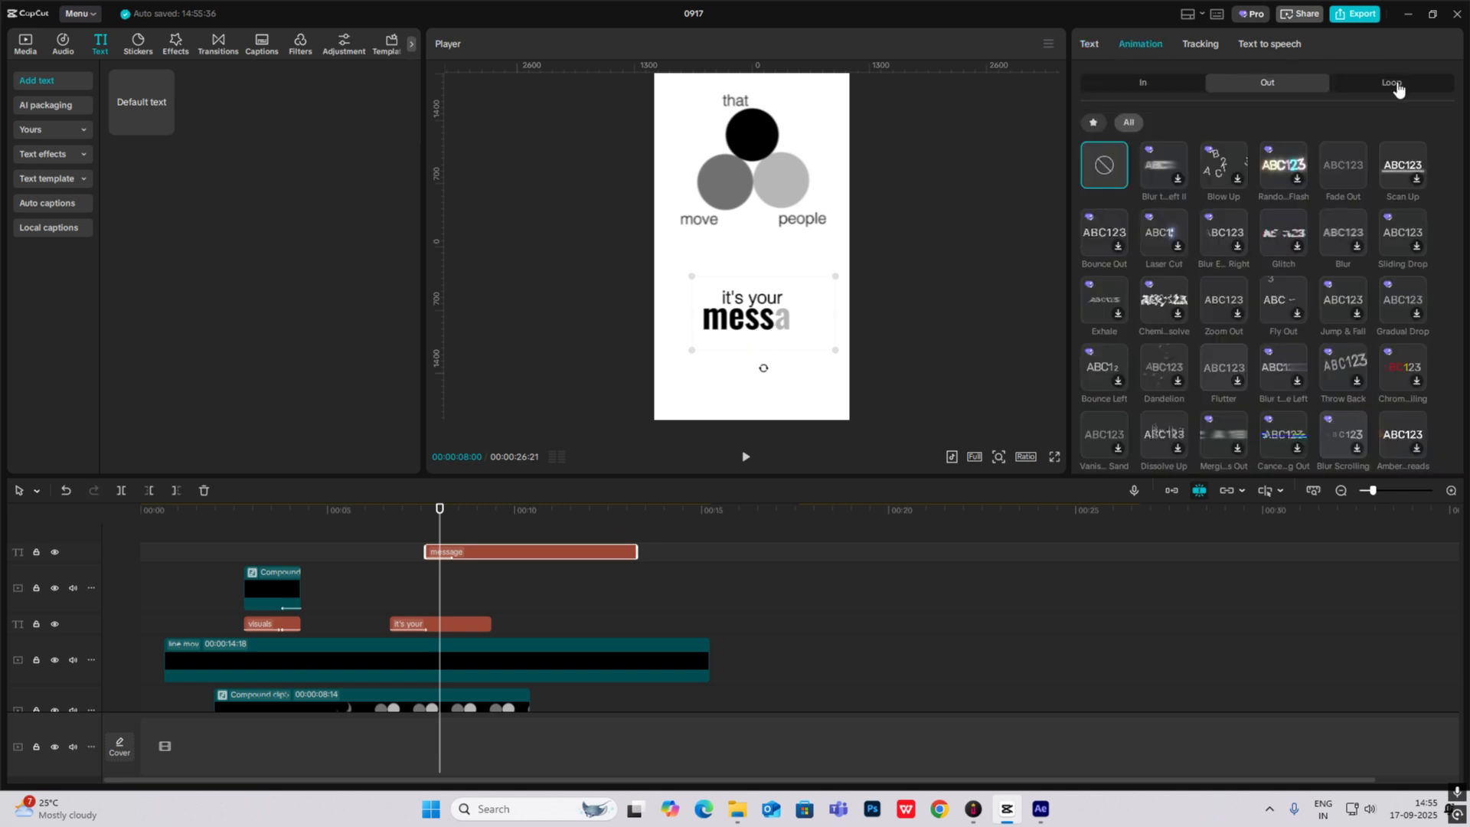
scroll("down", 3)
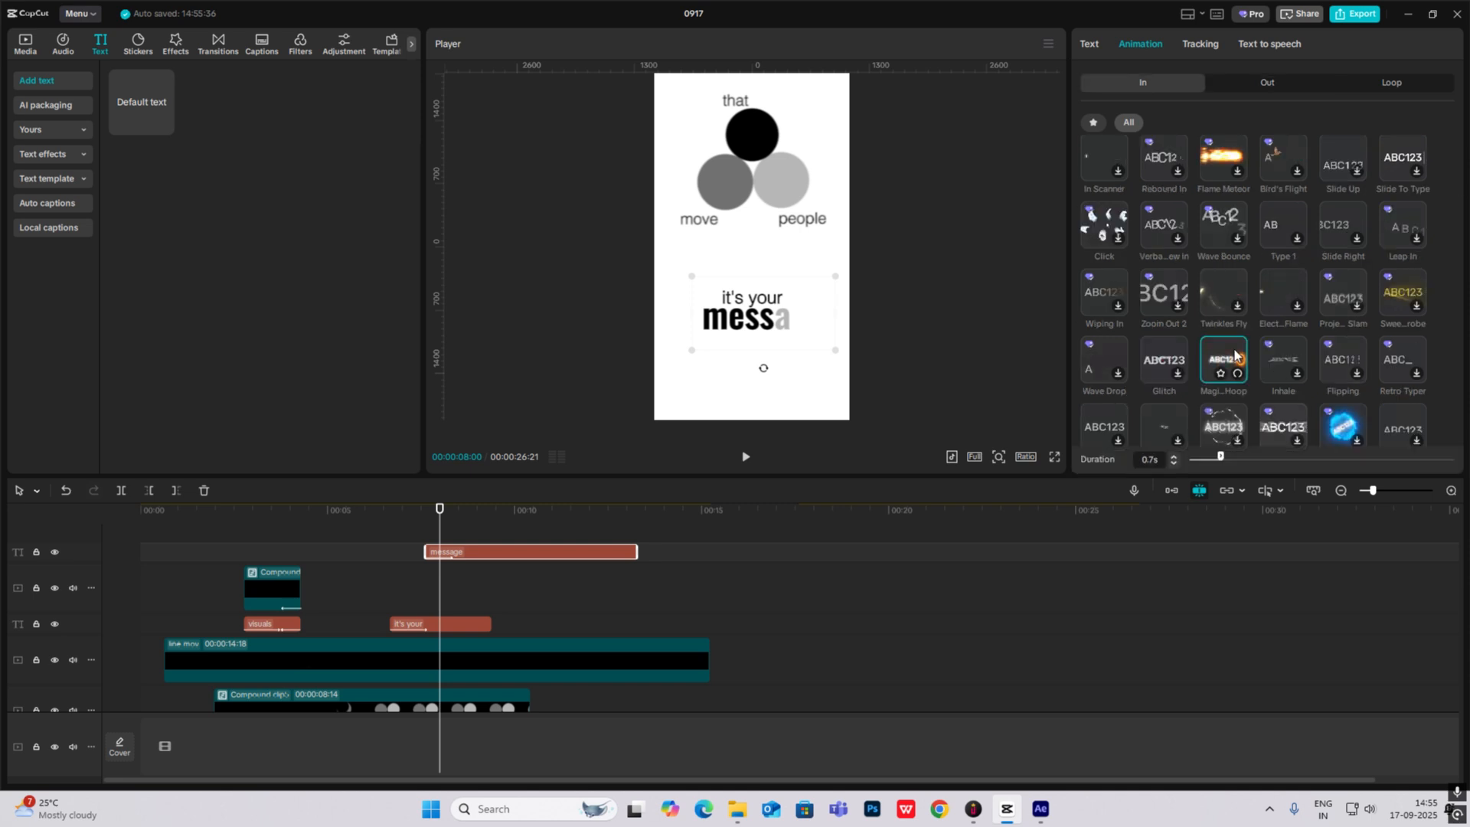
left_click(744, 457)
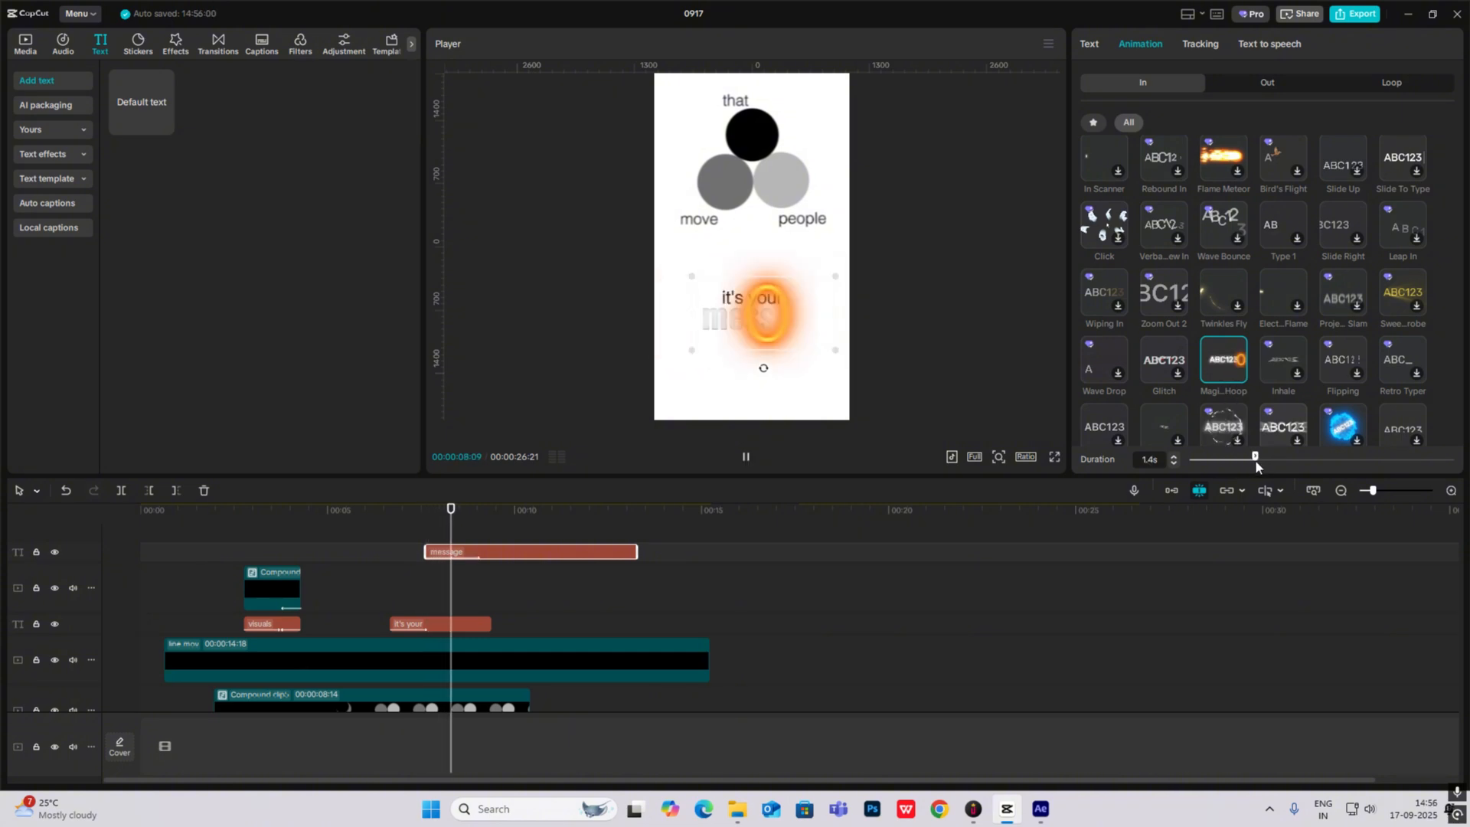
left_click(746, 458)
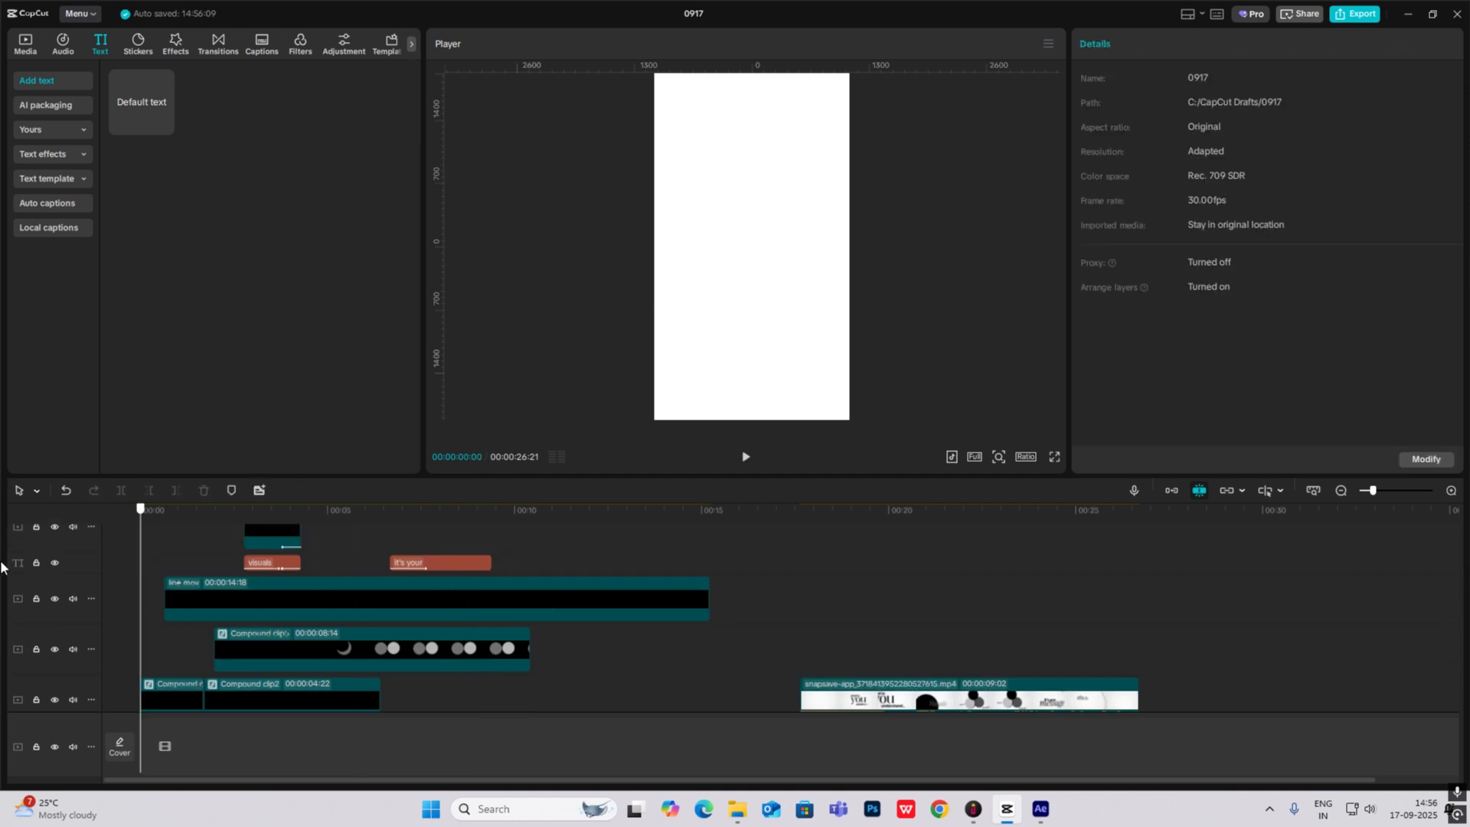
left_click(744, 459)
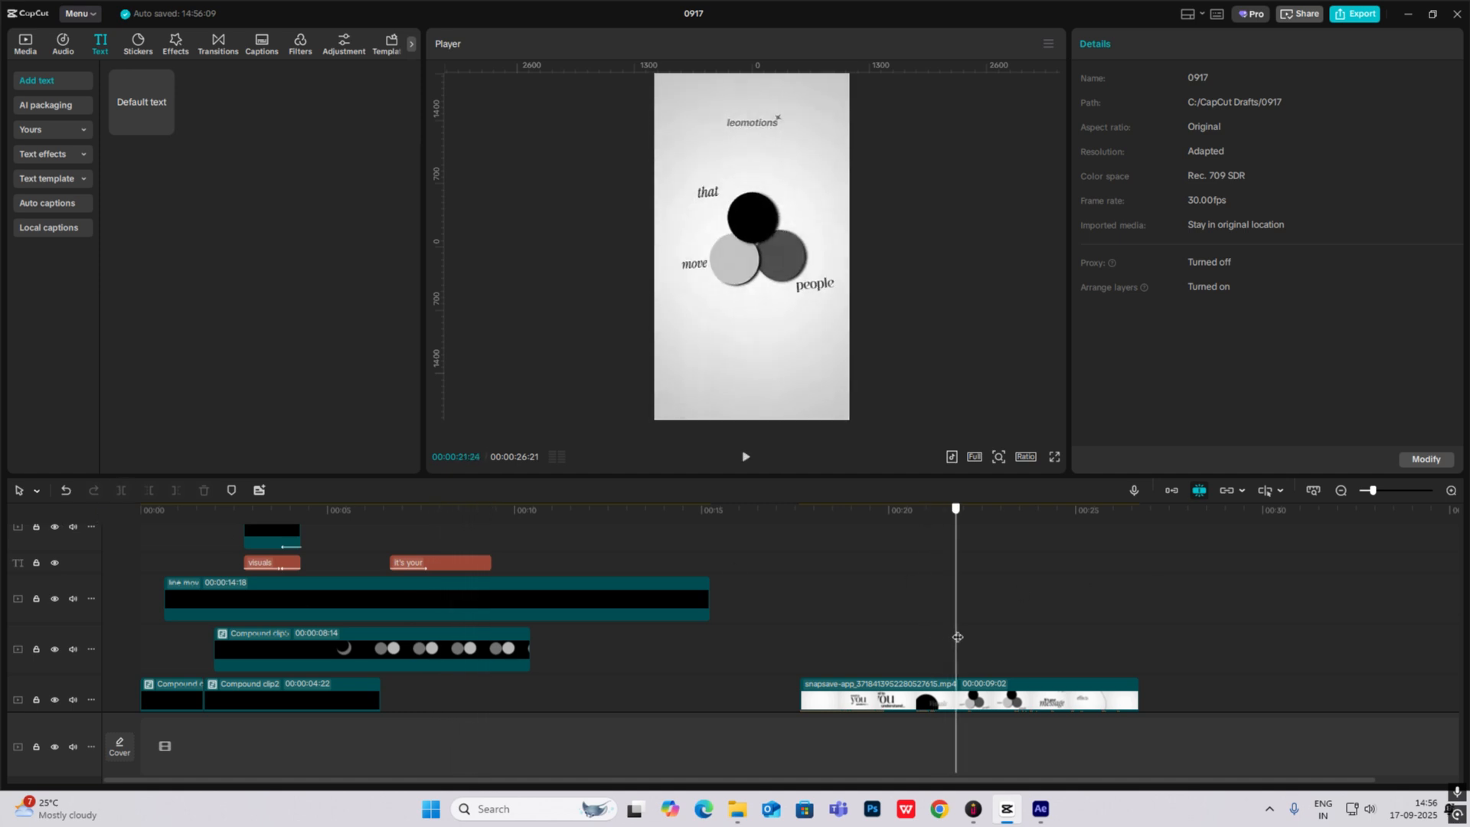
left_click(1034, 508)
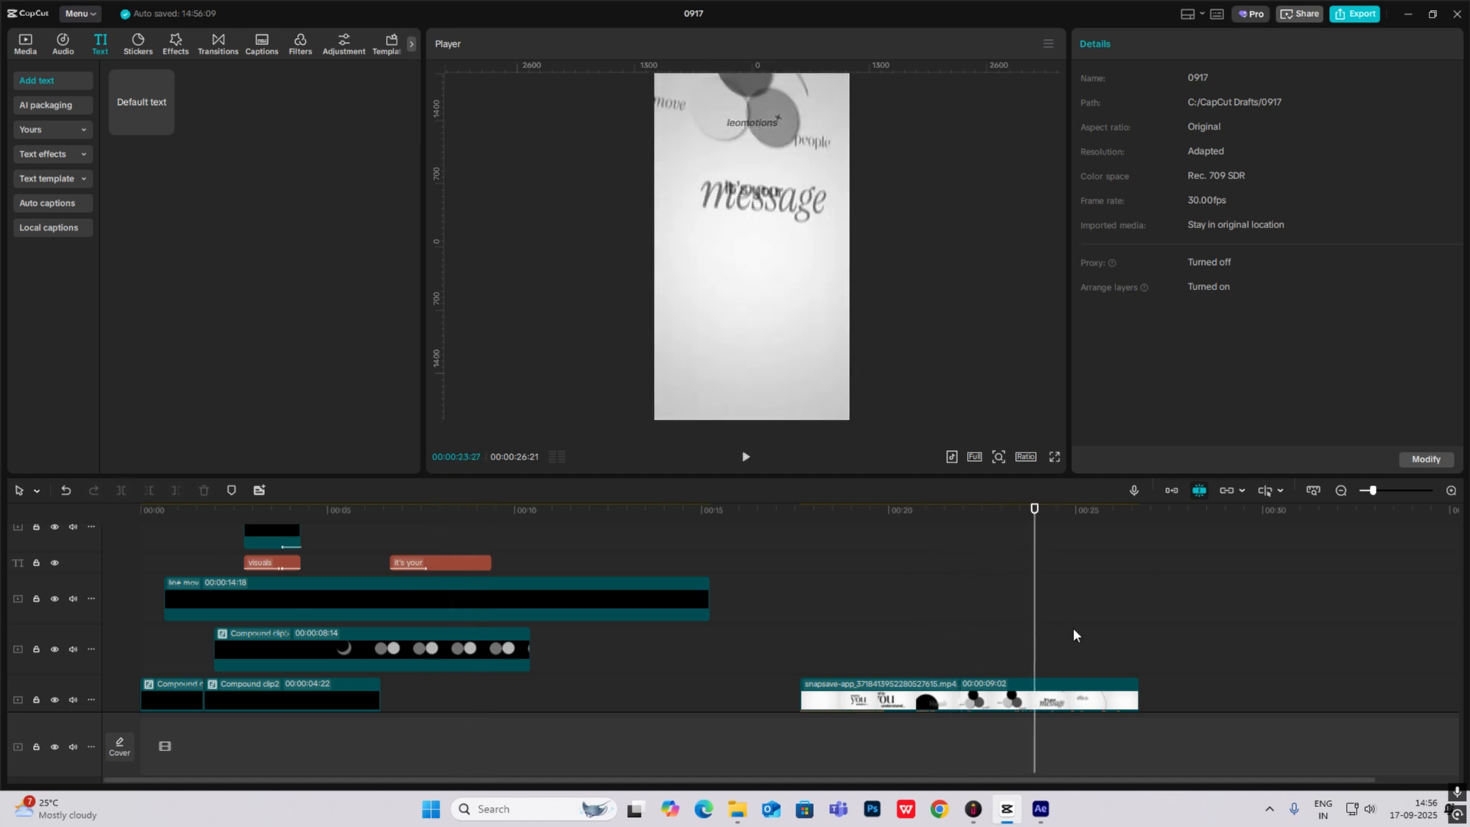
left_click(1090, 509)
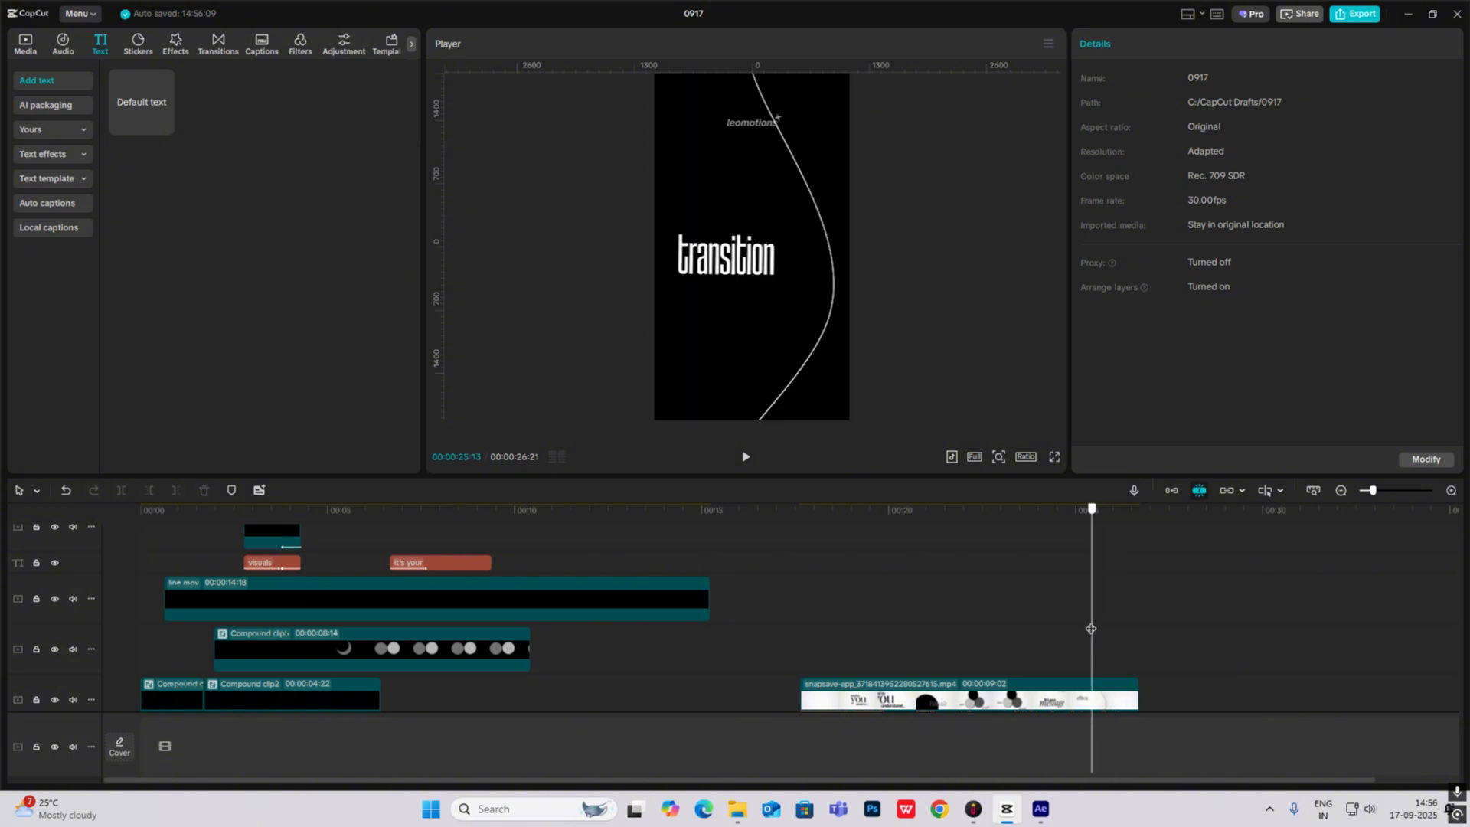